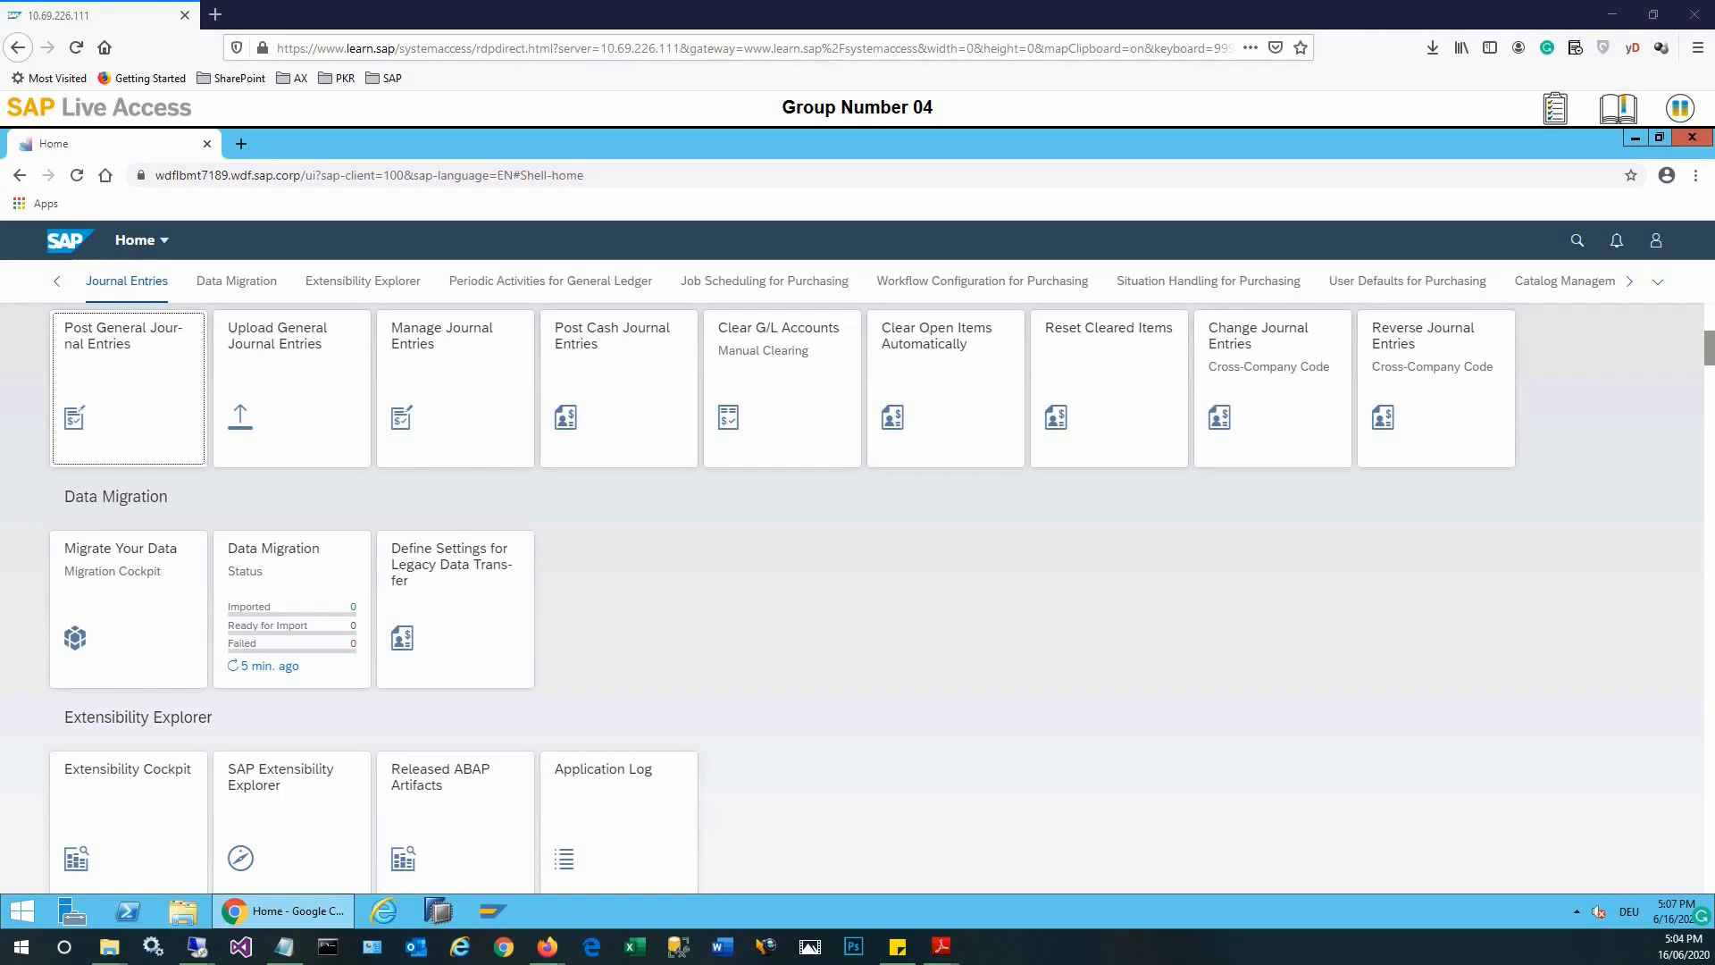
mouse_move(144, 334)
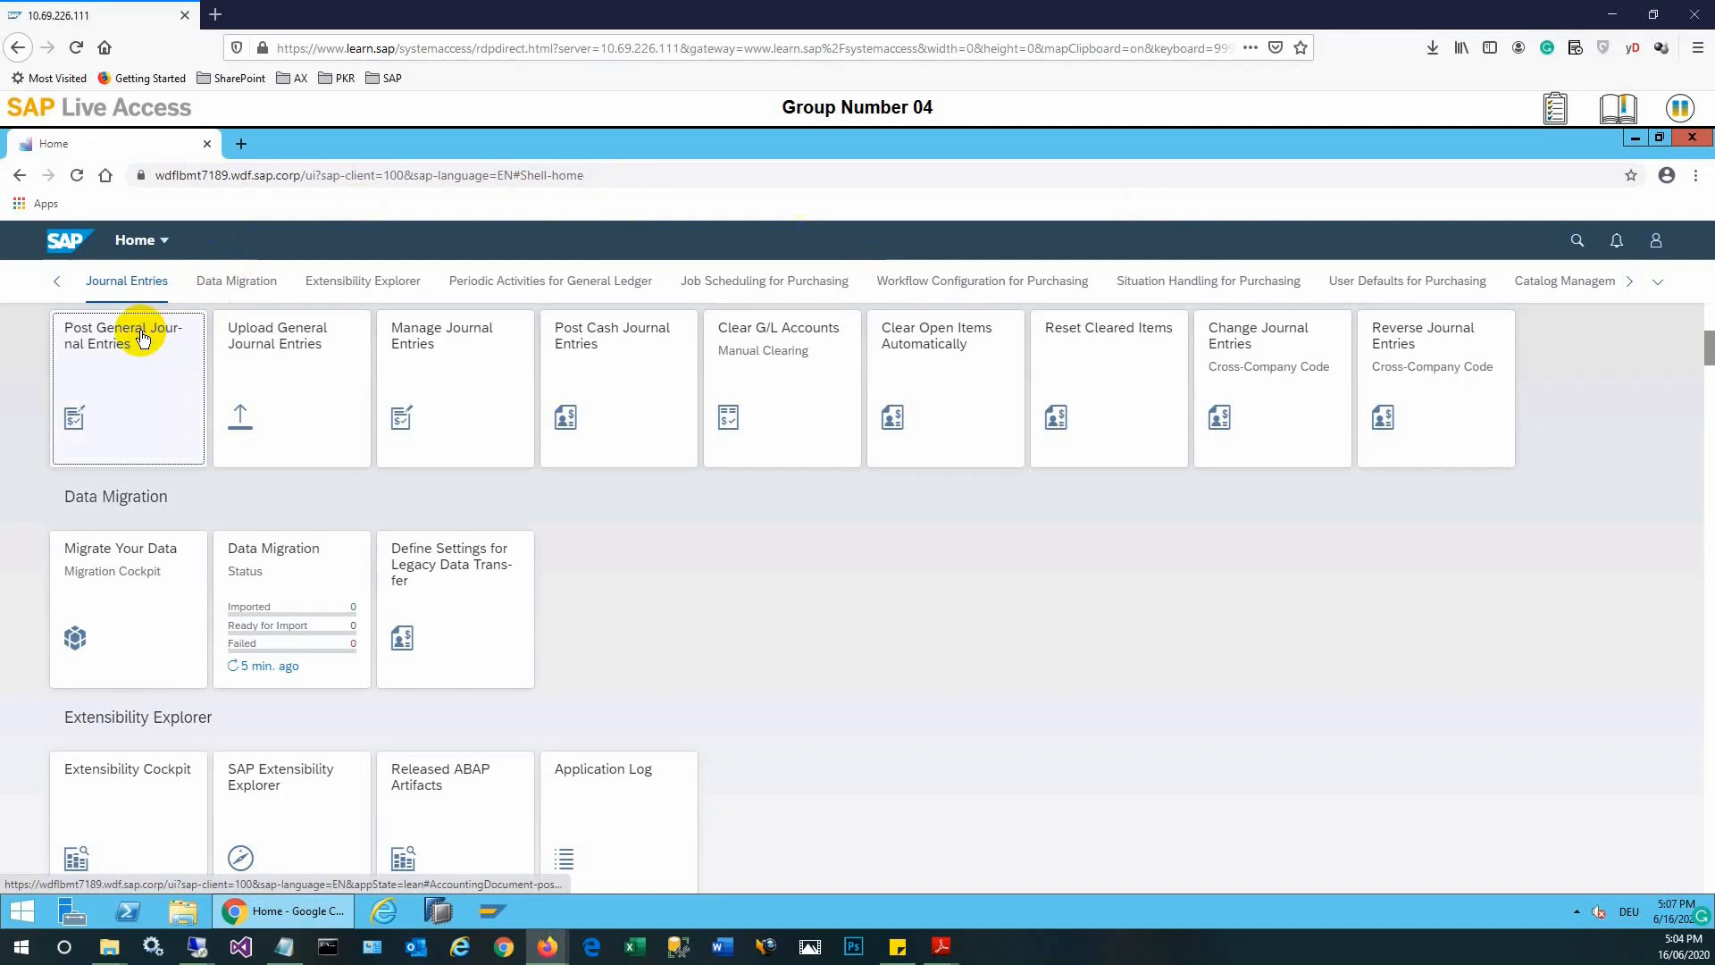
Step: Launch the Post General Journal Entries app from its launchpad tile
left_click(127, 336)
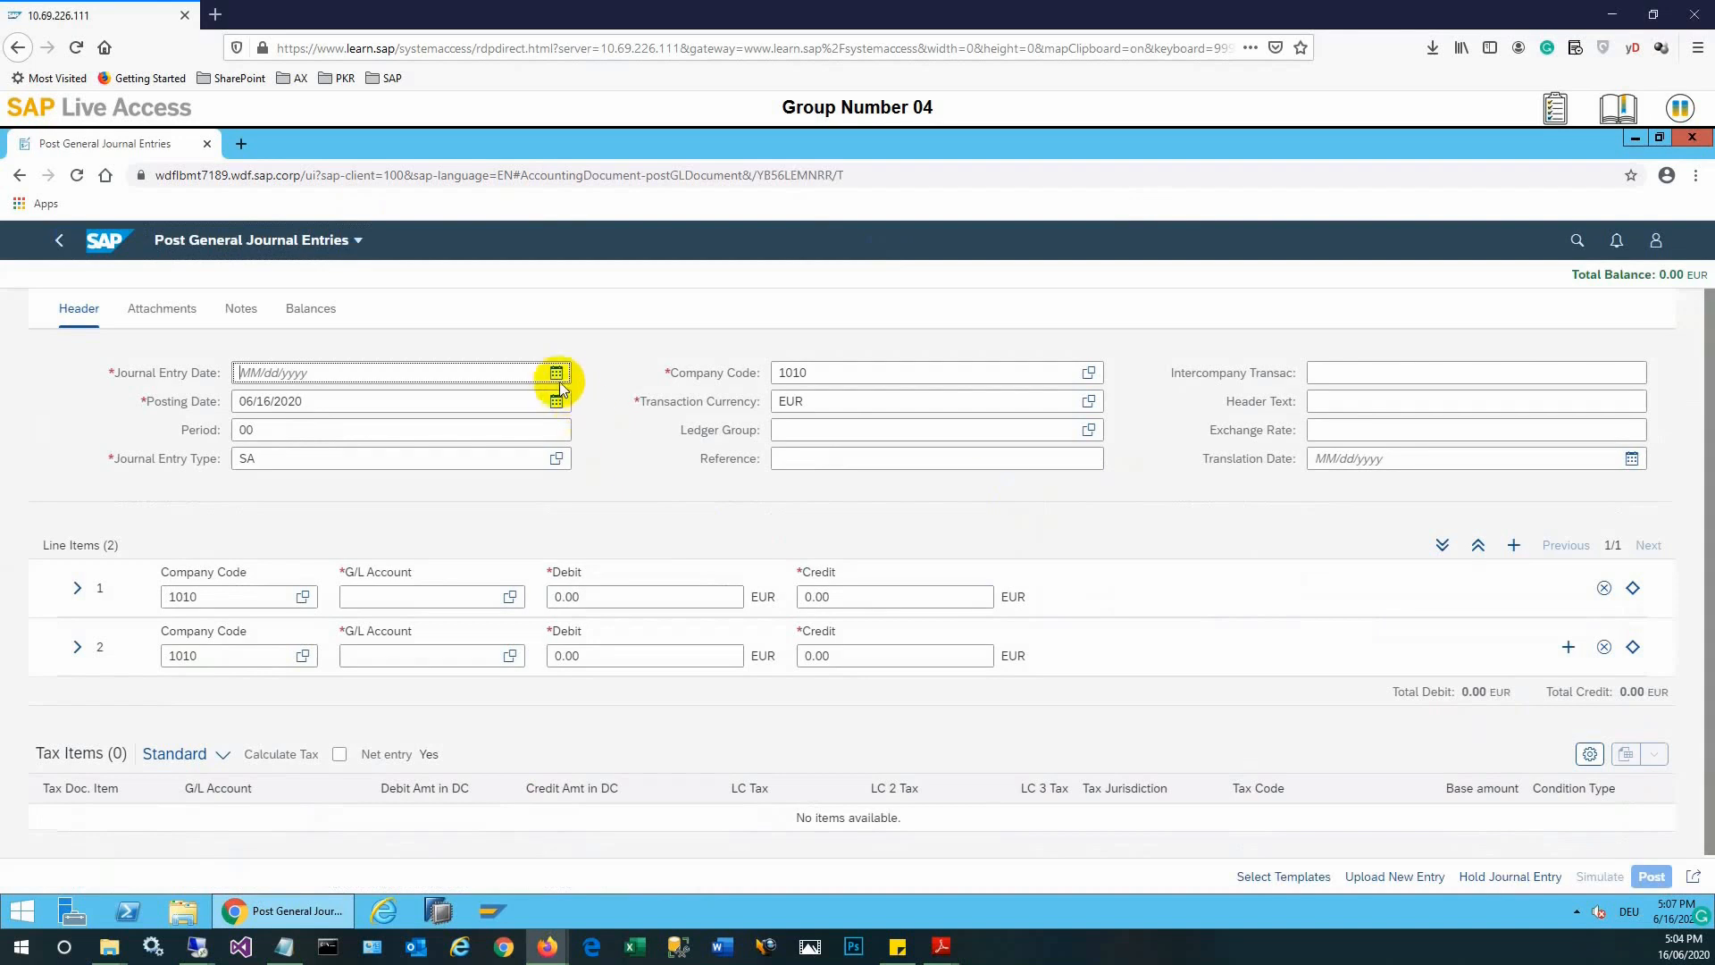
Step: Date the entry 06/16/2020 and debit 1,000.00 EUR to G/L account 61400000 on line 1
left_click(555, 372)
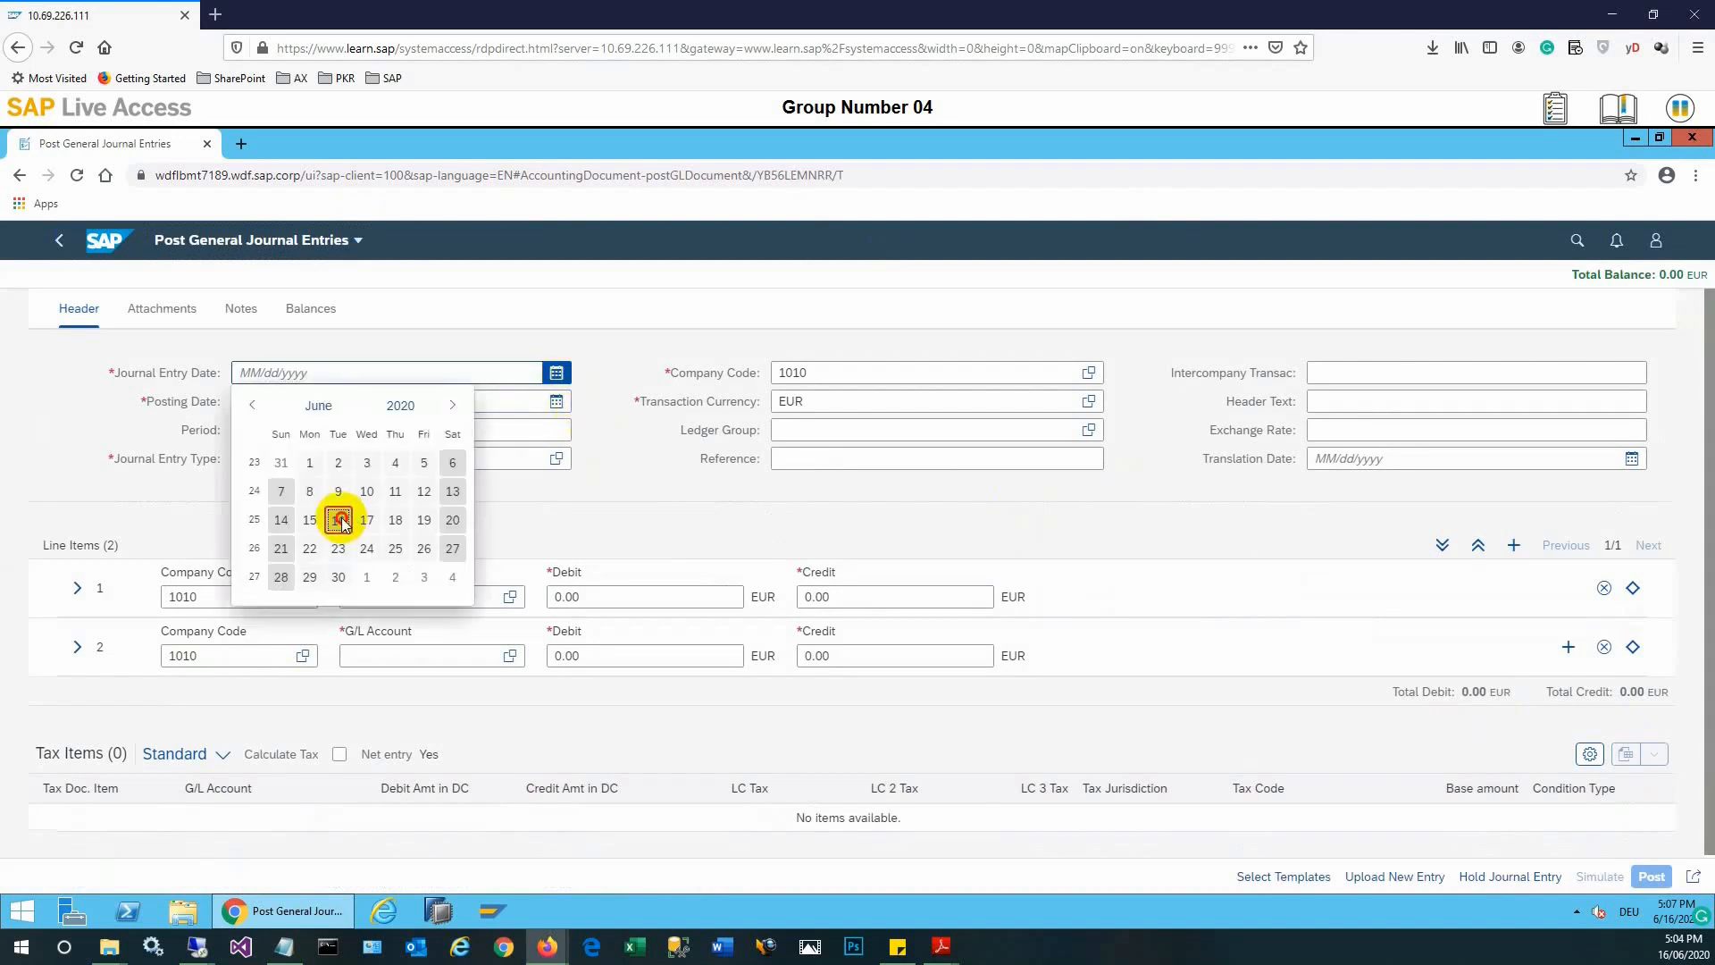
left_click(338, 520)
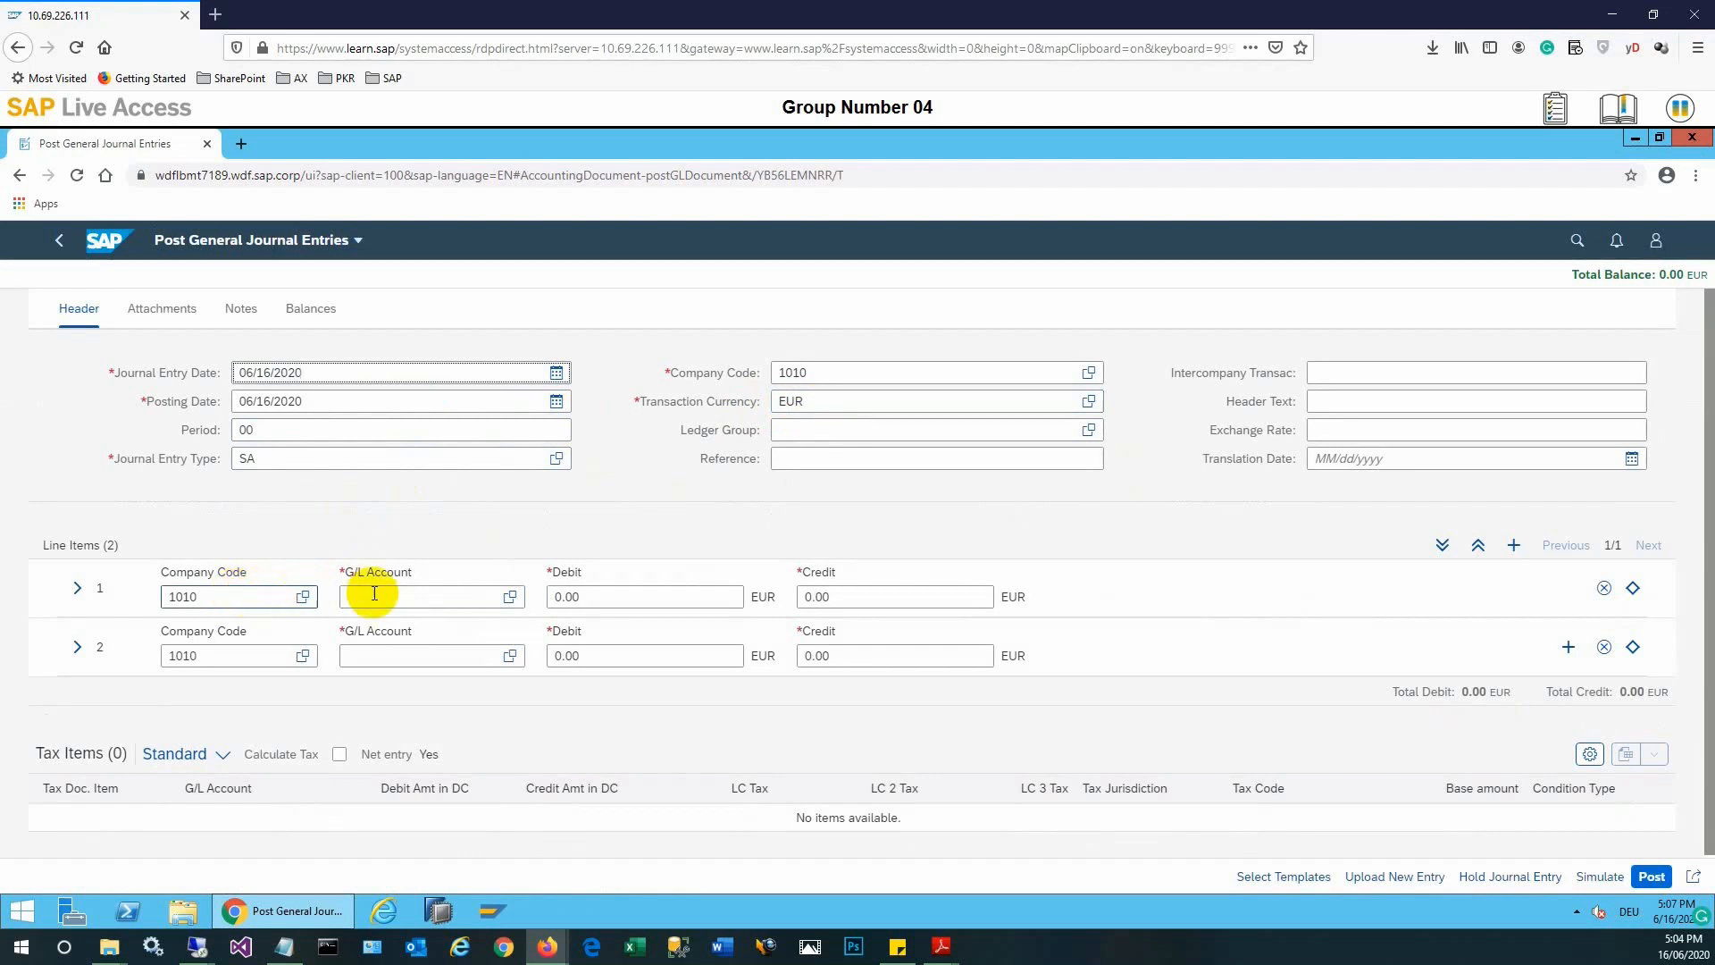
left_click(427, 596)
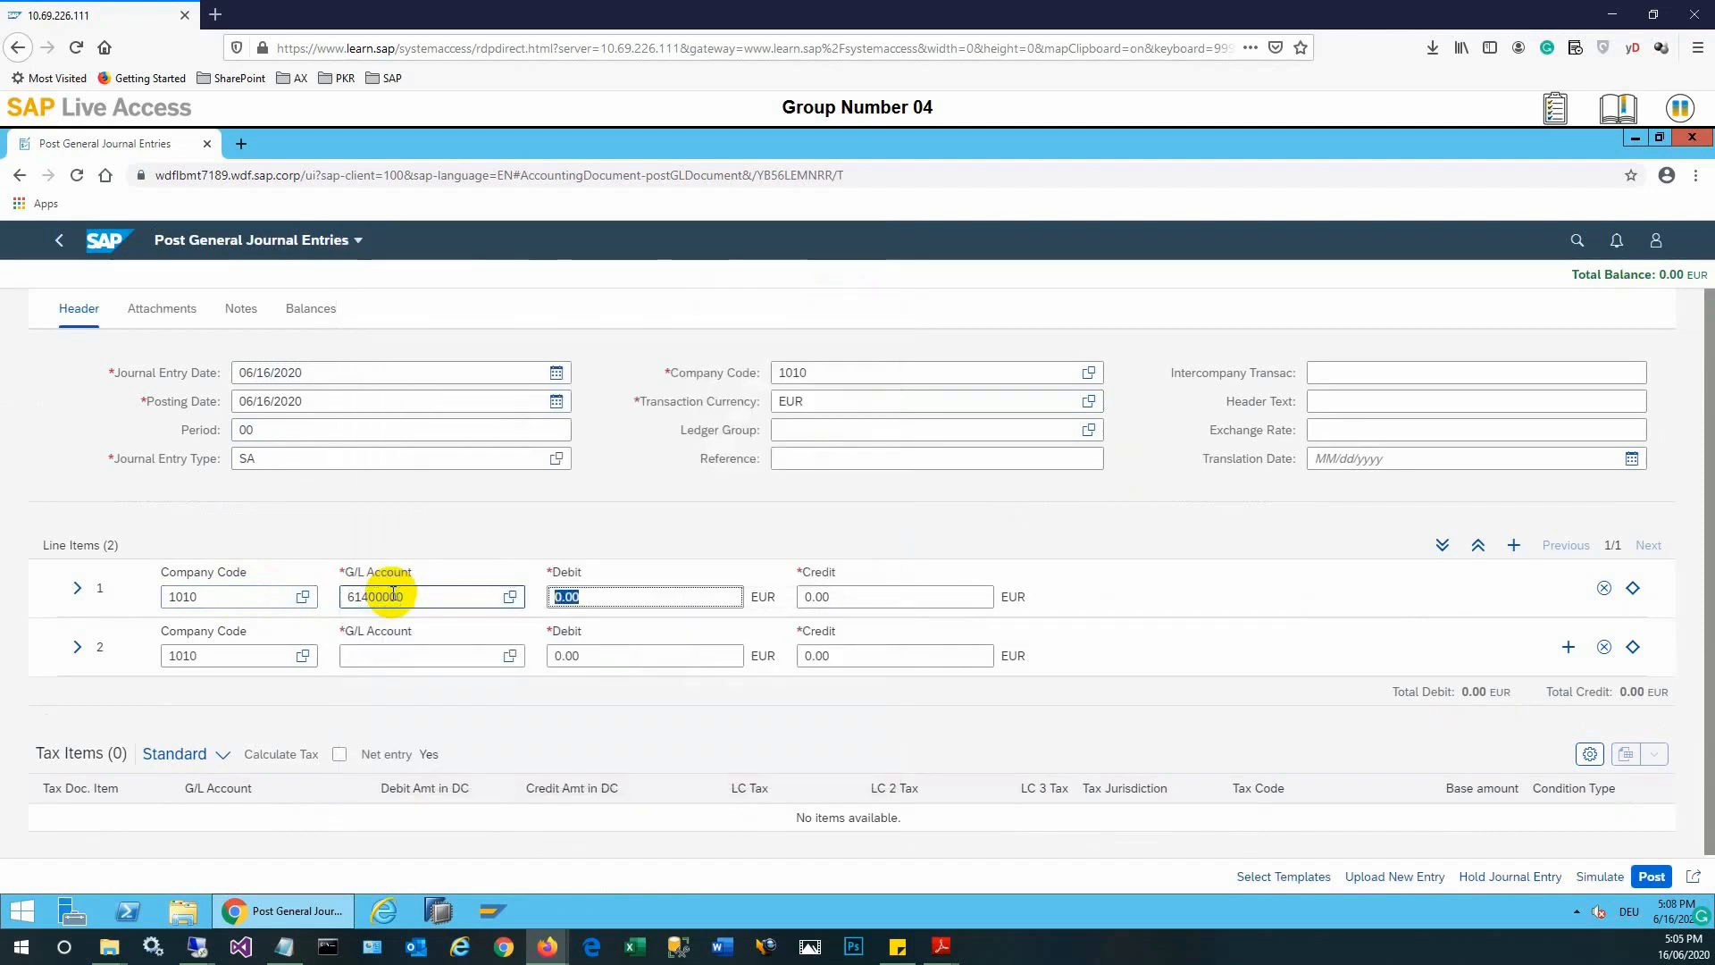
type("100")
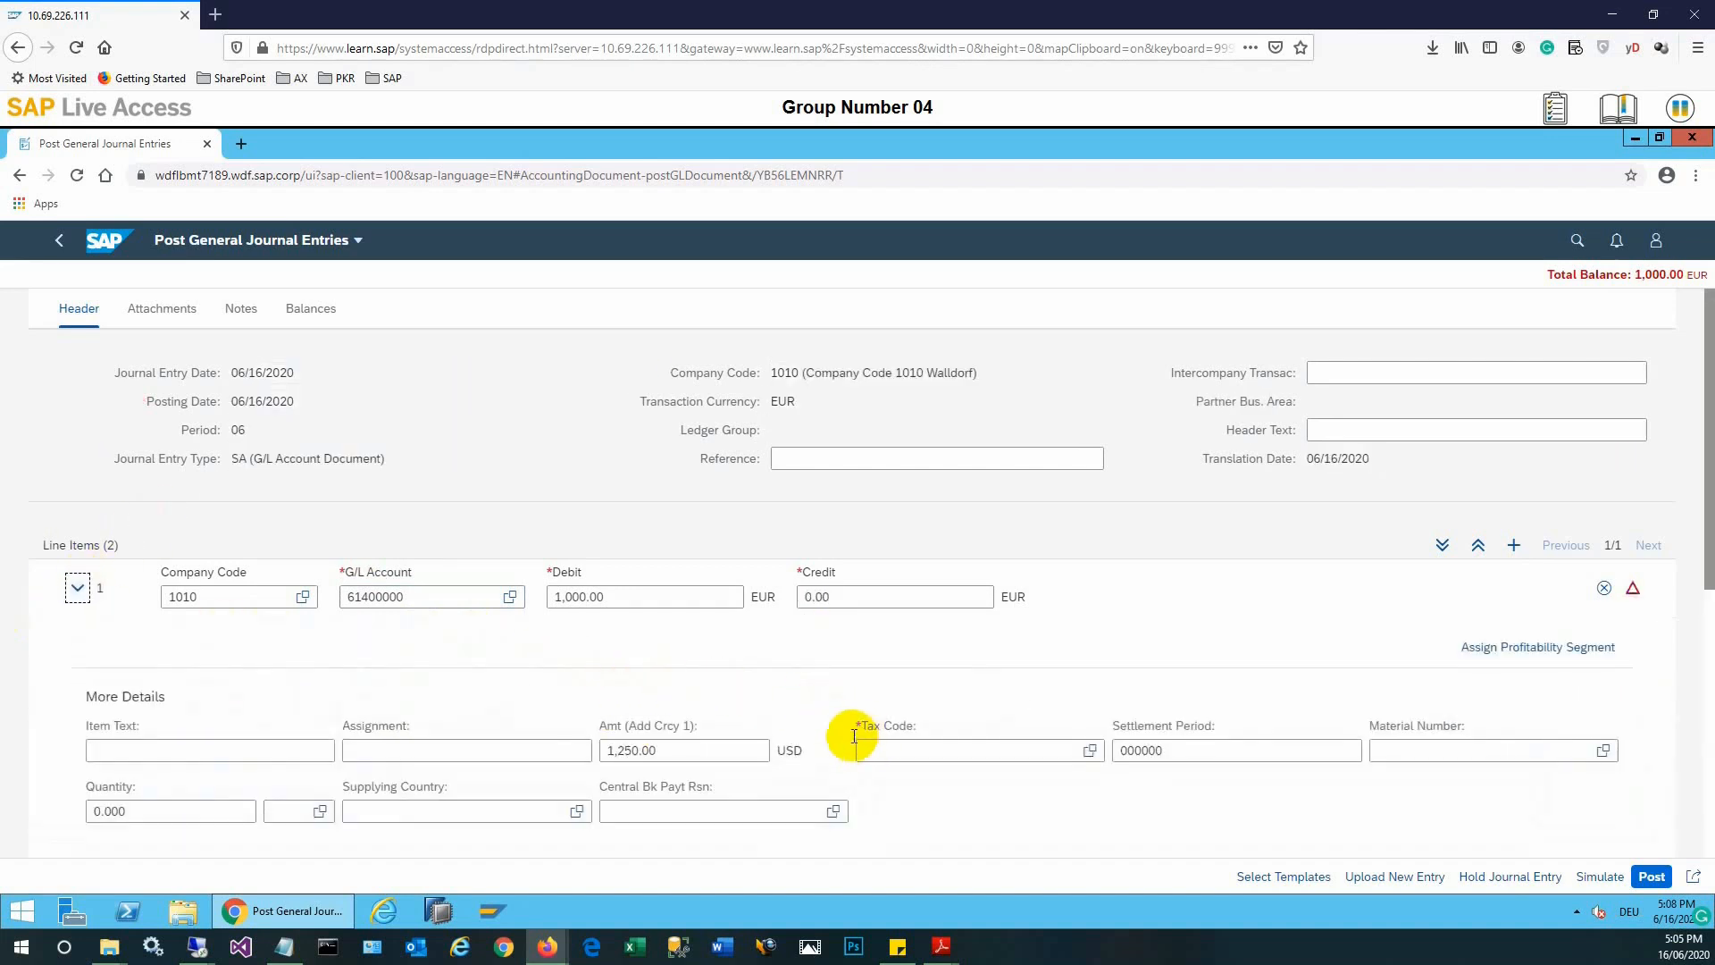
Step: Assign tax code V0 and cost center 10101018 to line 1 under Account Assignment
left_click(974, 750)
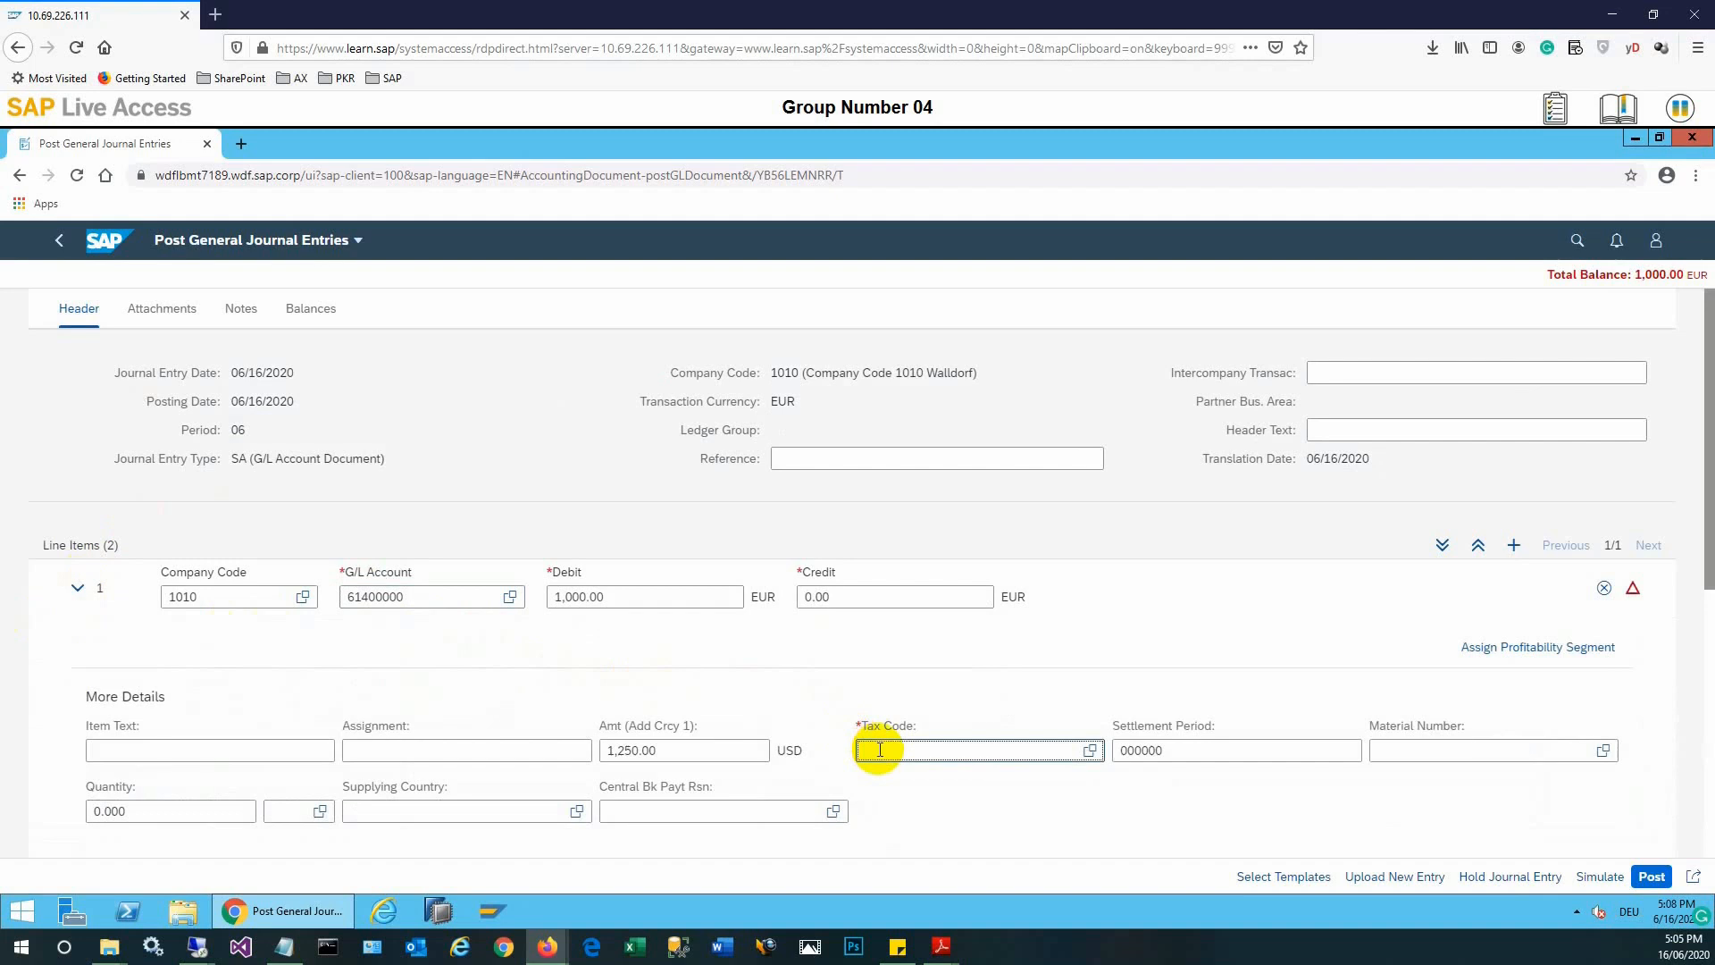
type("v0")
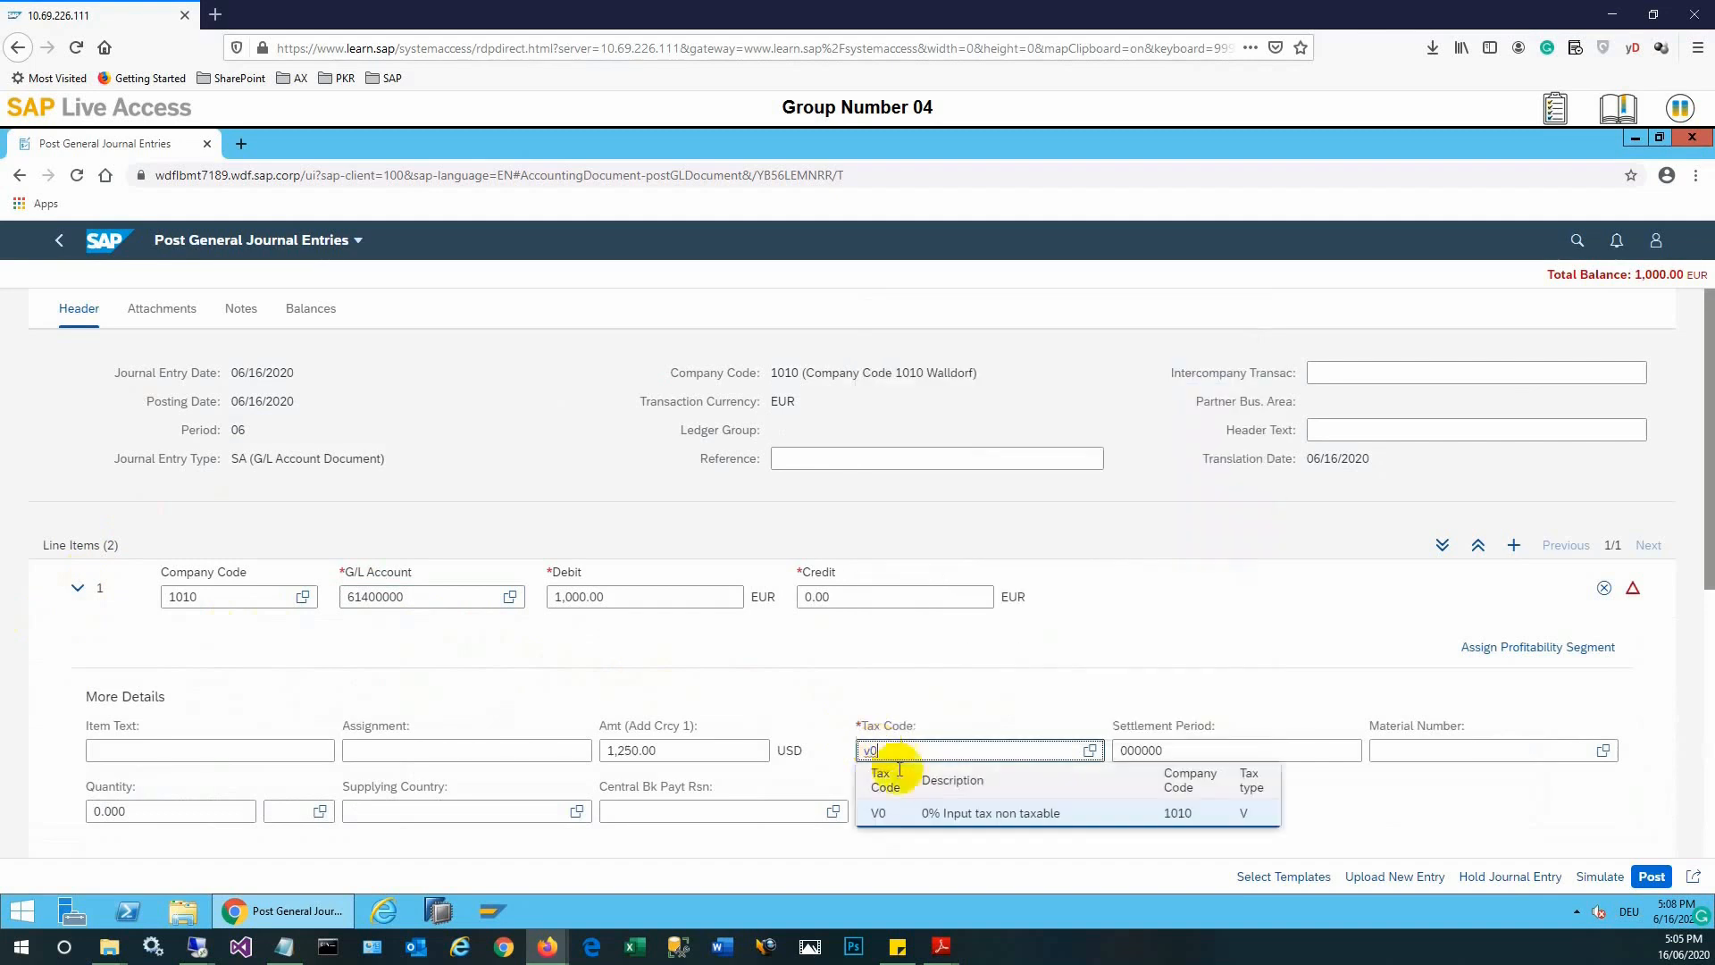
left_click(879, 813)
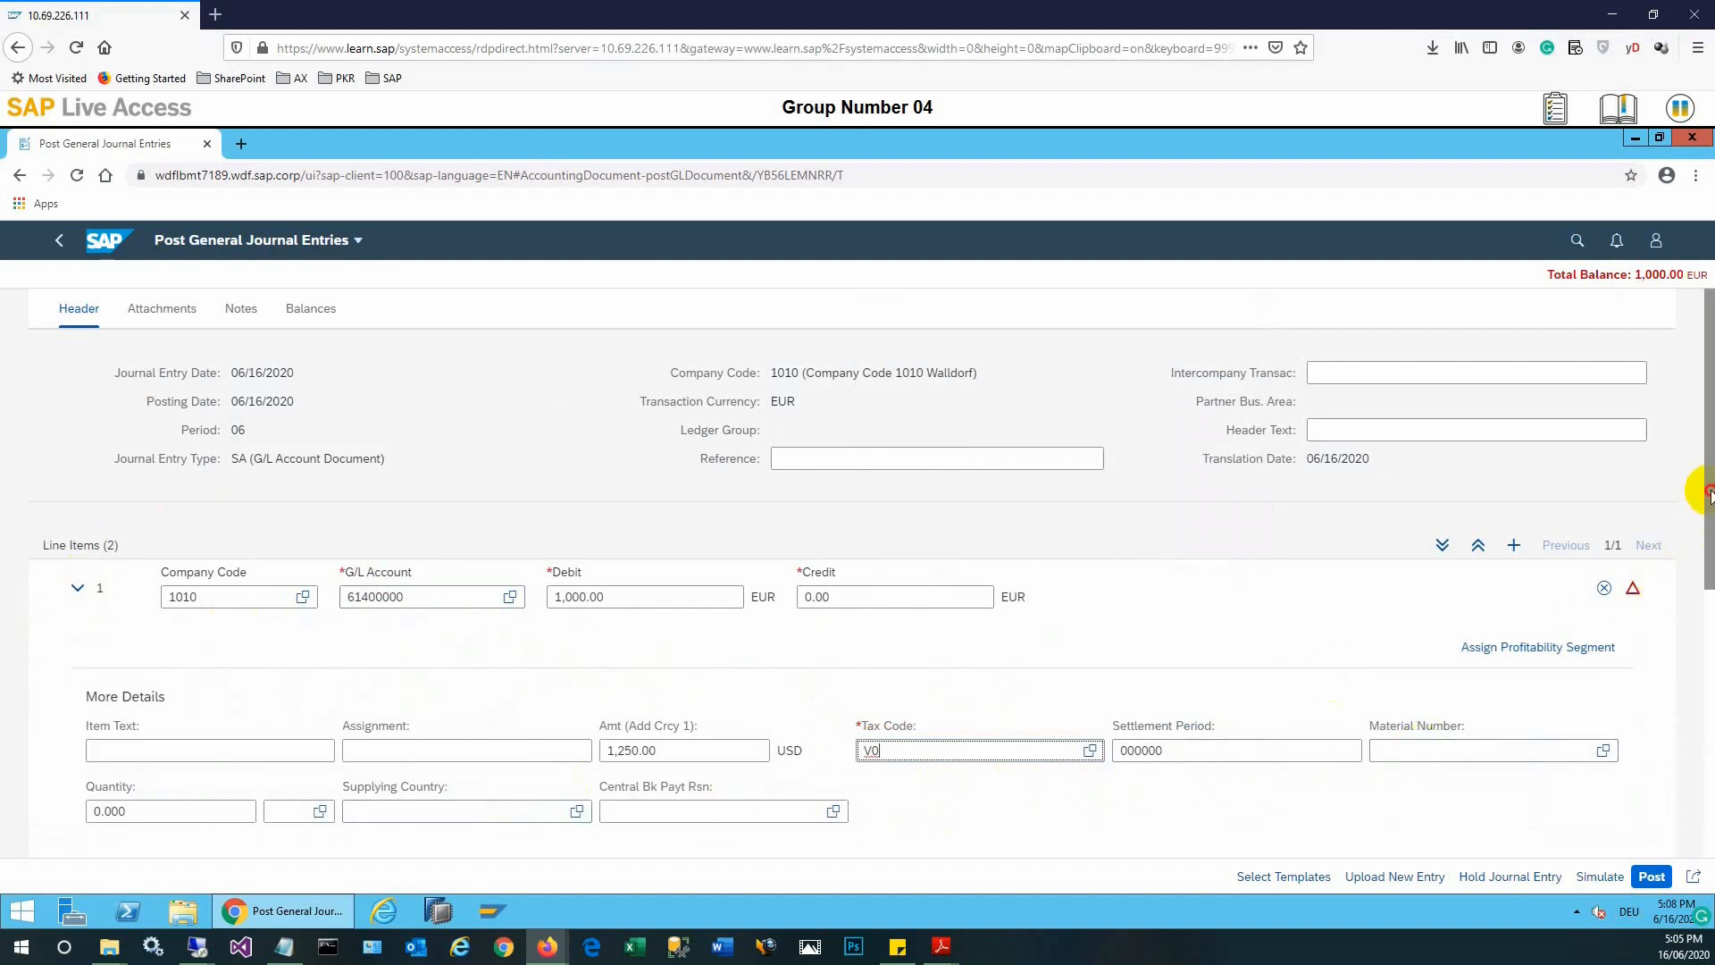
scroll("down", 3)
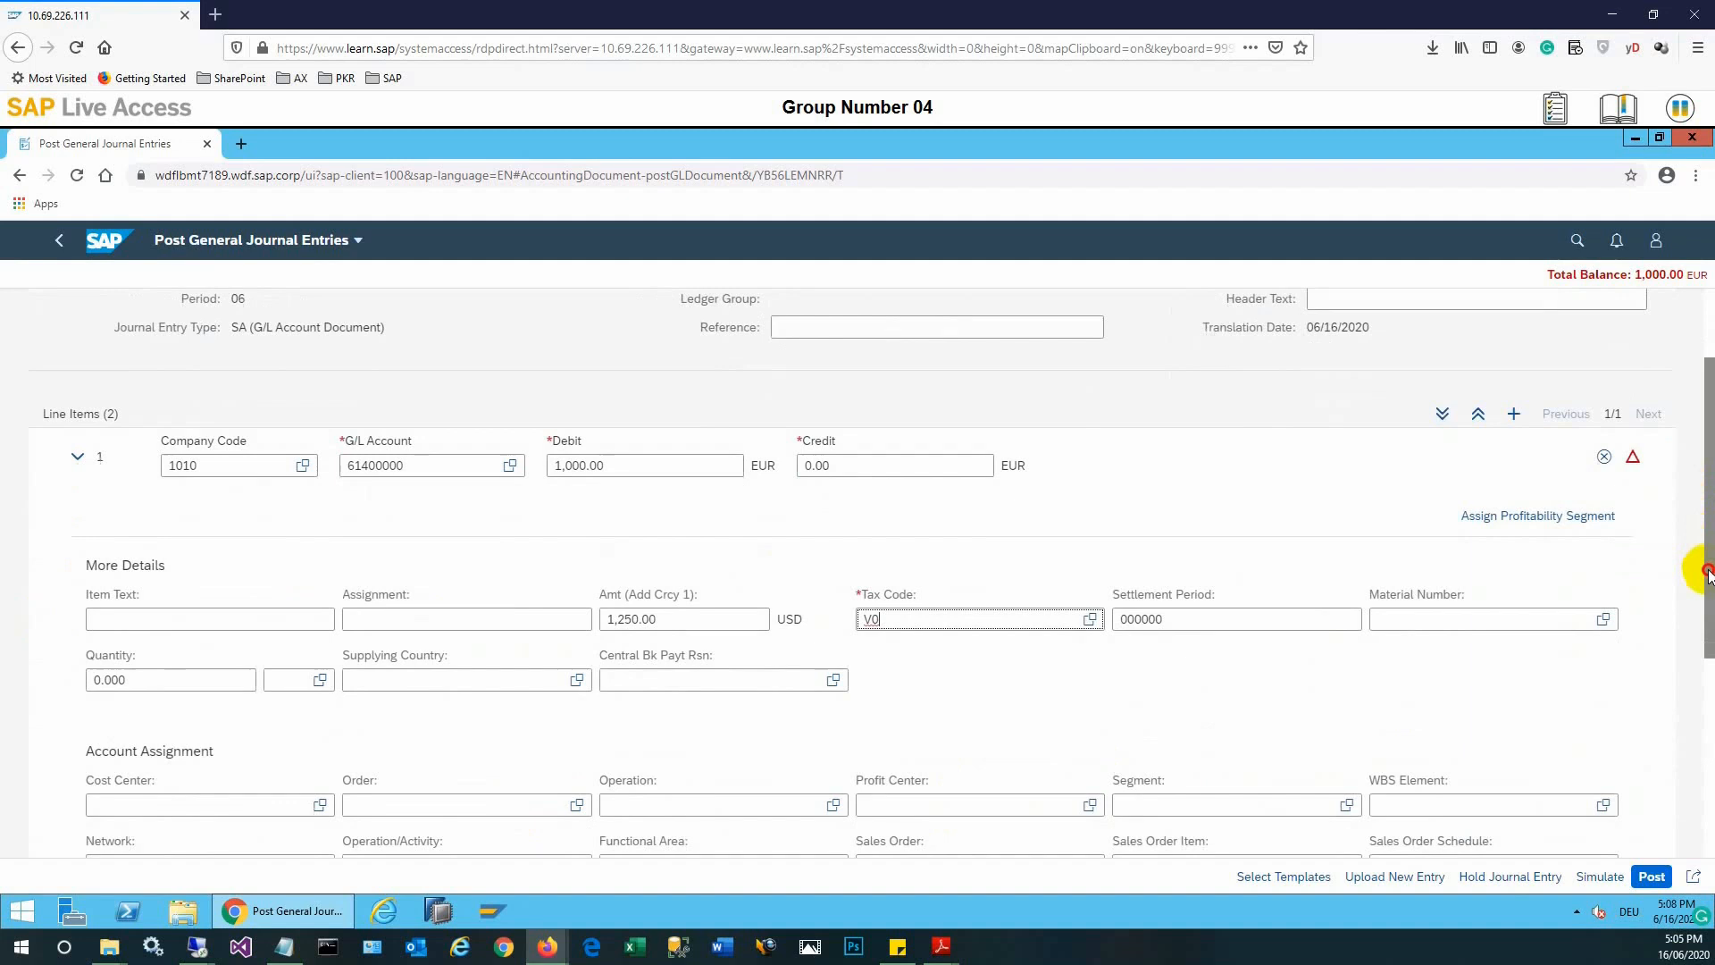
scroll("down", 3)
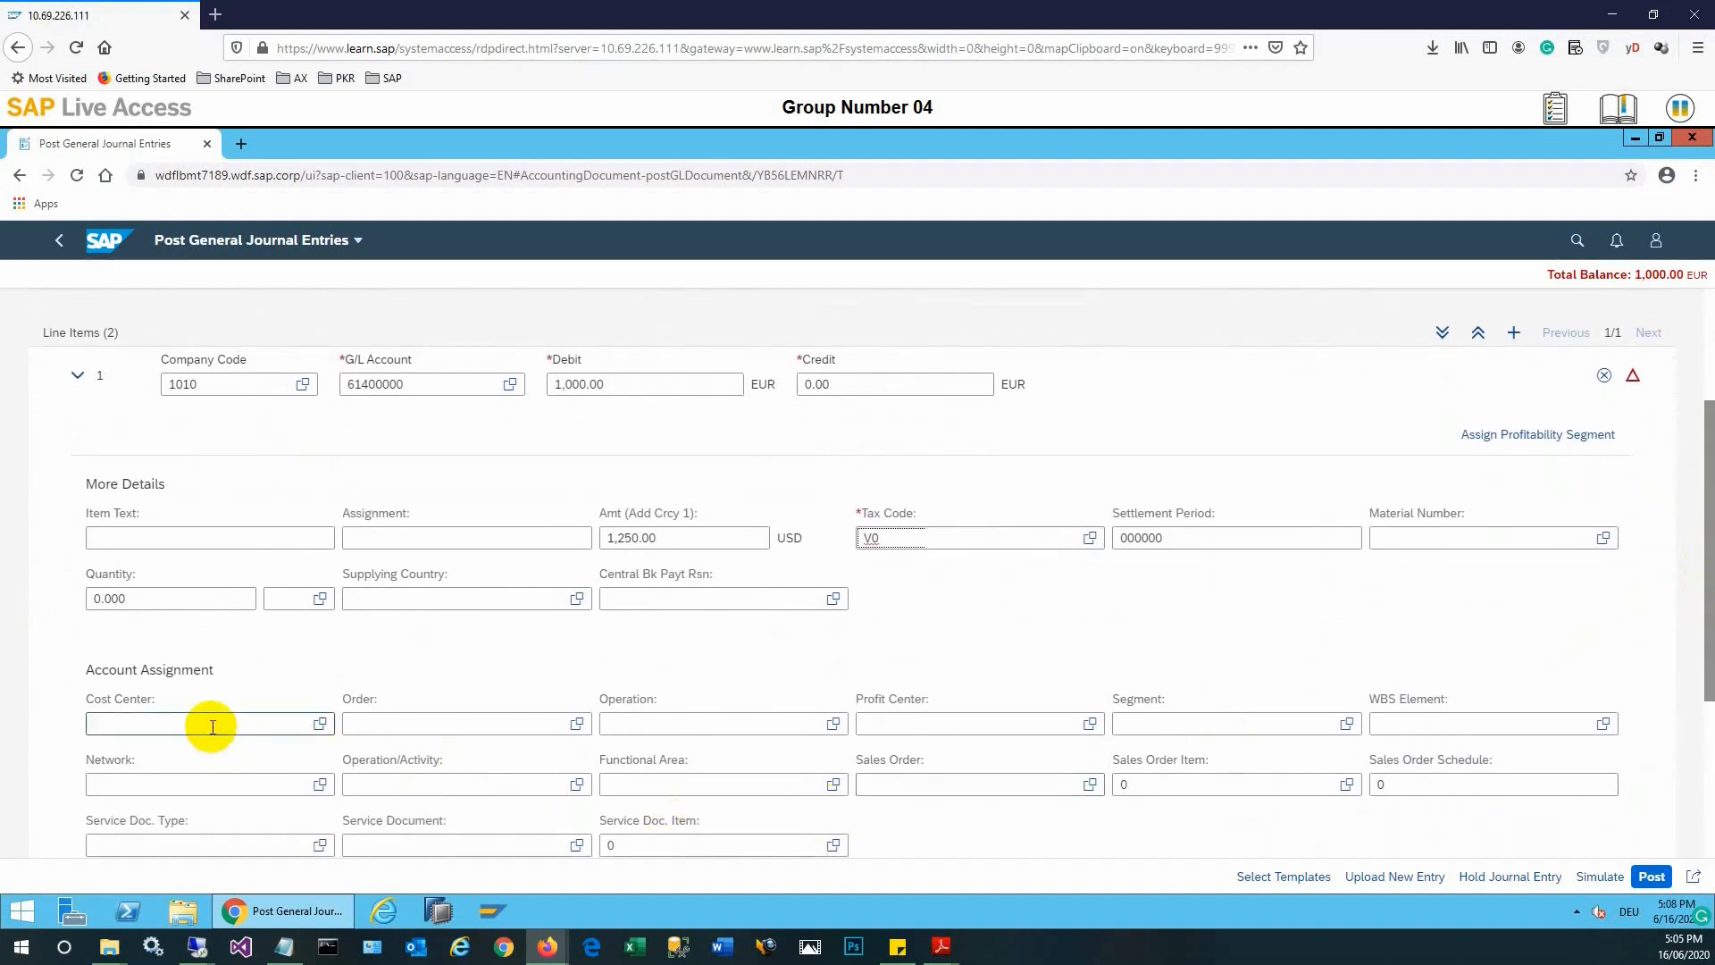
type("10")
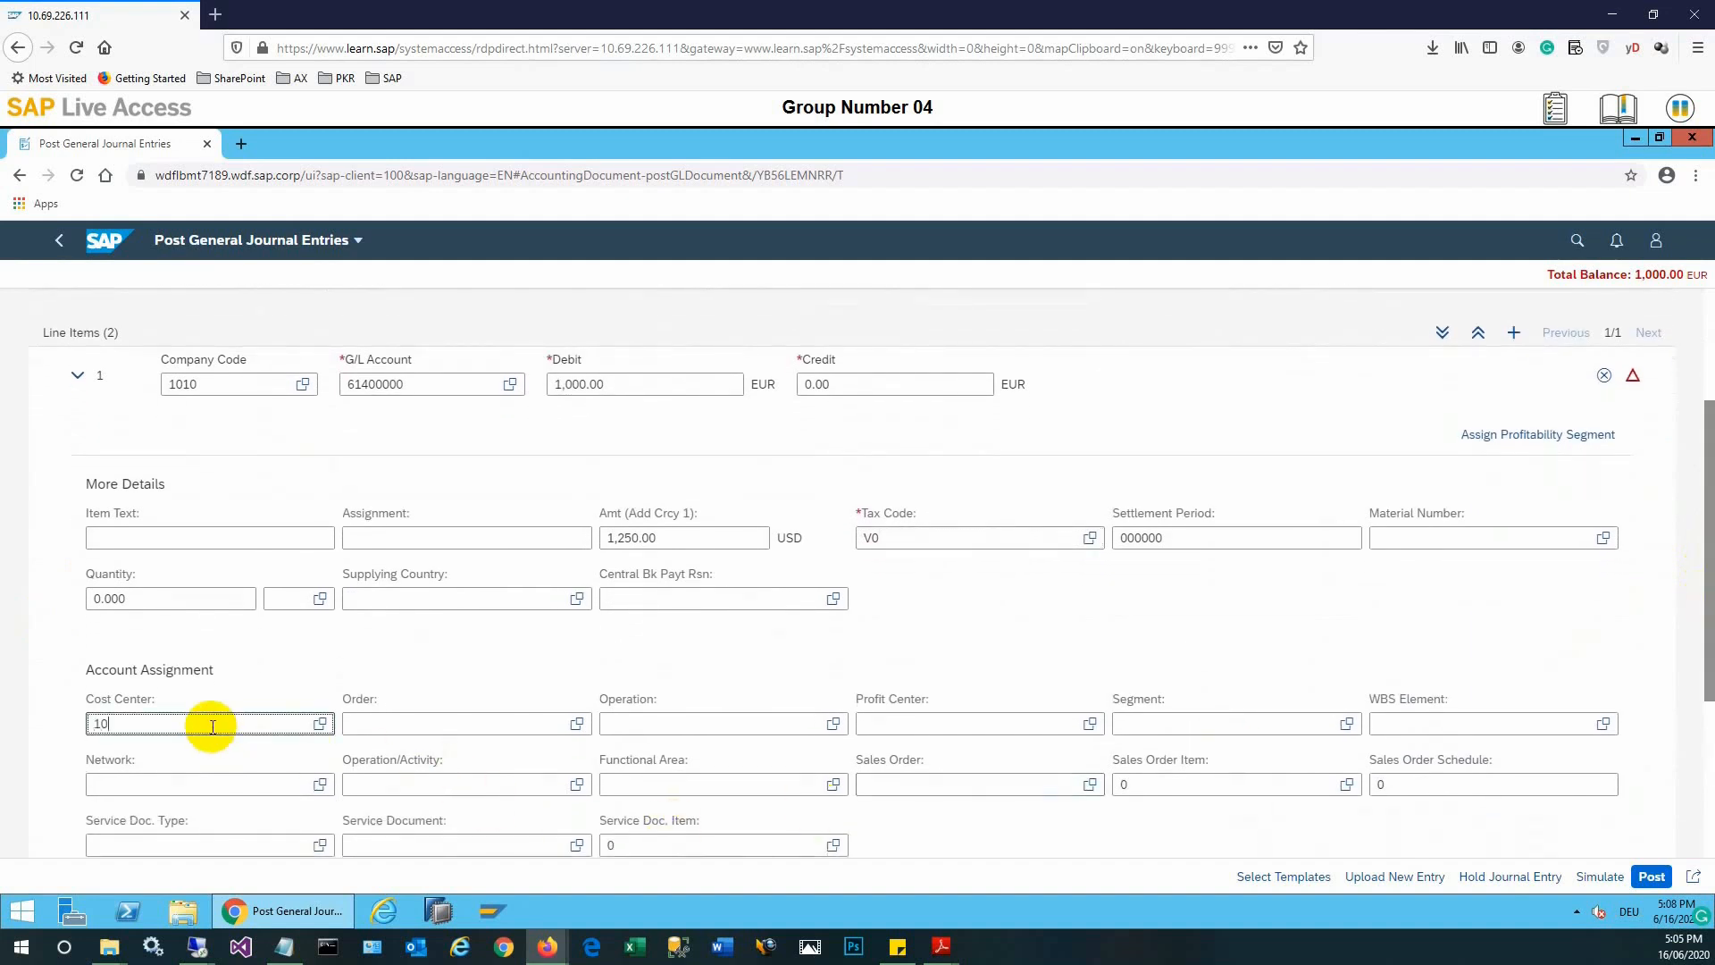
type("1018")
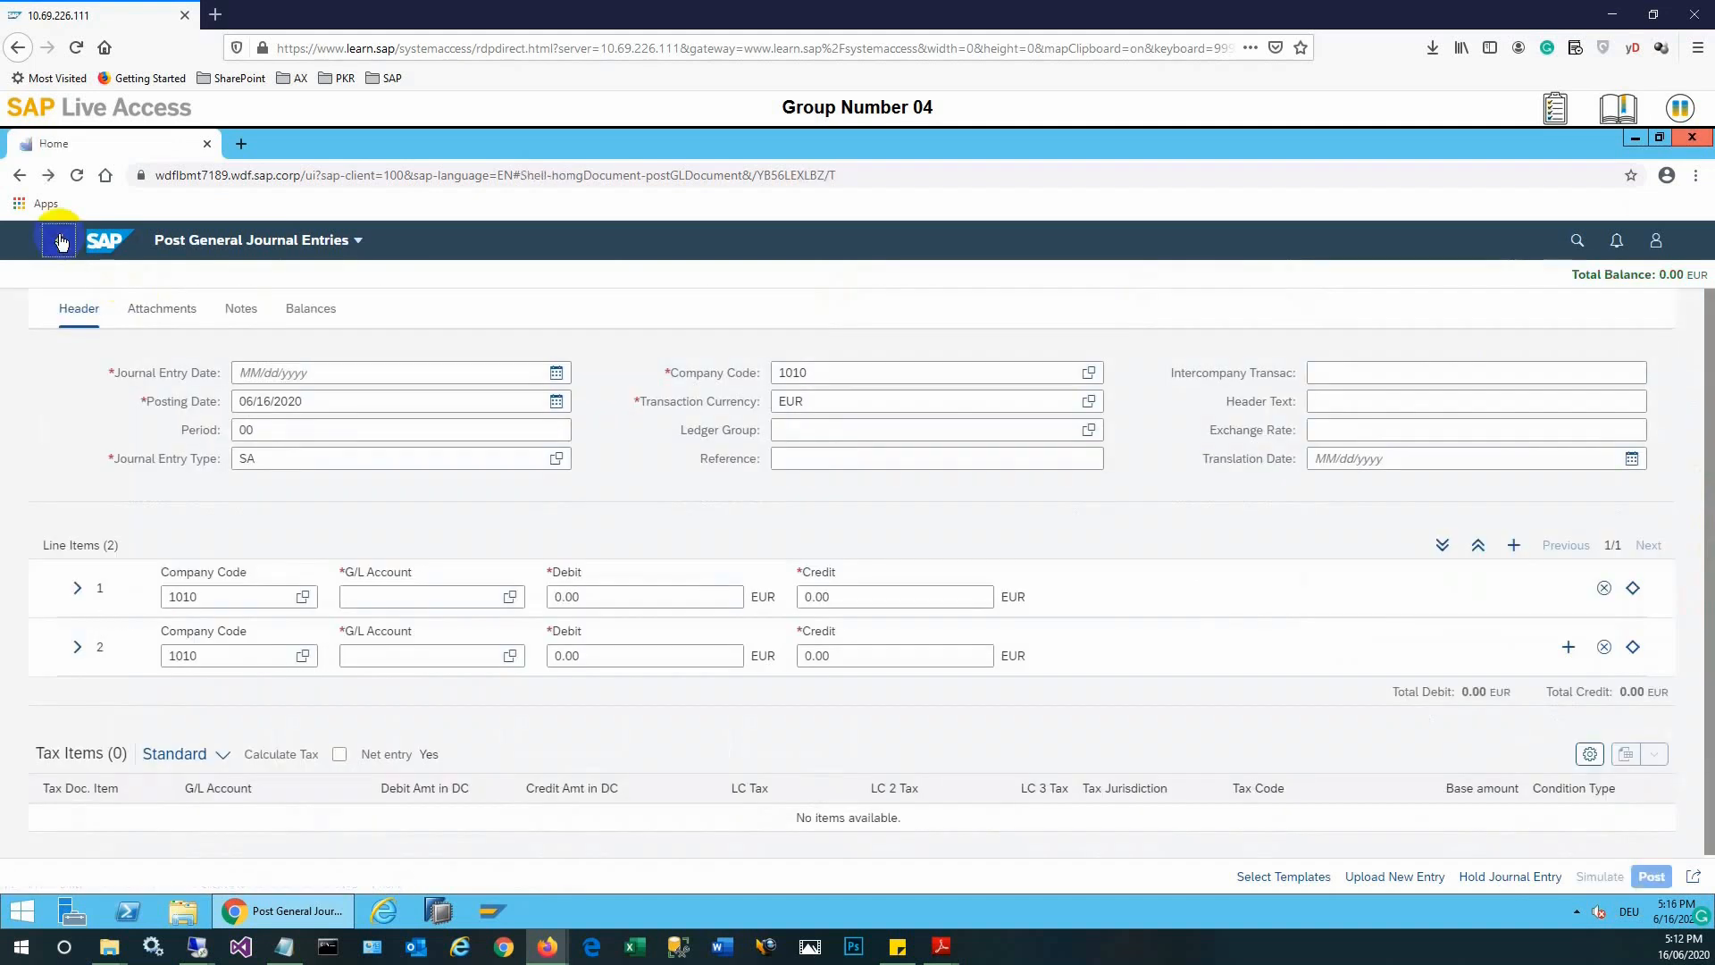
Step: From Home, reach Accounting Configuration and launch Manage Substitution/Validation Rules, listing rule V04
left_click(64, 239)
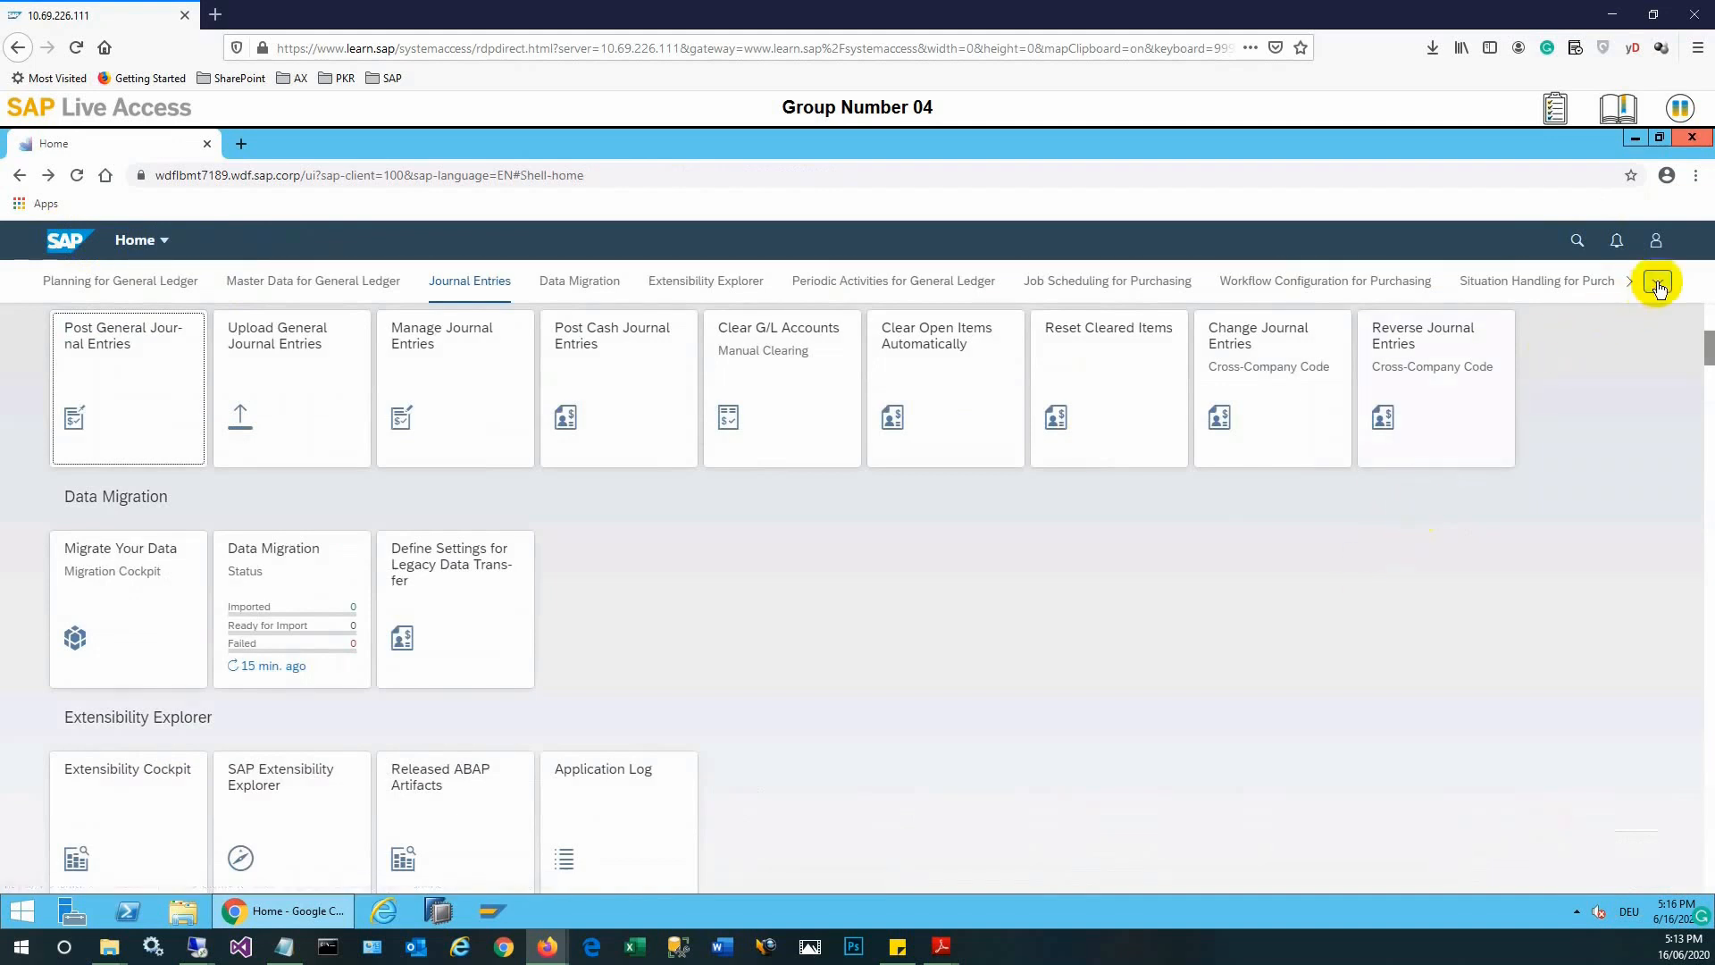
left_click(1658, 281)
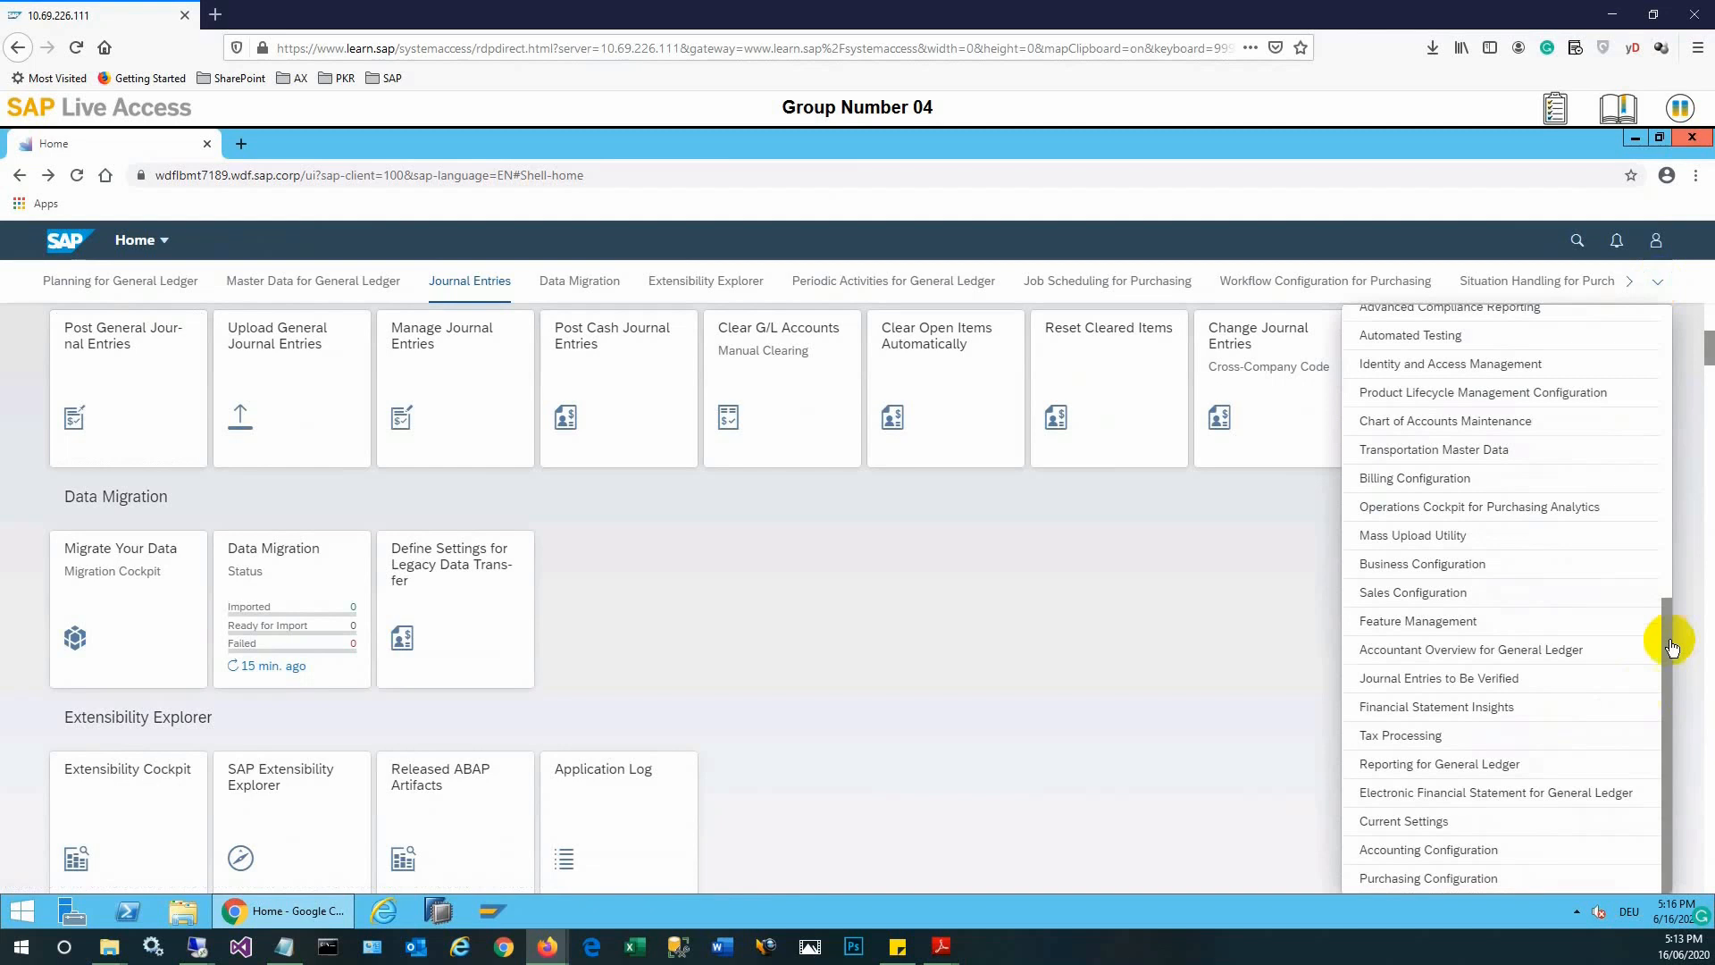
mouse_move(1447, 855)
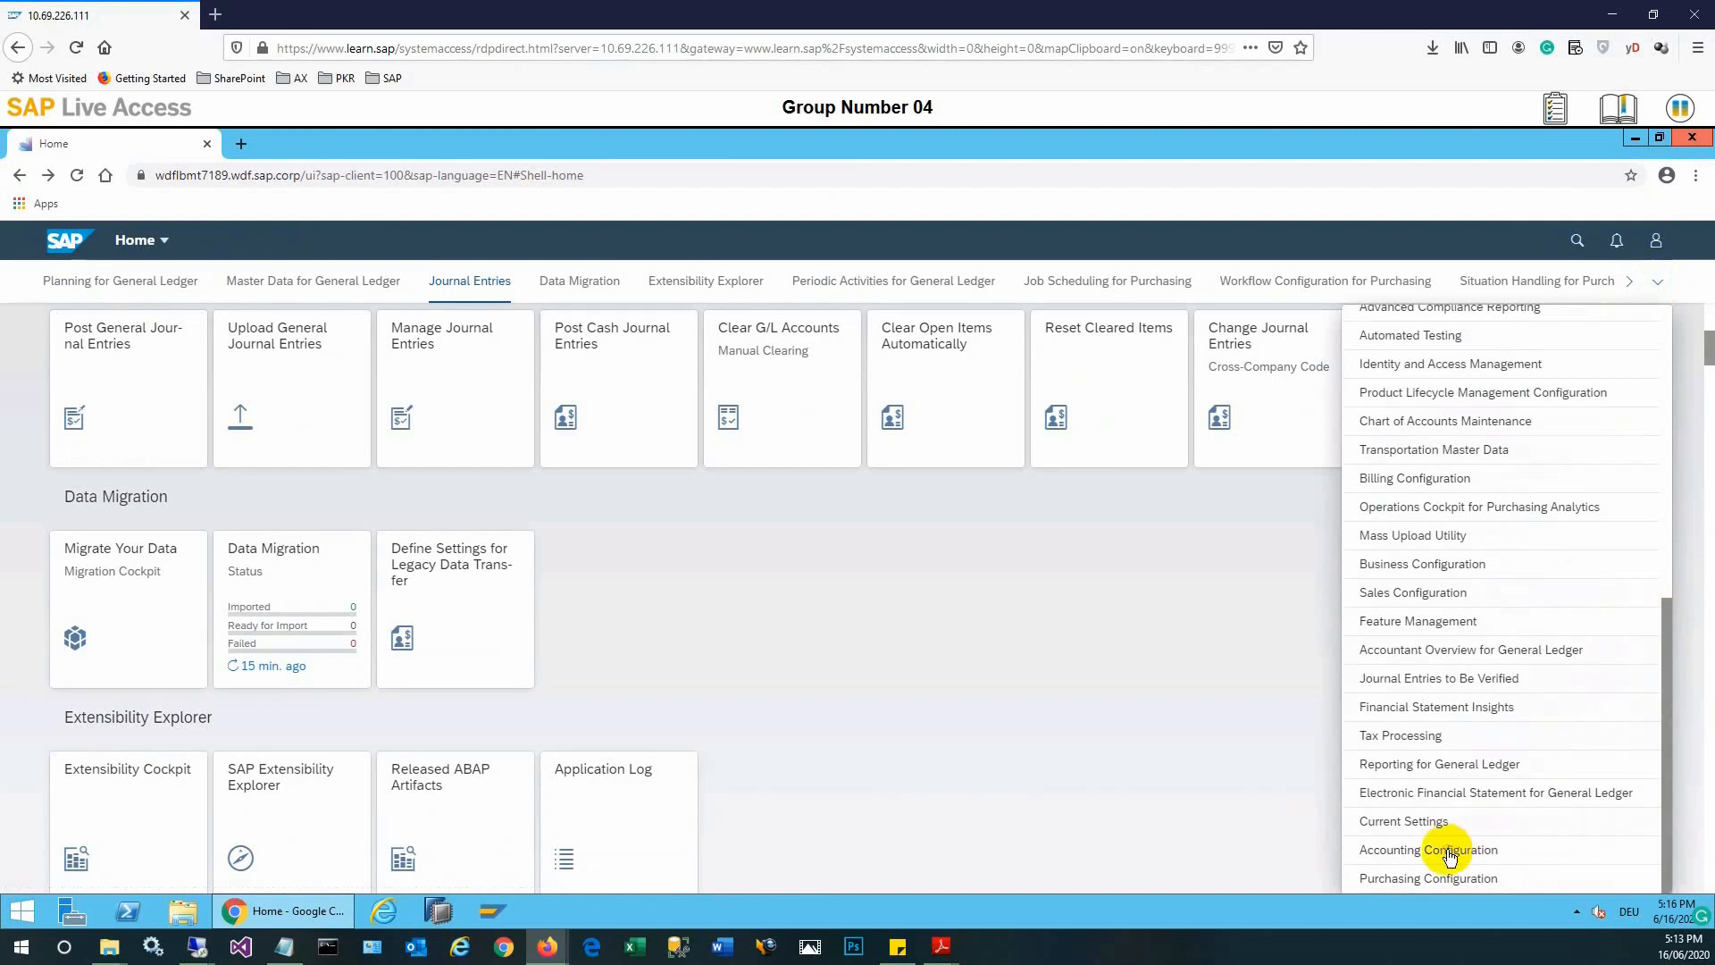
left_click(1427, 848)
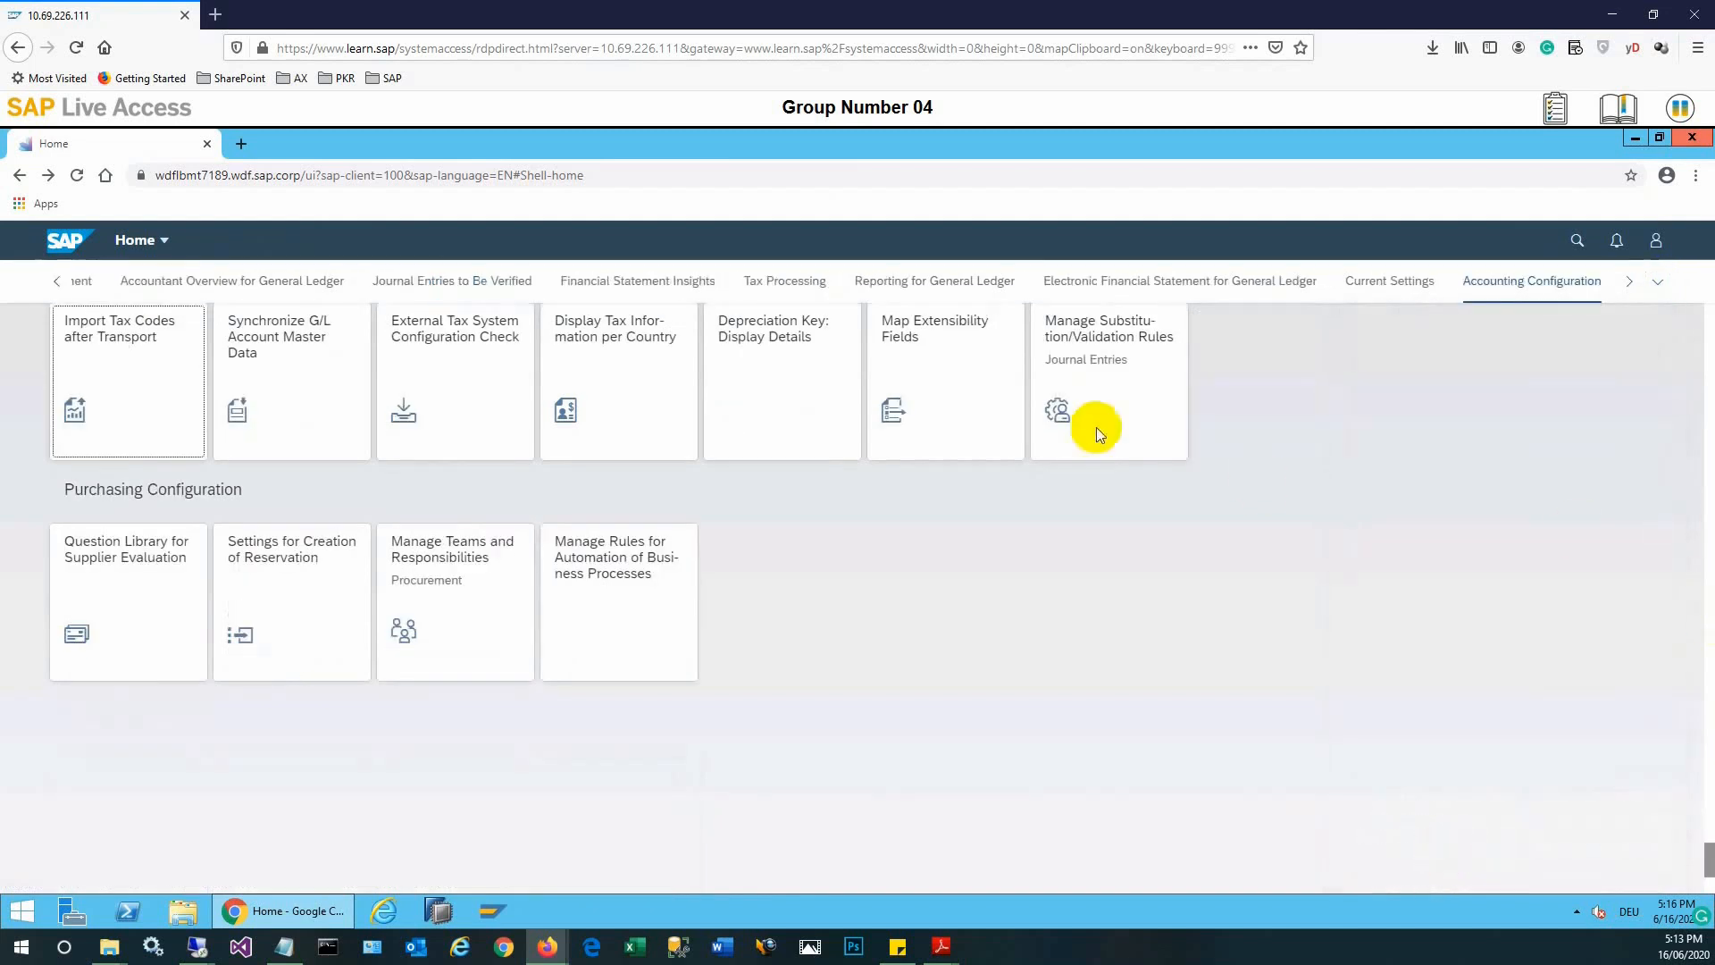
left_click(1108, 382)
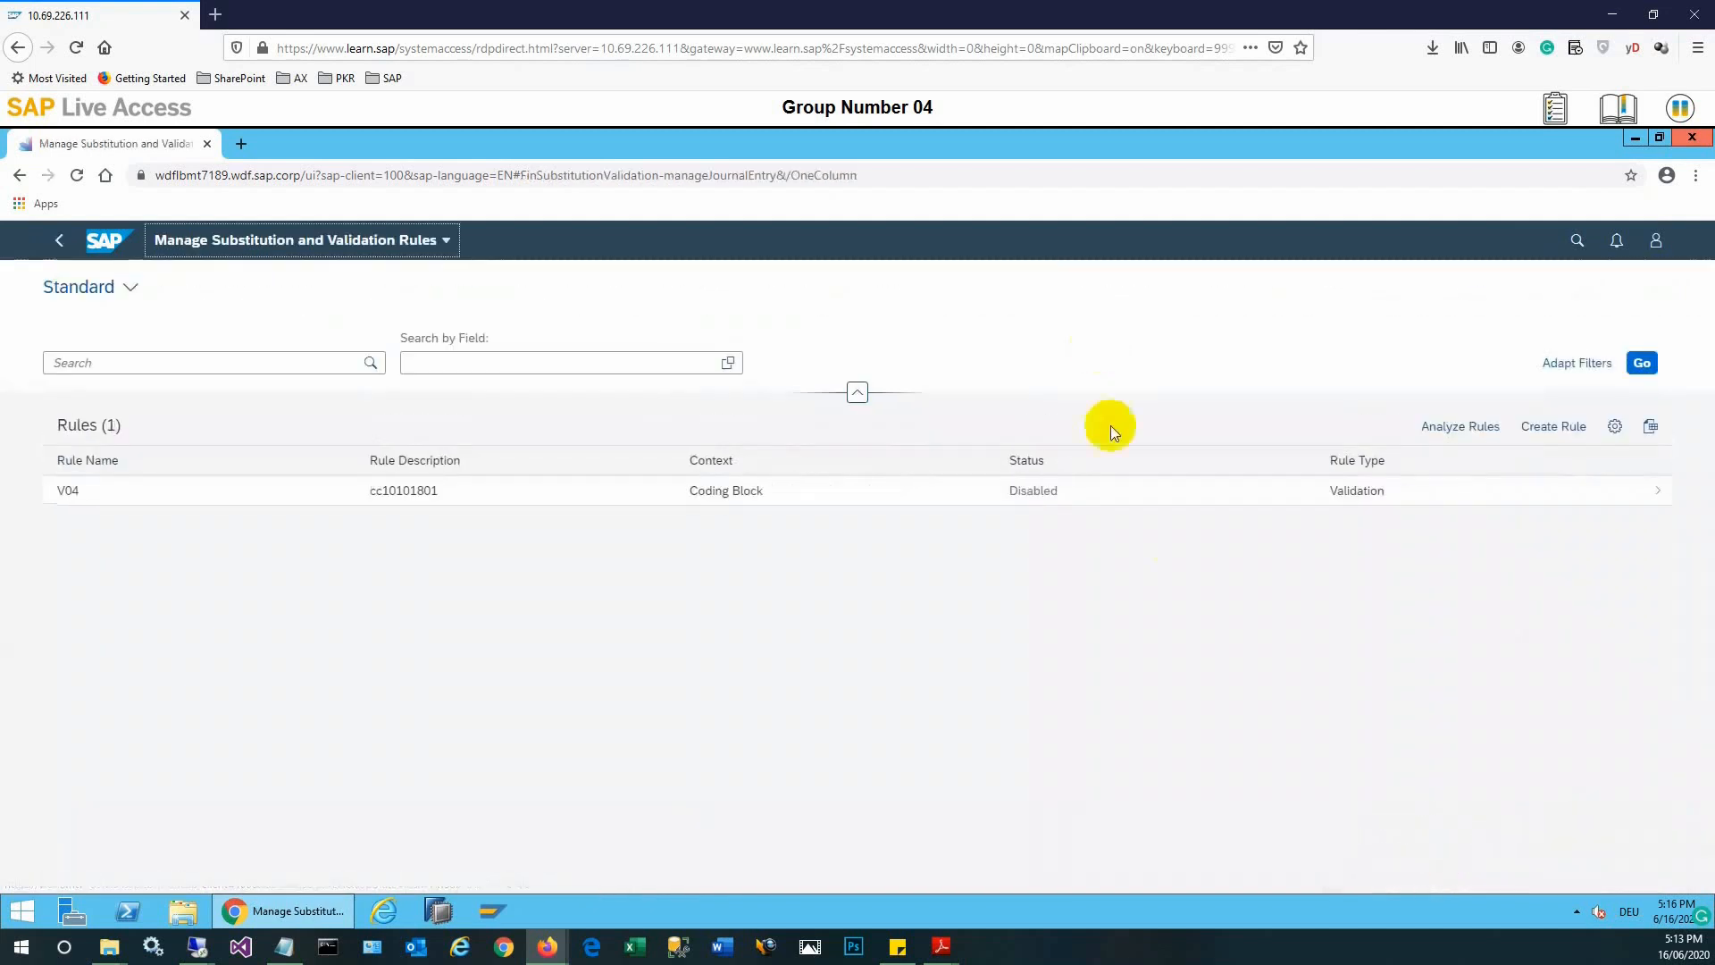
mouse_move(245, 422)
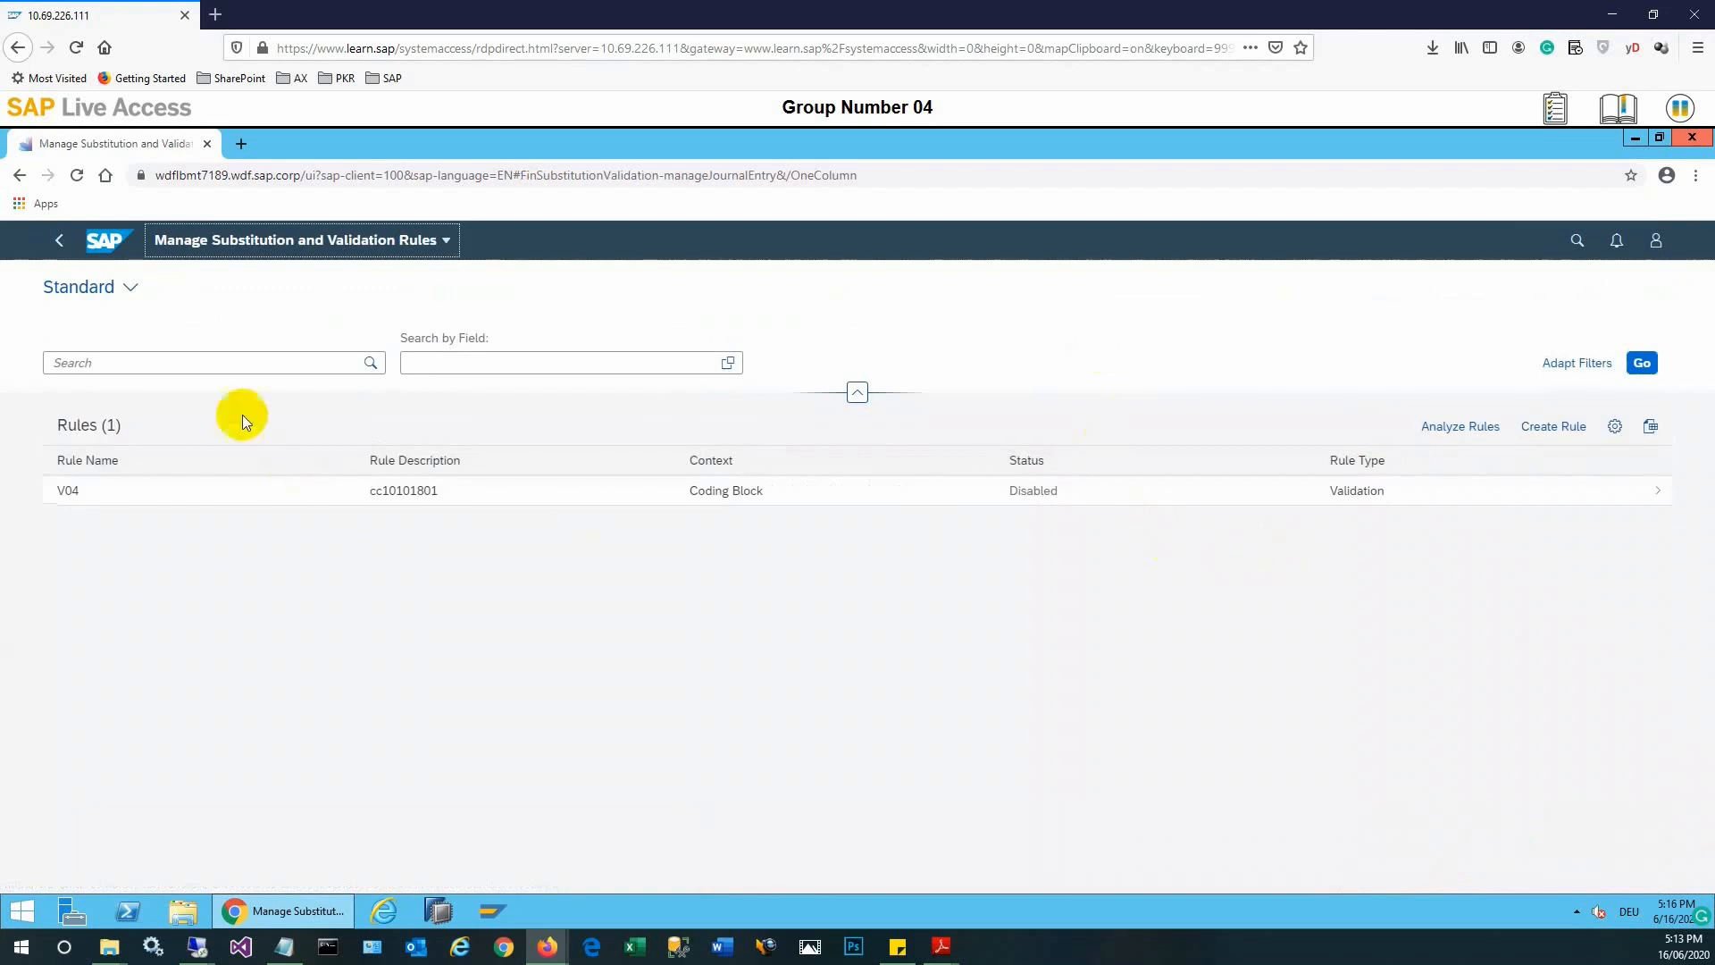
mouse_move(1552, 425)
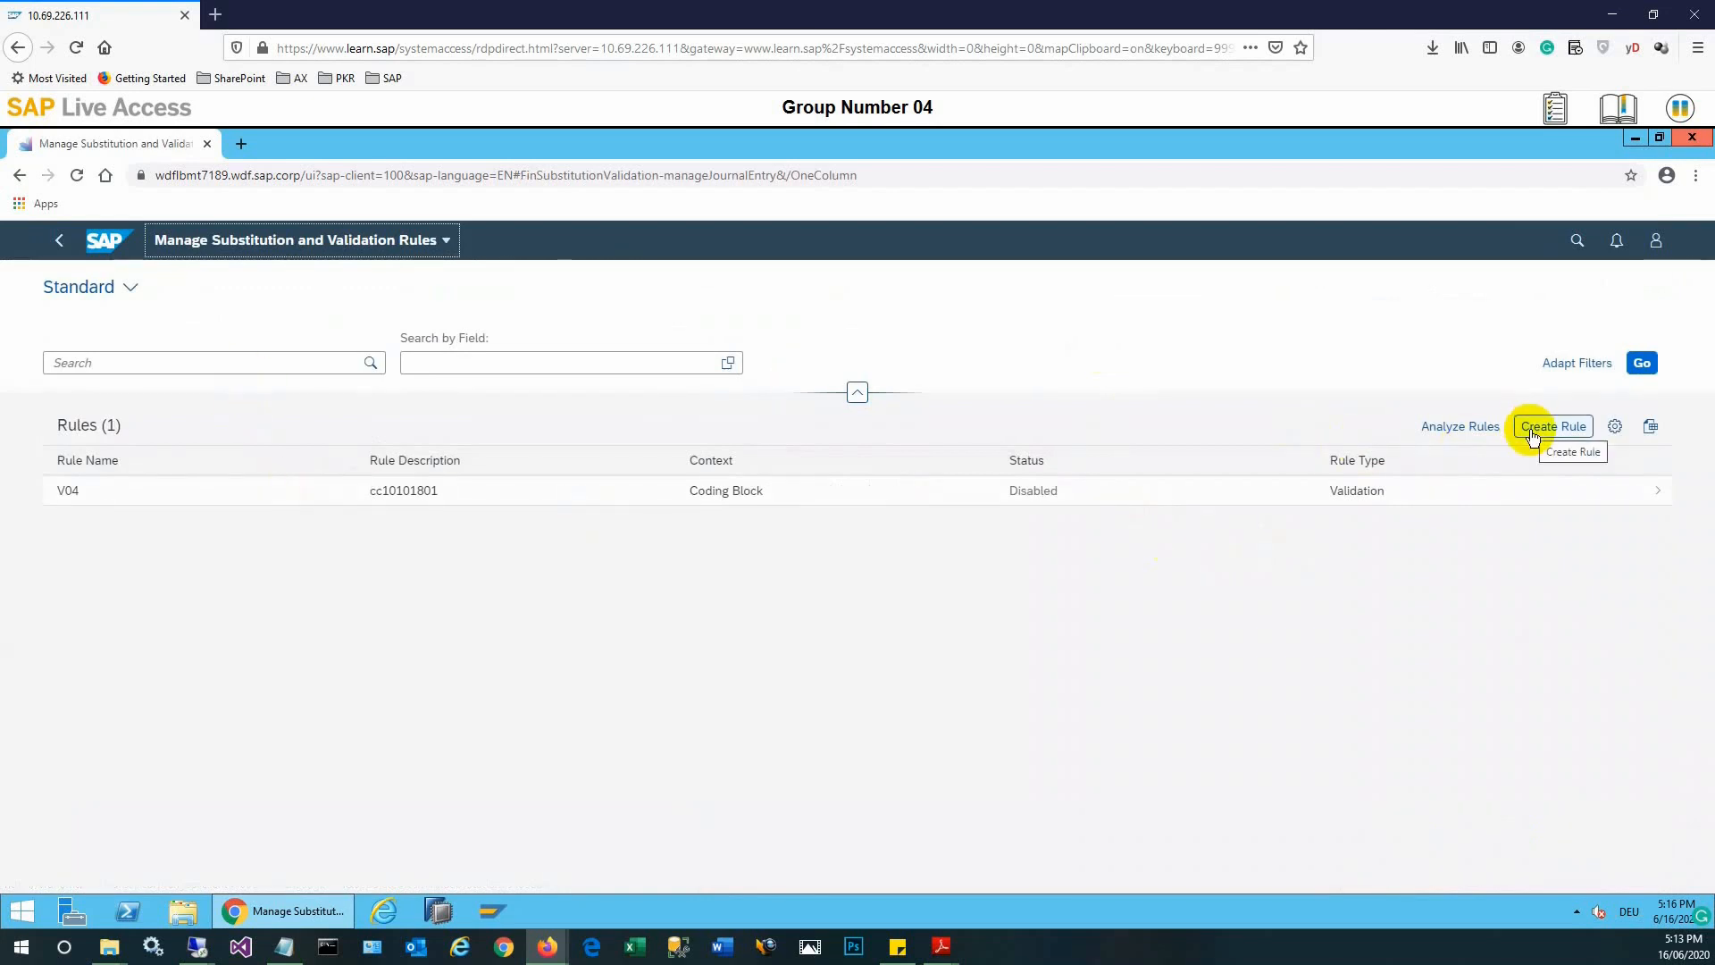
Step: Create a new substitution rule with context and event both set to Coding Block
left_click(1552, 425)
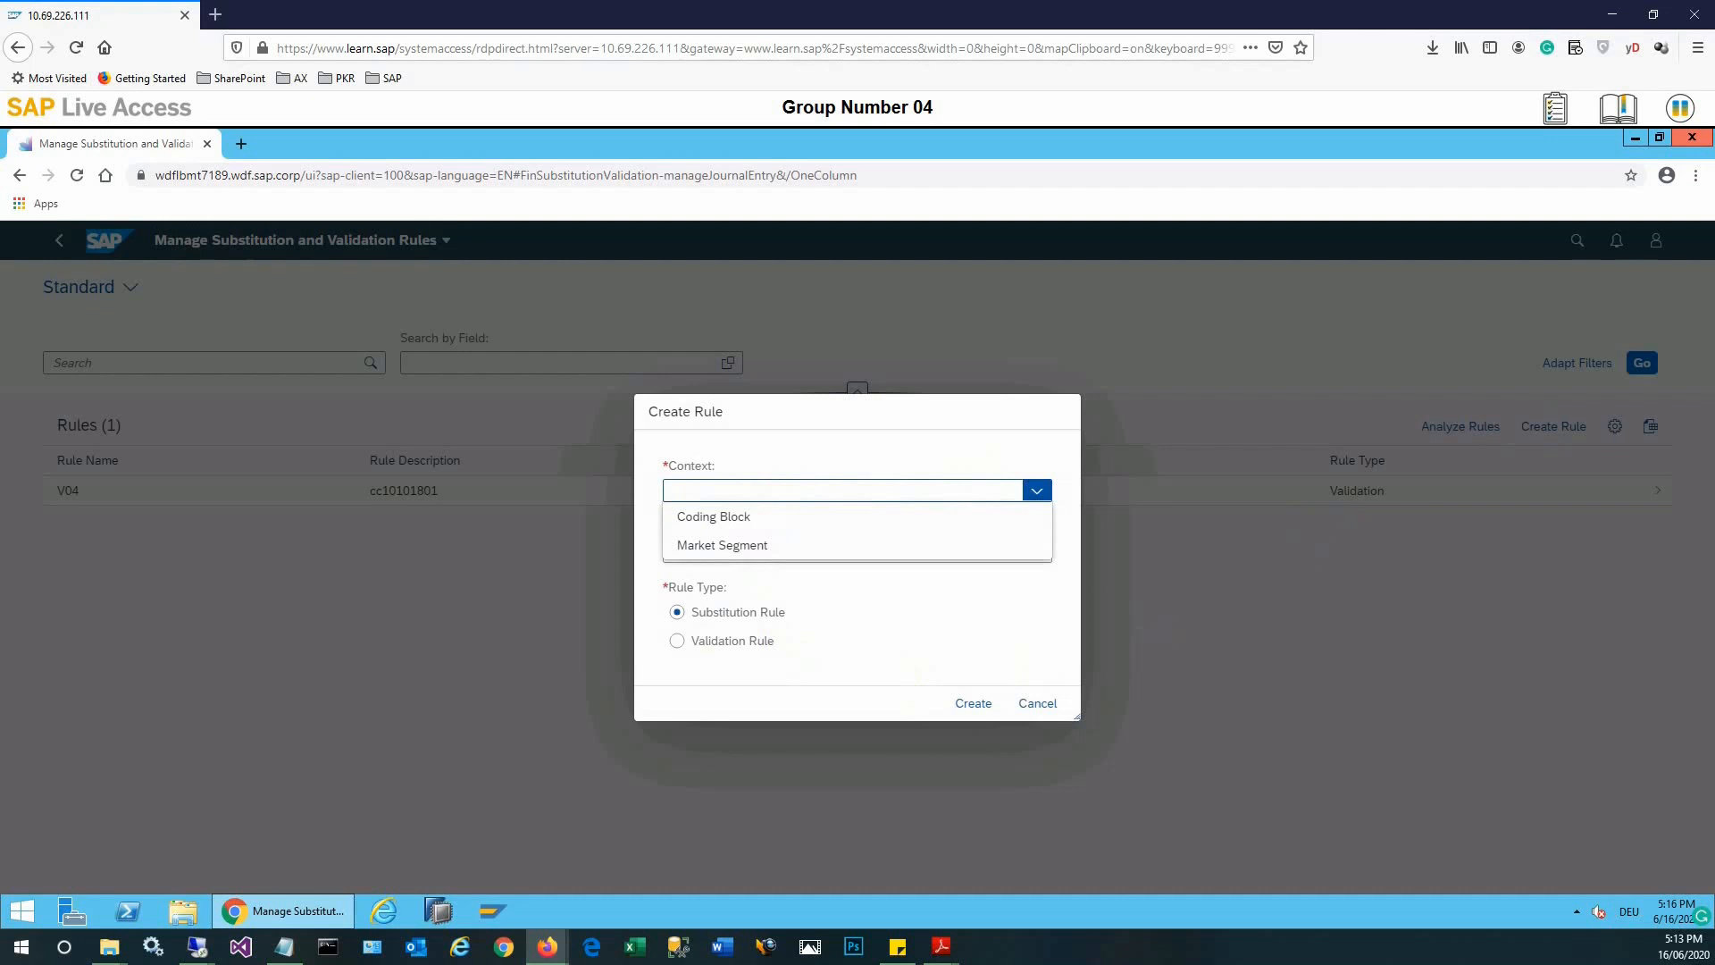
mouse_move(846, 481)
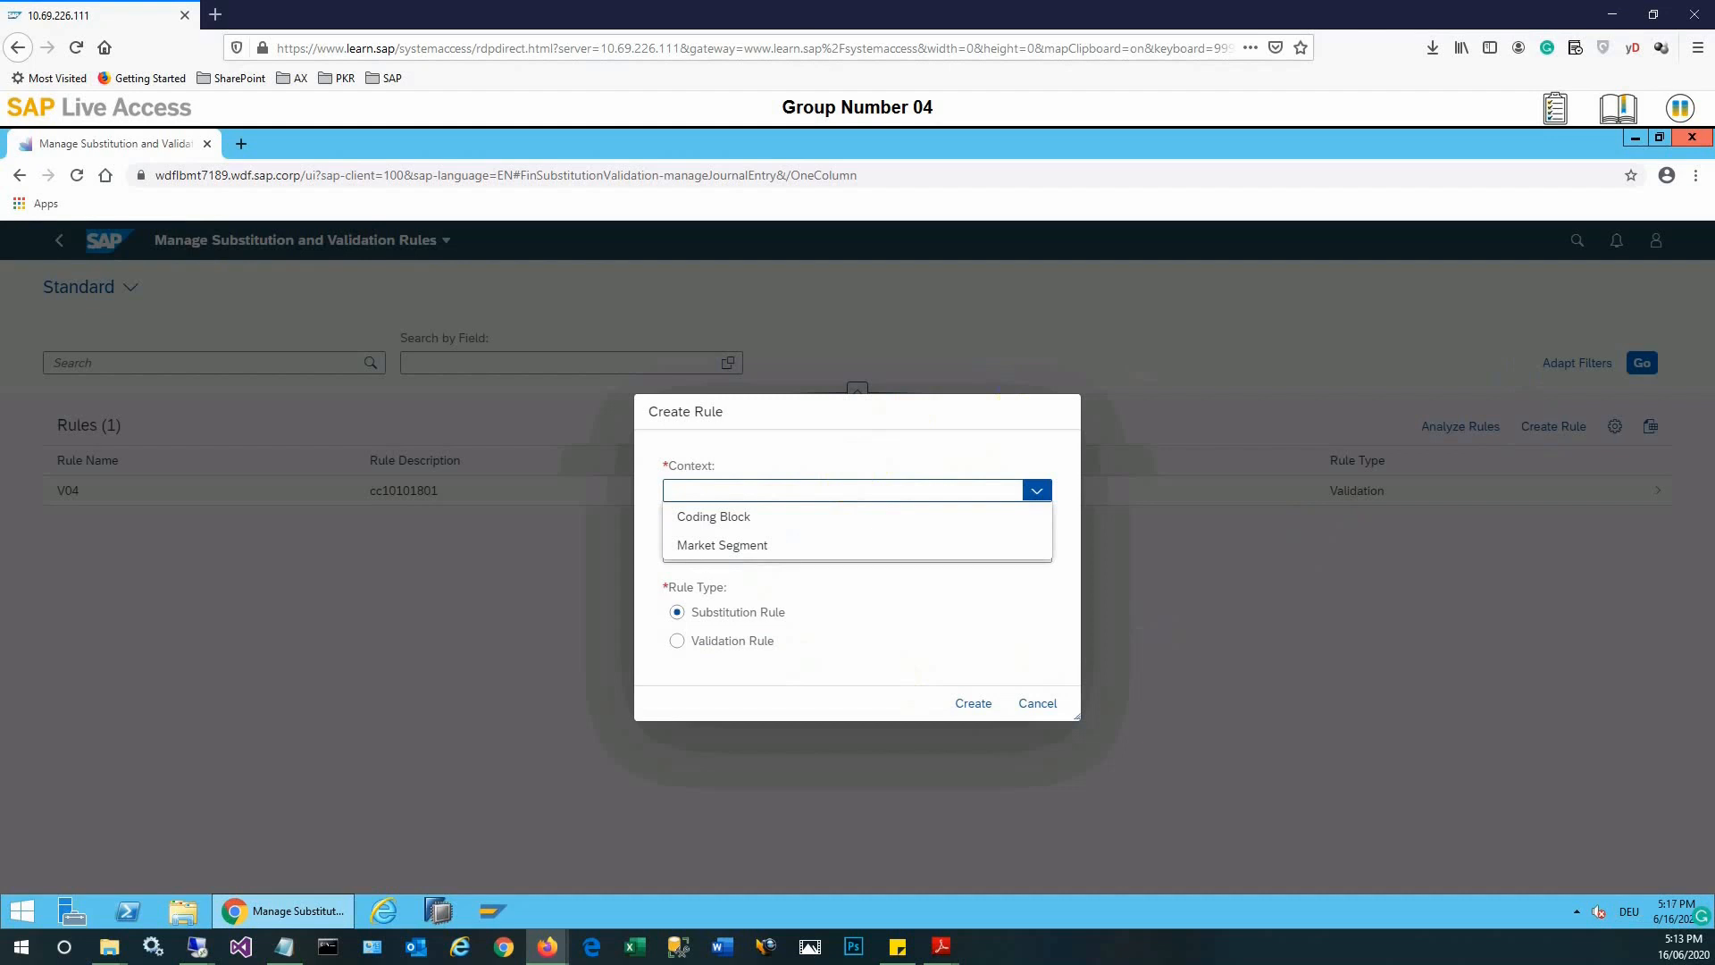
mouse_move(826, 509)
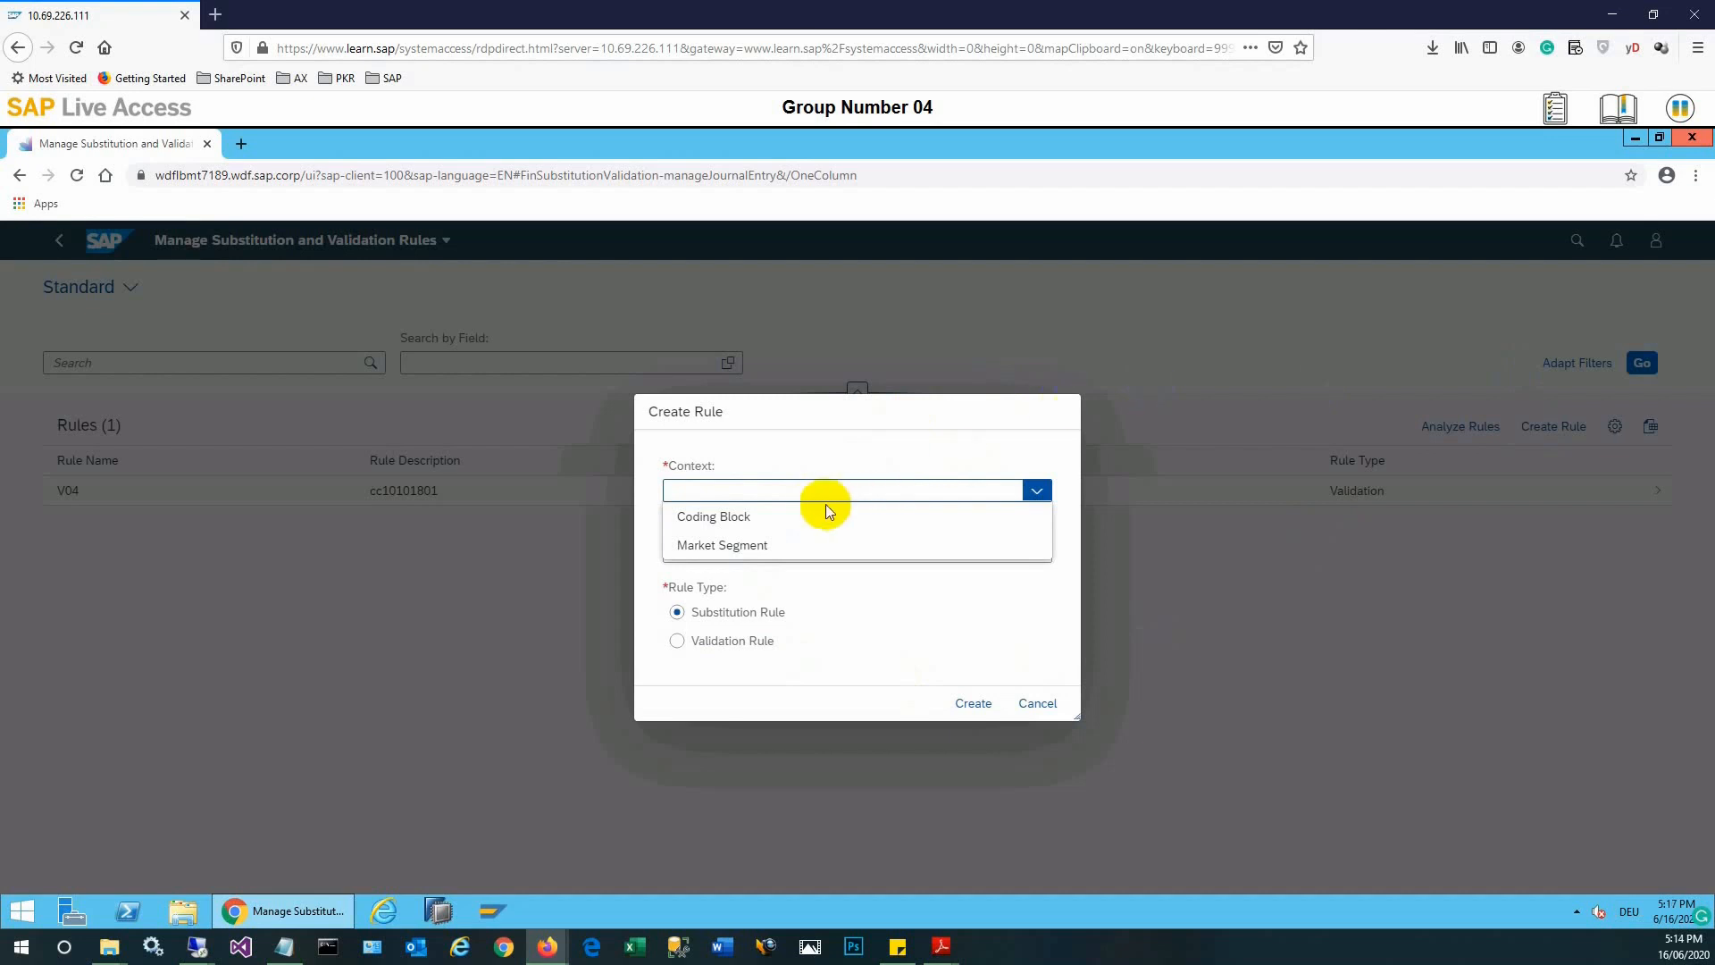
left_click(713, 517)
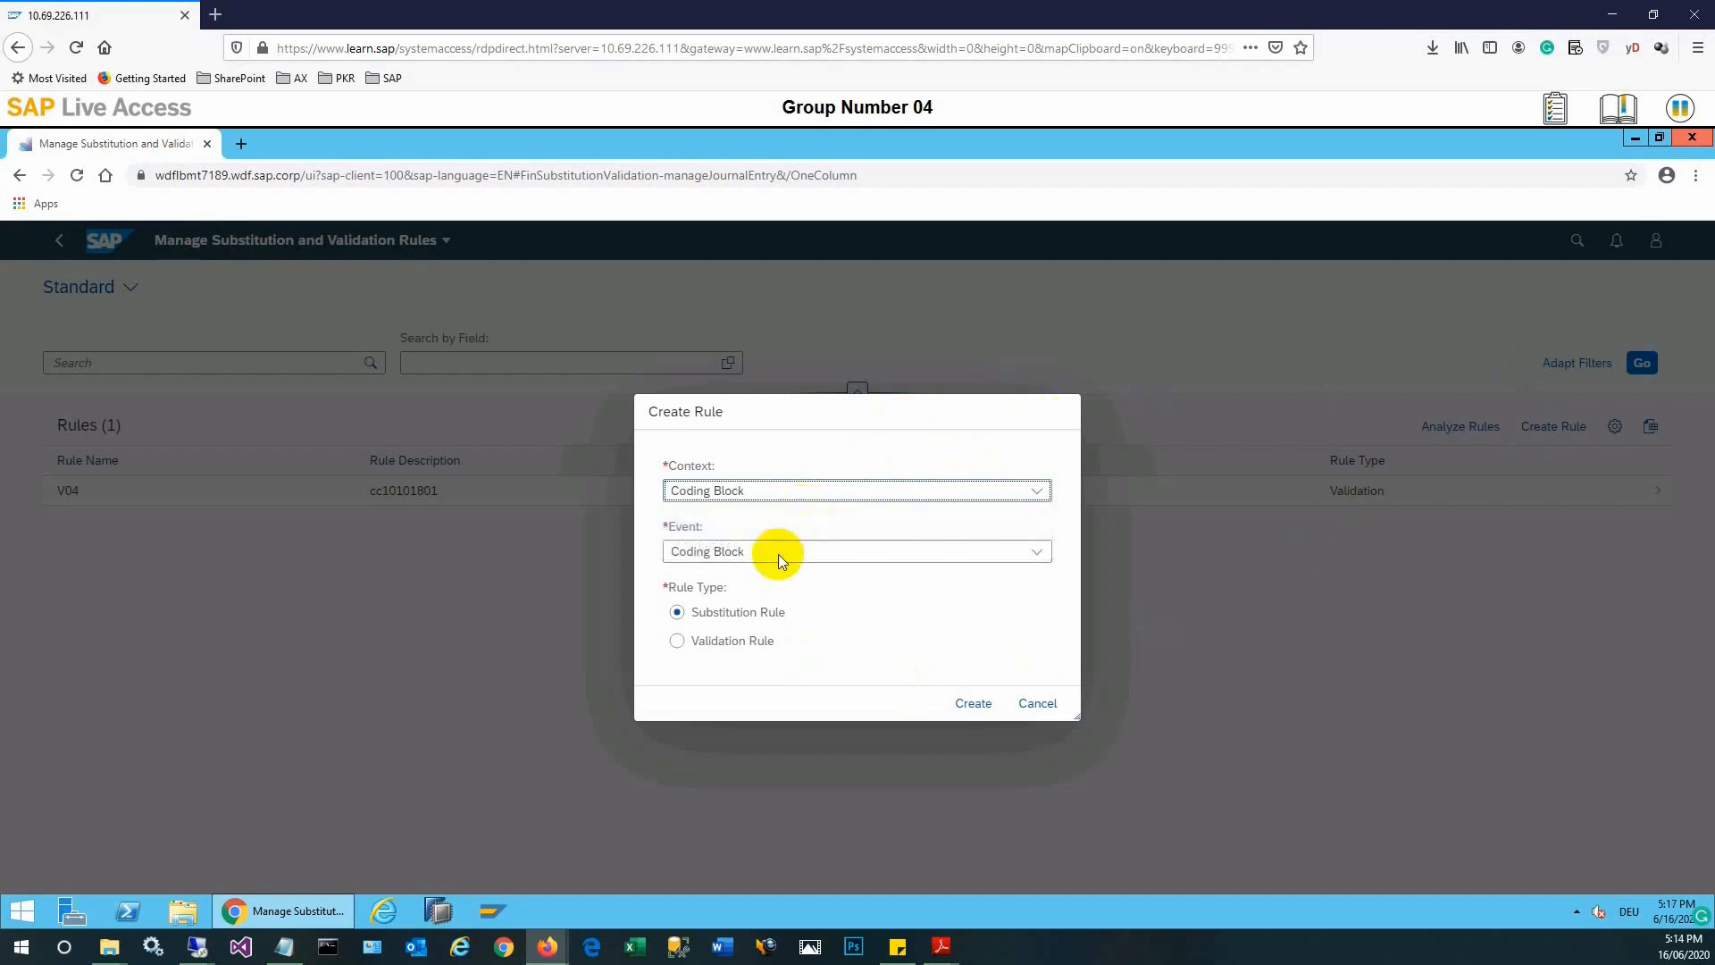
left_click(1034, 550)
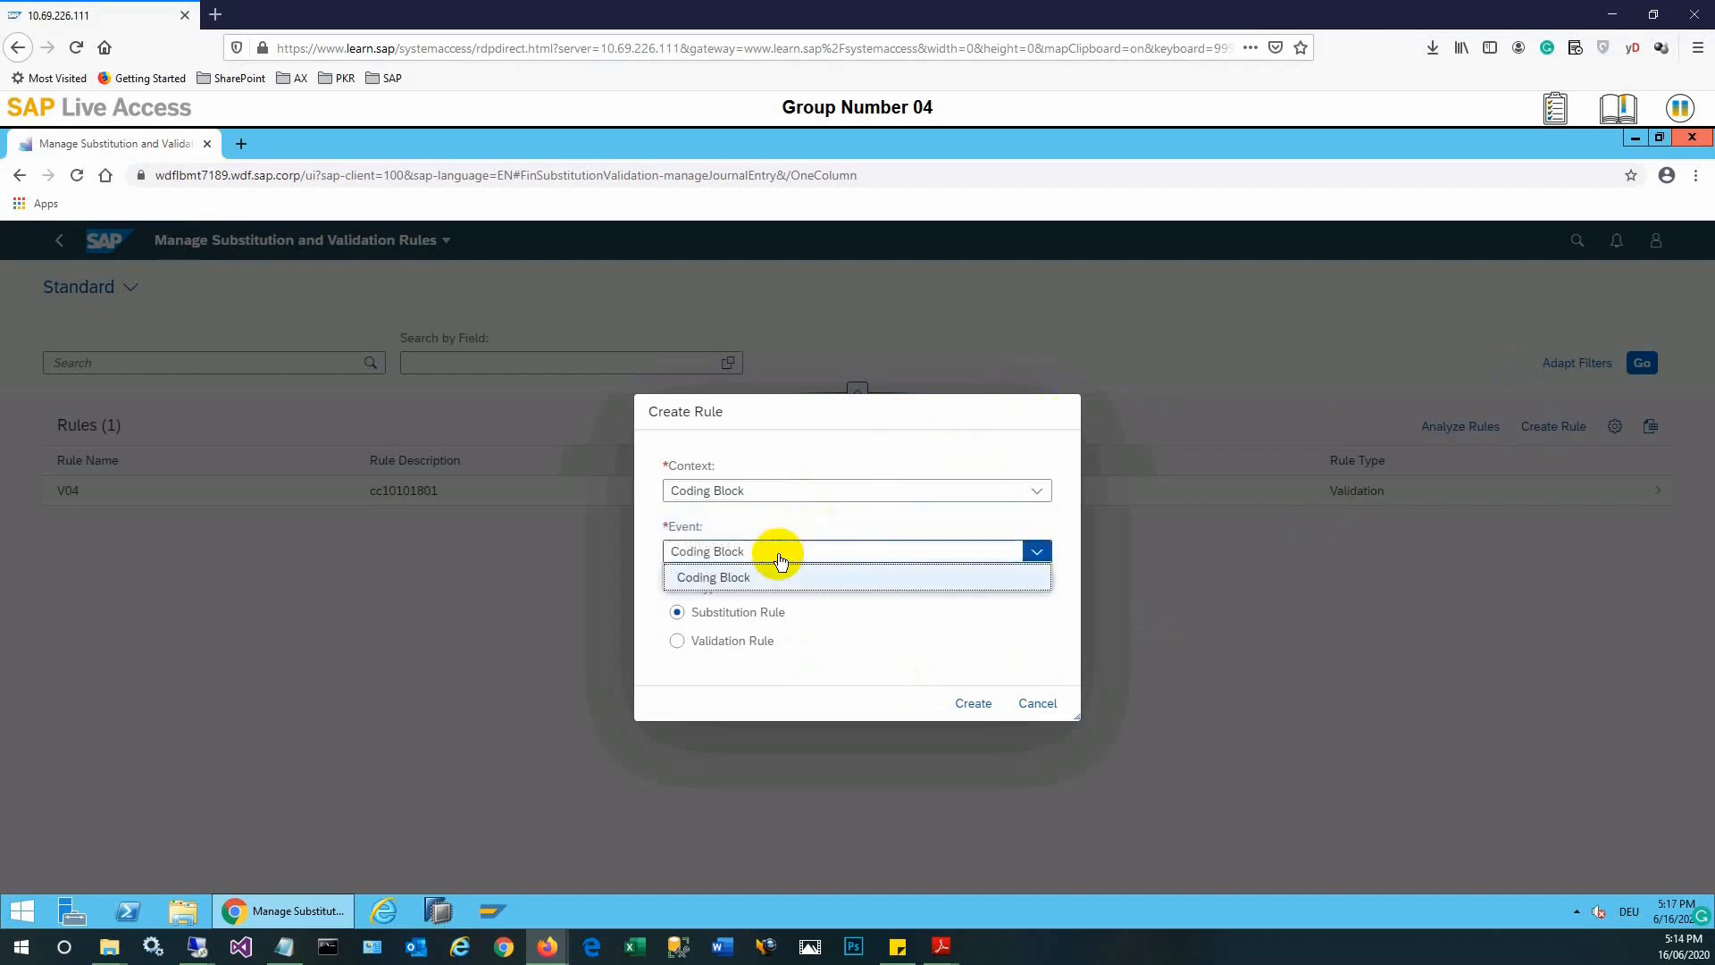
left_click(713, 577)
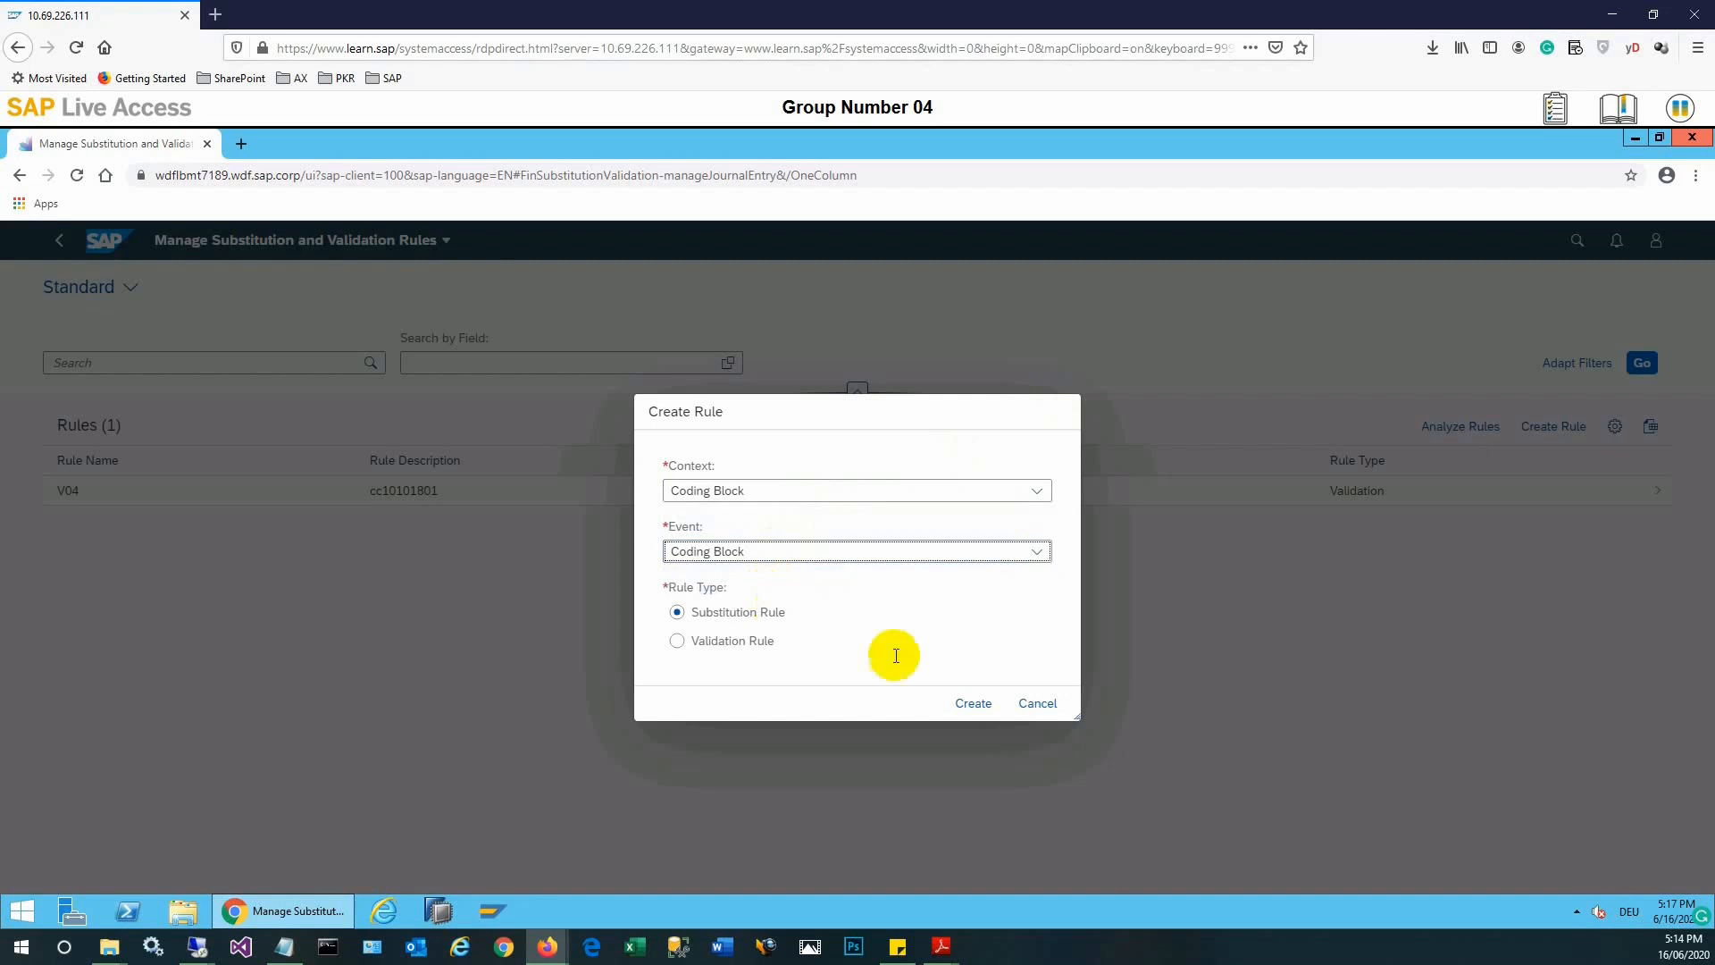
left_click(972, 704)
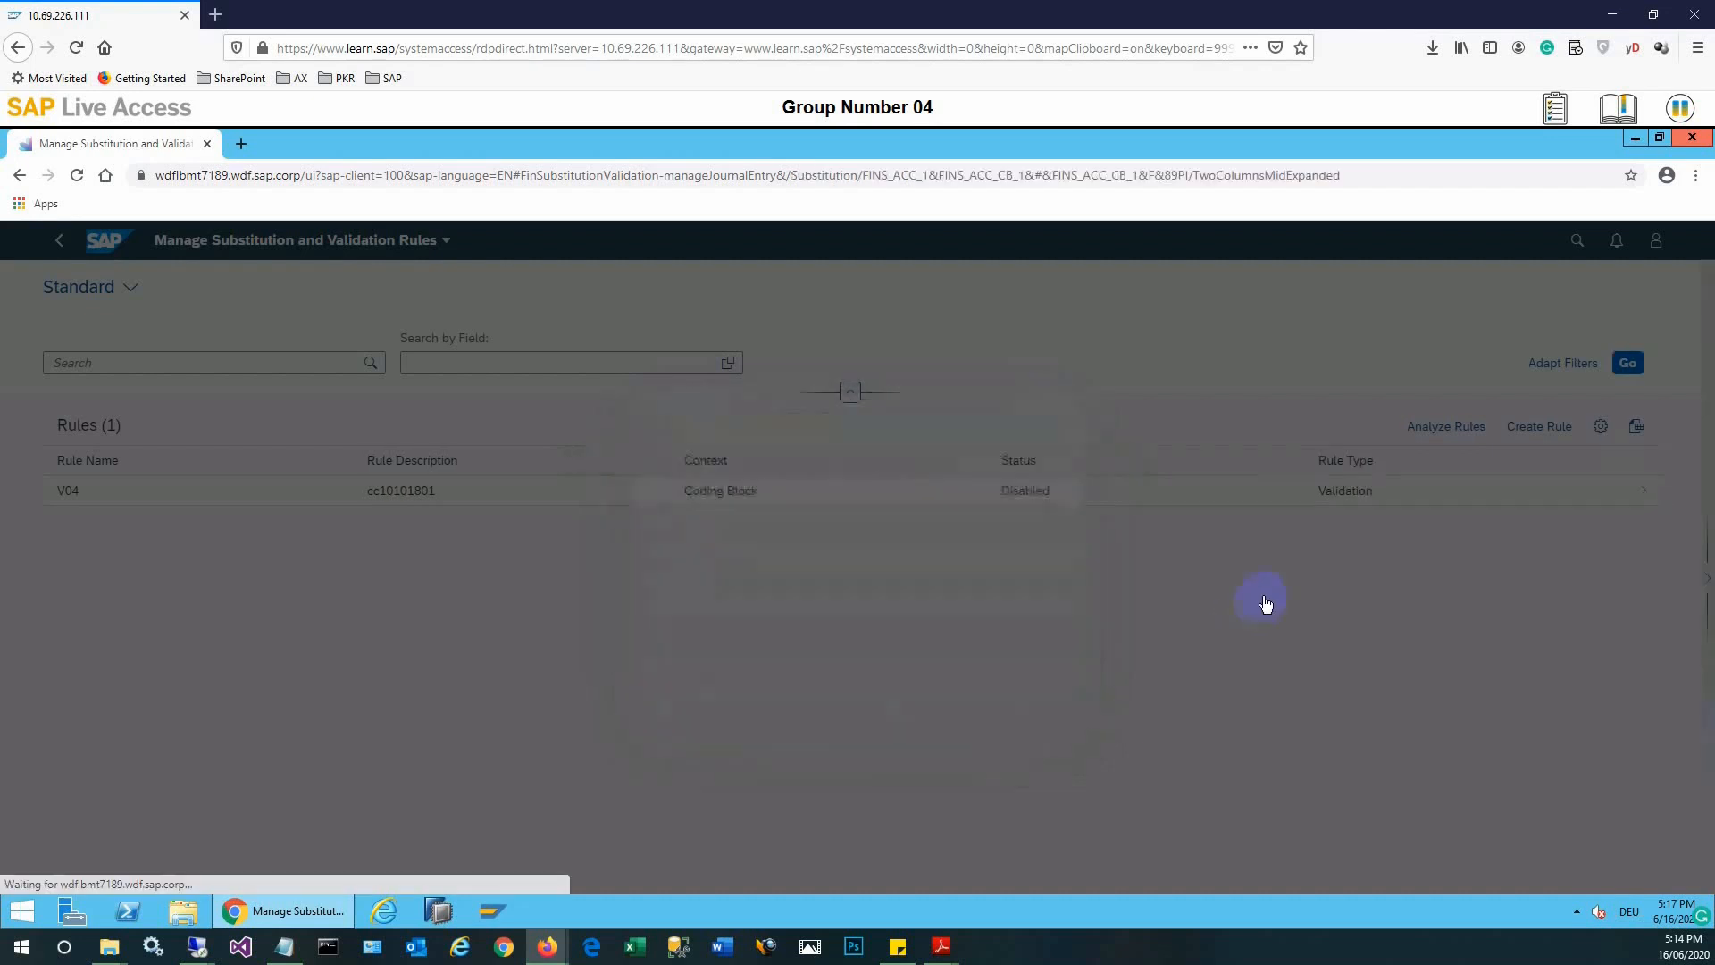
Step: Name the rule S04 with description GL61400000
left_click(1538, 425)
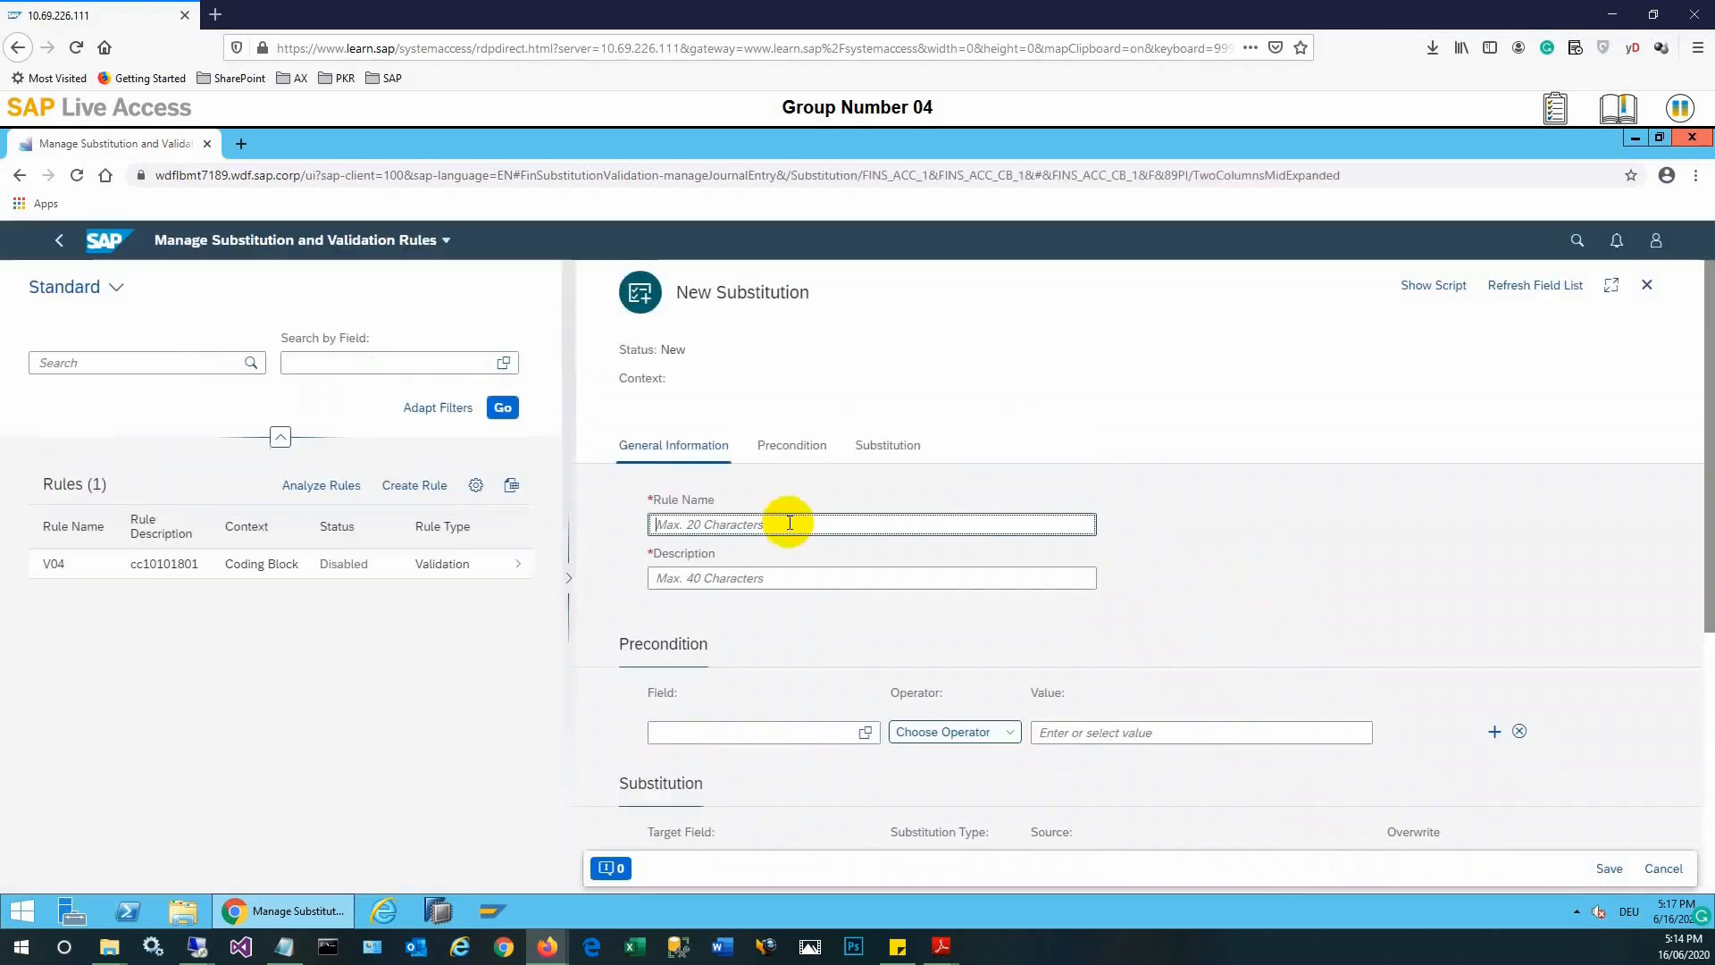
type("S04")
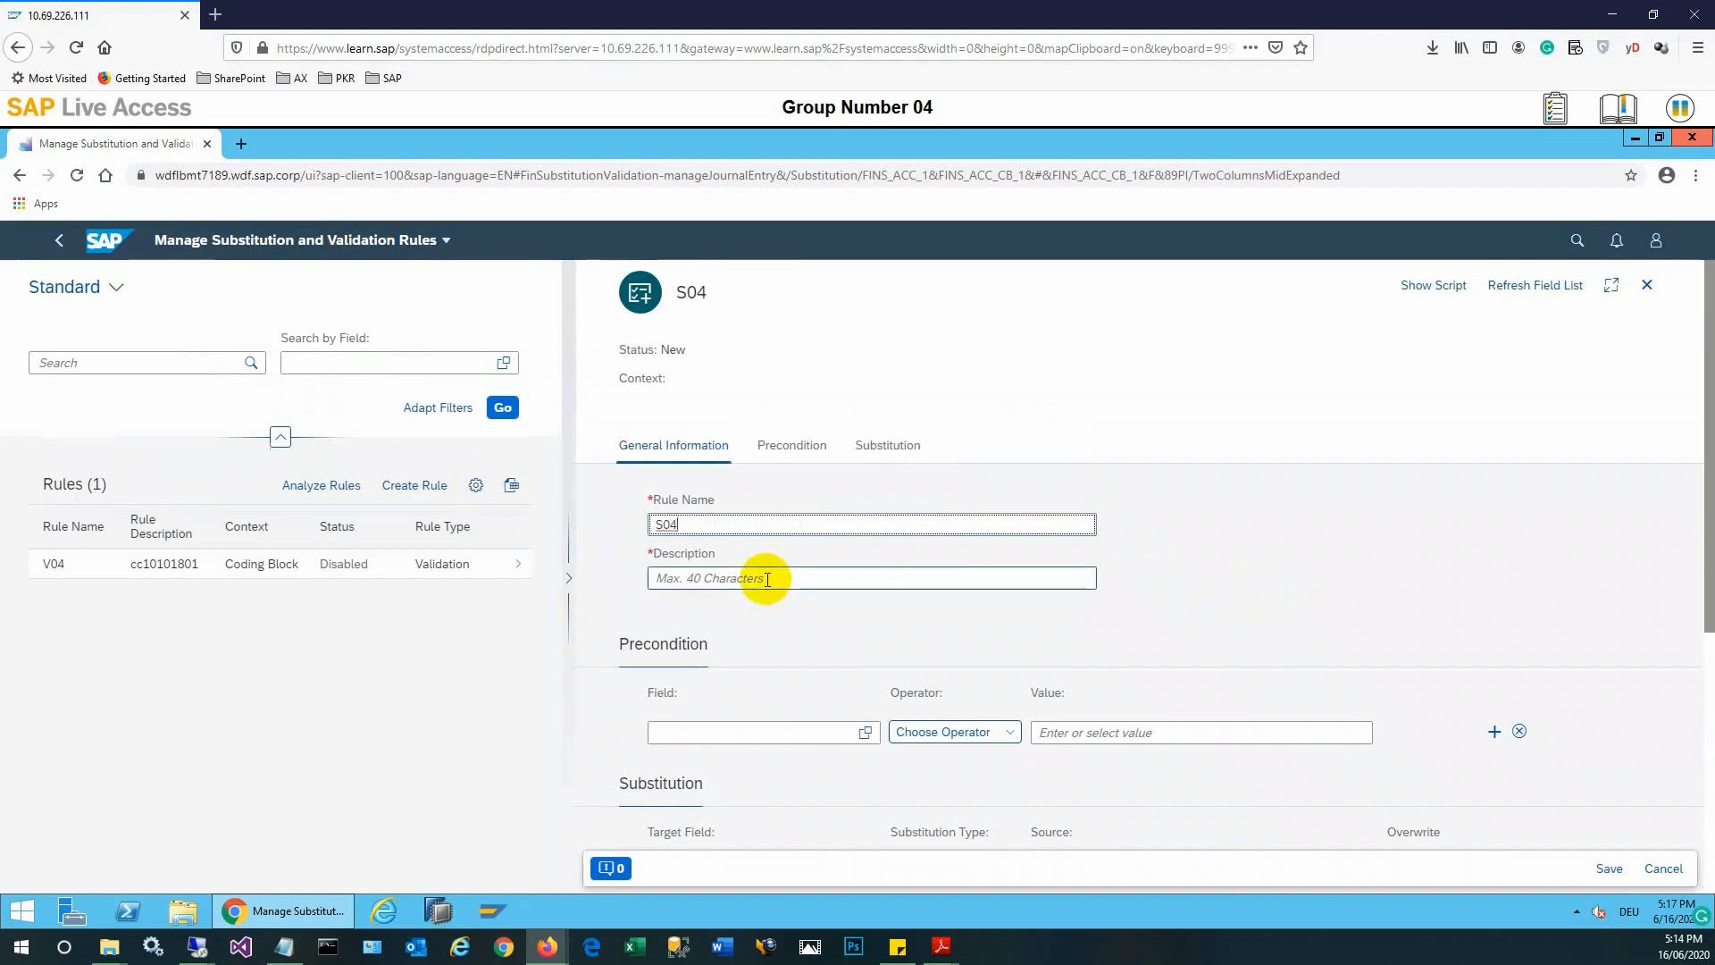
left_click(870, 577)
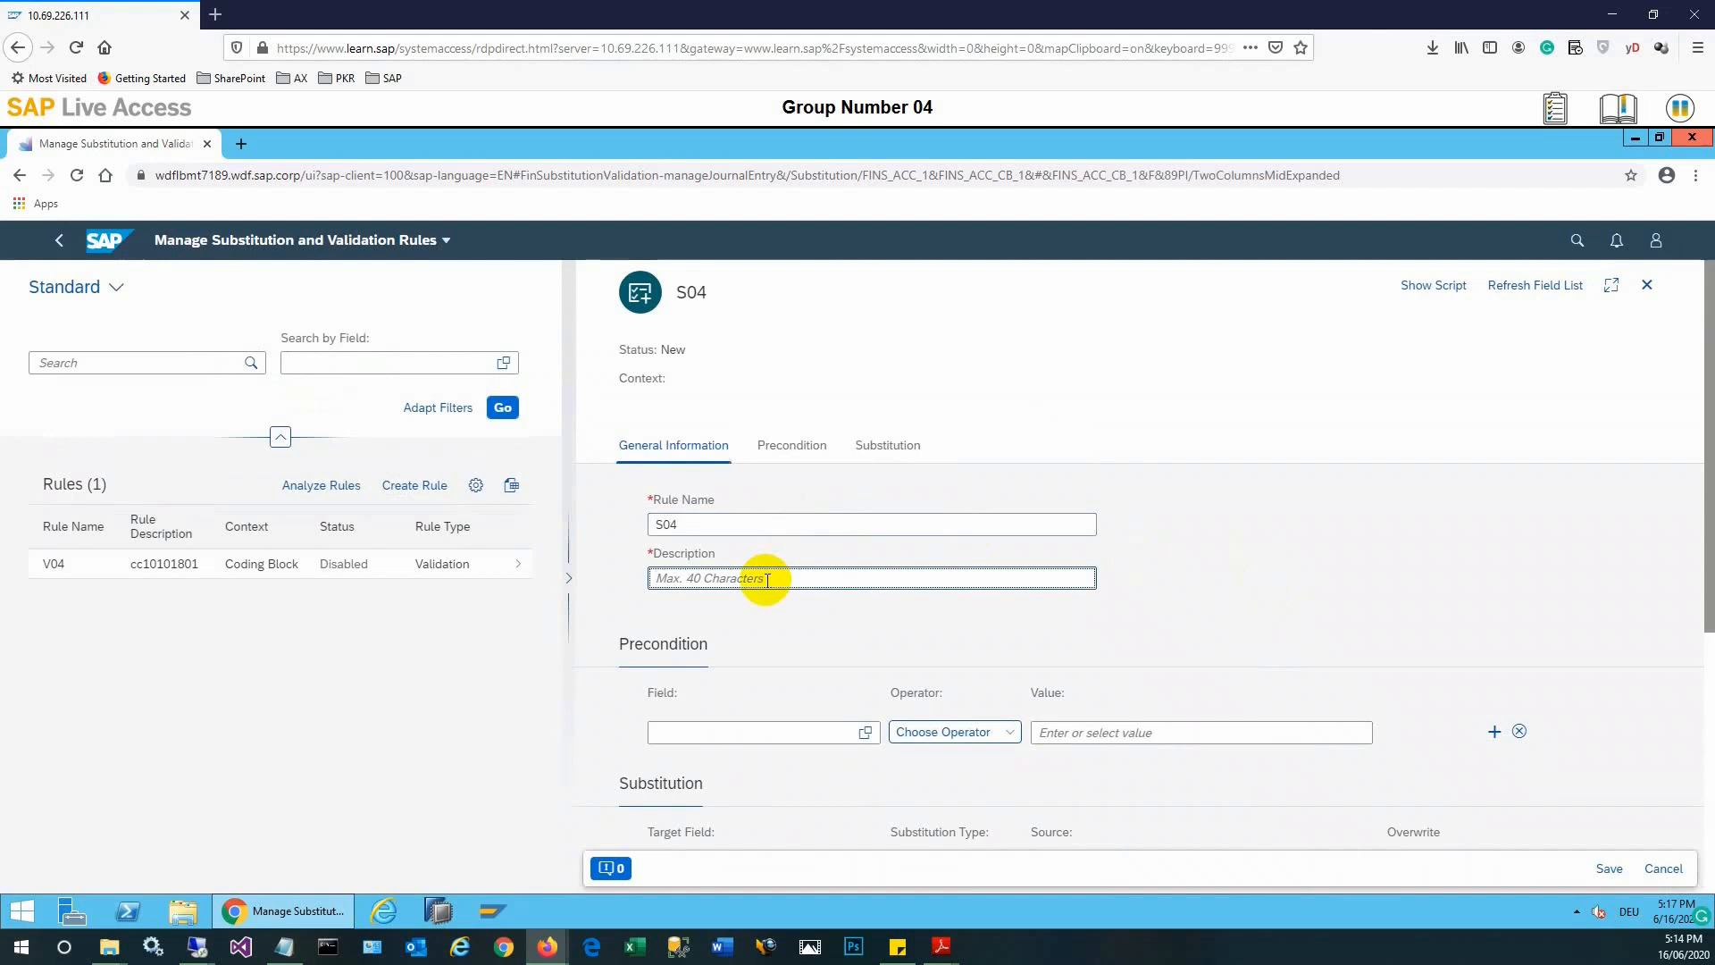
type("GL6")
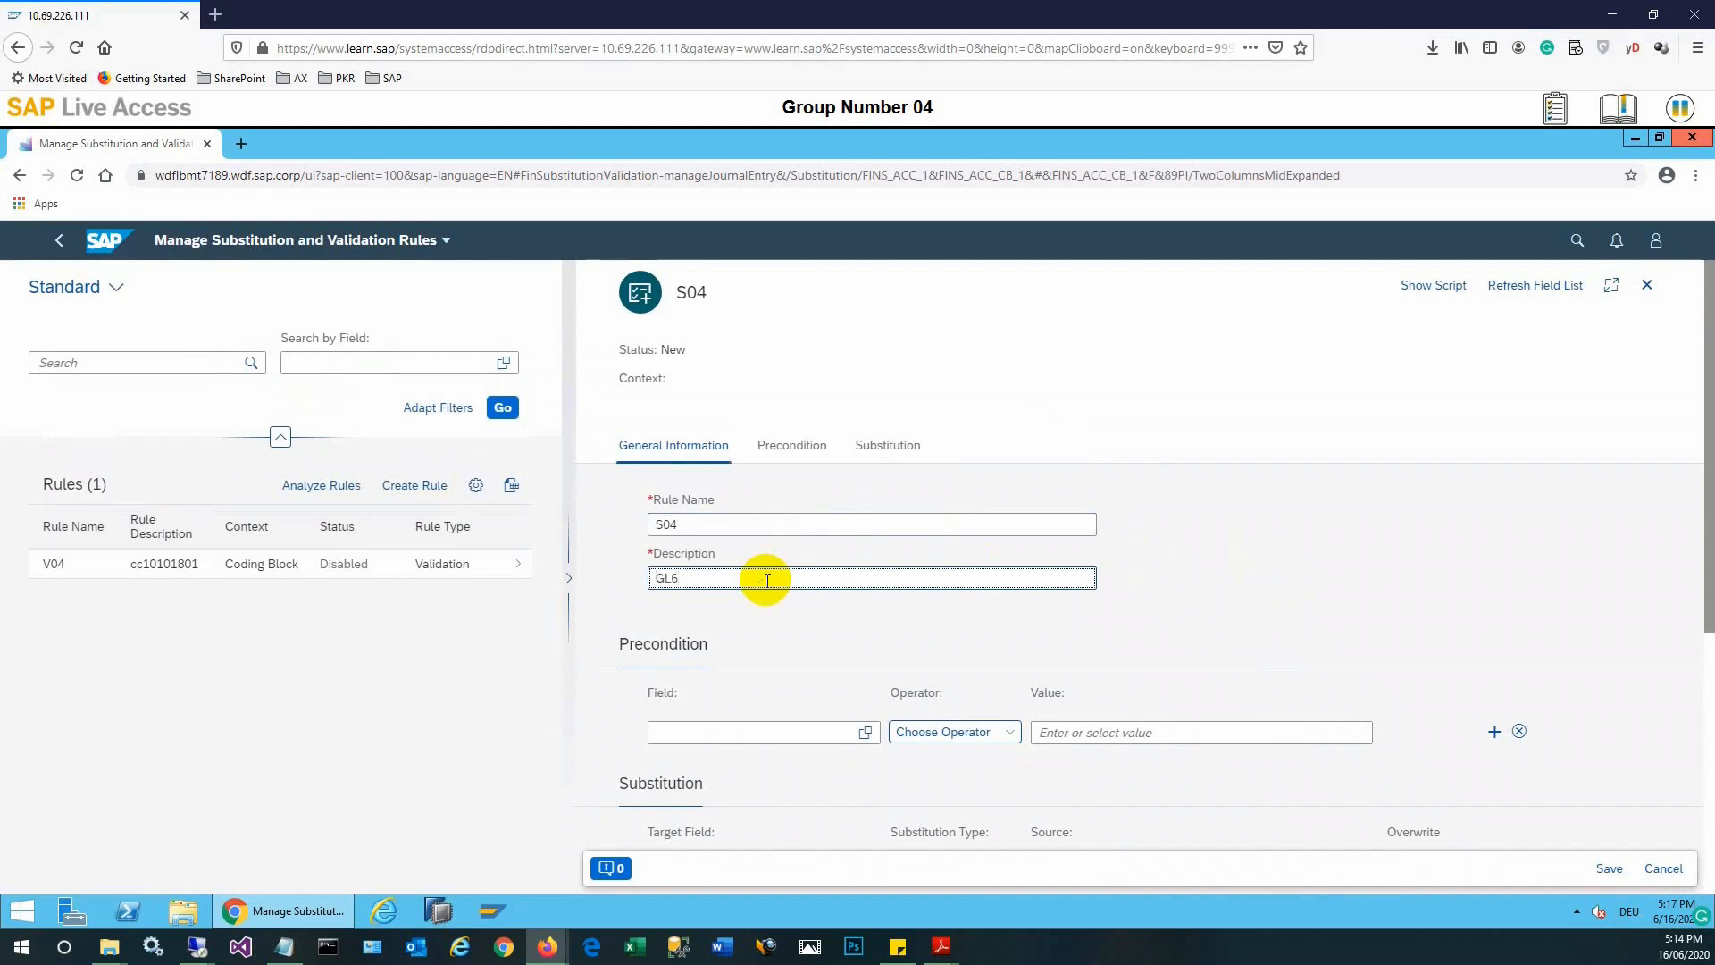
type("140000")
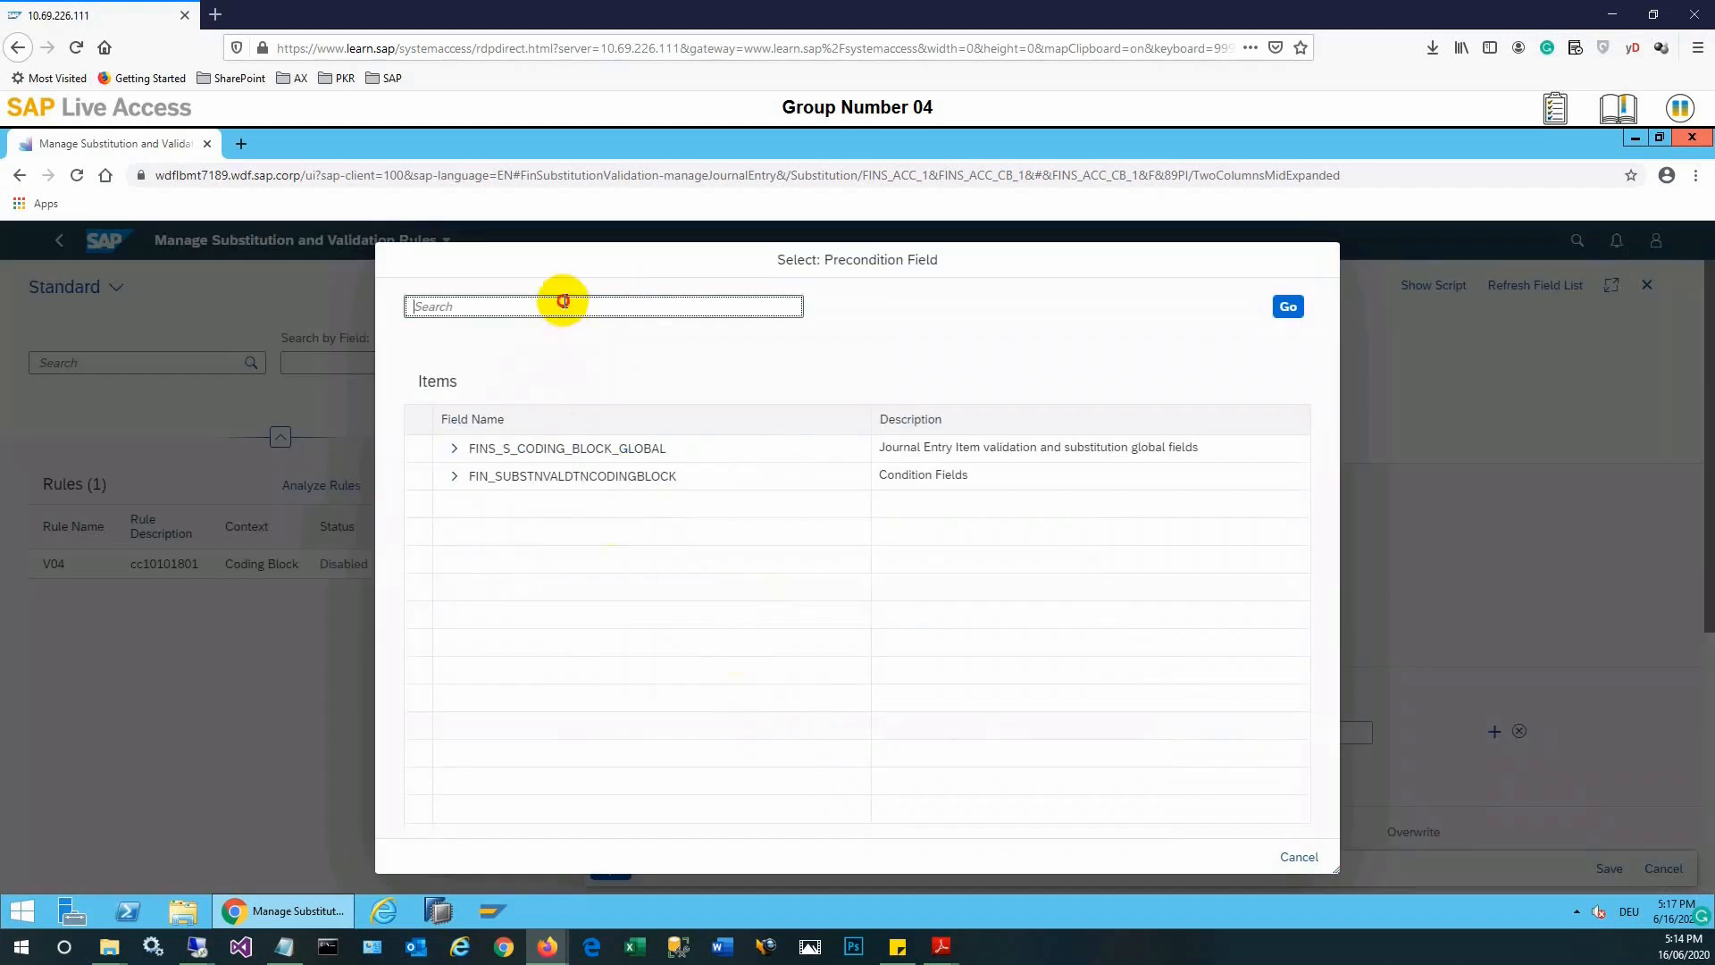
Step: Set the precondition to GLAccount equal to 61400000
left_click(562, 305)
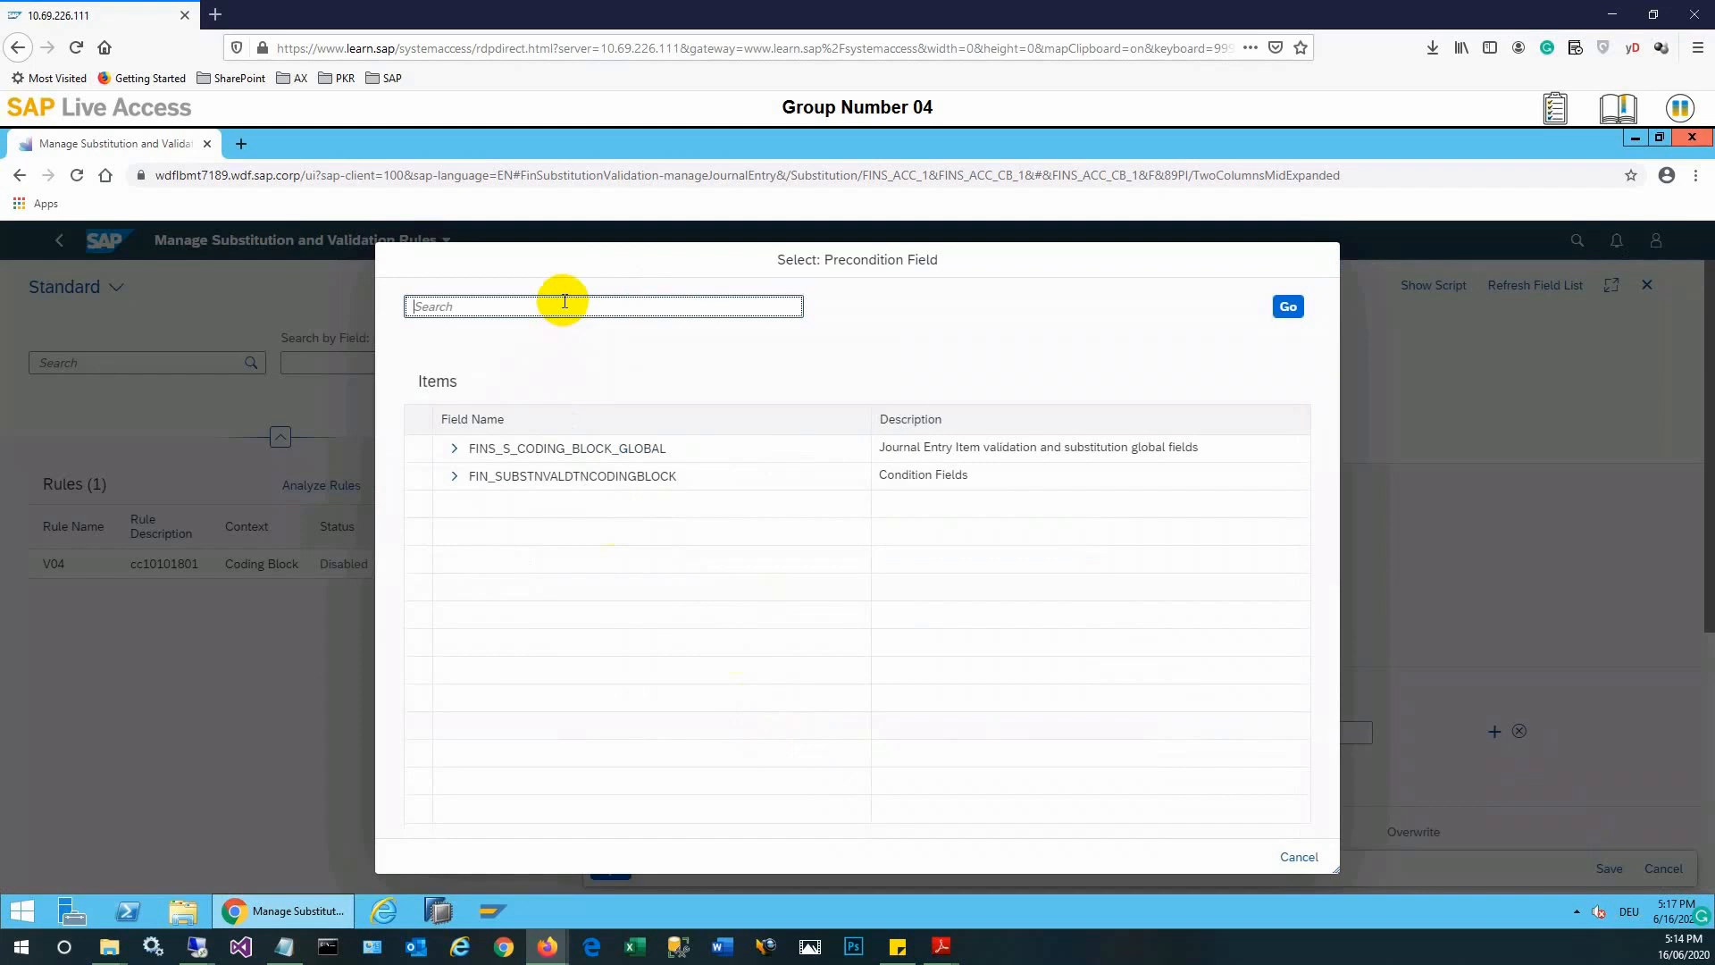
type("GLAccount")
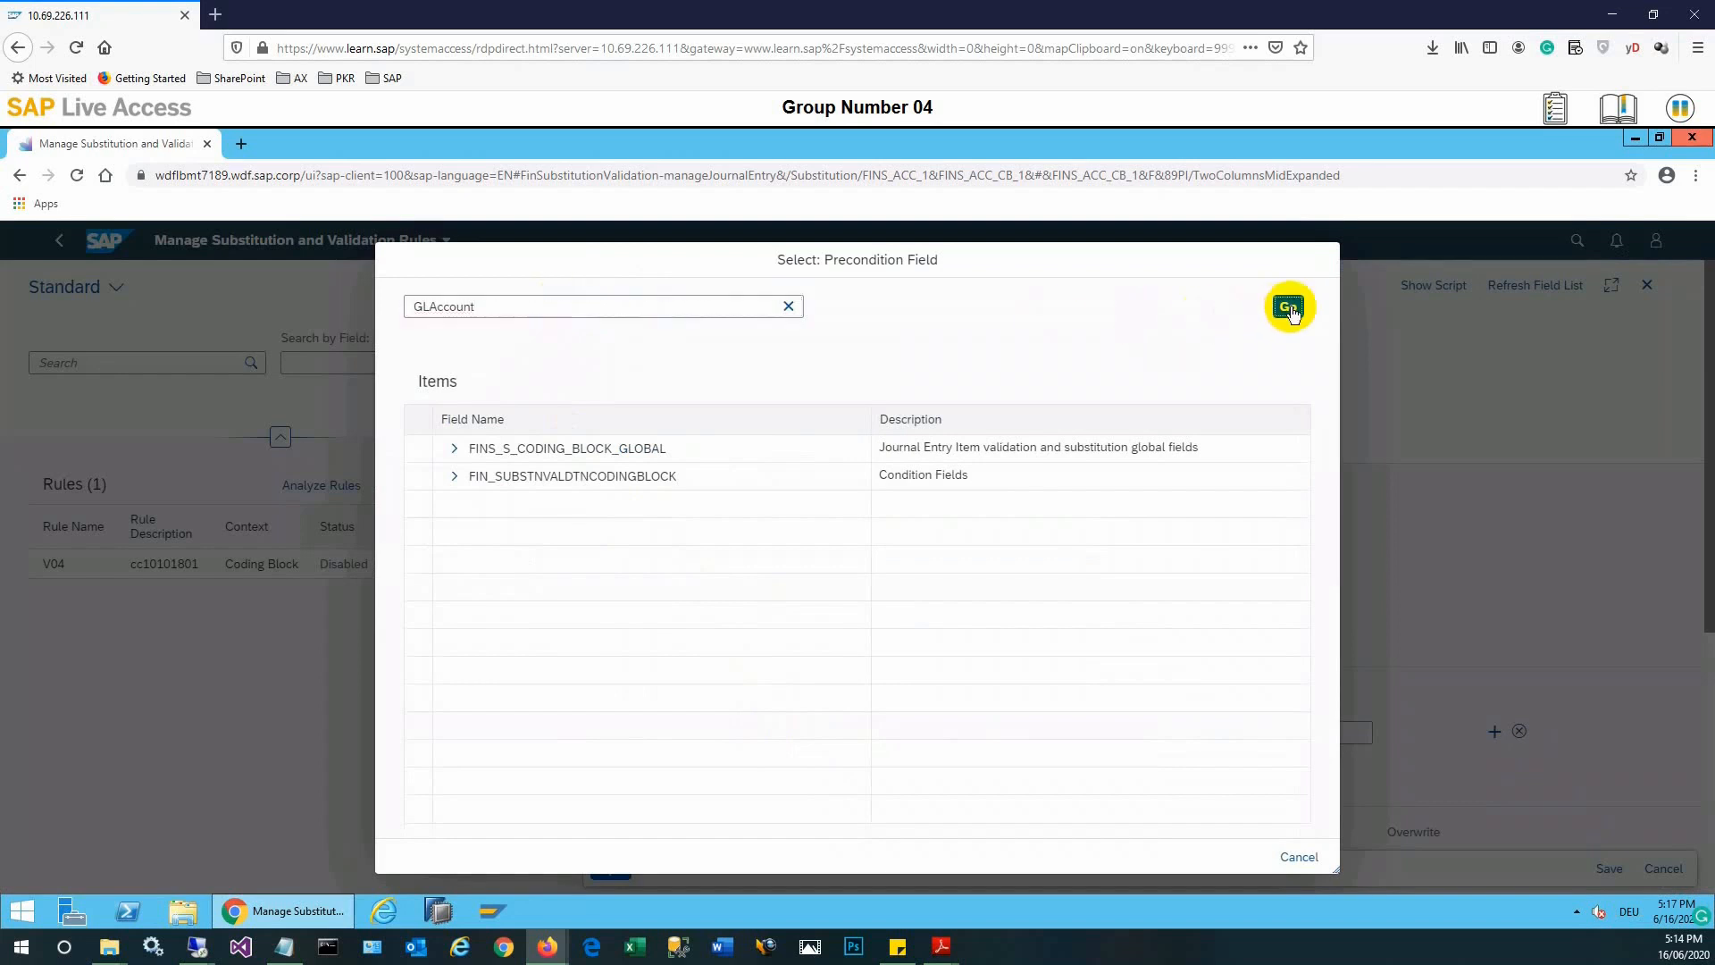
left_click(1288, 305)
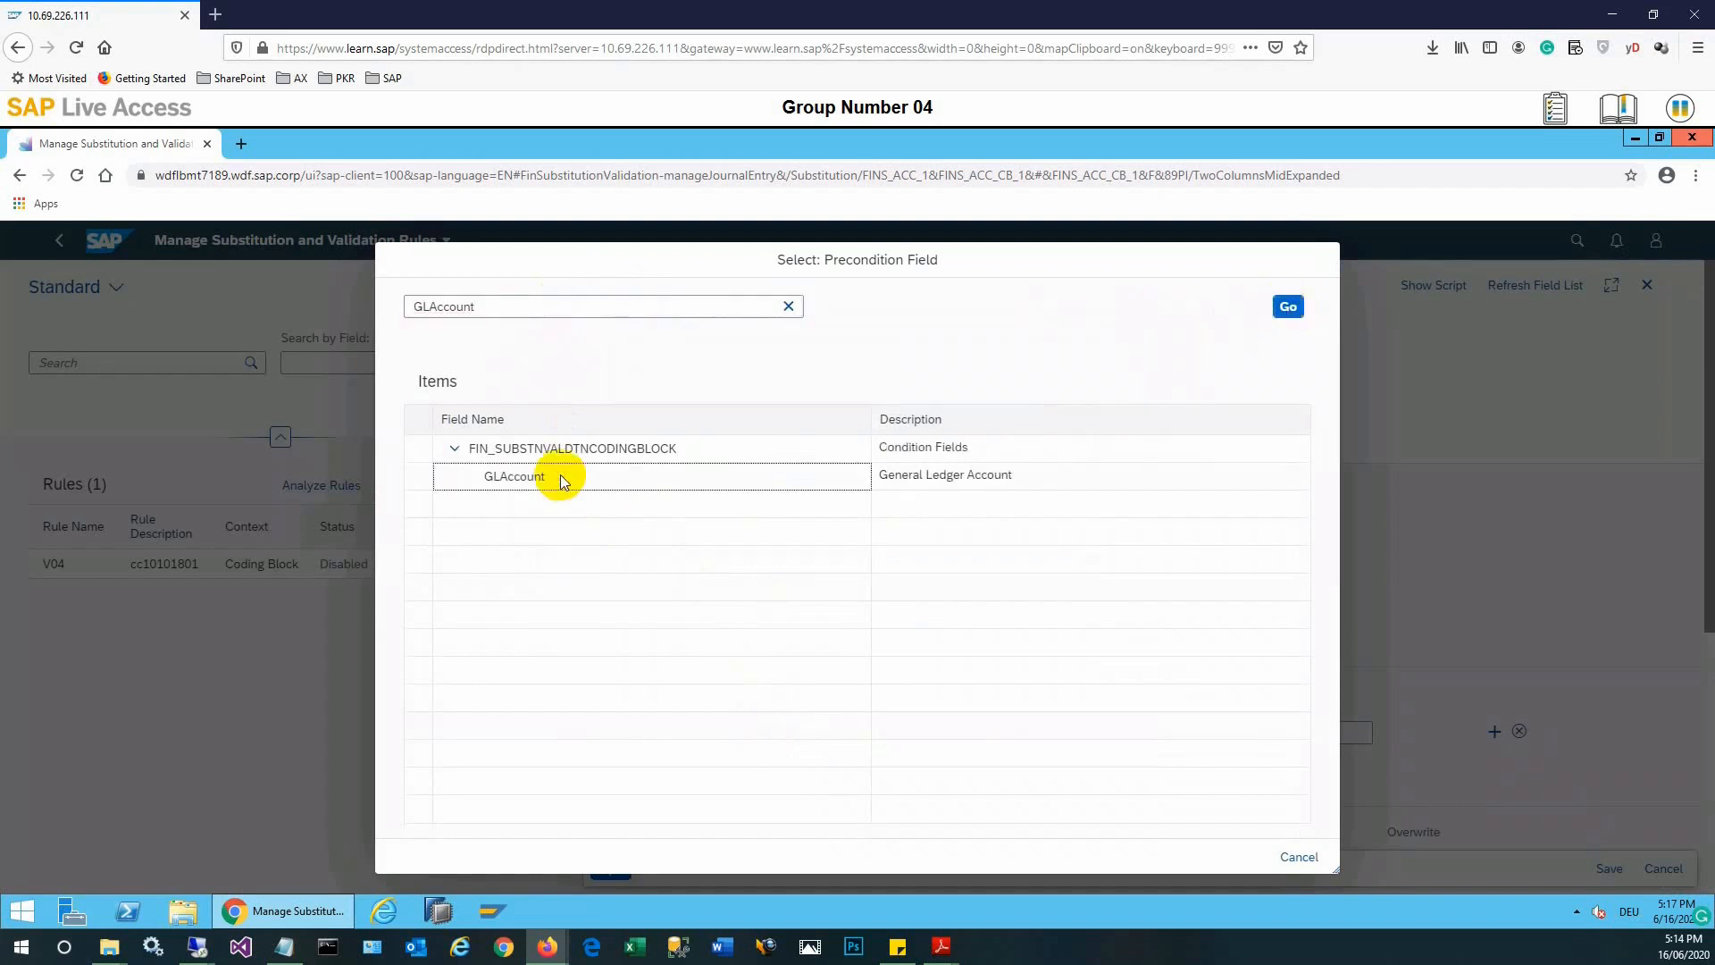
left_click(513, 475)
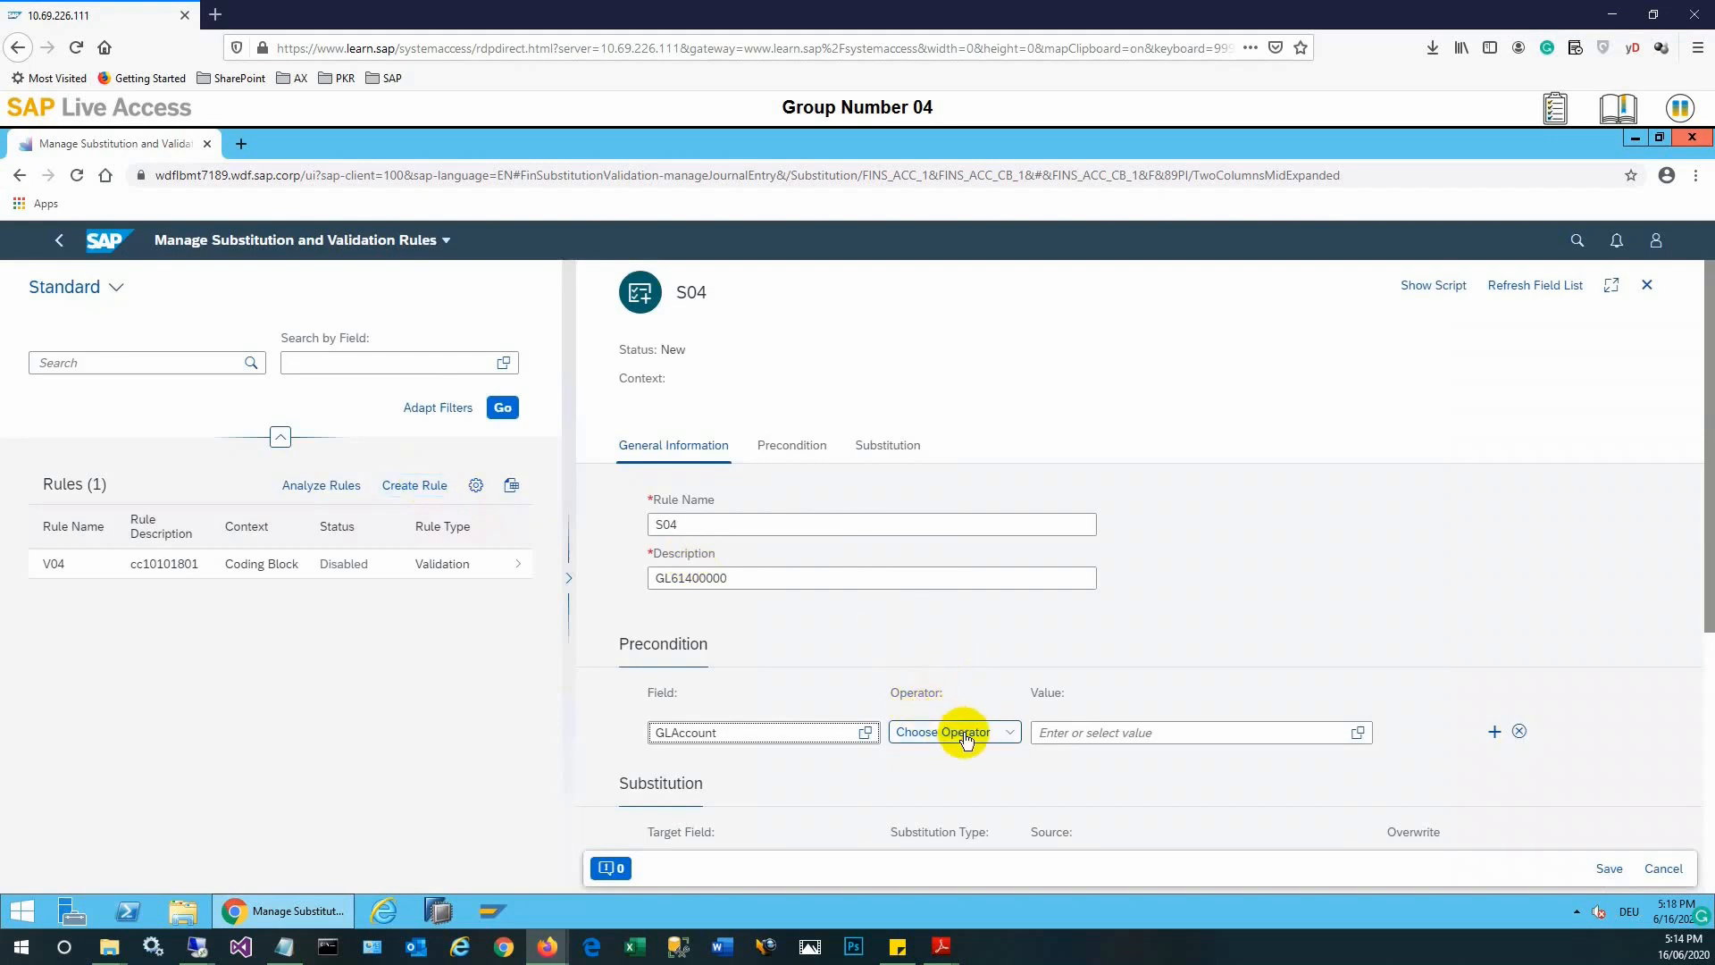
left_click(952, 733)
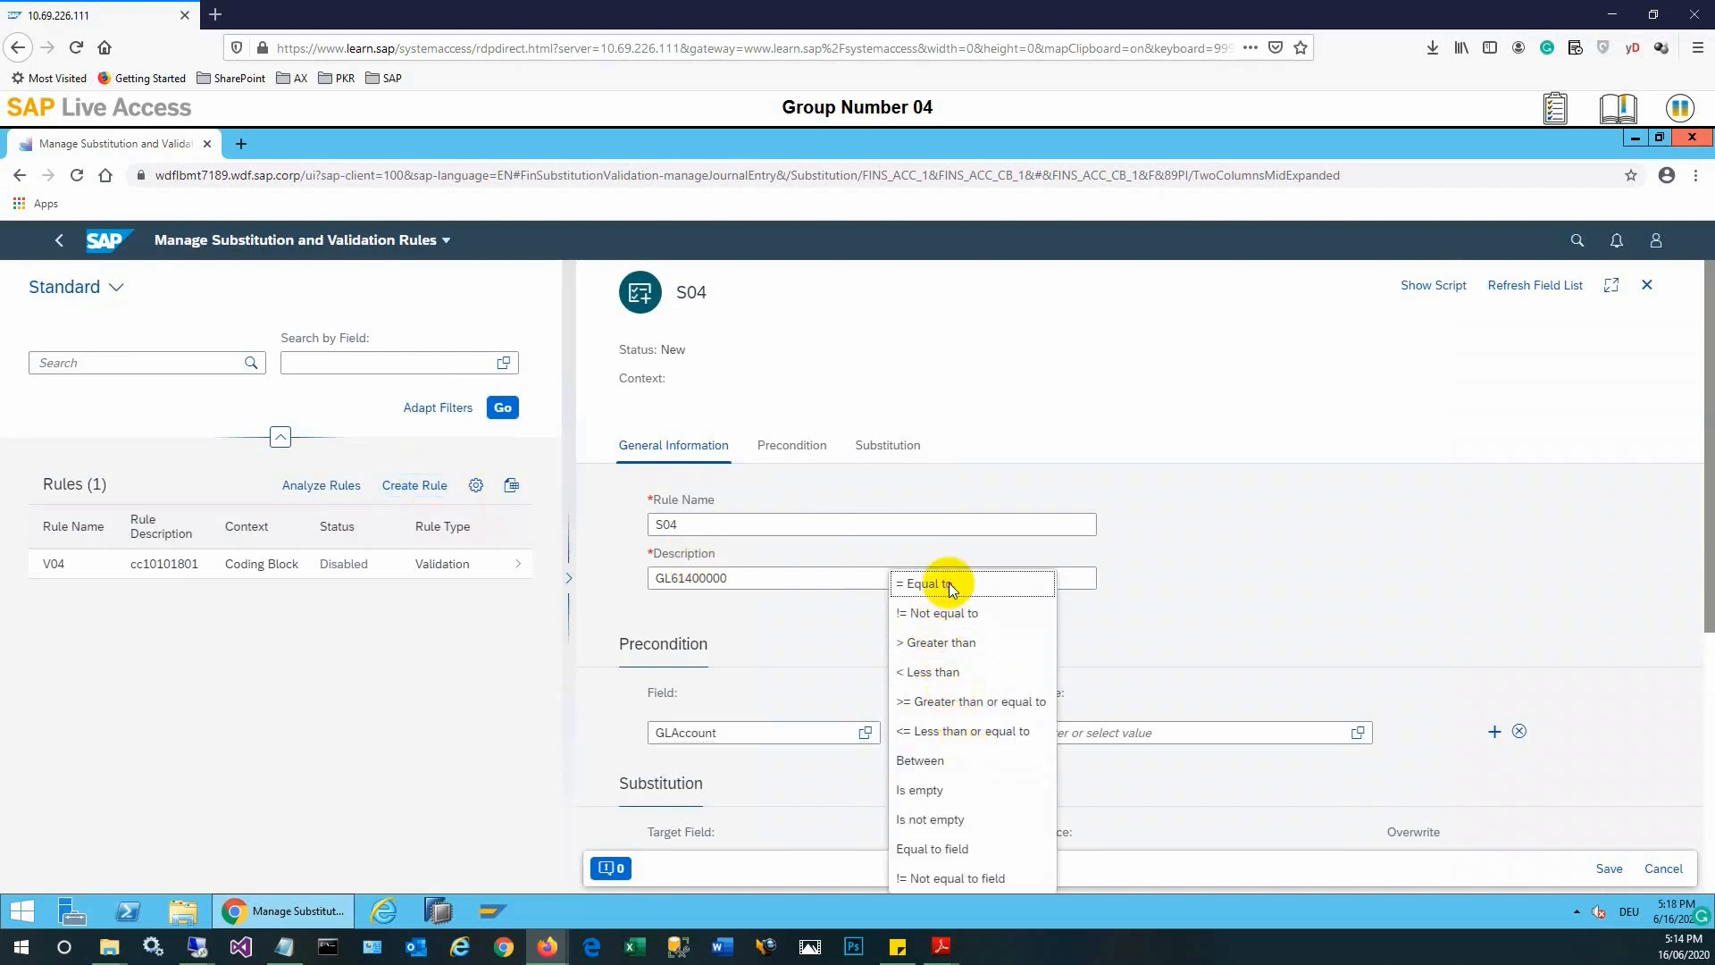
left_click(928, 582)
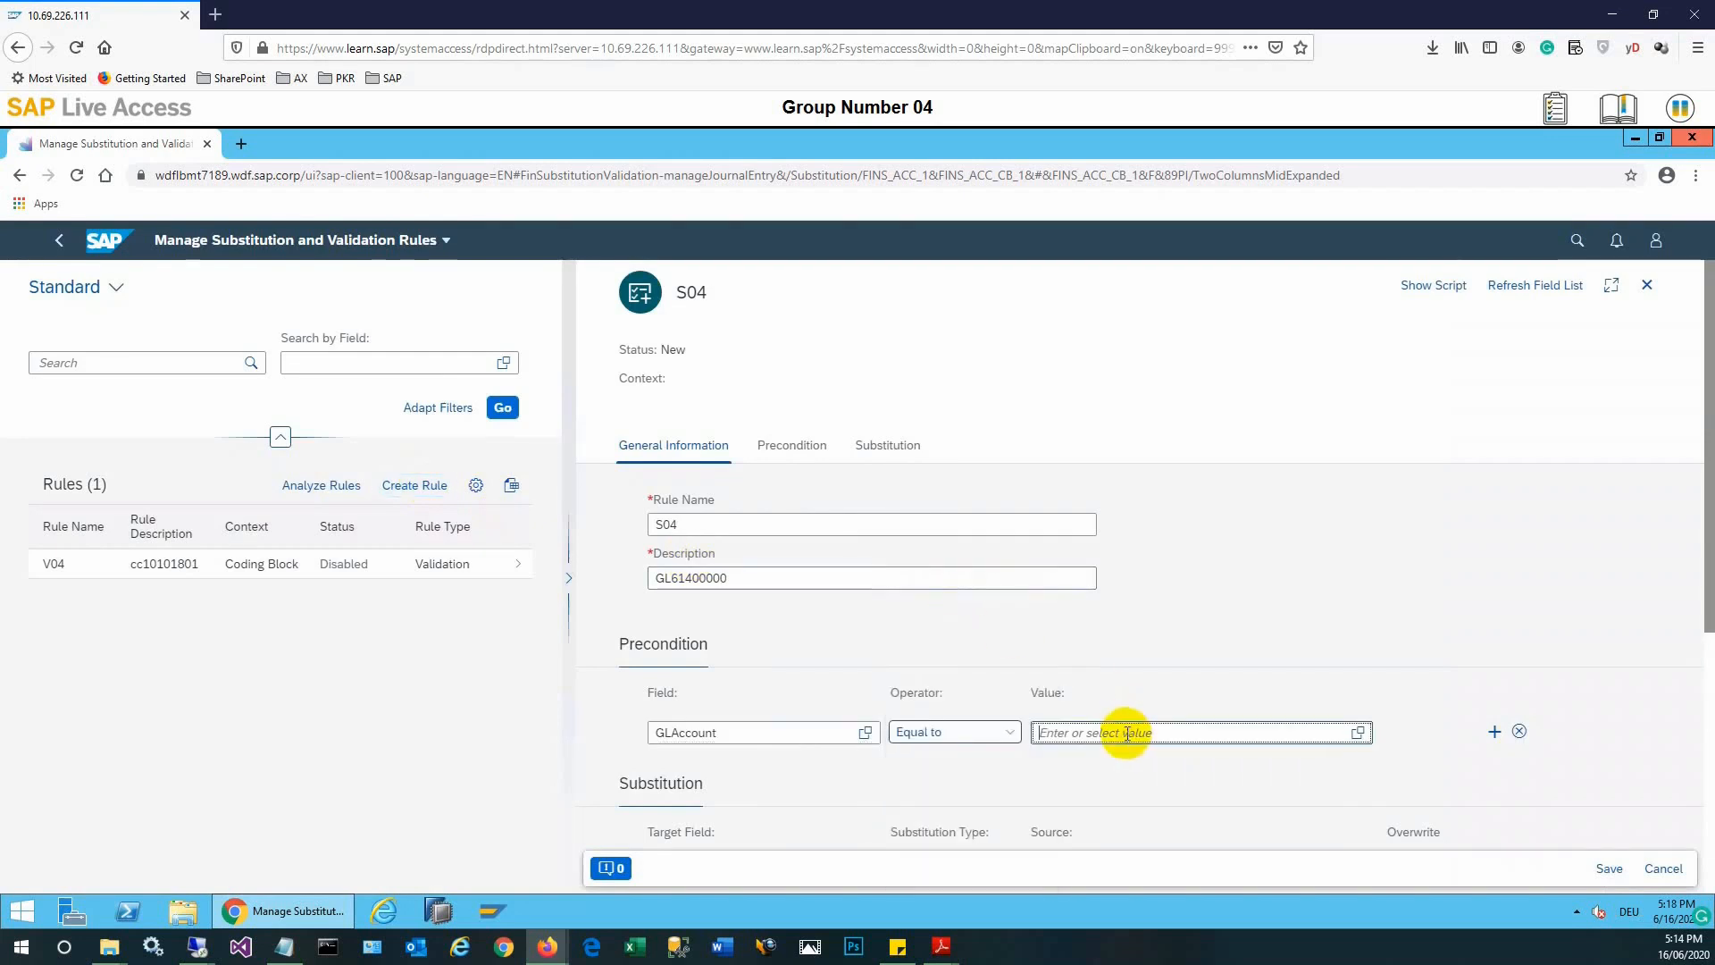
type("6")
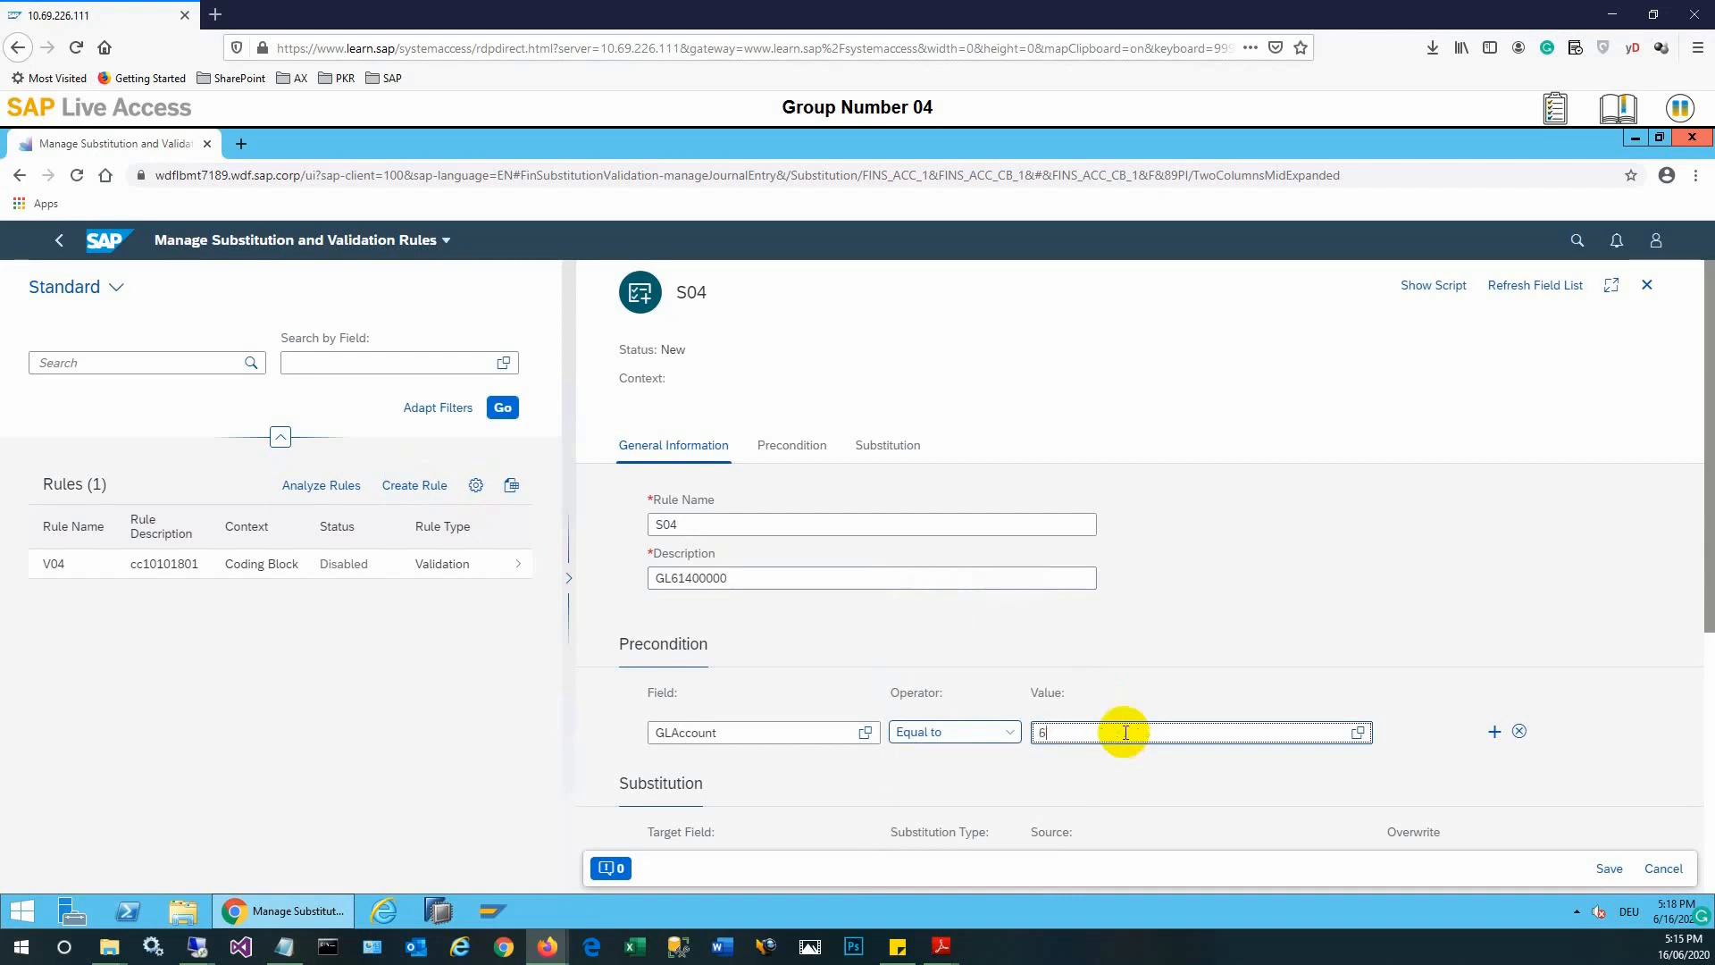
type("1400000")
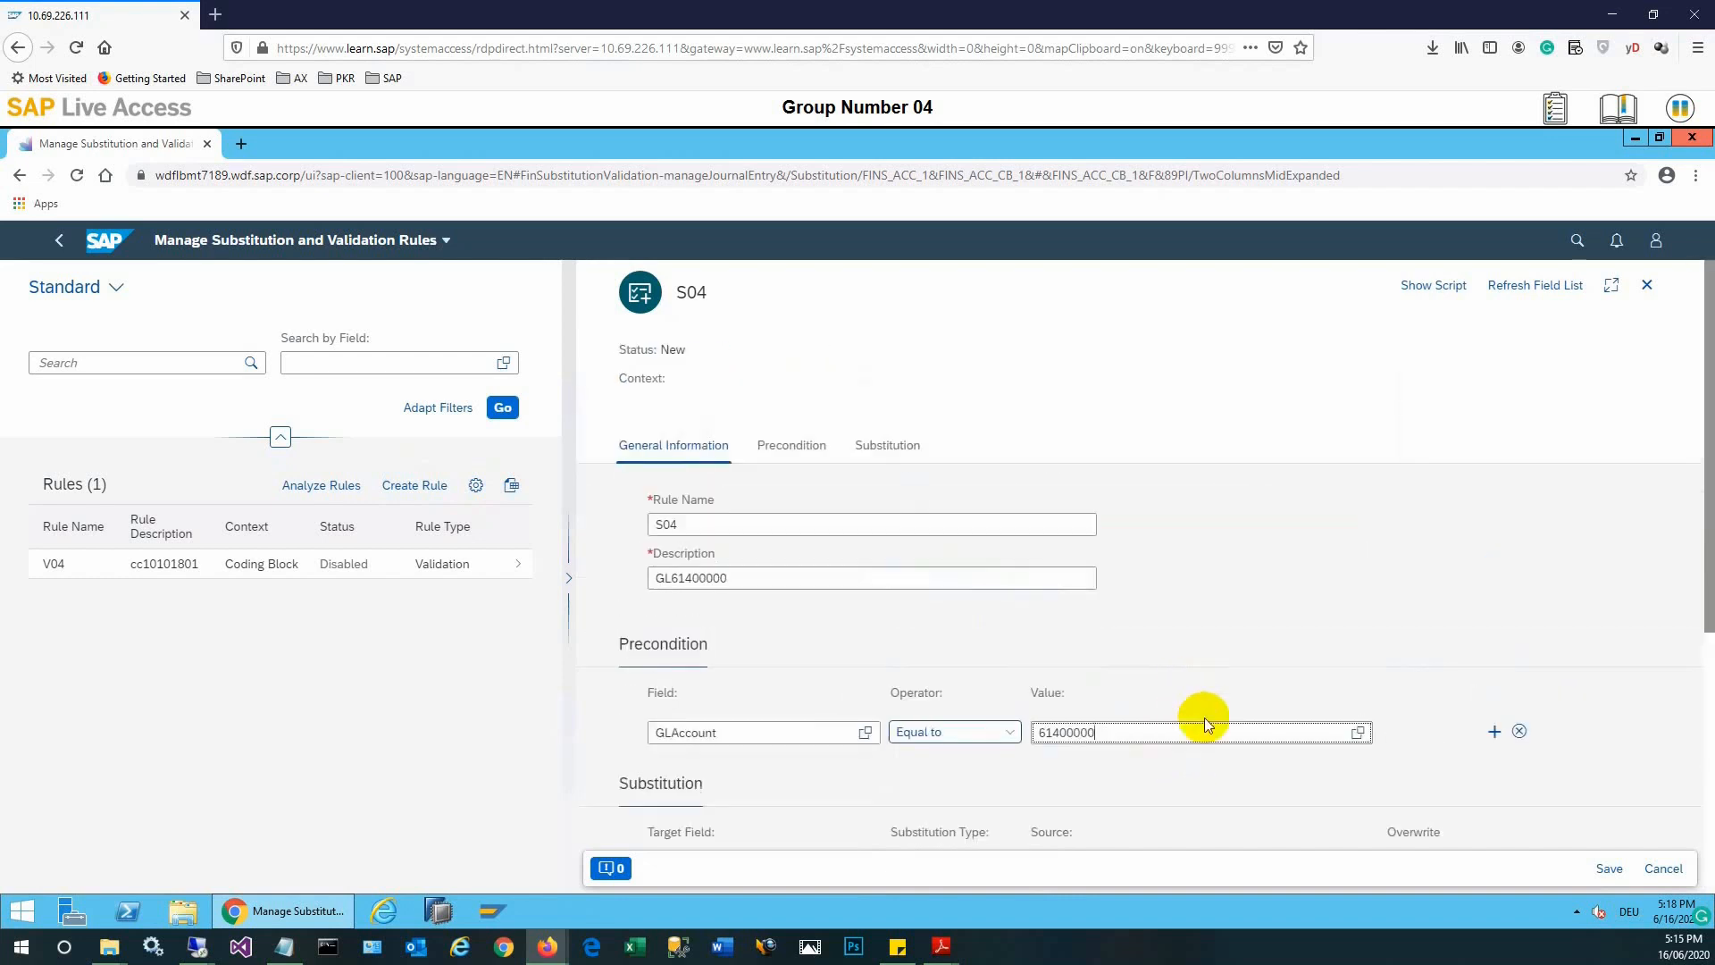
scroll("down", 3)
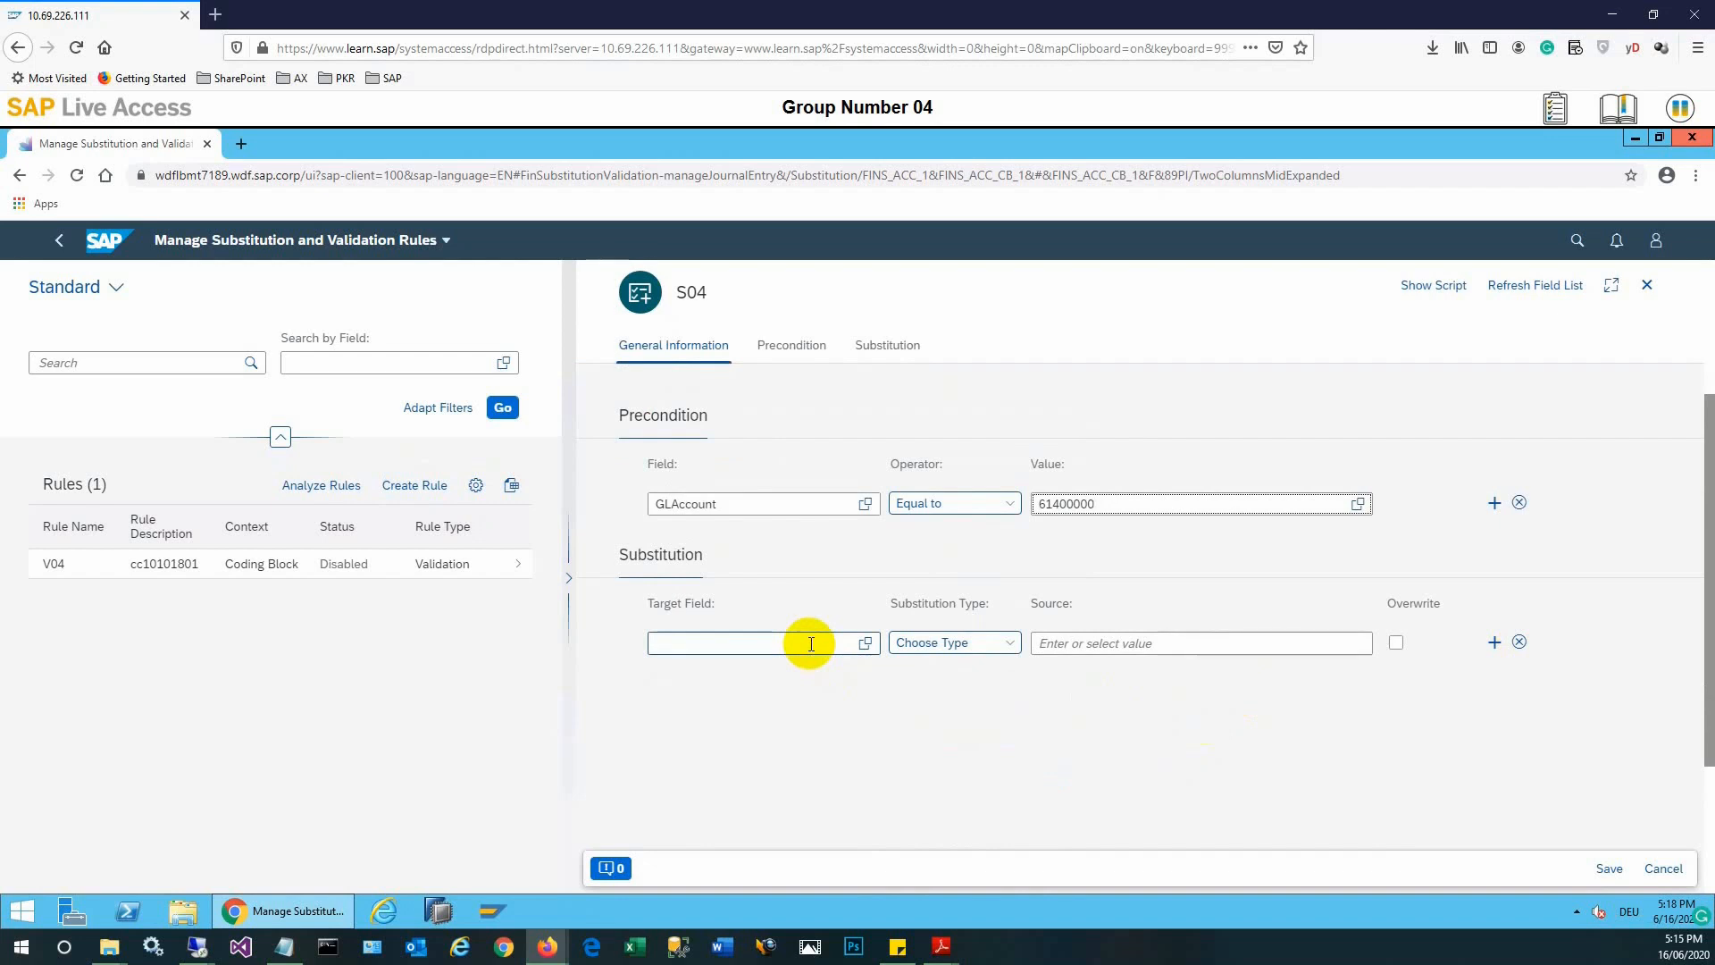
Step: Substitute target field FunctionalArea with the constant value YB50
left_click(1200, 504)
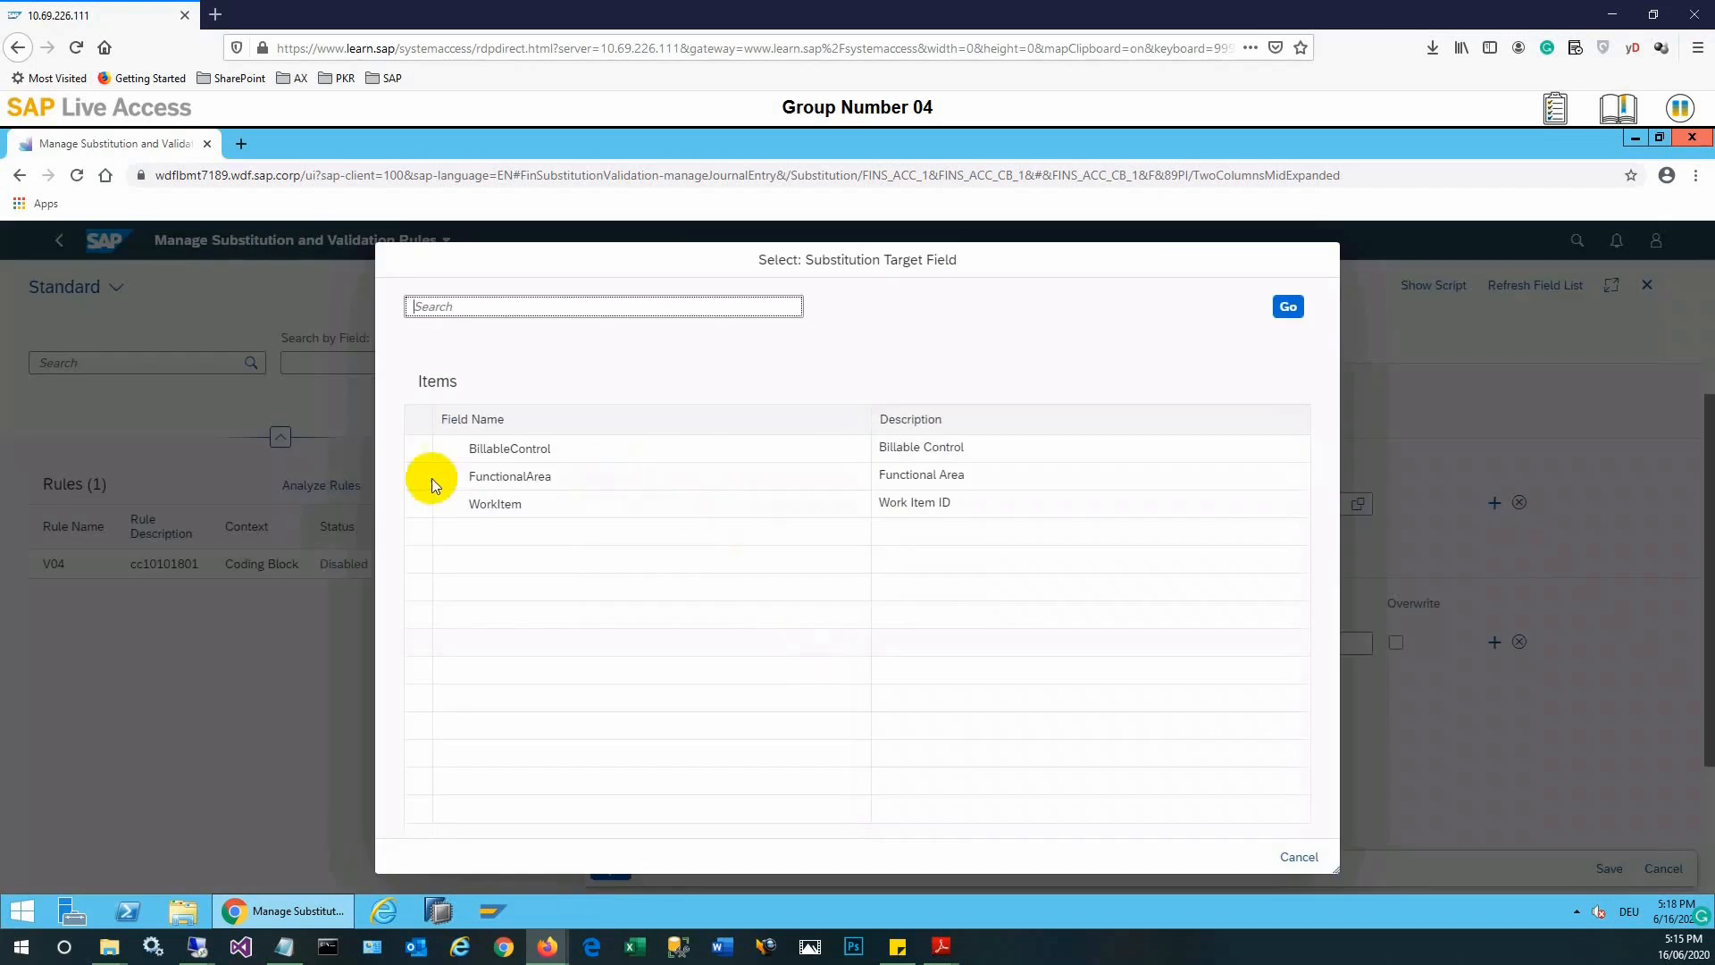
left_click(509, 475)
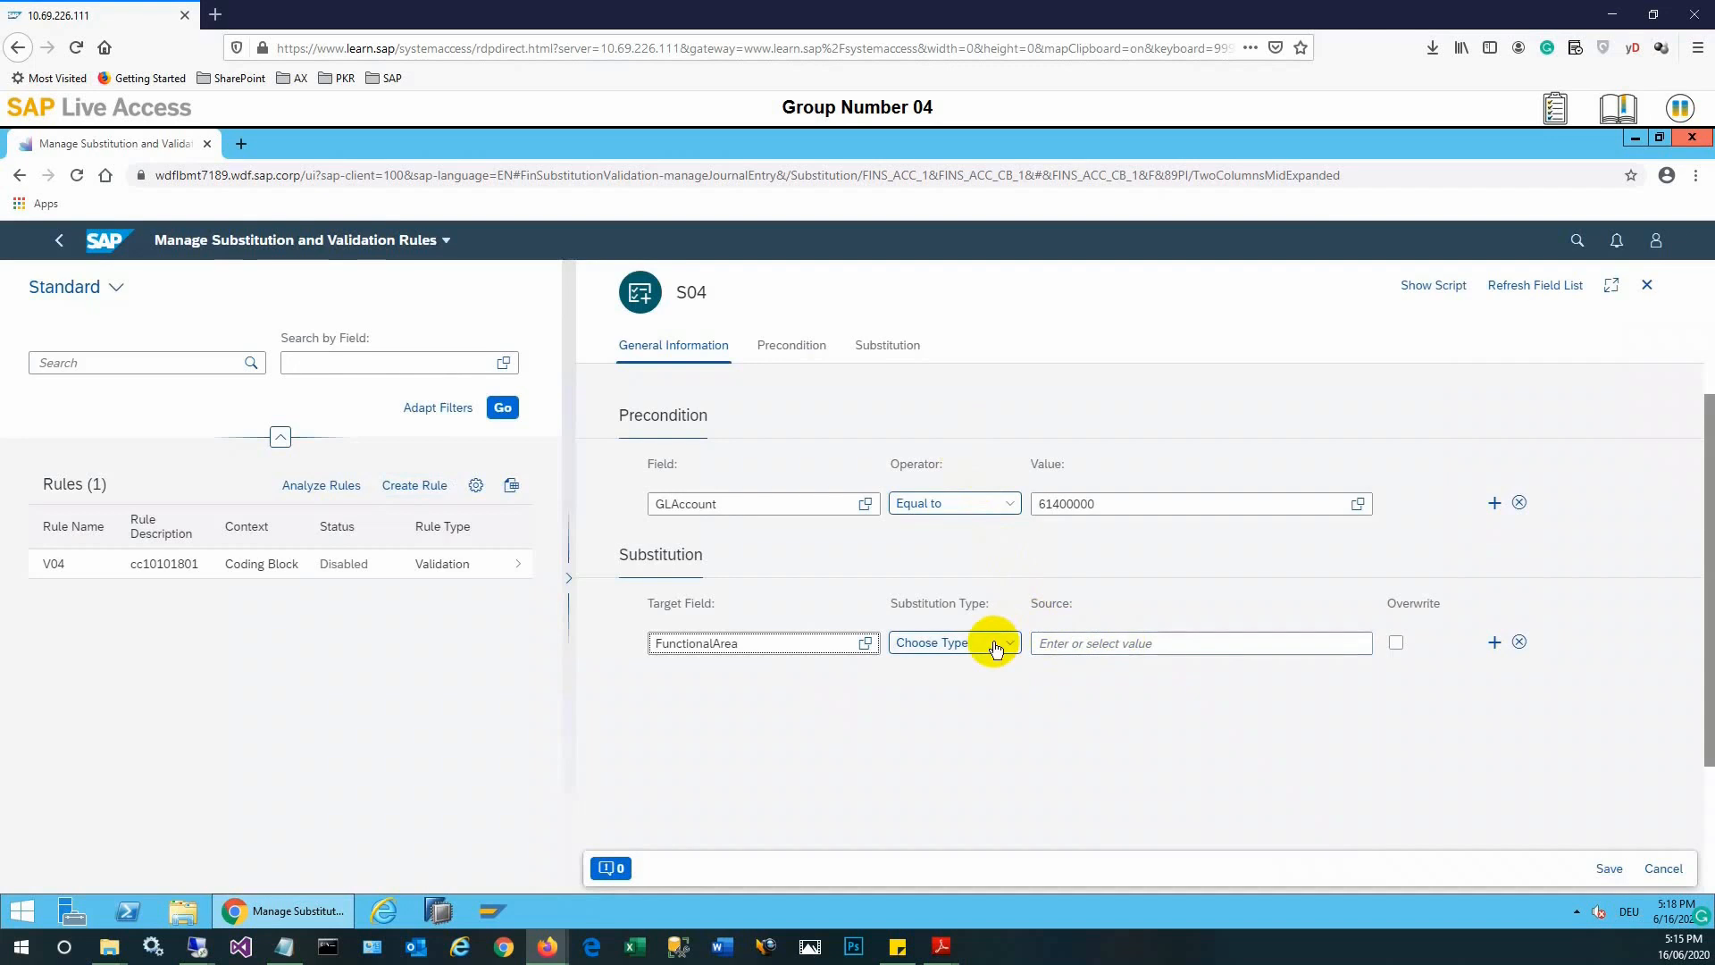
mouse_move(995, 643)
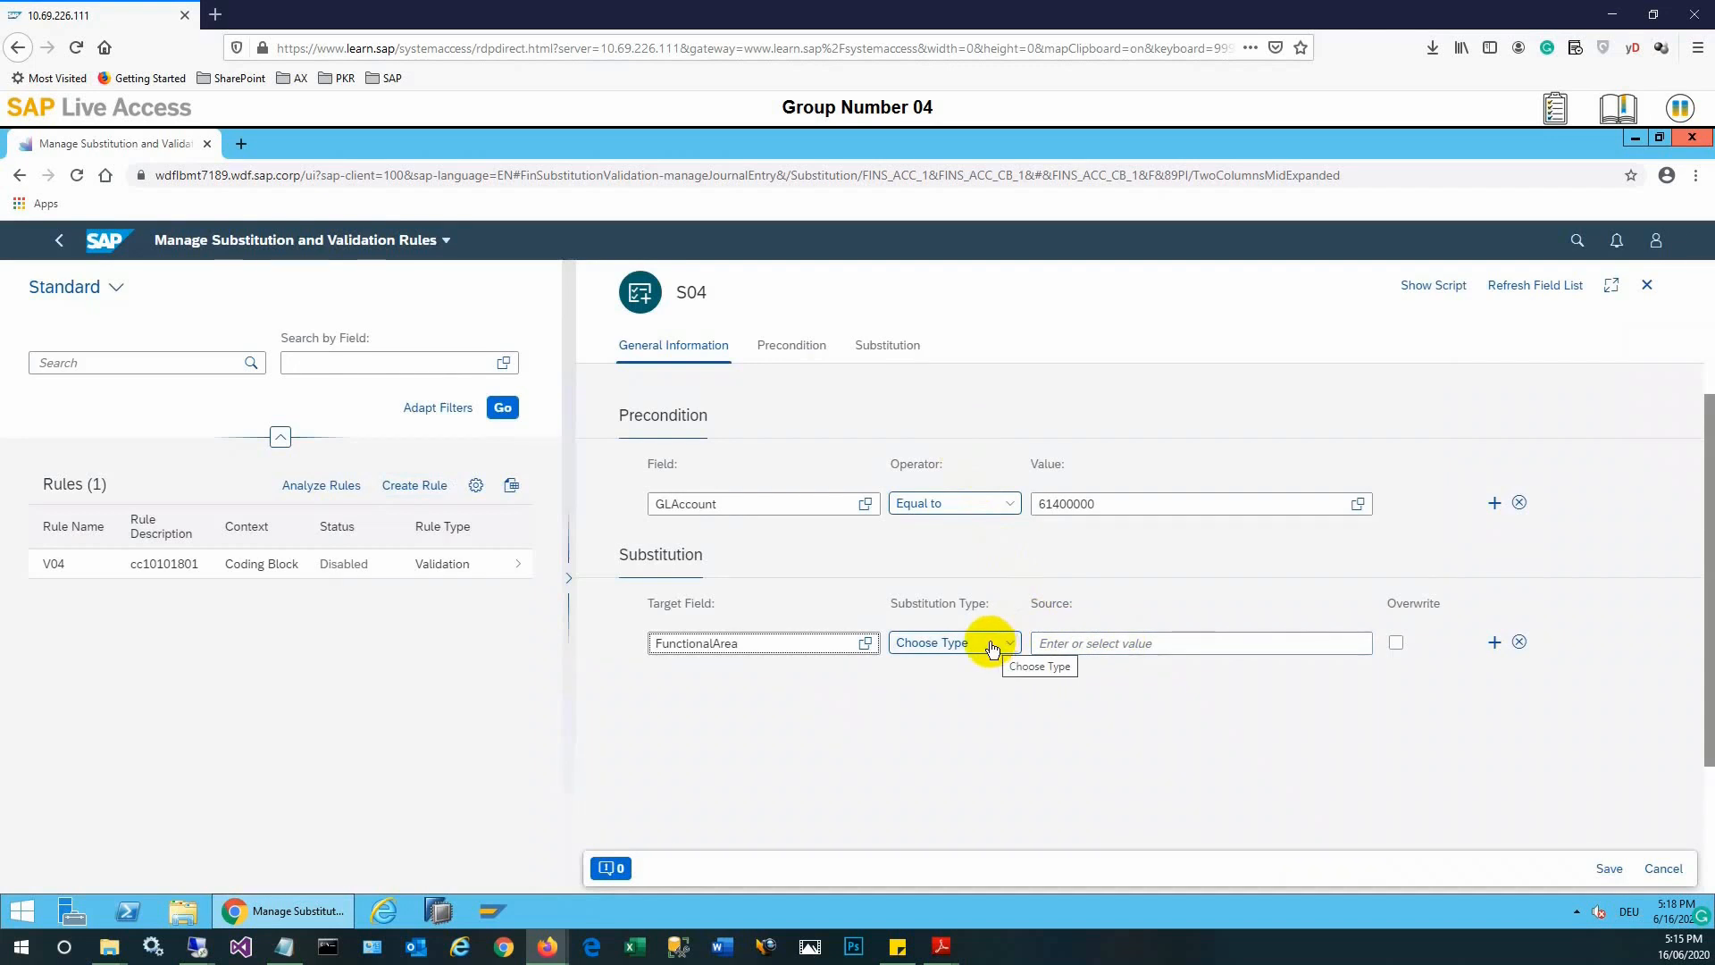
left_click(953, 643)
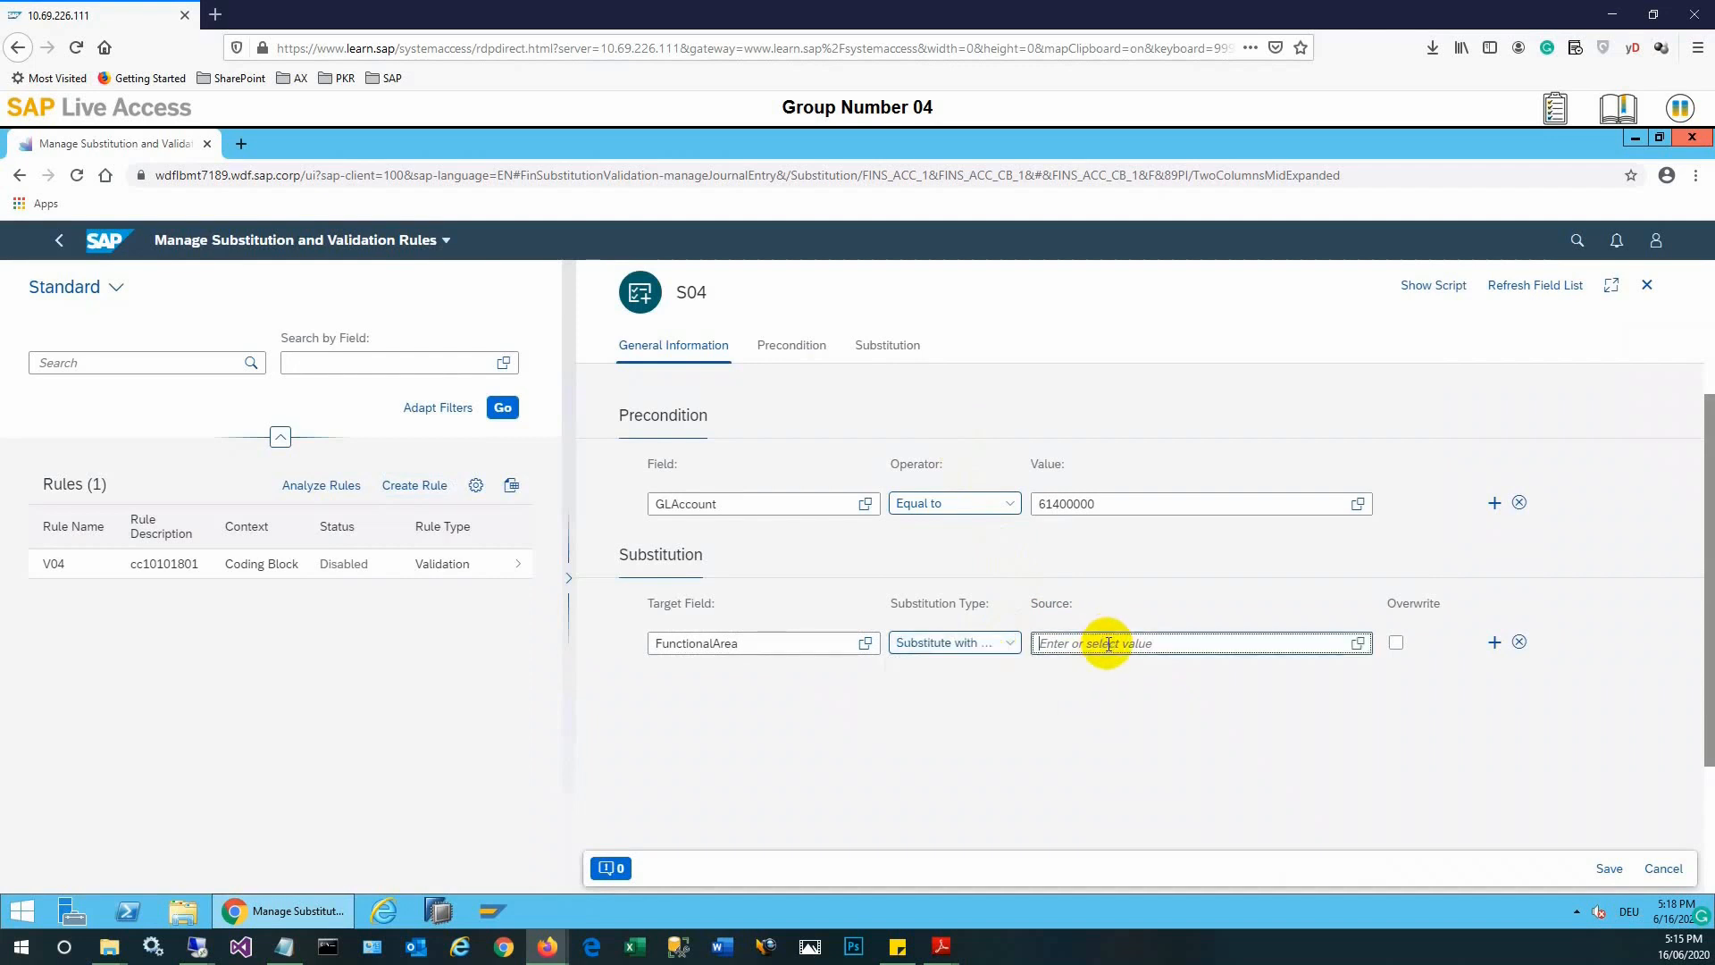
type("YB50")
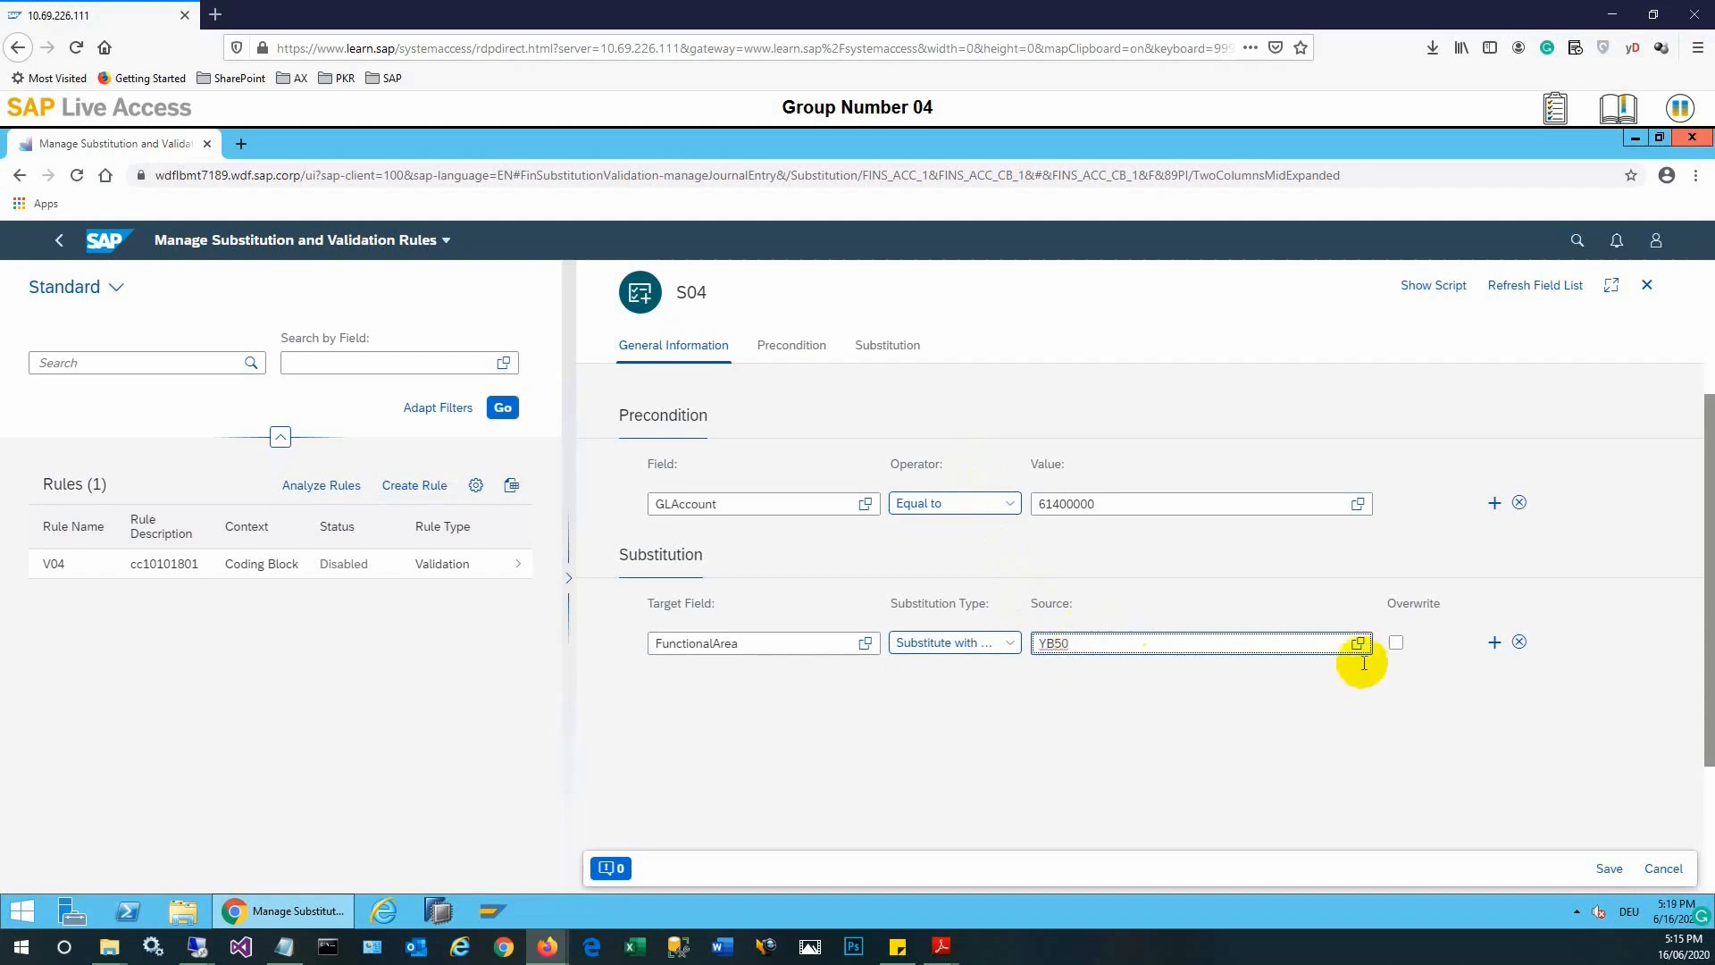
left_click(1358, 642)
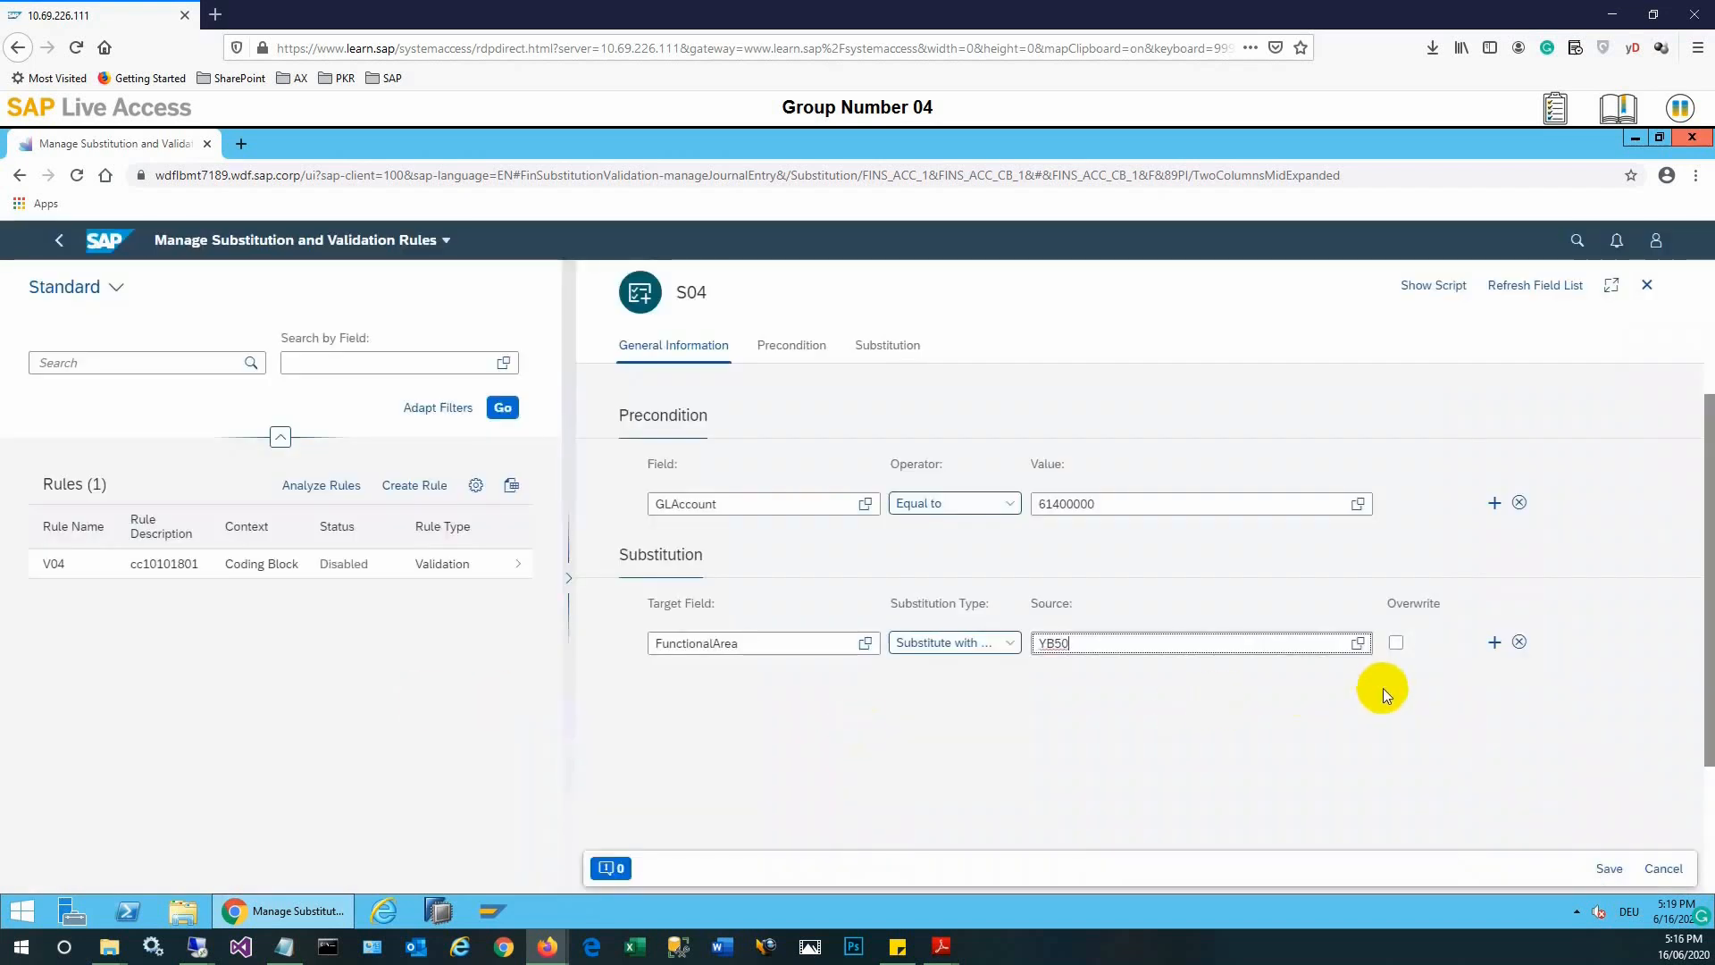
mouse_move(1547, 854)
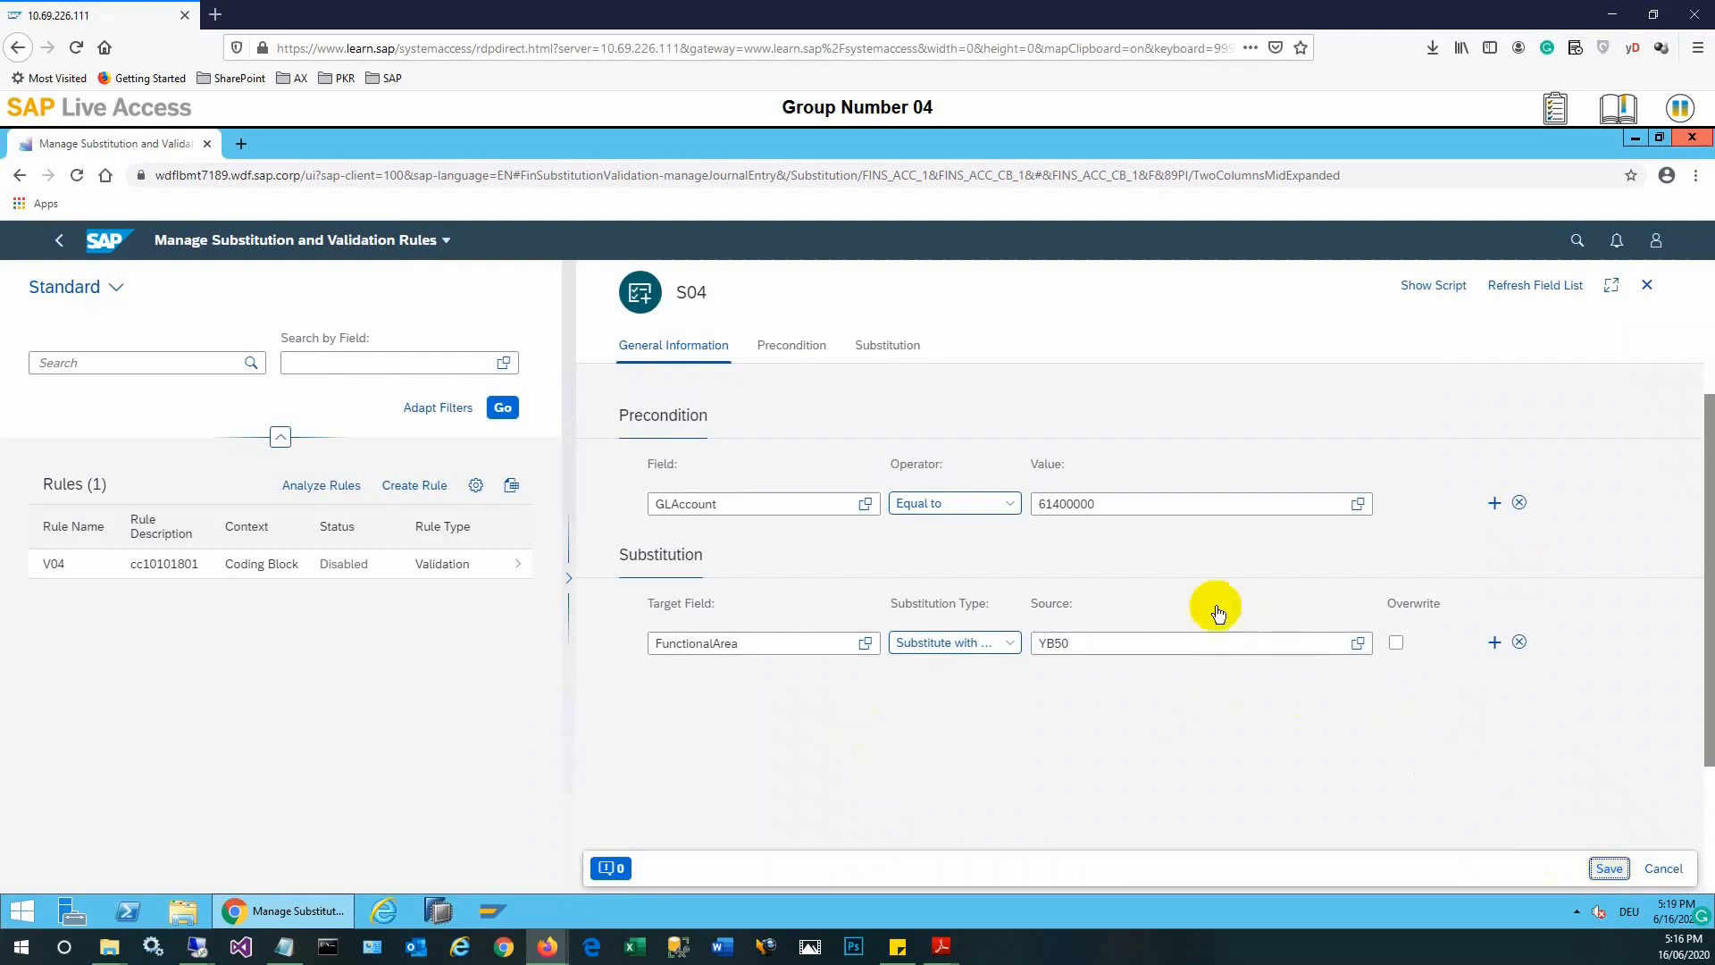
Step: Save rule S04 and activate it so it lists as an active substitution rule
left_click(1608, 868)
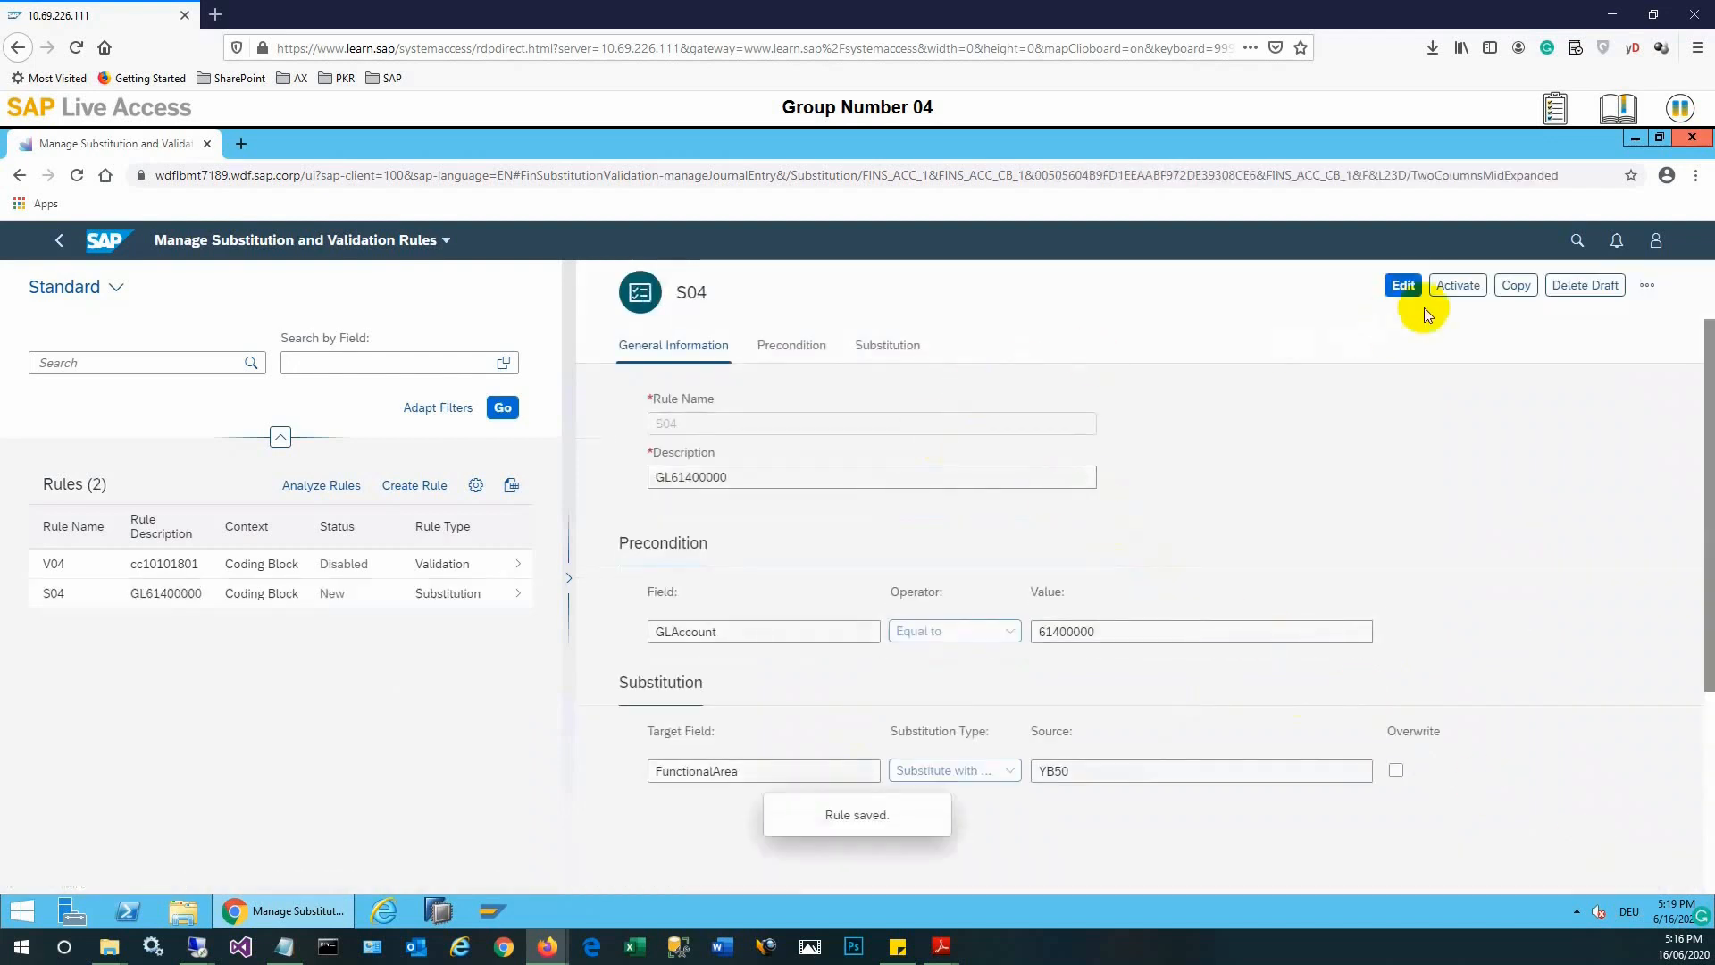
left_click(1458, 285)
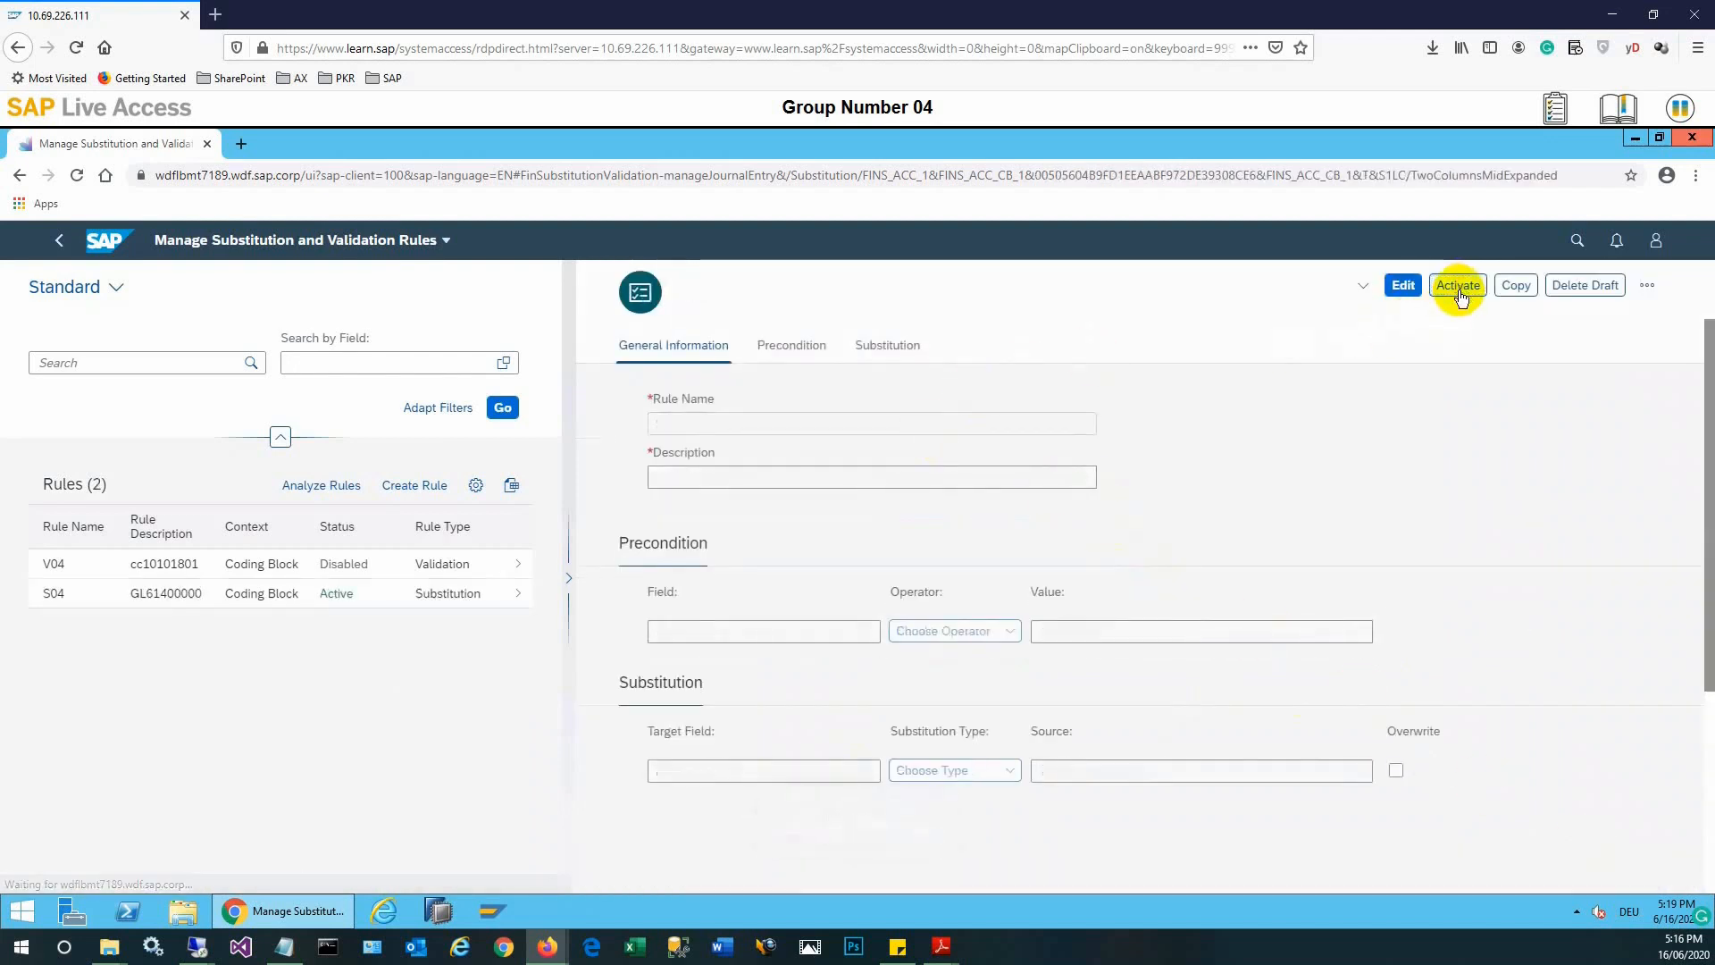
left_click(1458, 284)
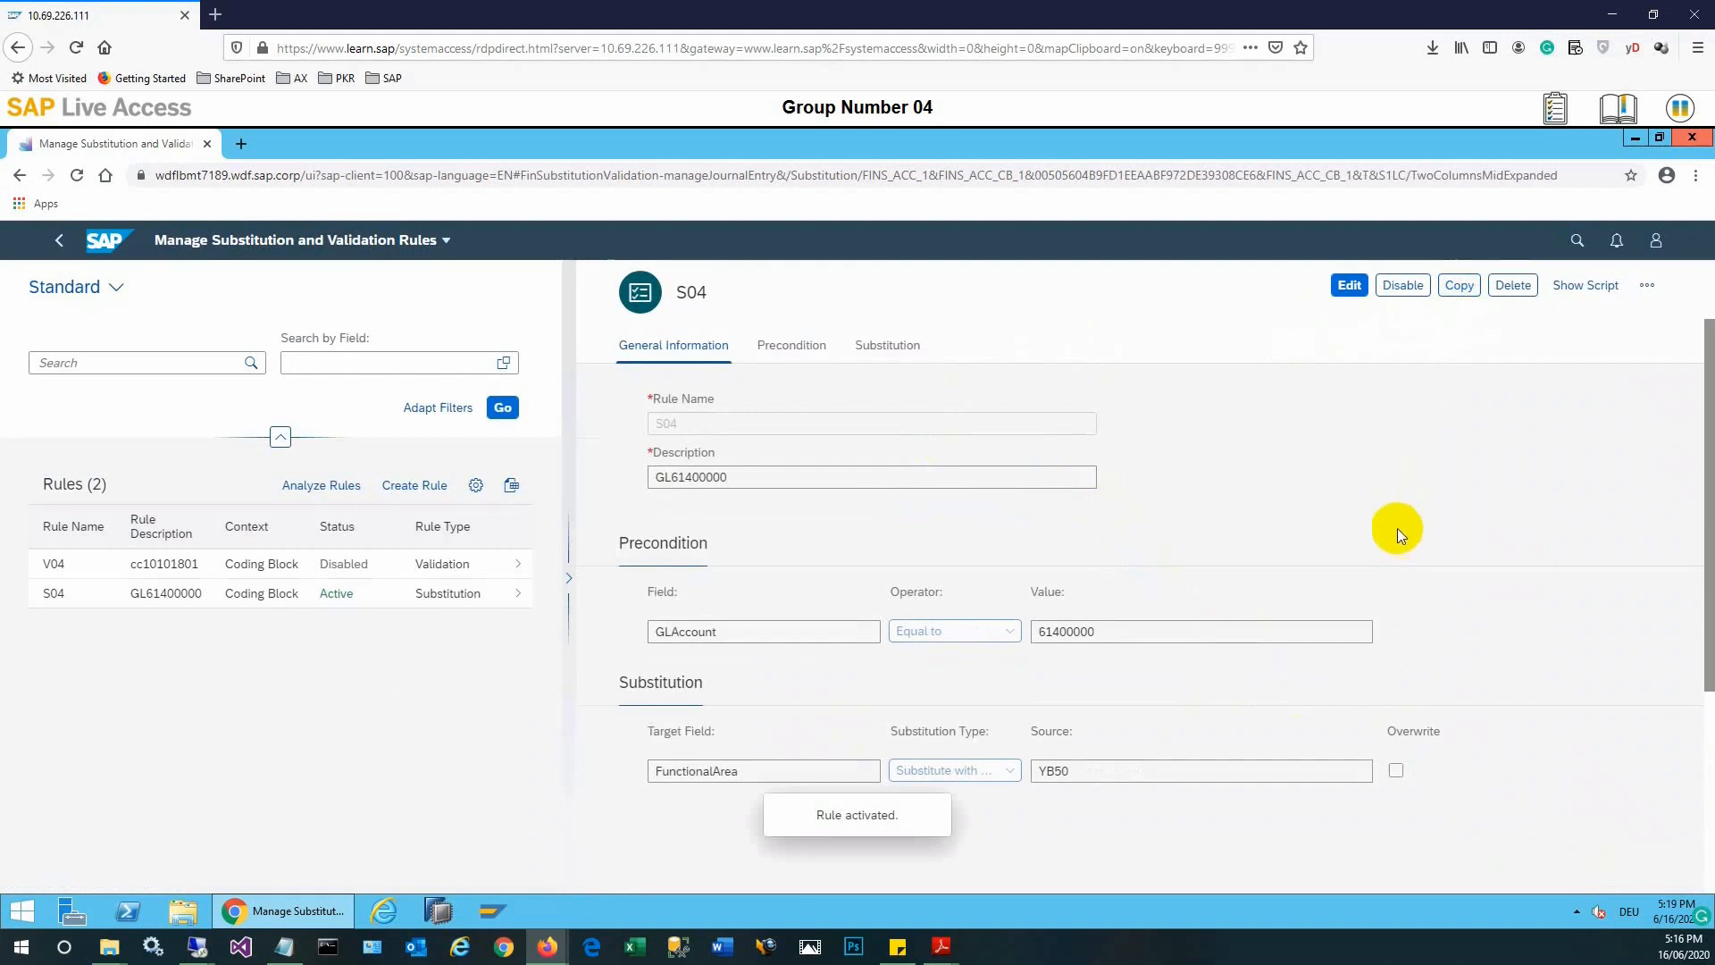
mouse_move(242, 320)
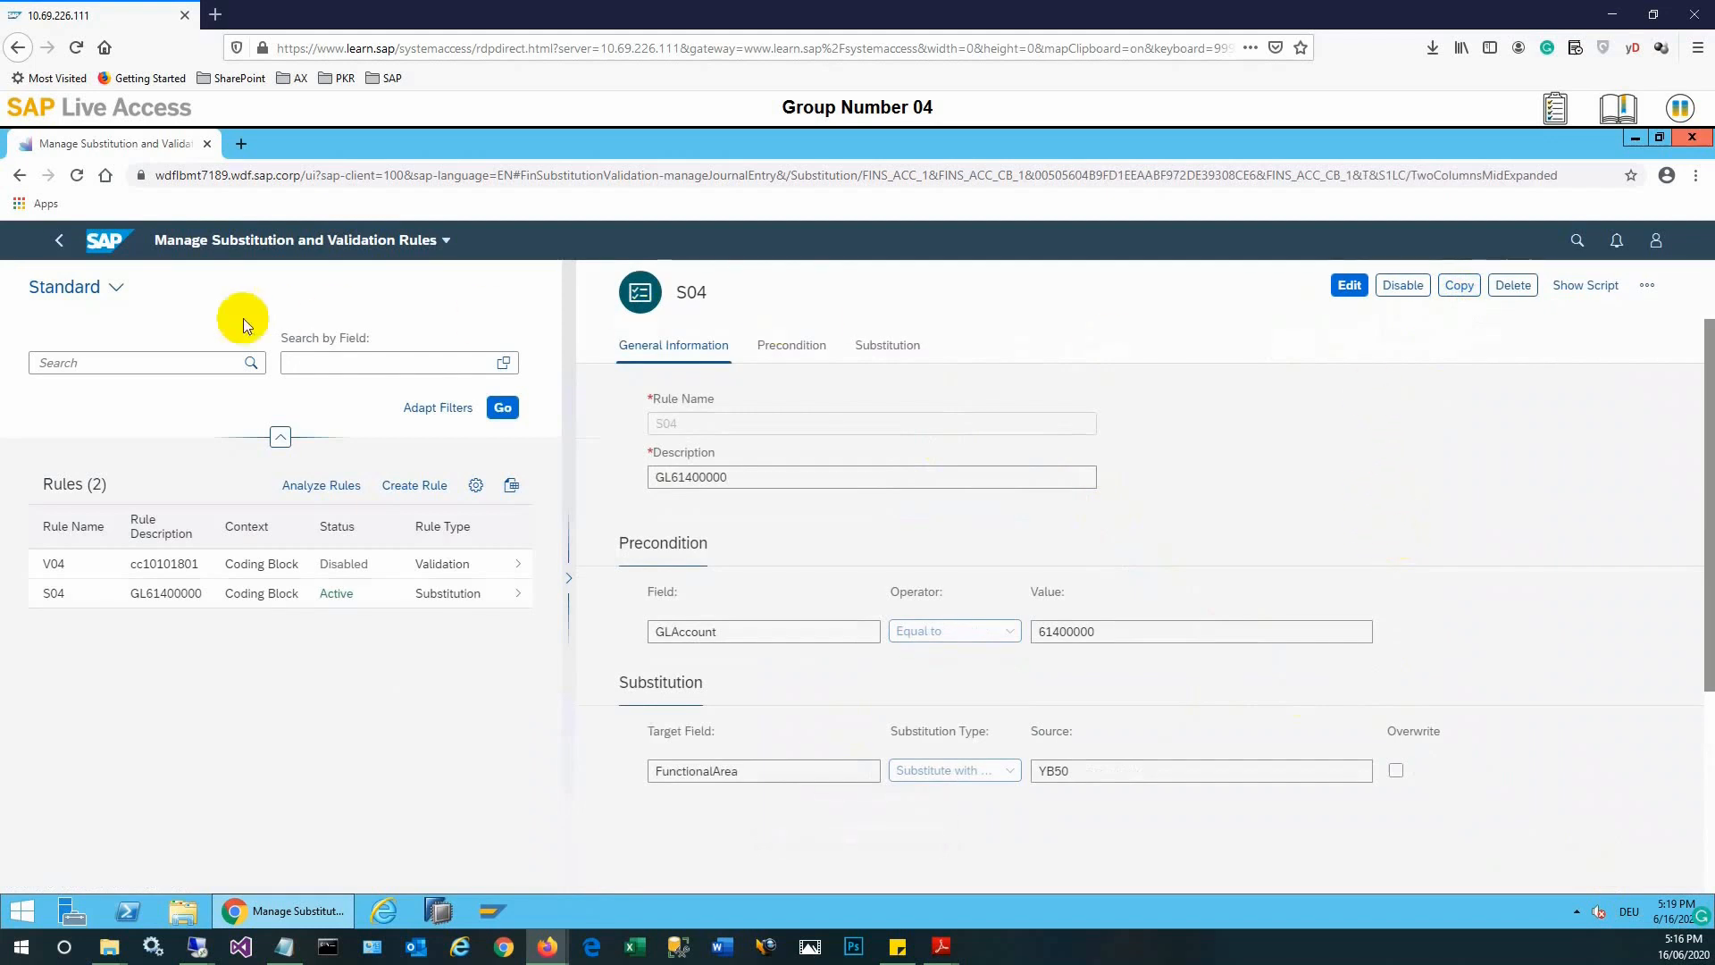
mouse_move(109, 239)
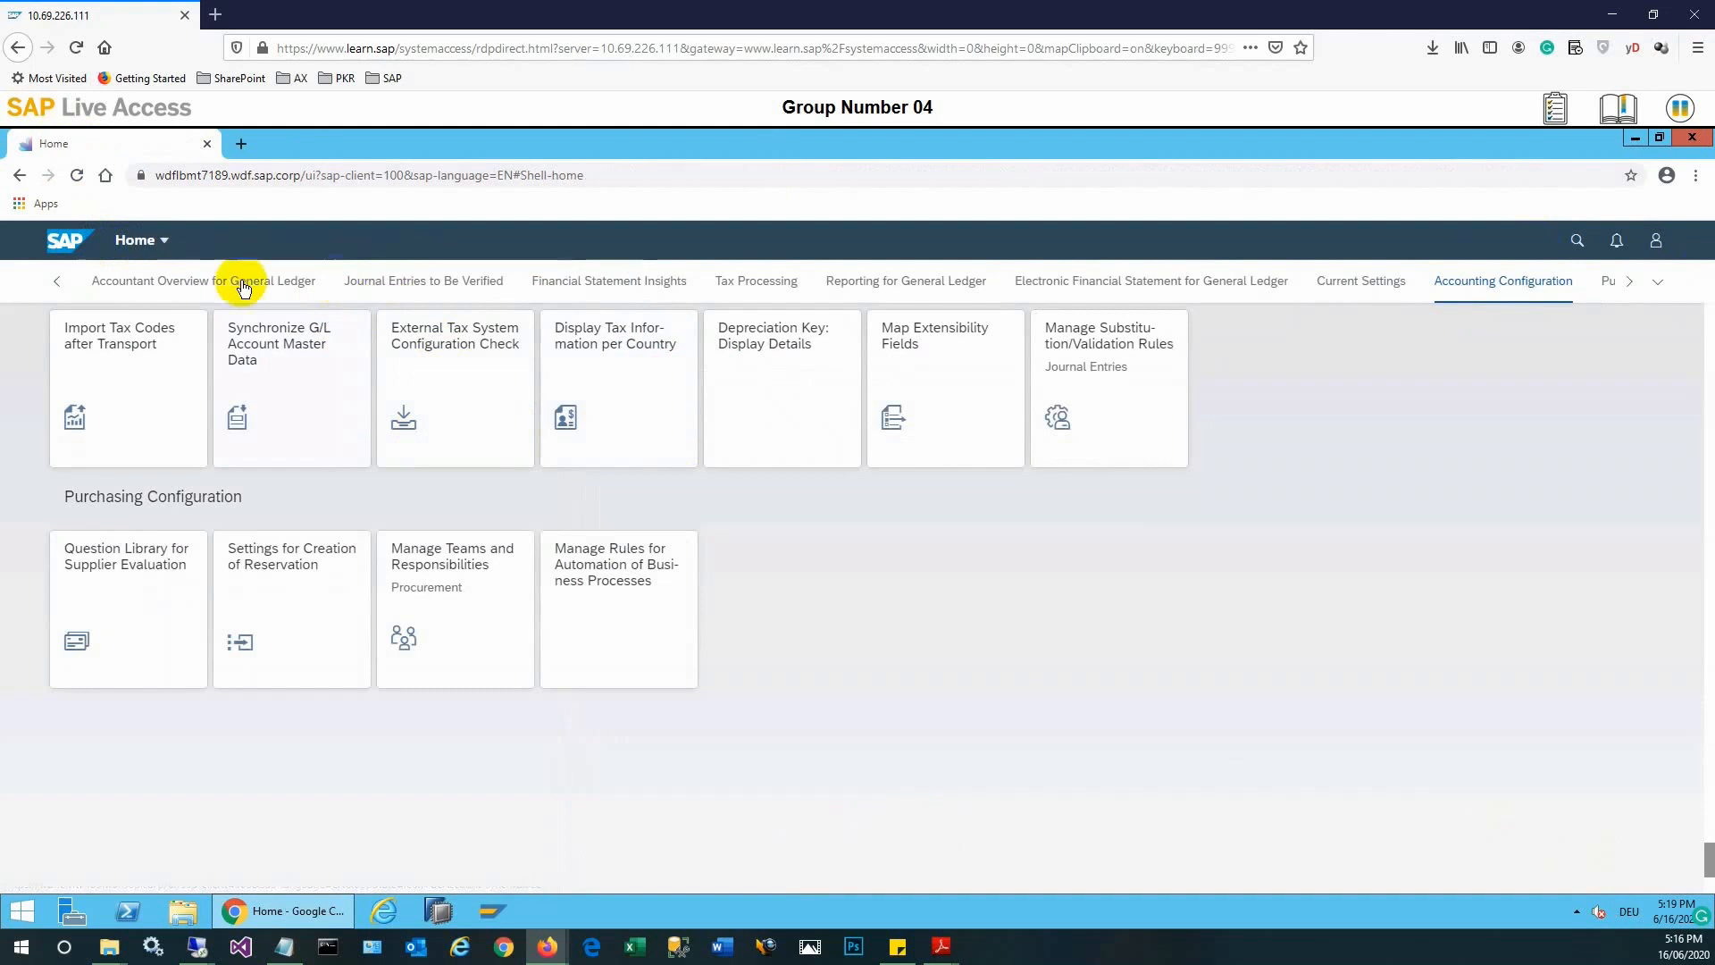
Step: Navigate to the Journal Entries group and relaunch Post General Journal Entries for company code 1010
left_click(424, 280)
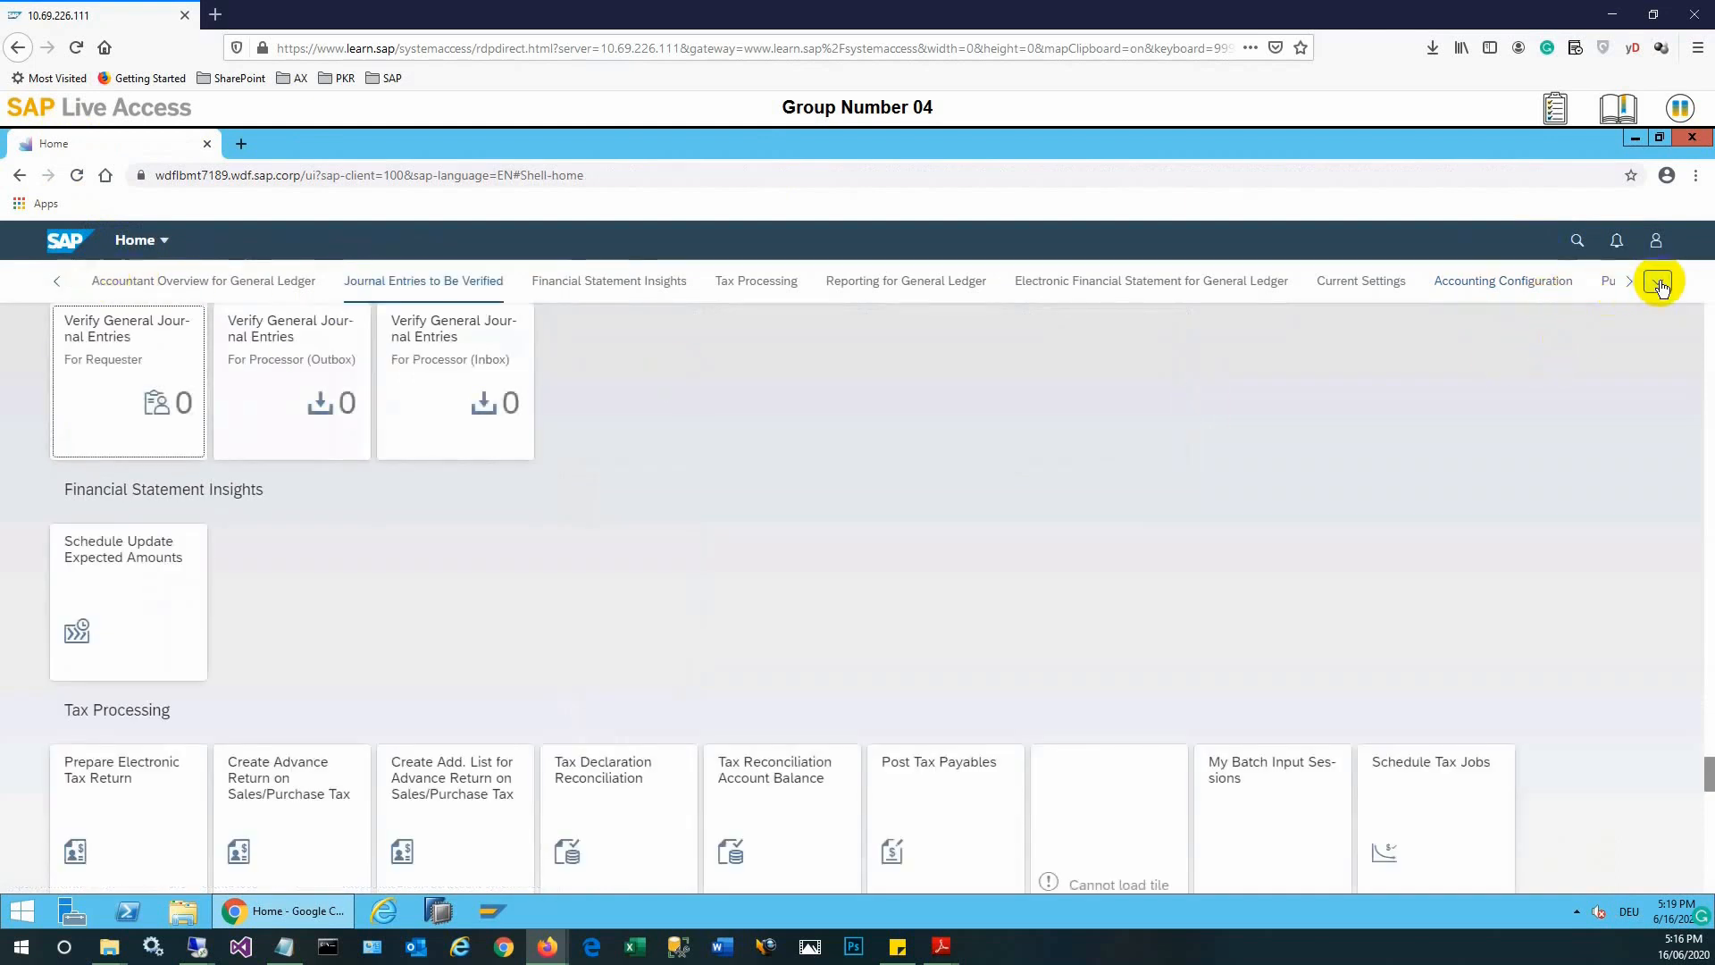
left_click(1658, 281)
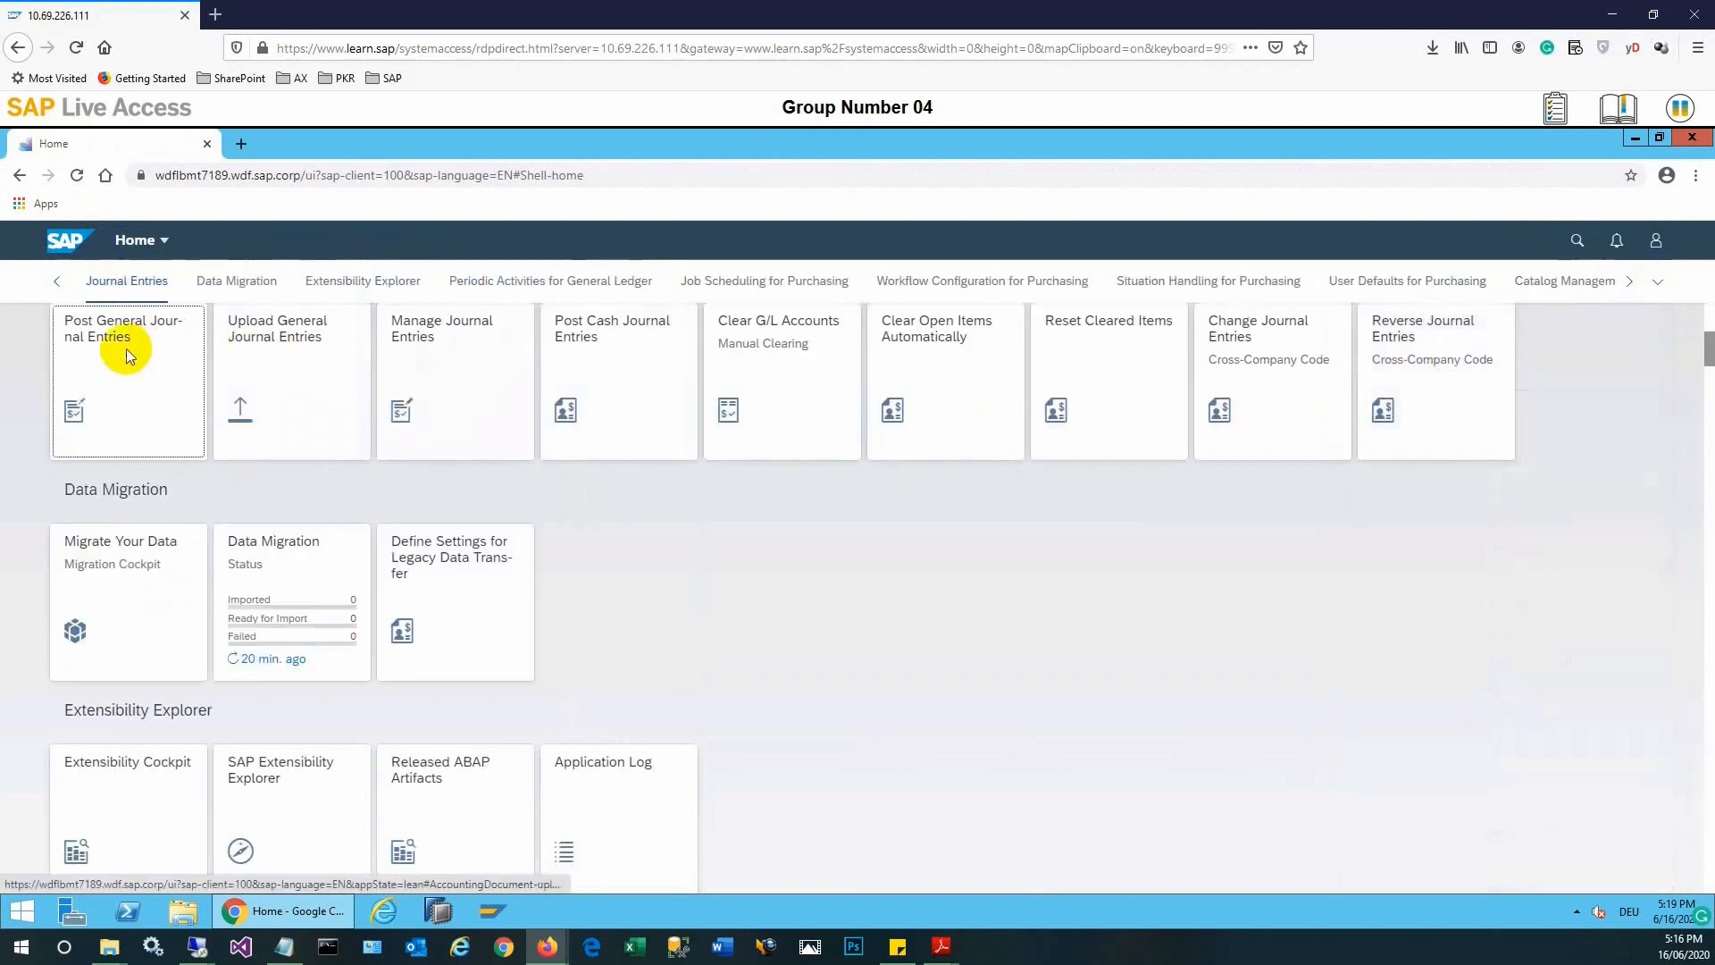
left_click(124, 329)
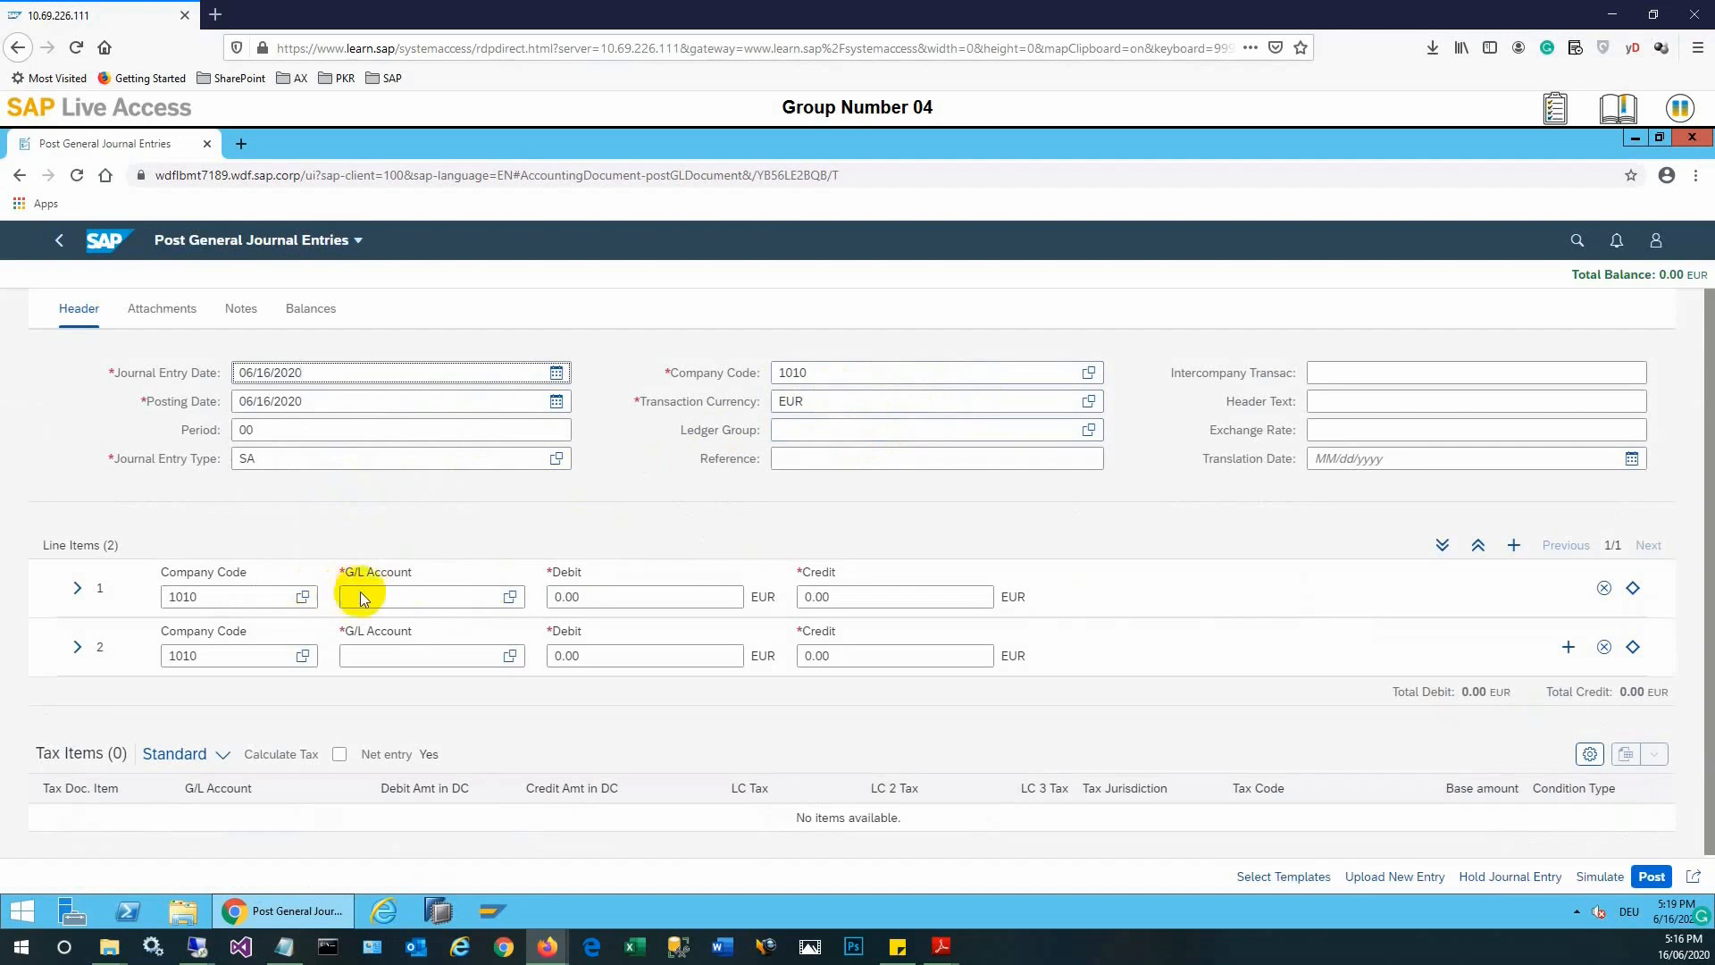
Step: Fill line 1 with G/L account 61400000 and a debit of 1,000.00
left_click(427, 597)
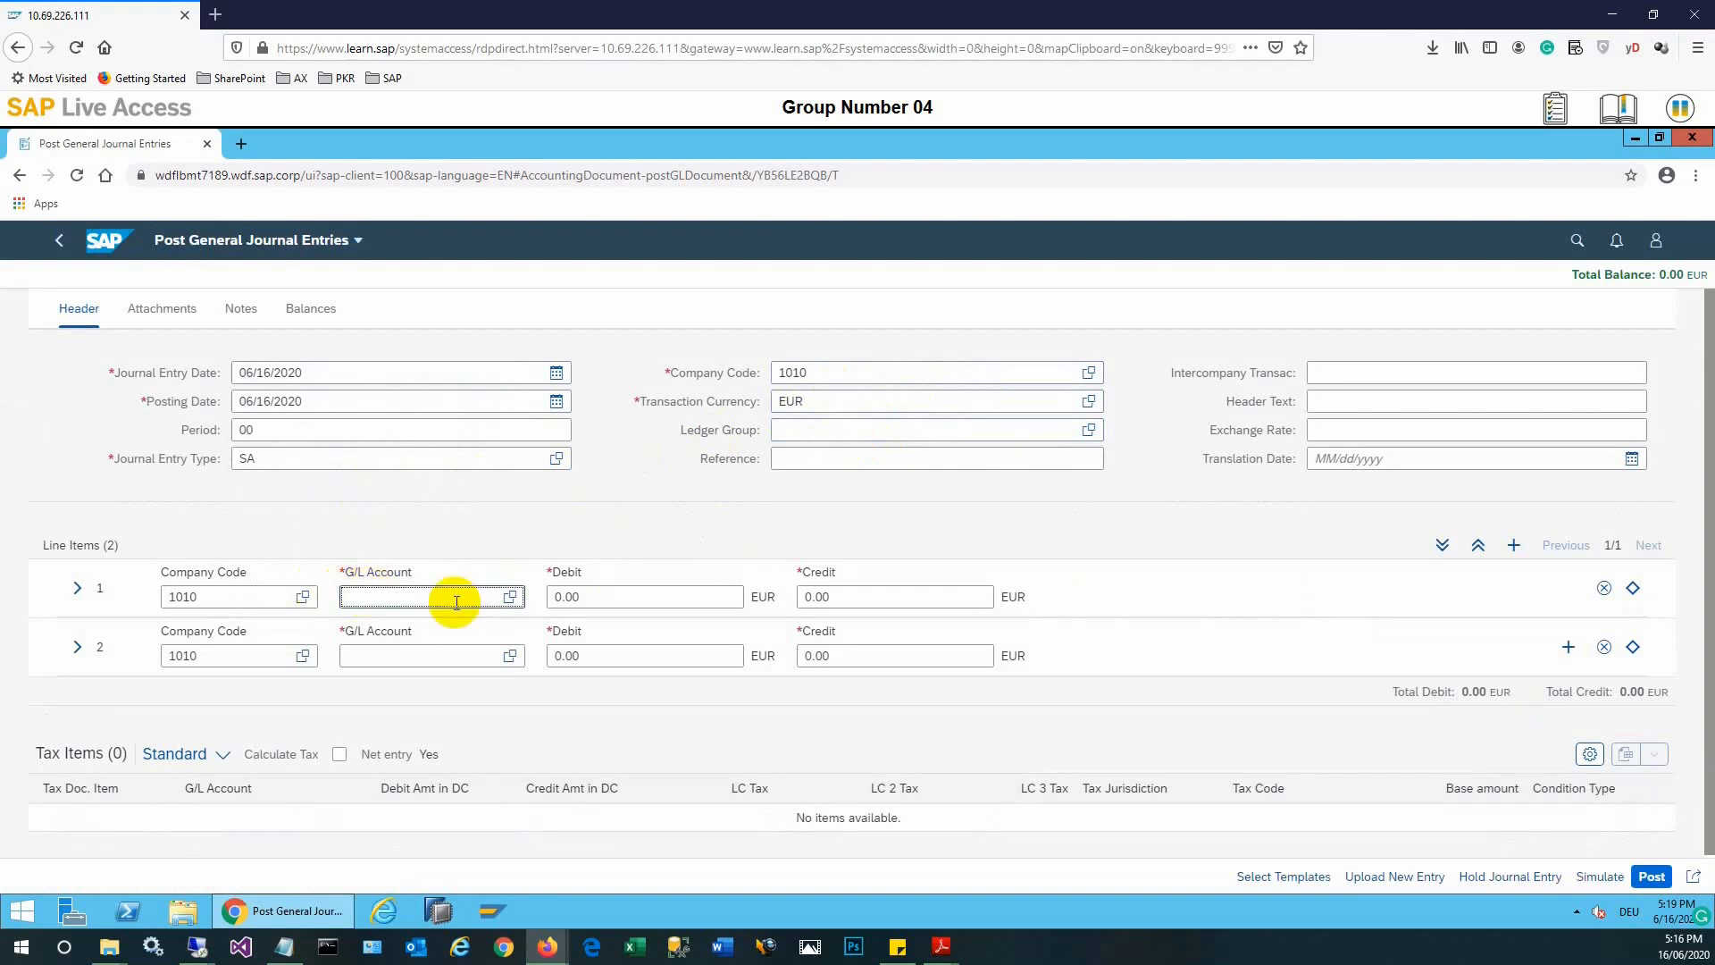
type("6104000")
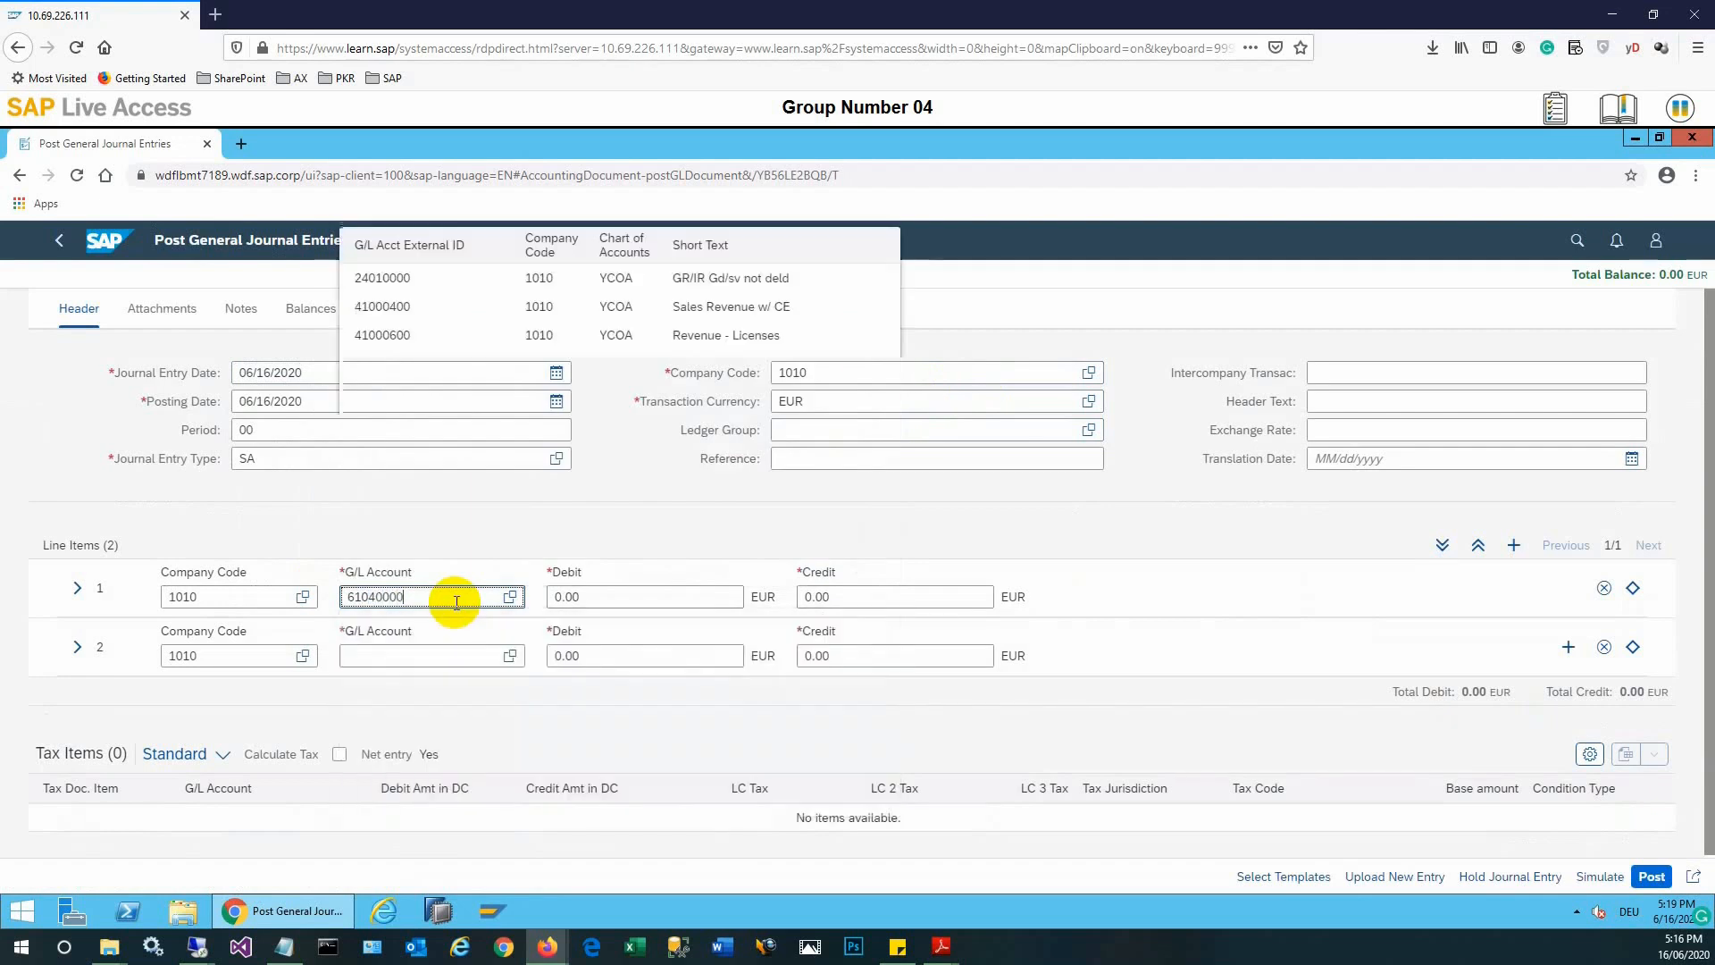
type("0")
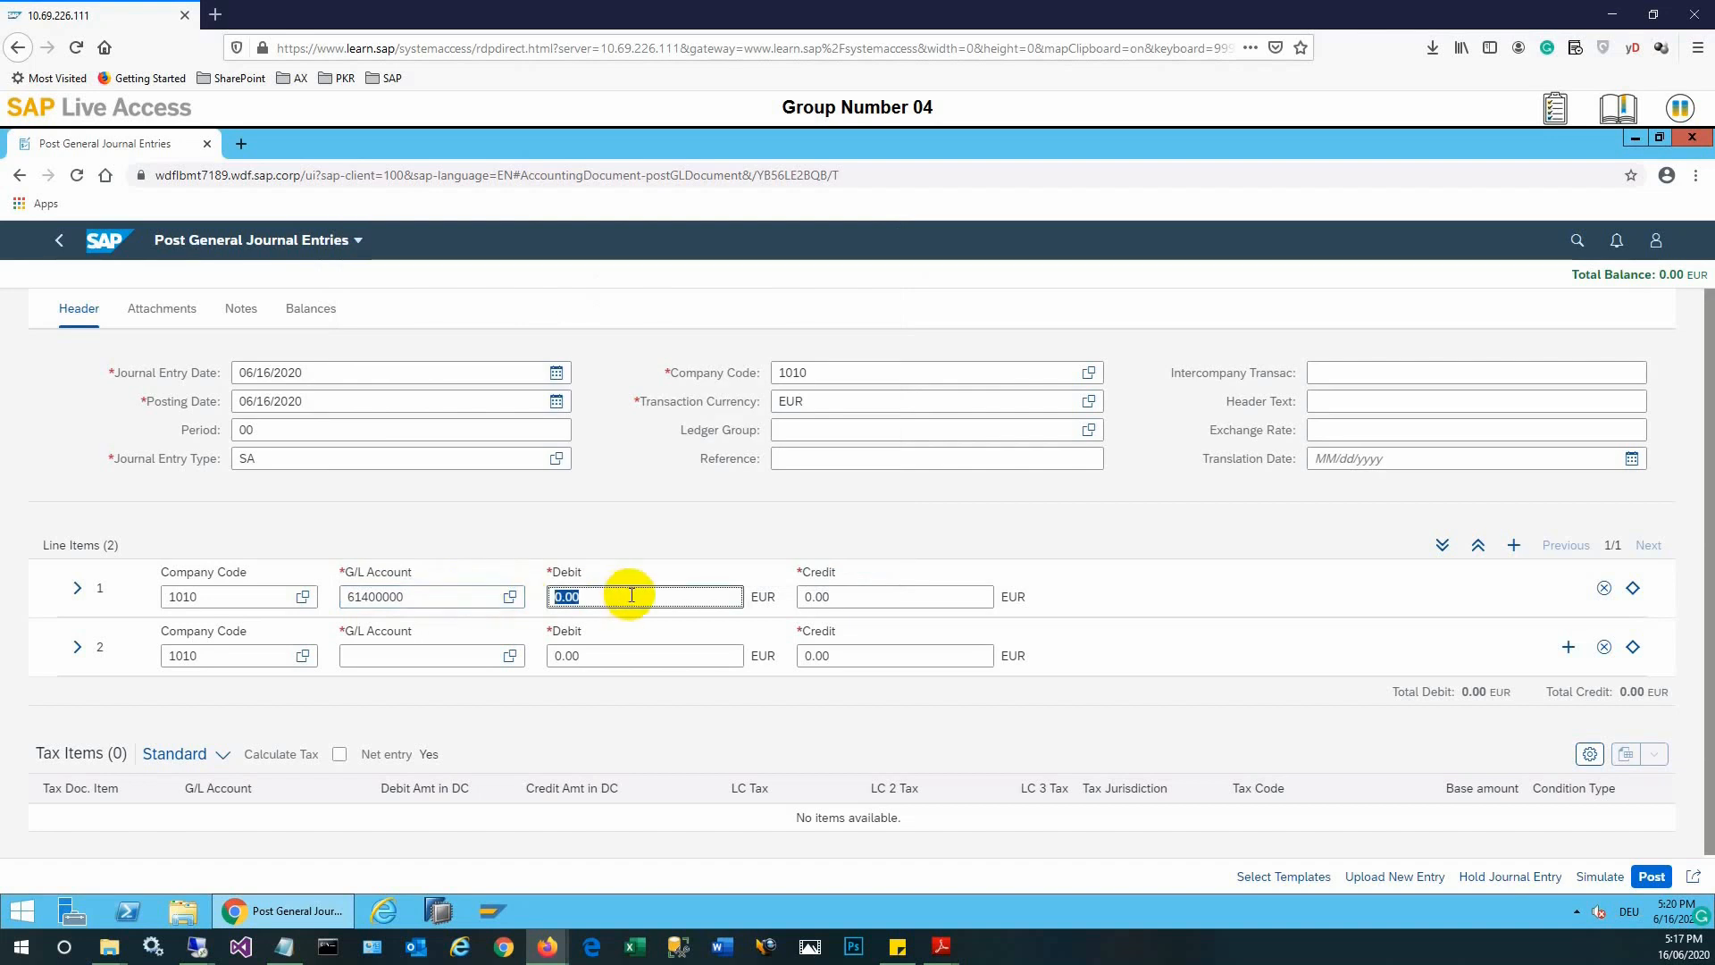
type("1000")
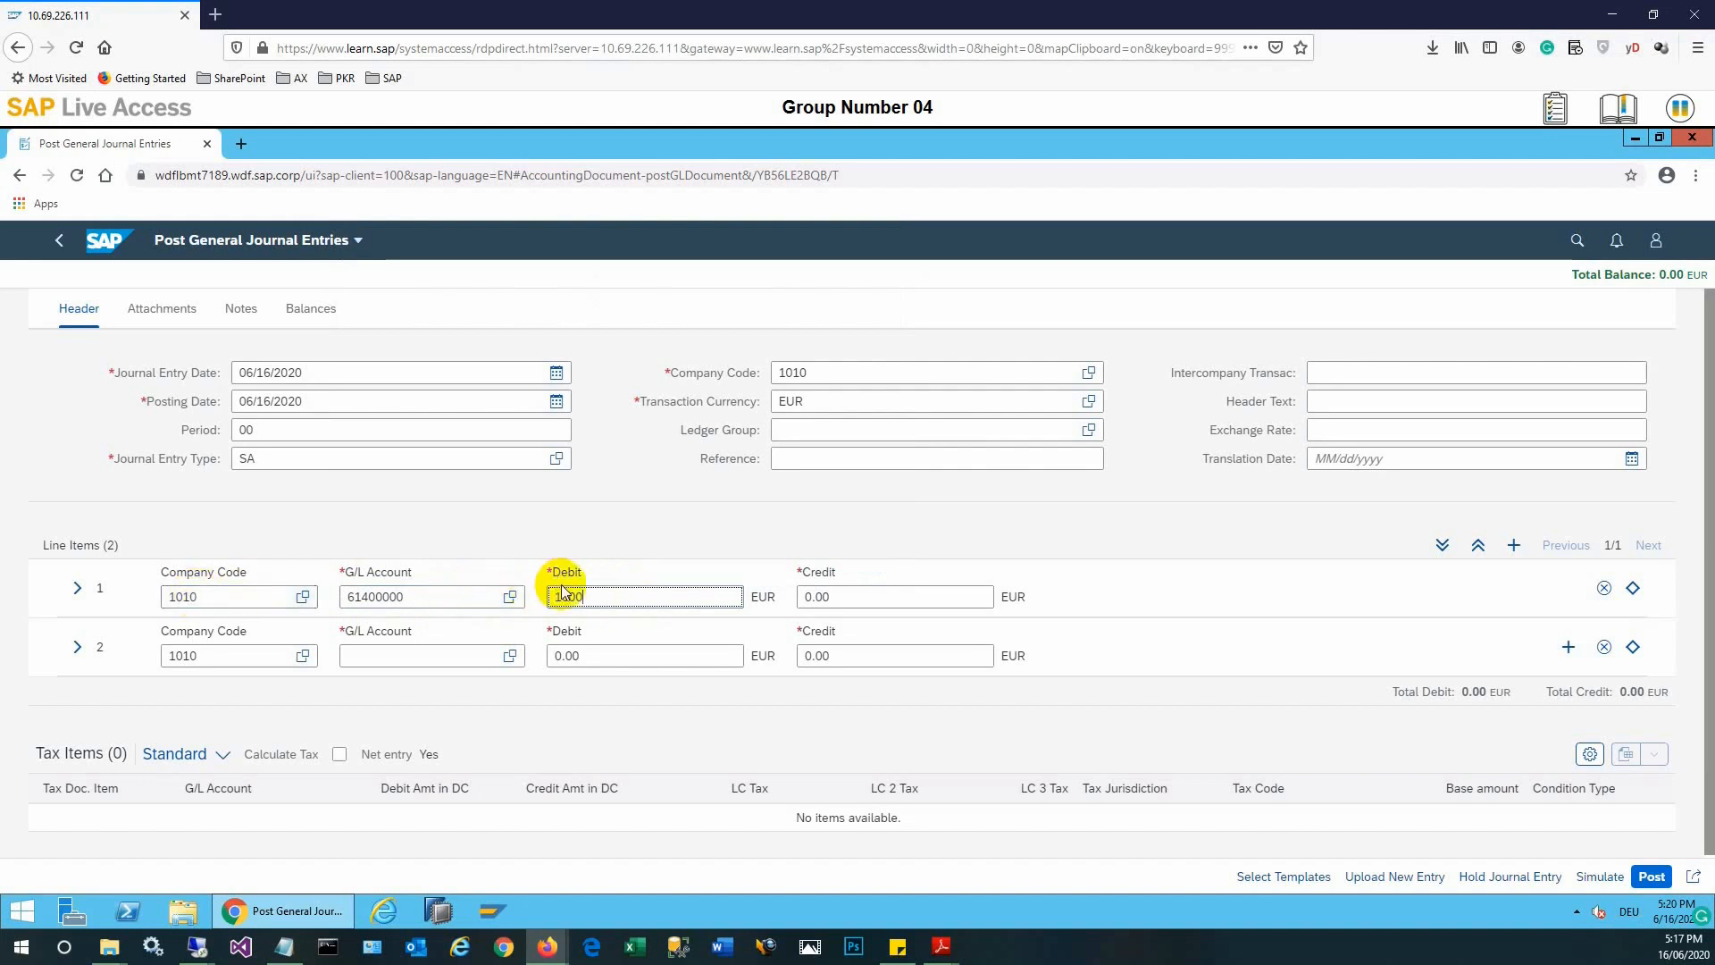
type("1,000.00")
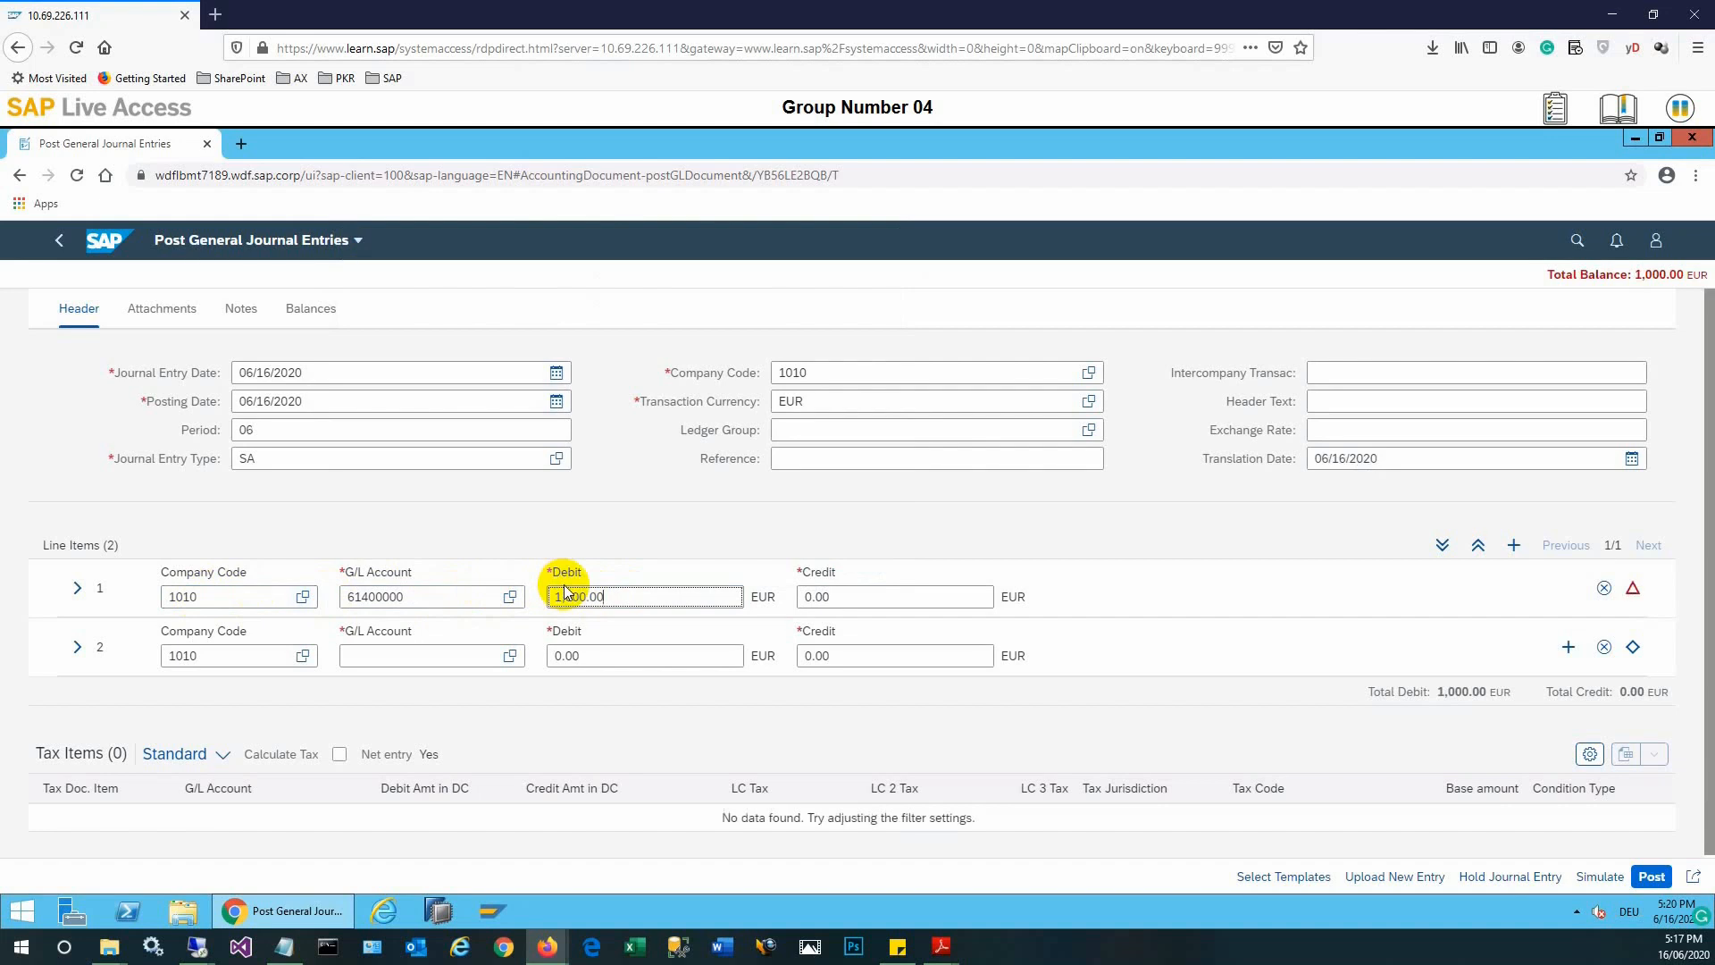
Step: Assign tax code V0 to line 1 from the value help suggestions
left_click(76, 588)
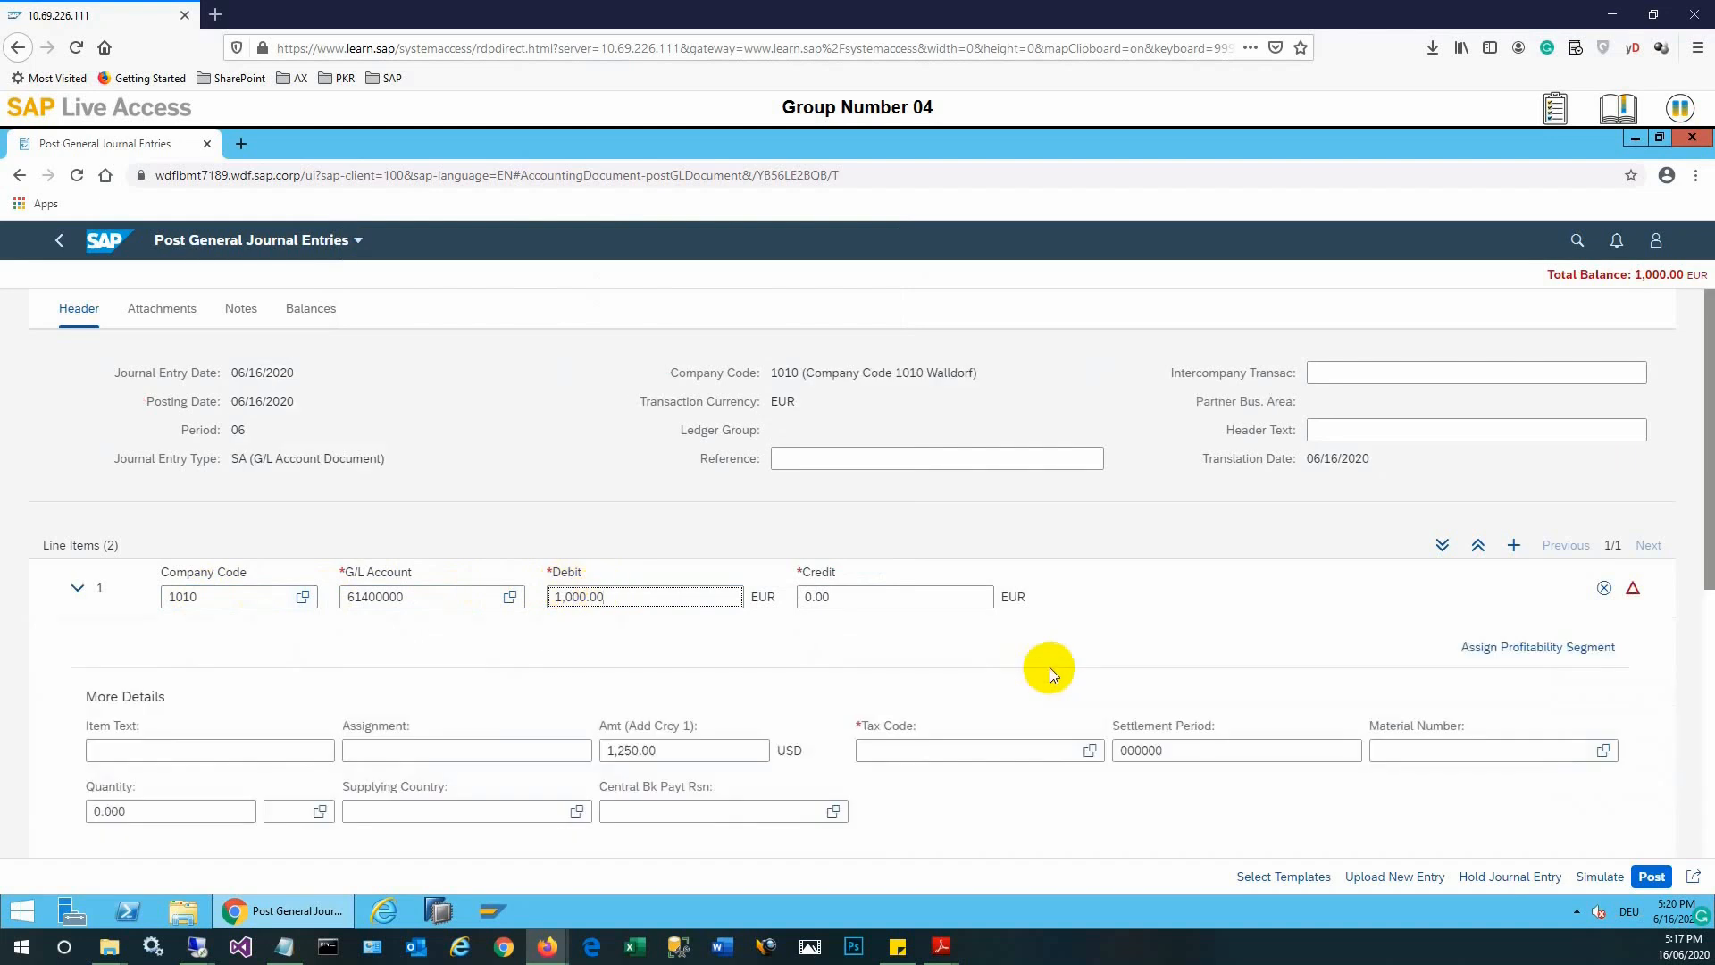
scroll("down", 3)
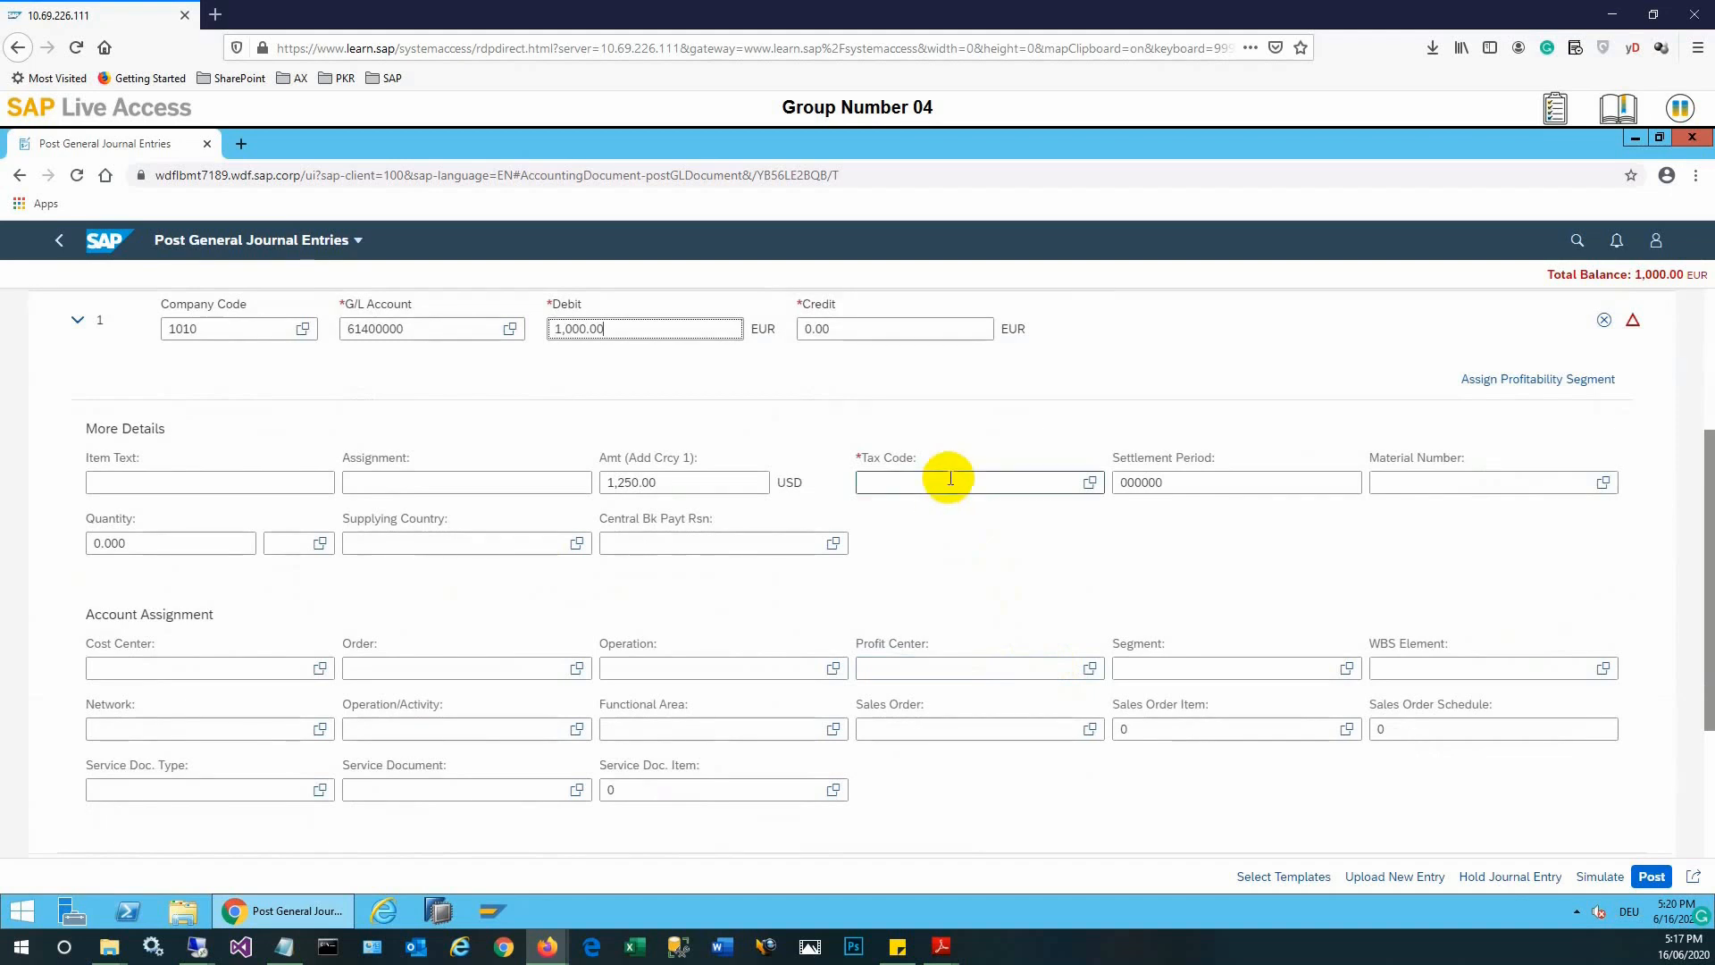
type("v0")
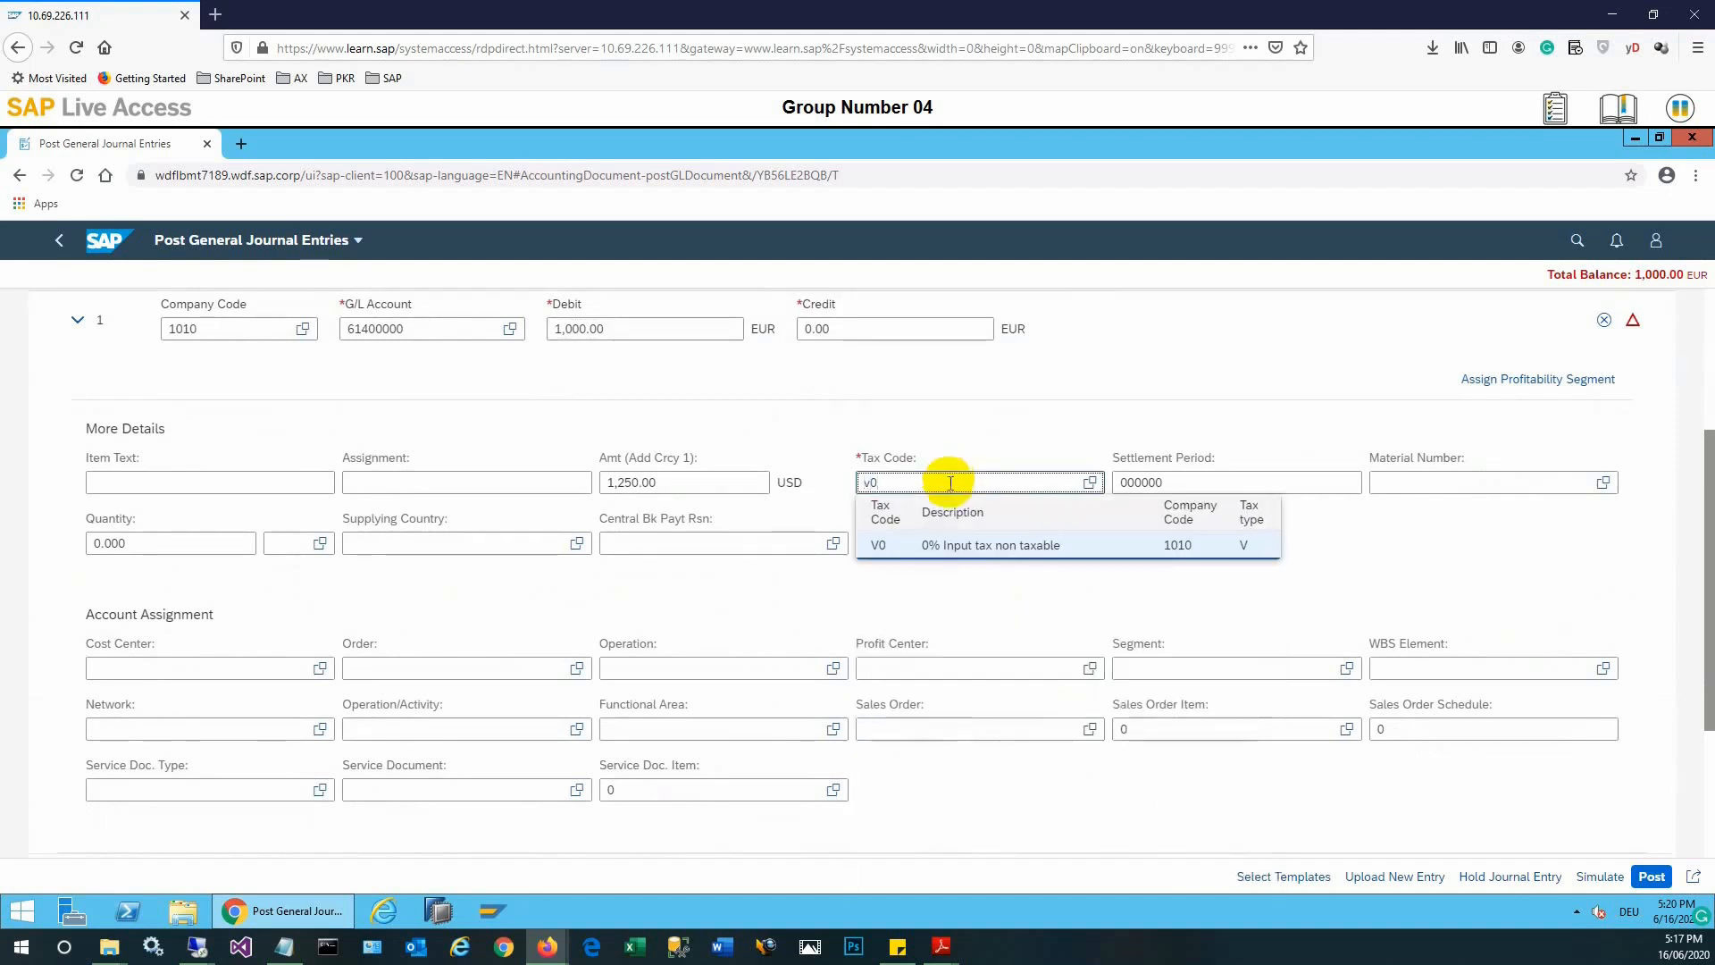
left_click(988, 544)
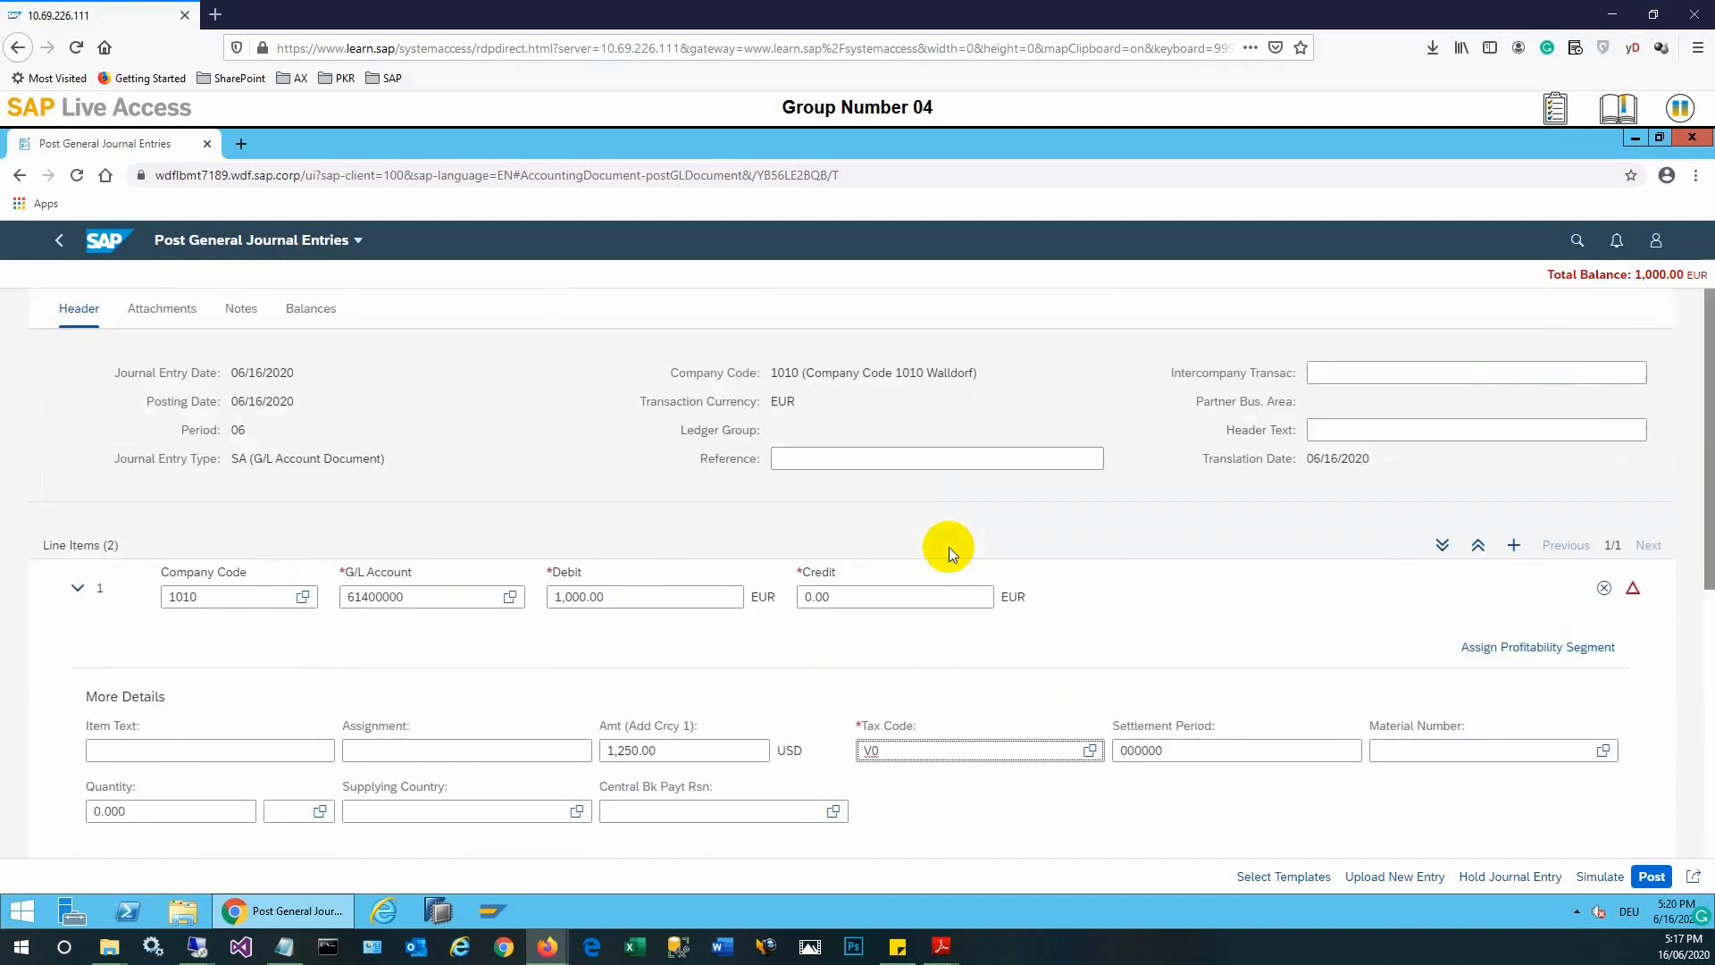
mouse_move(1633, 588)
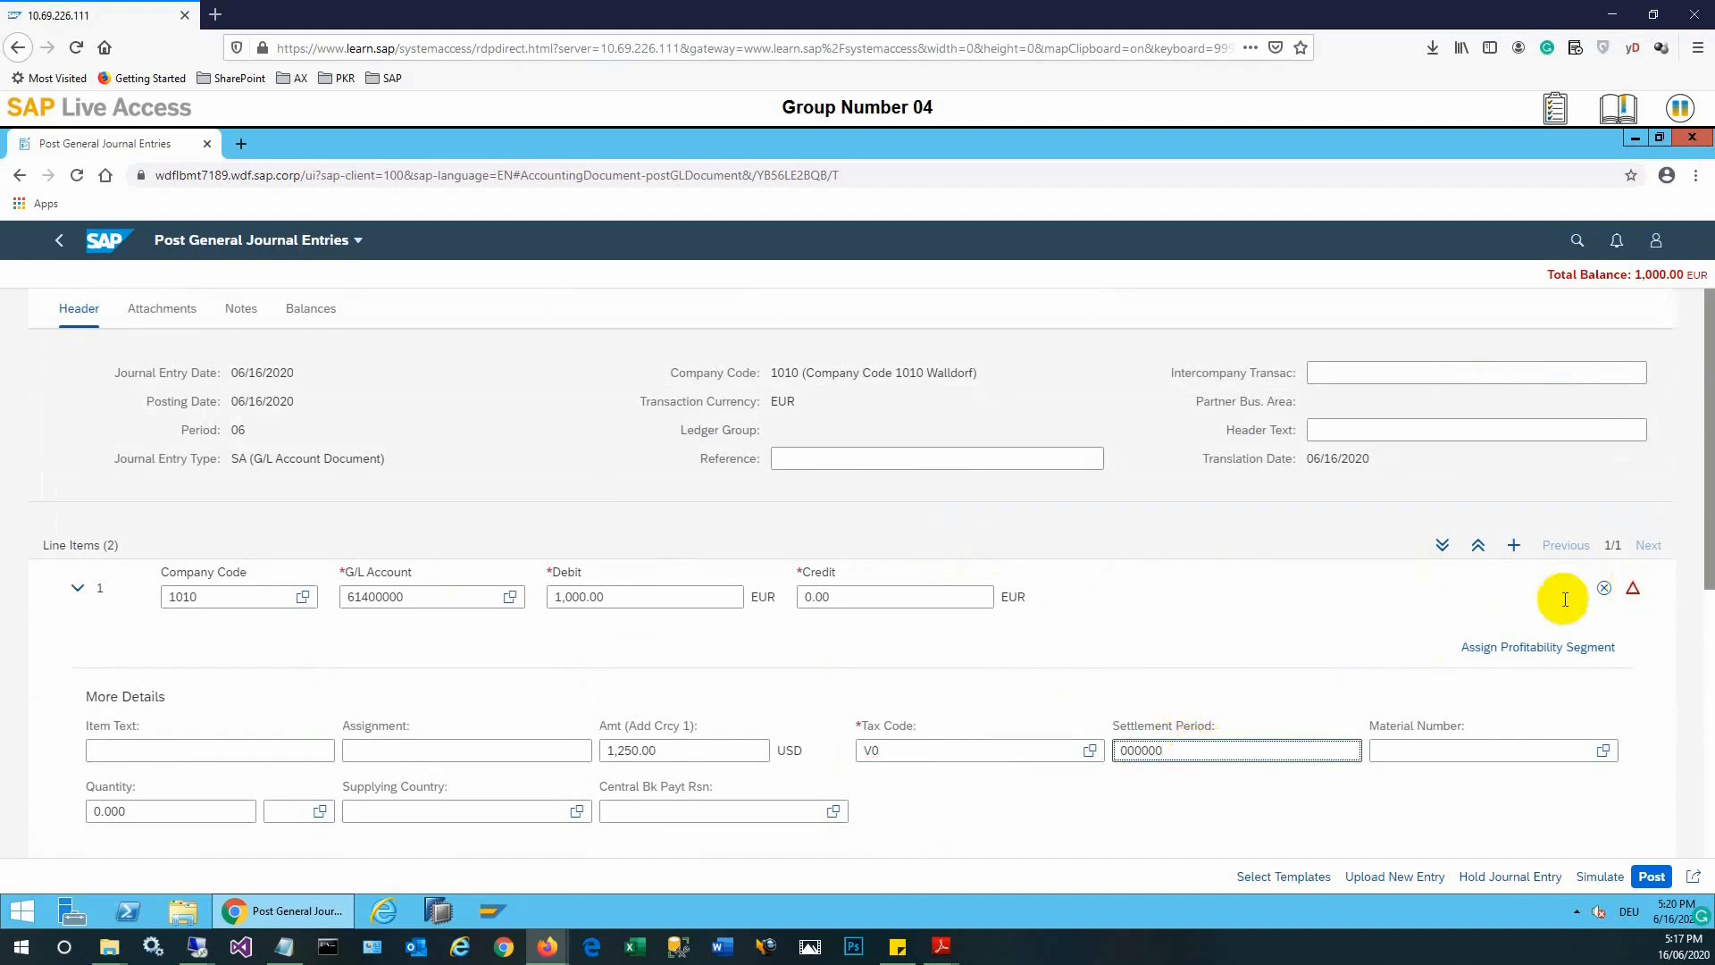
mouse_move(1631, 588)
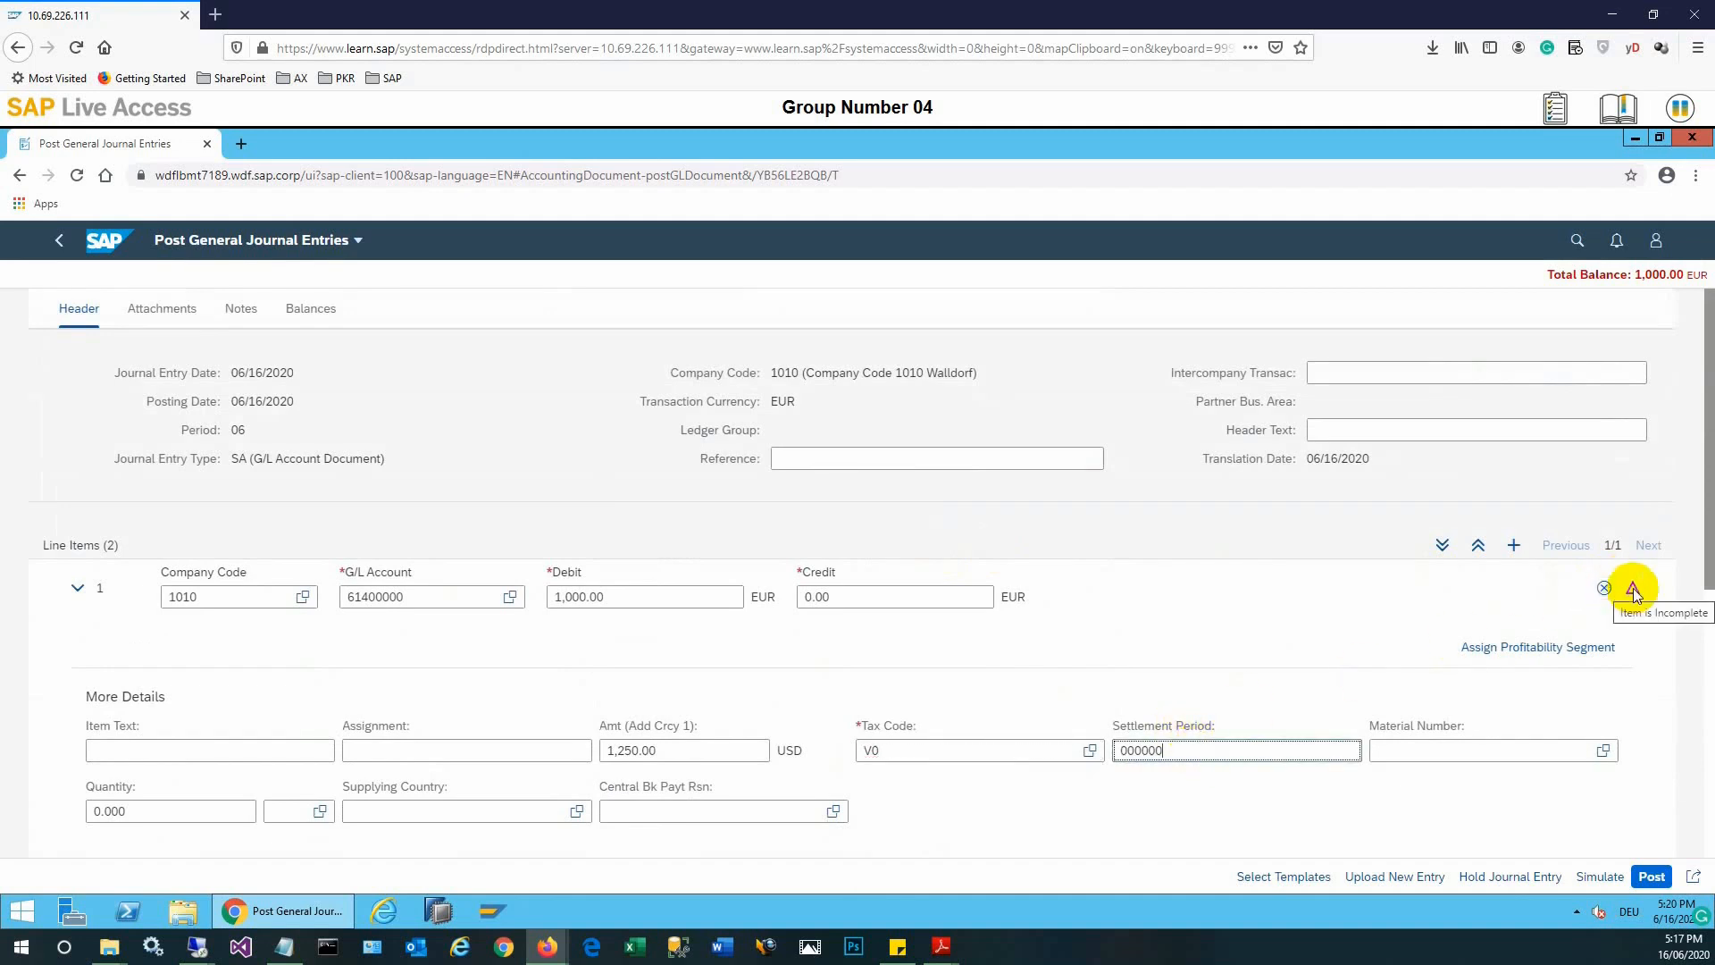
Step: Enter cost center 10101801 in line 1's Account Assignment
scroll("down", 3)
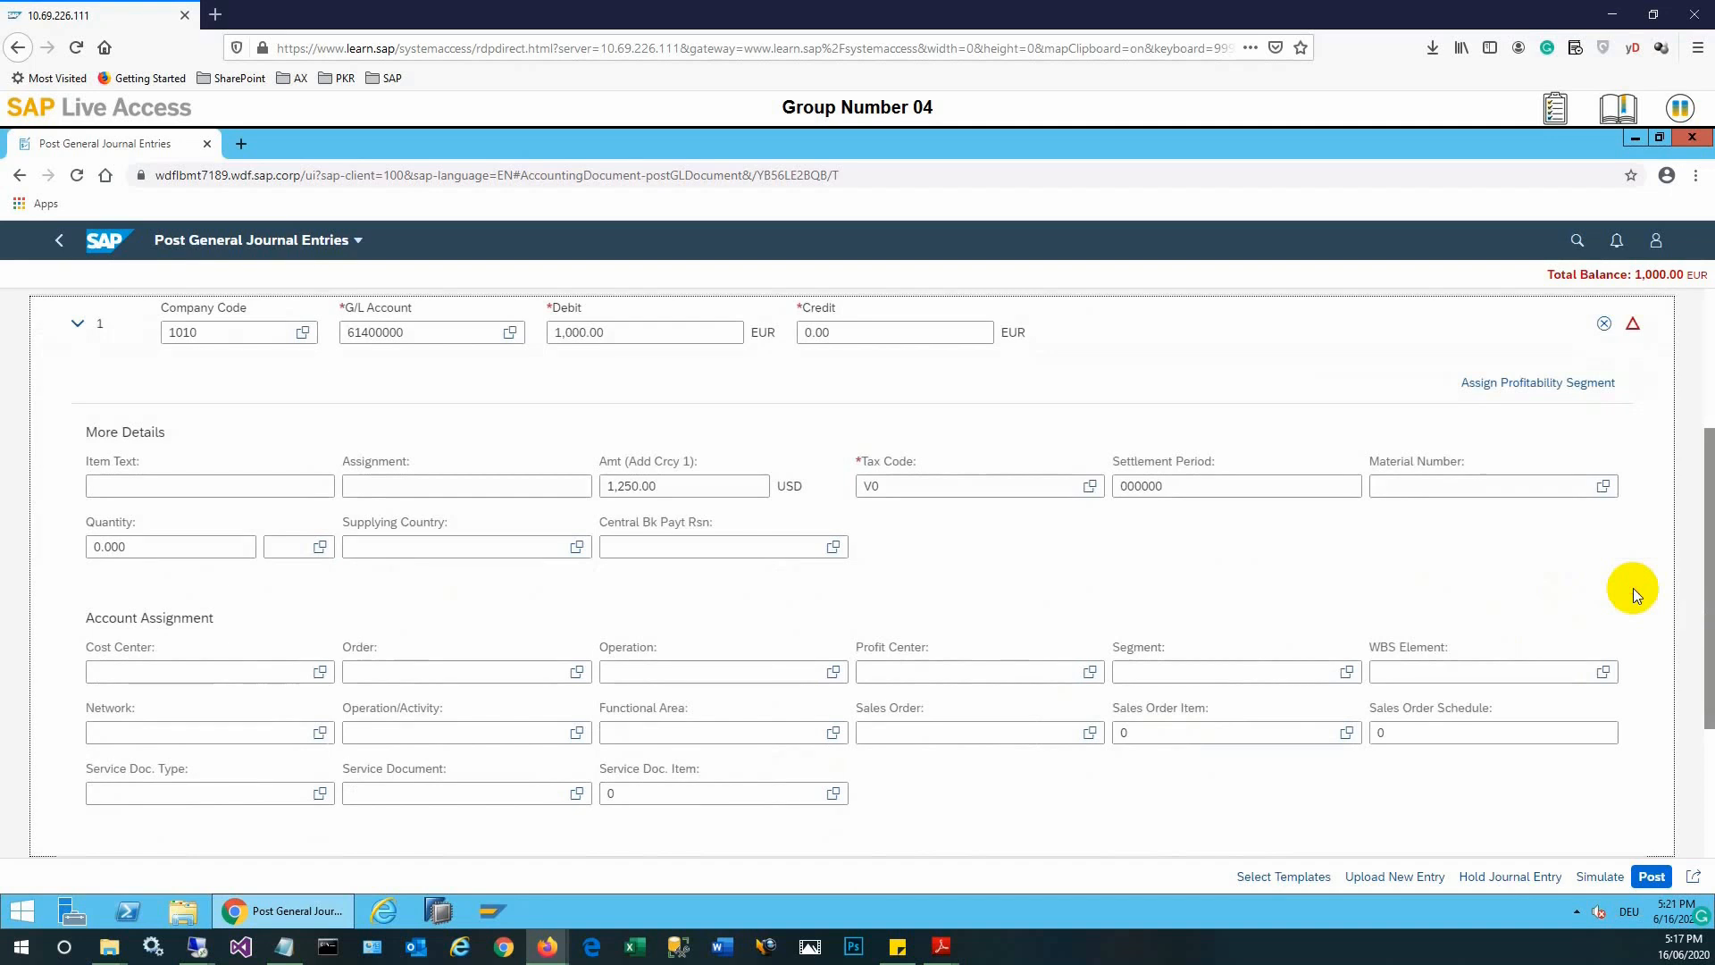
mouse_move(1442, 596)
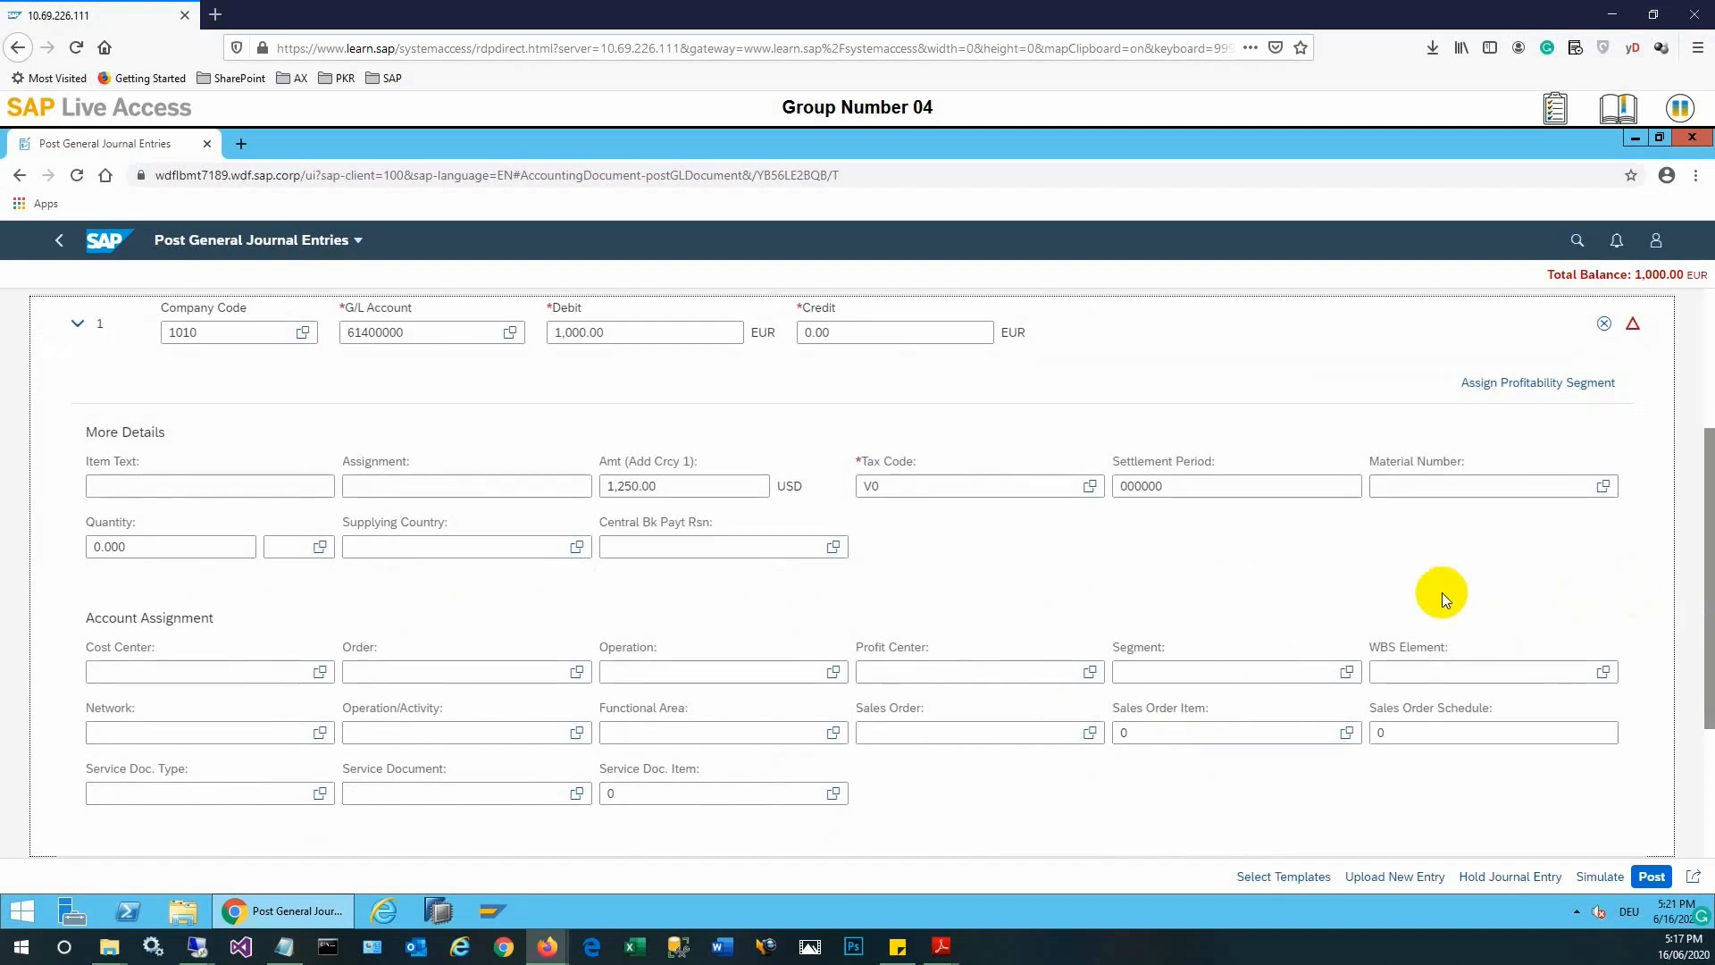
left_click(207, 670)
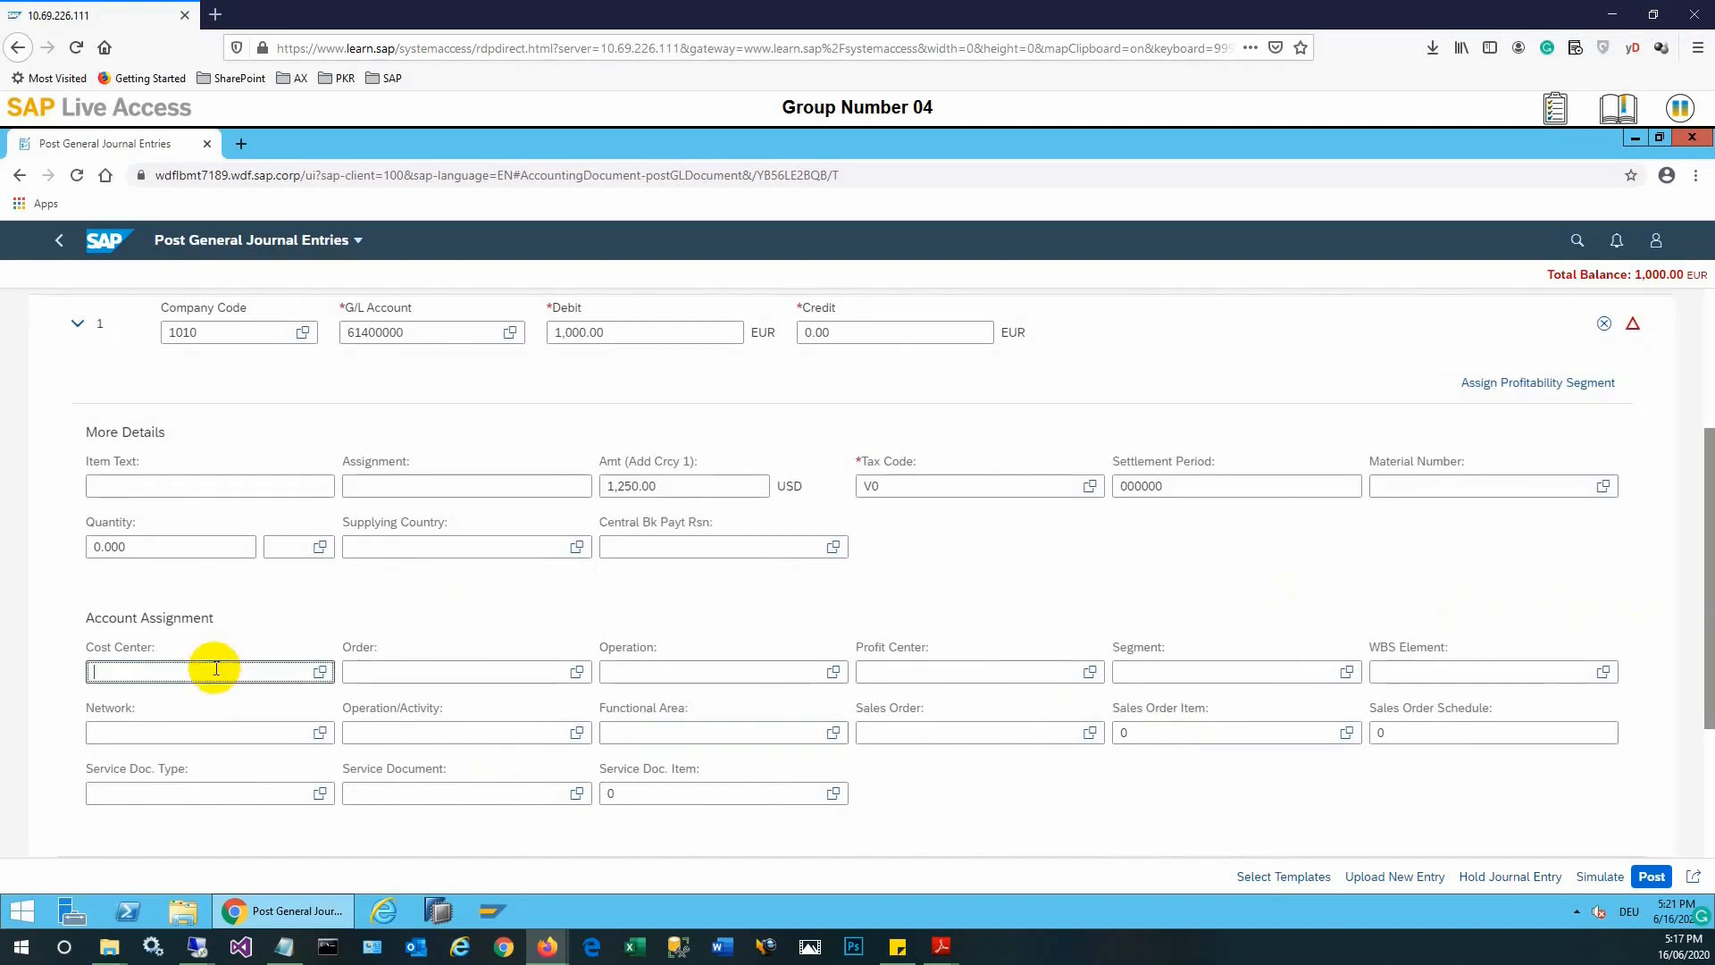
type("1")
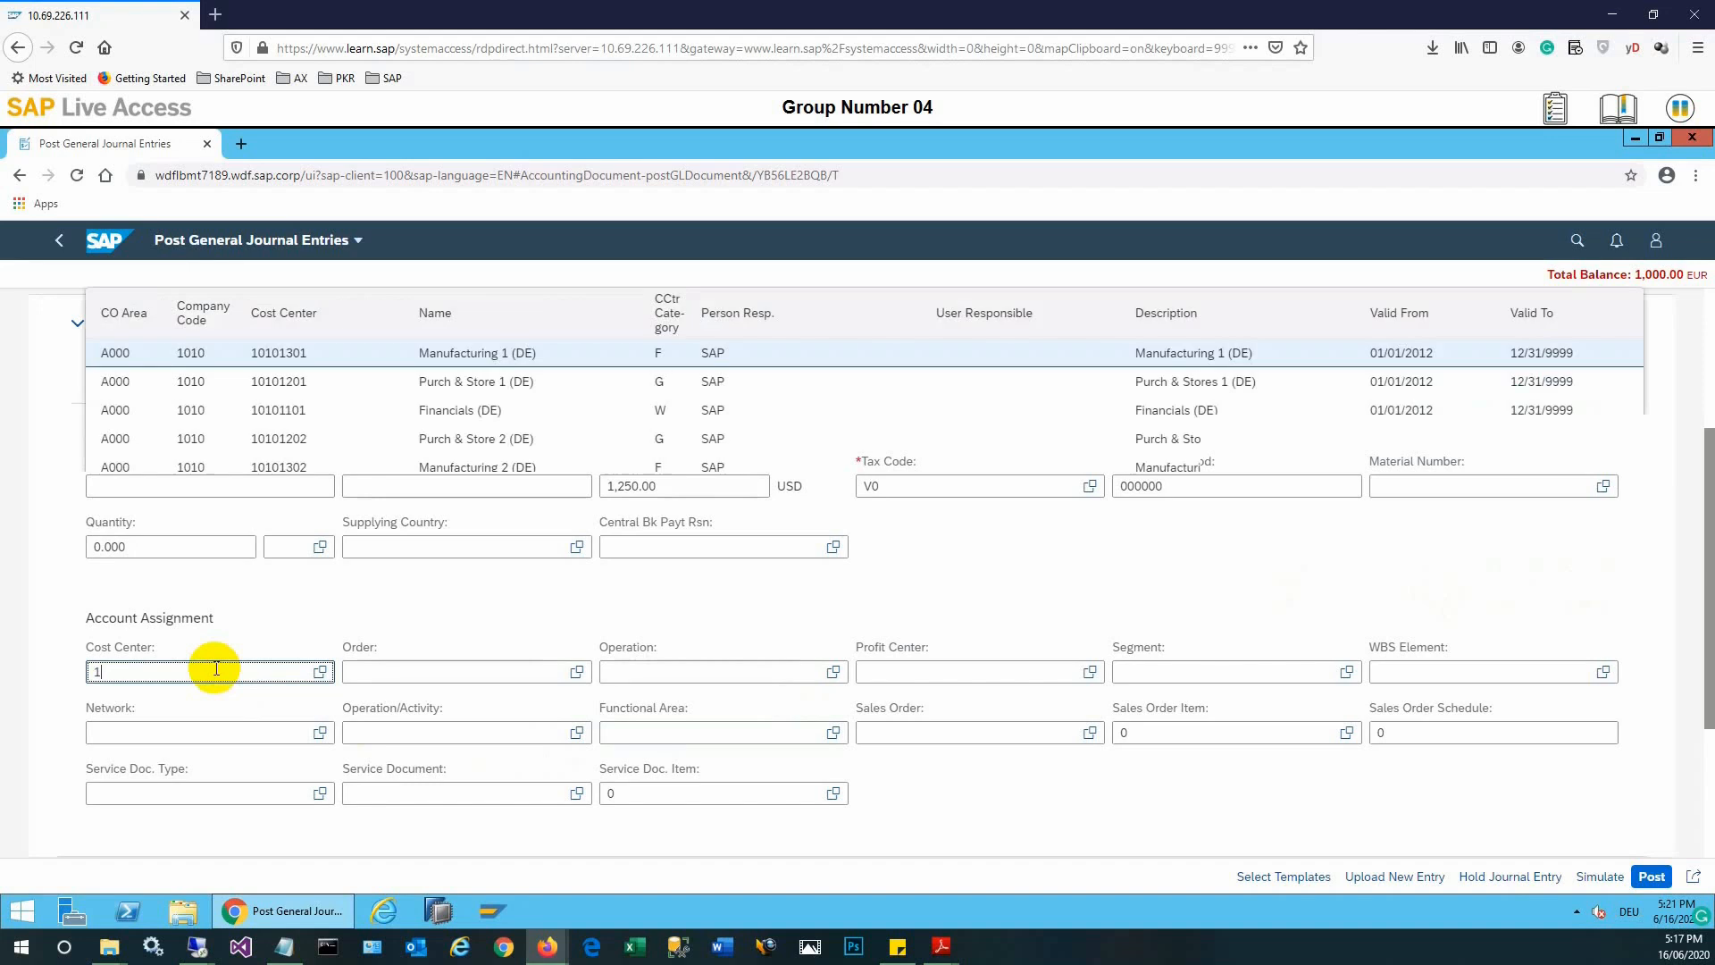
type("0101801")
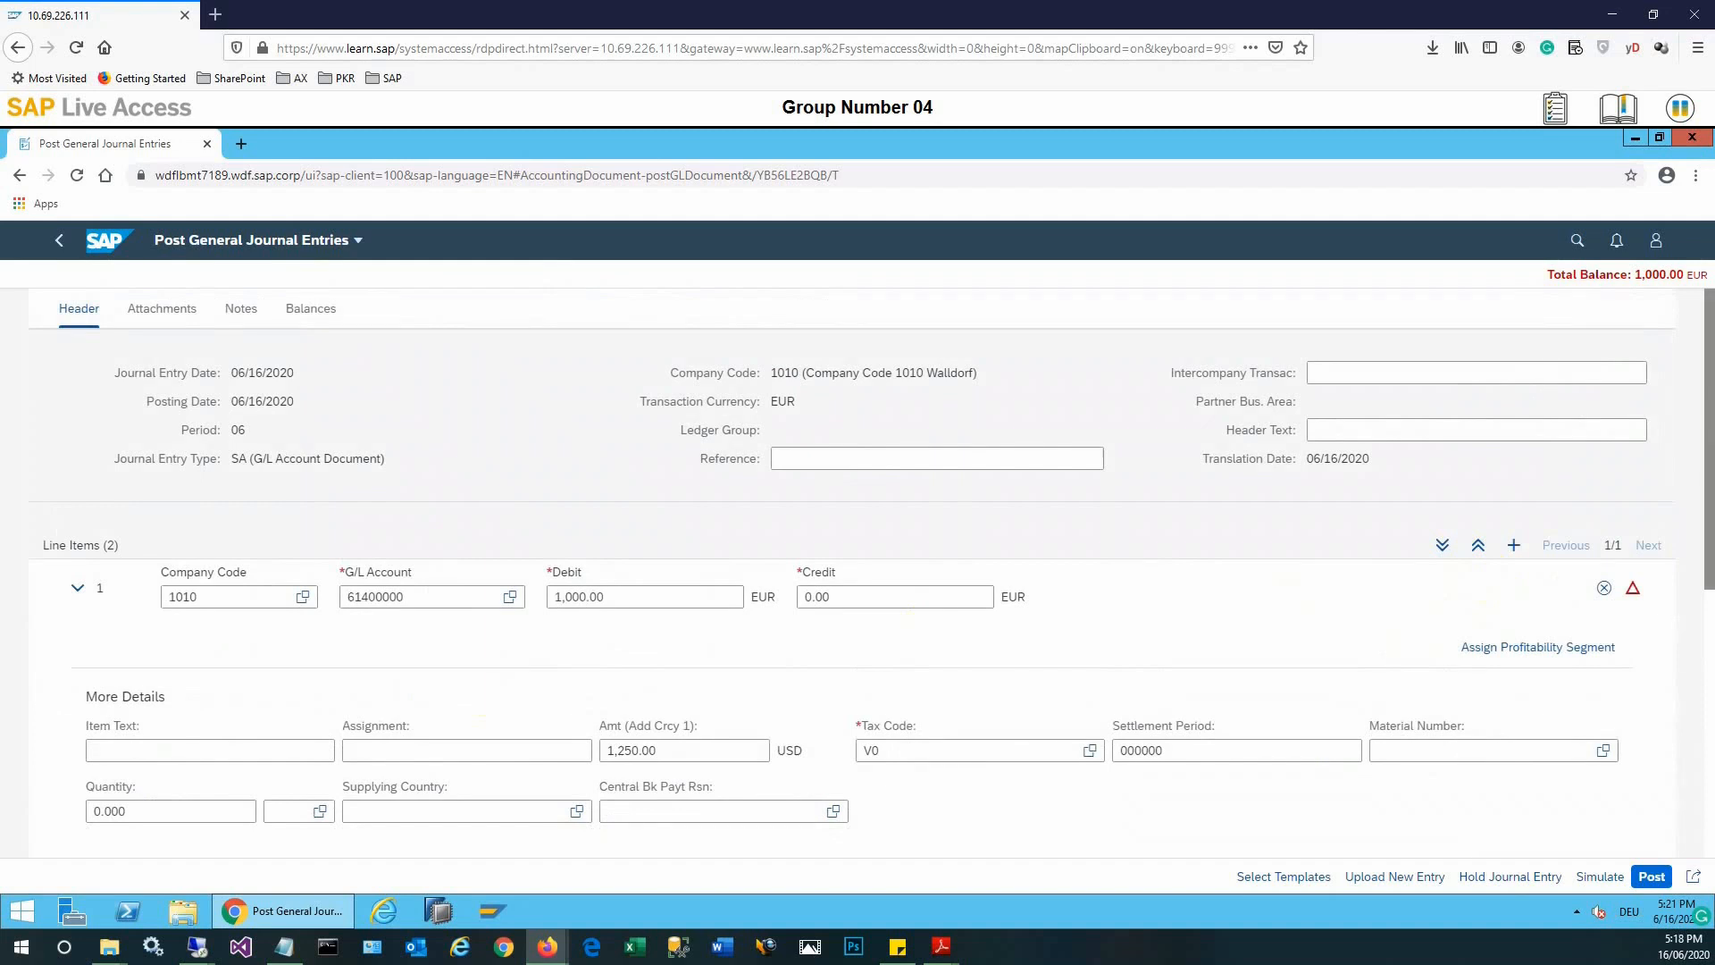
mouse_move(870, 484)
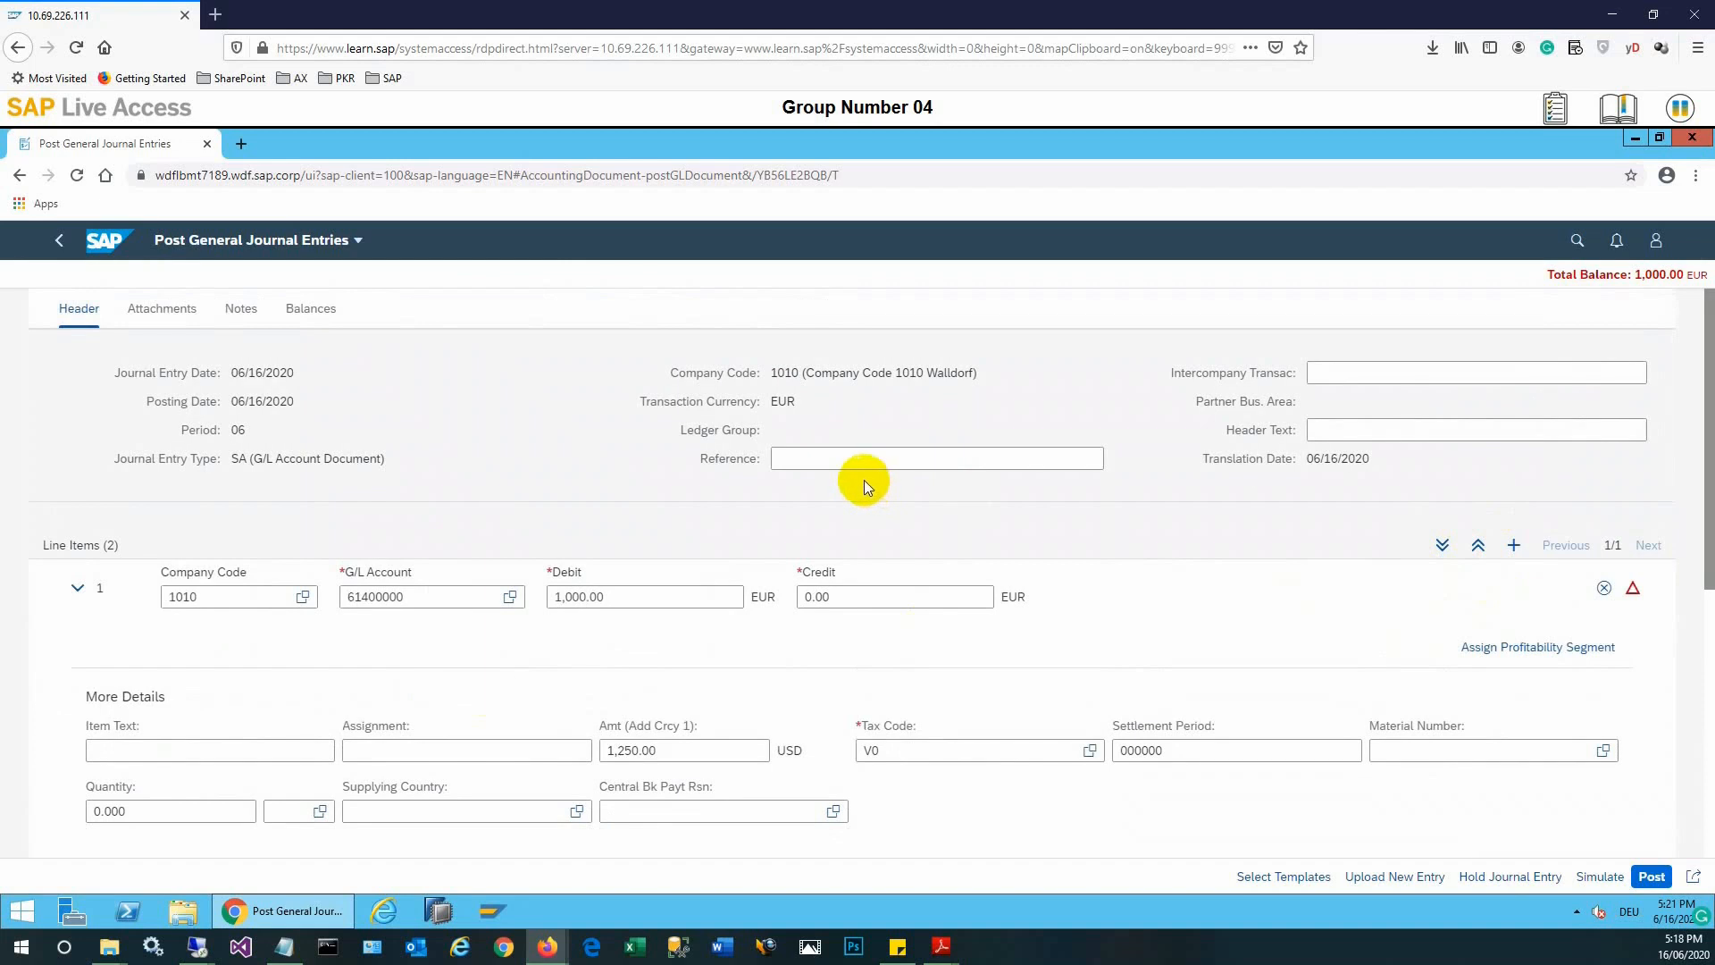
scroll("down", 3)
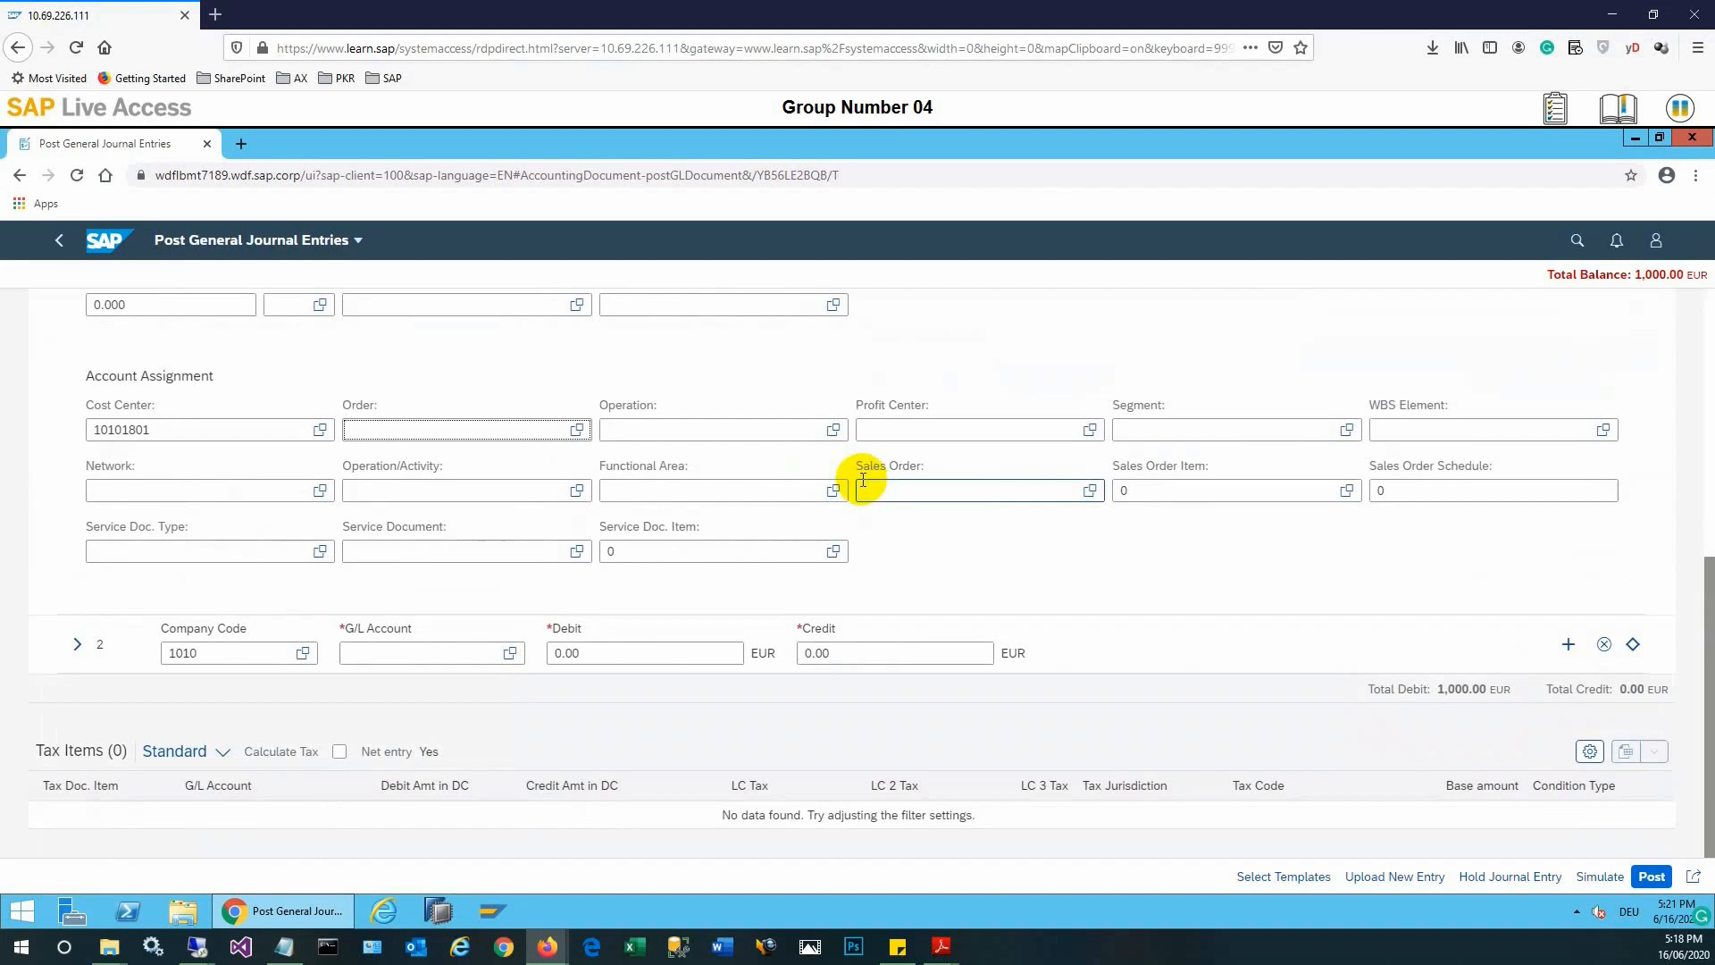
scroll("down", 3)
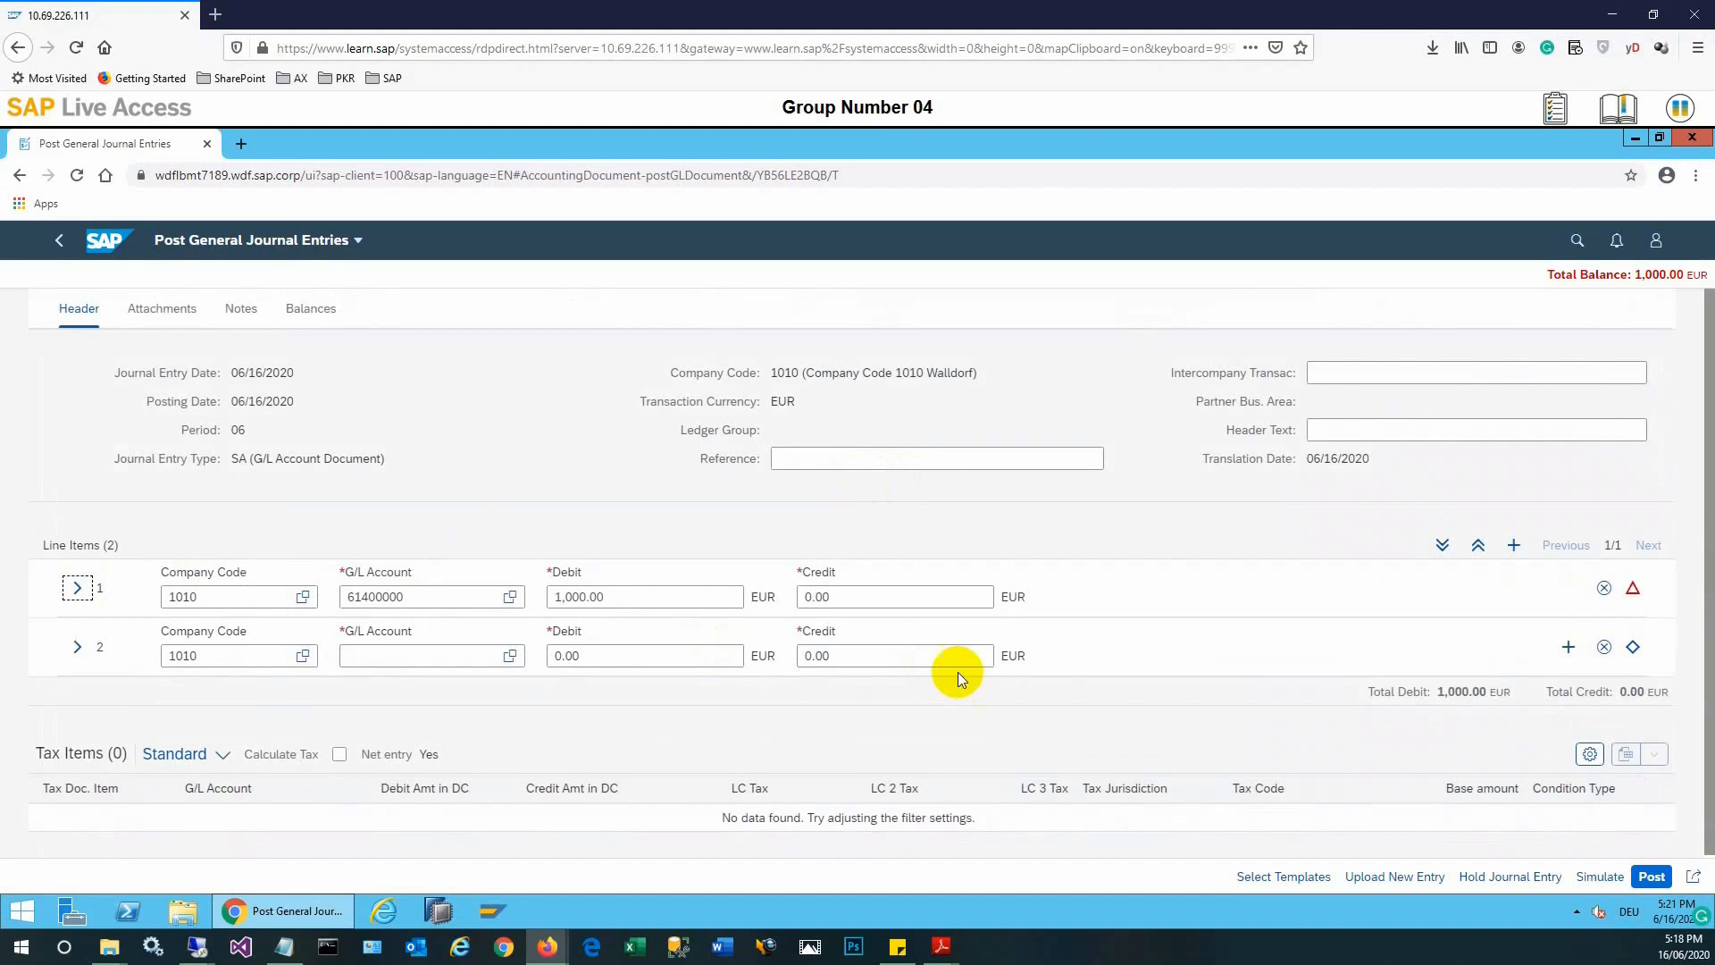
mouse_move(1429, 573)
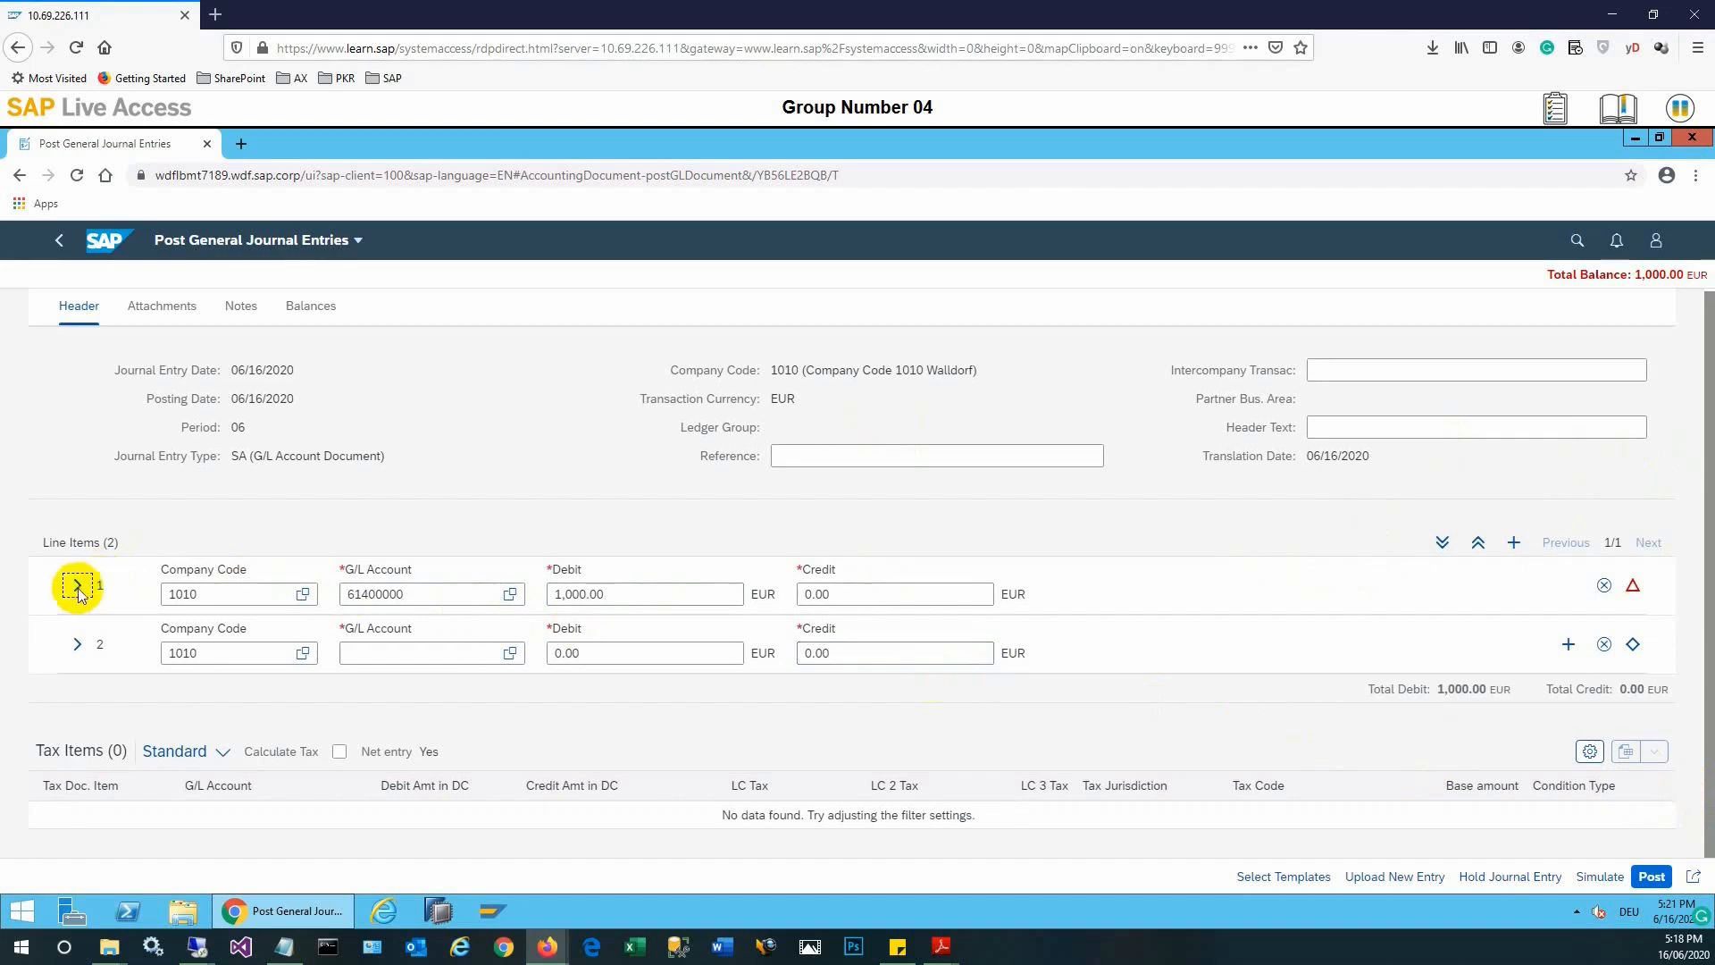
Step: Expand line 1 and verify Functional Area shows the substituted value YB50
left_click(75, 586)
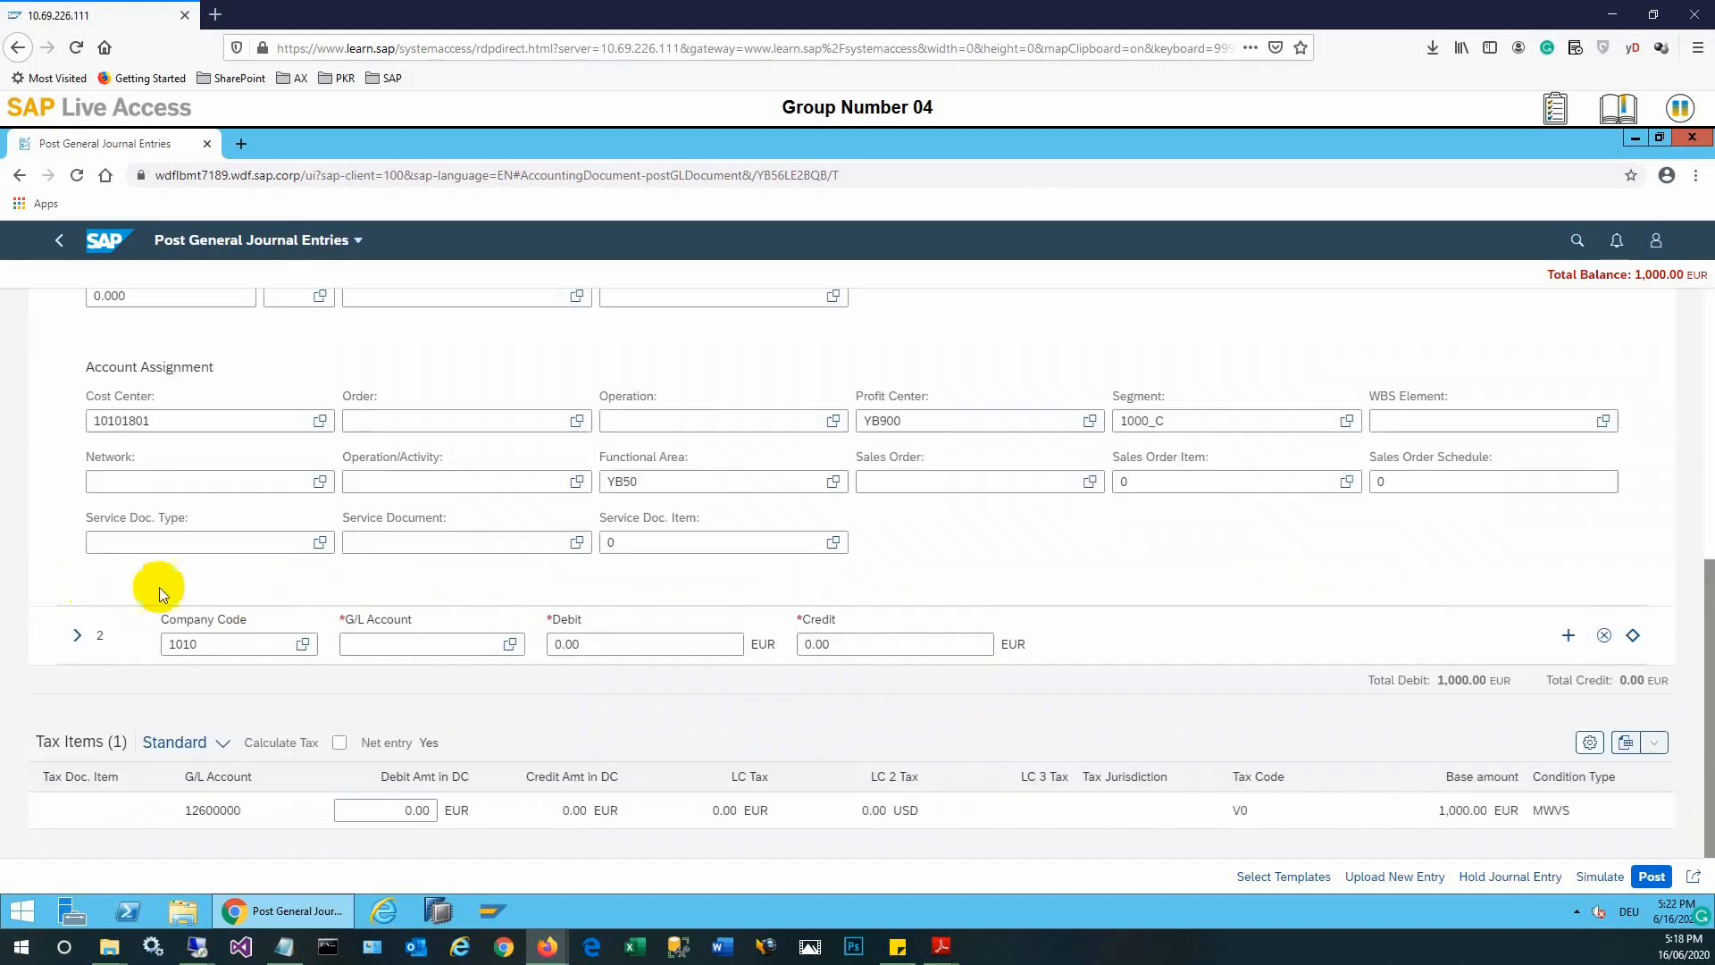
left_click(679, 481)
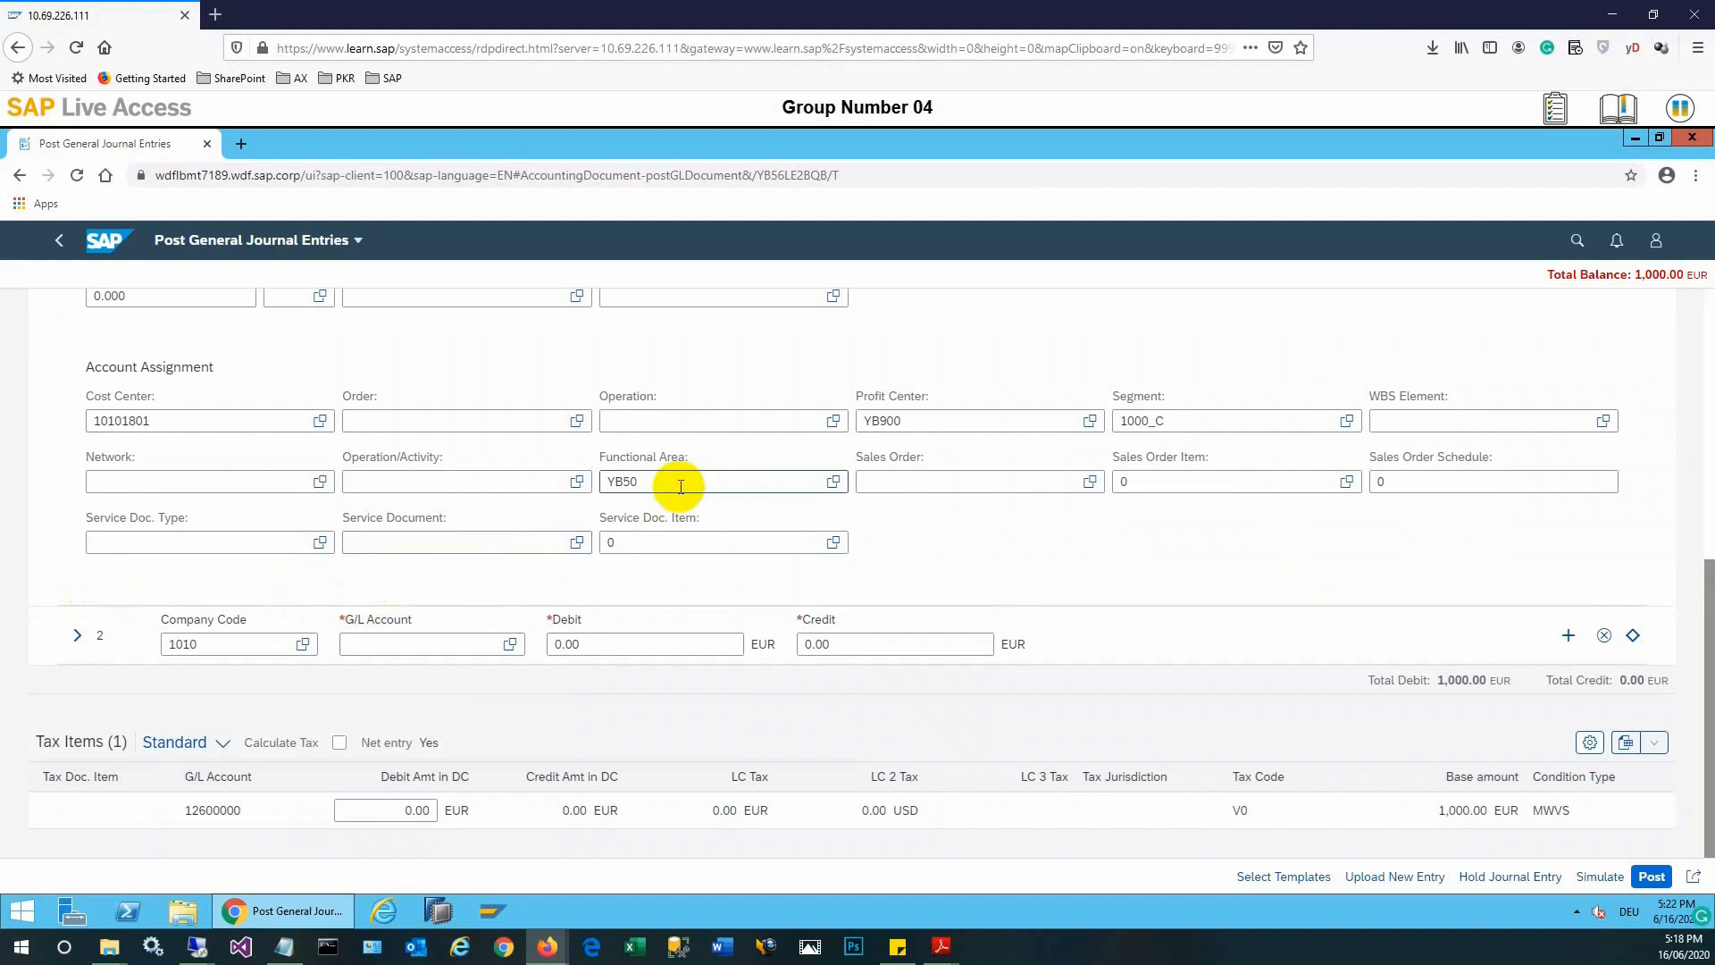
left_click(701, 481)
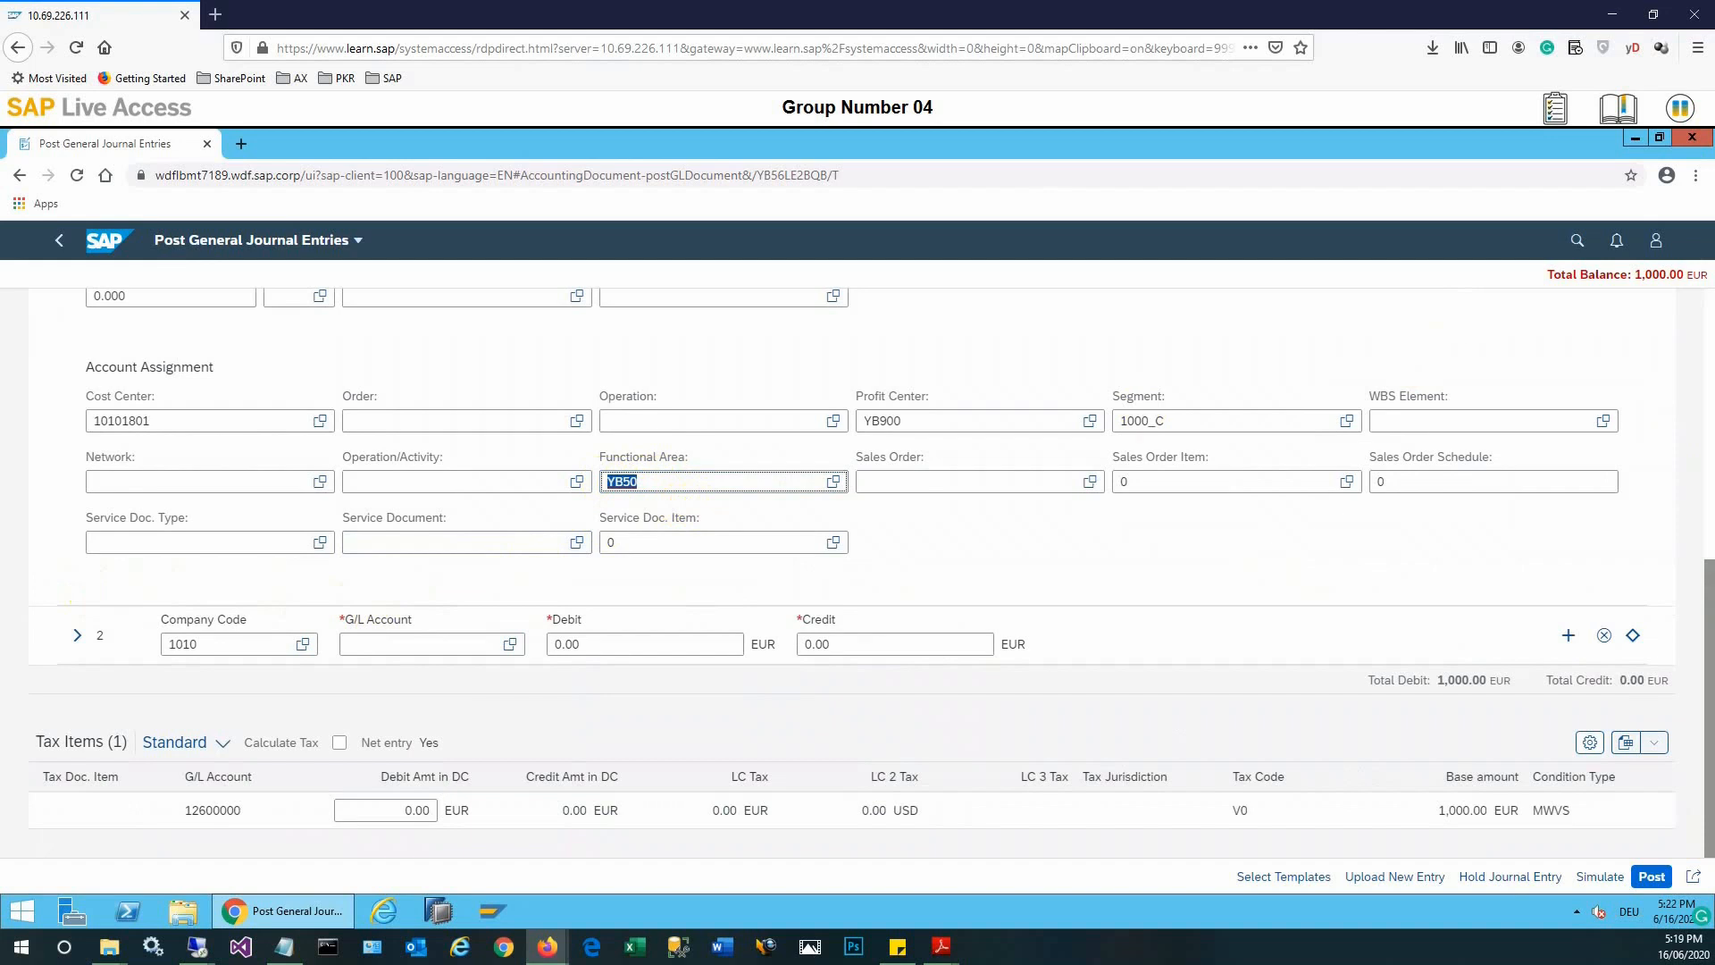
mouse_move(1290, 427)
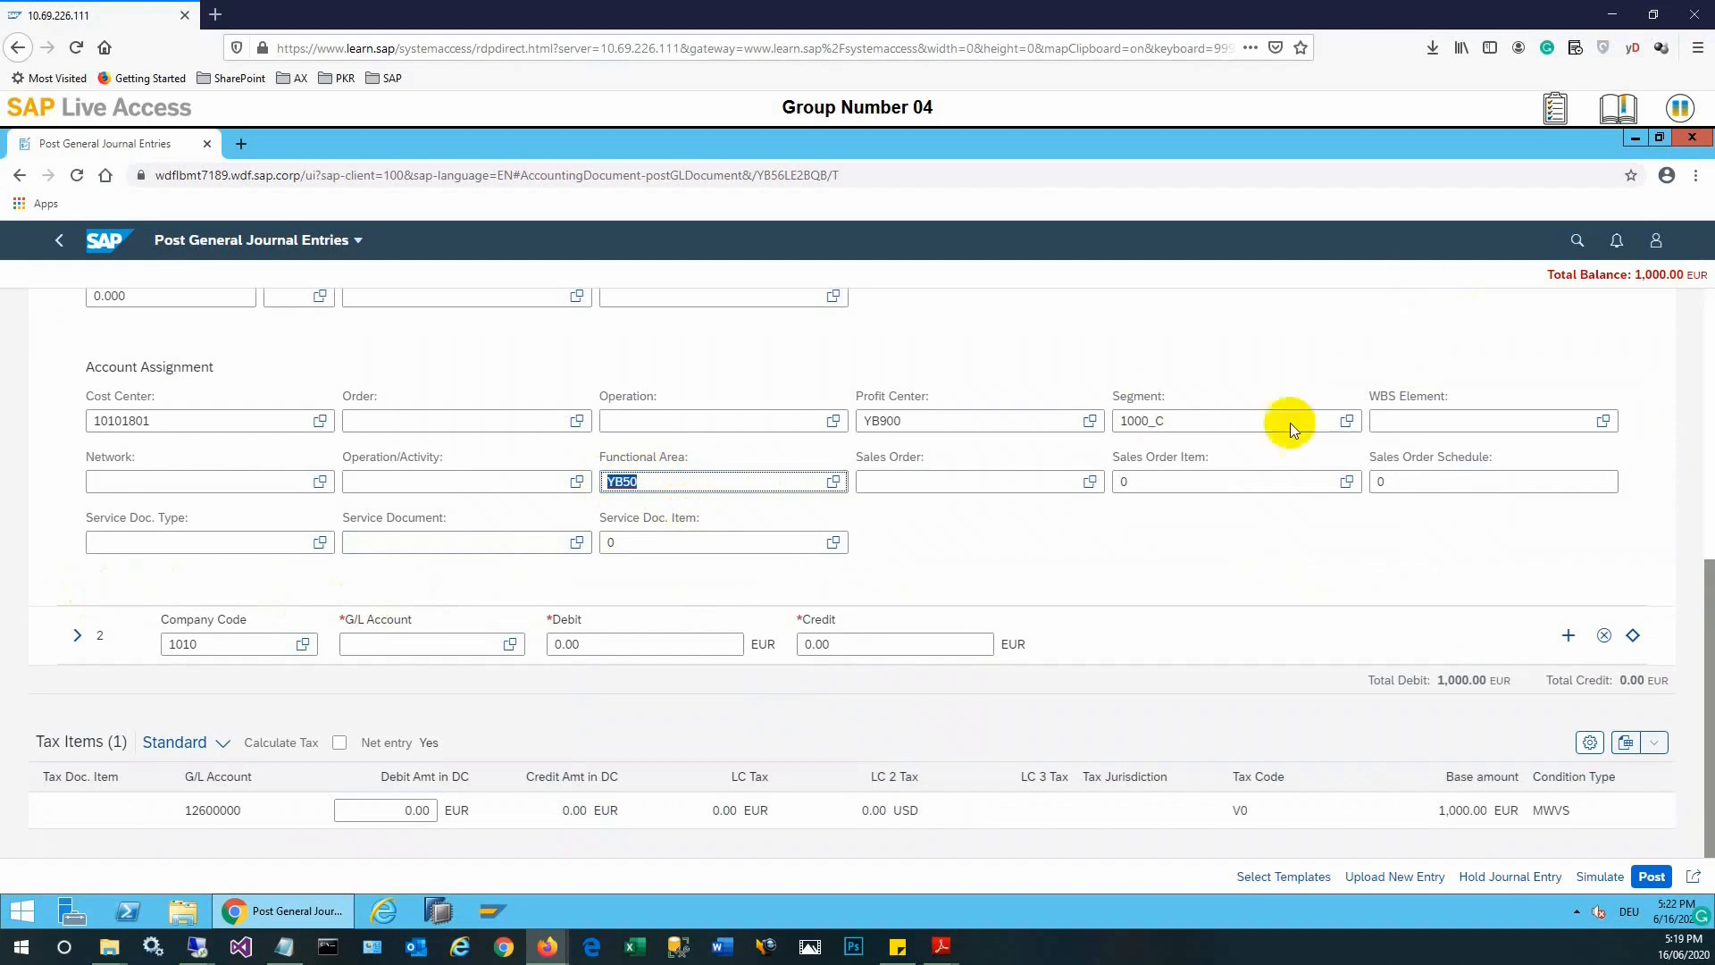
mouse_move(216, 288)
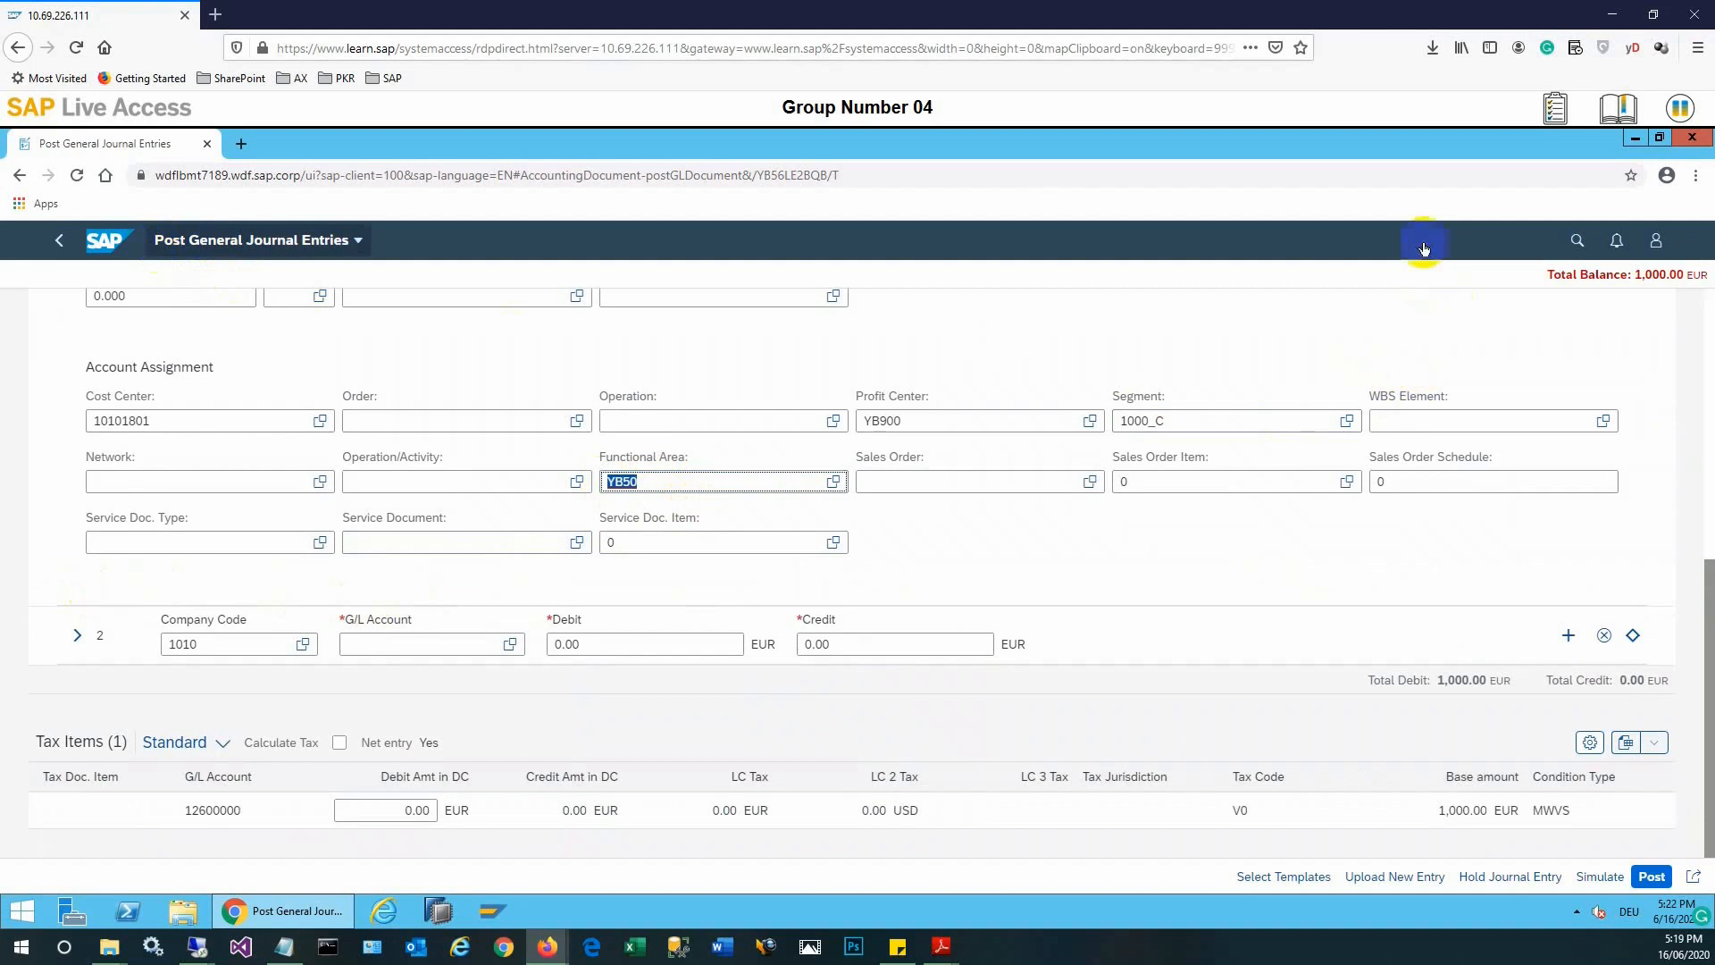
mouse_move(1654, 239)
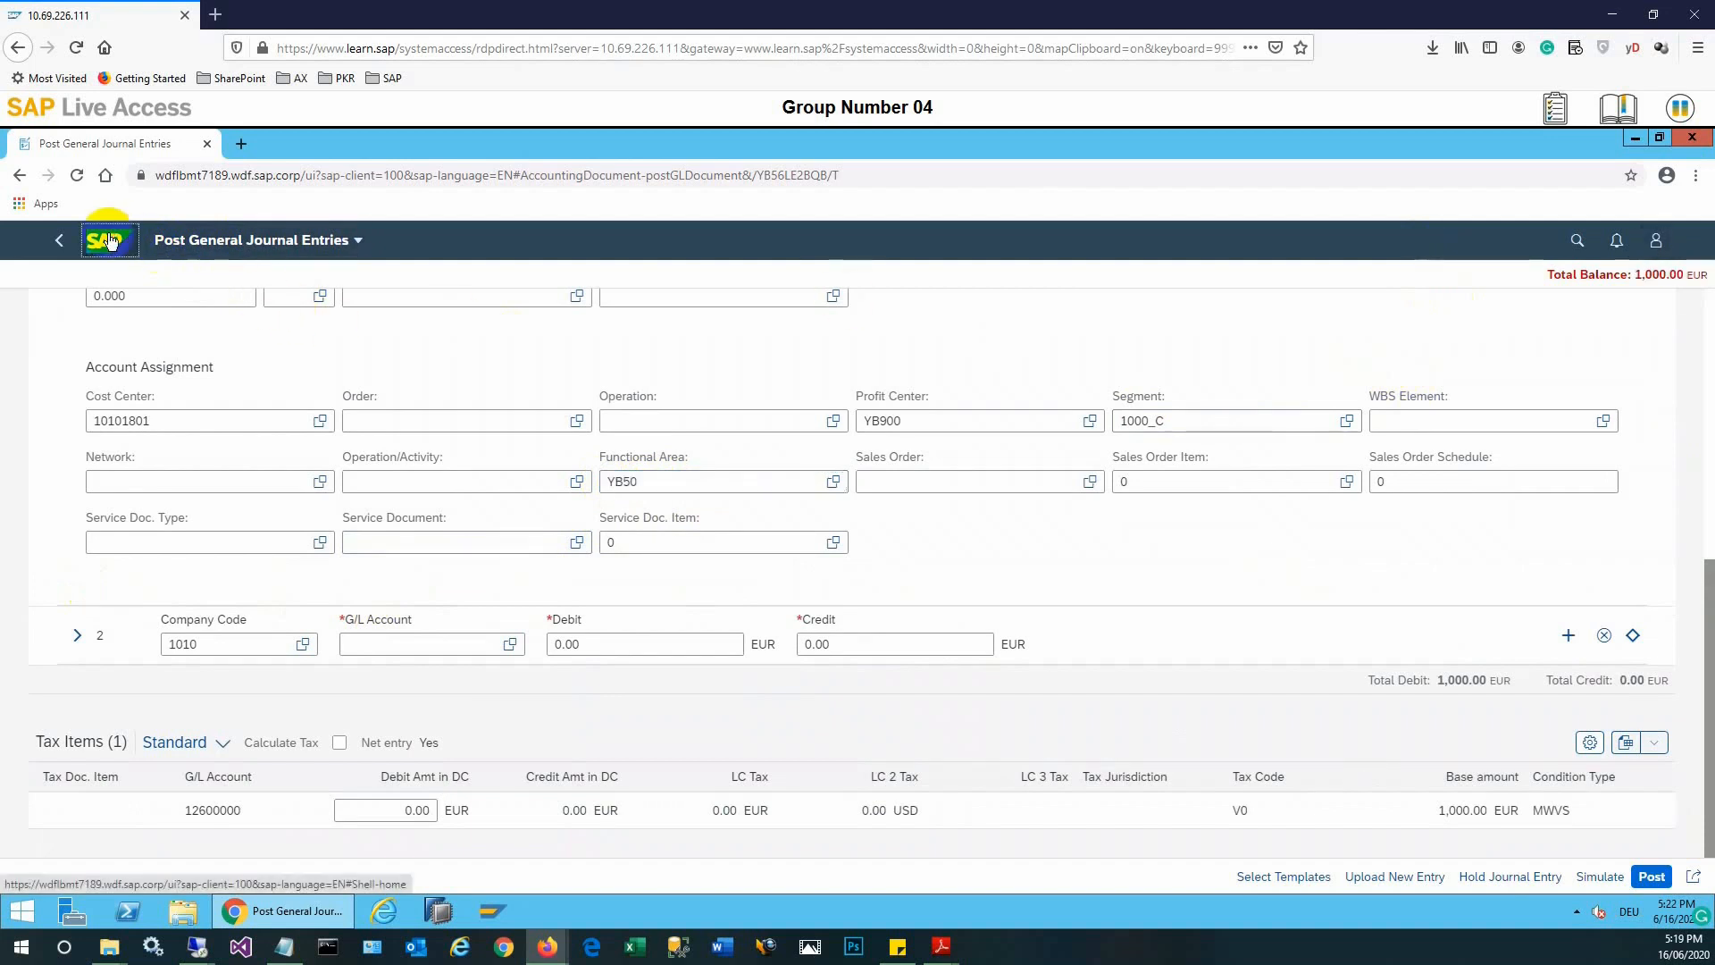
Step: Return home and reach Manage Substitution/Validation Rules via Accounting Configuration
left_click(58, 240)
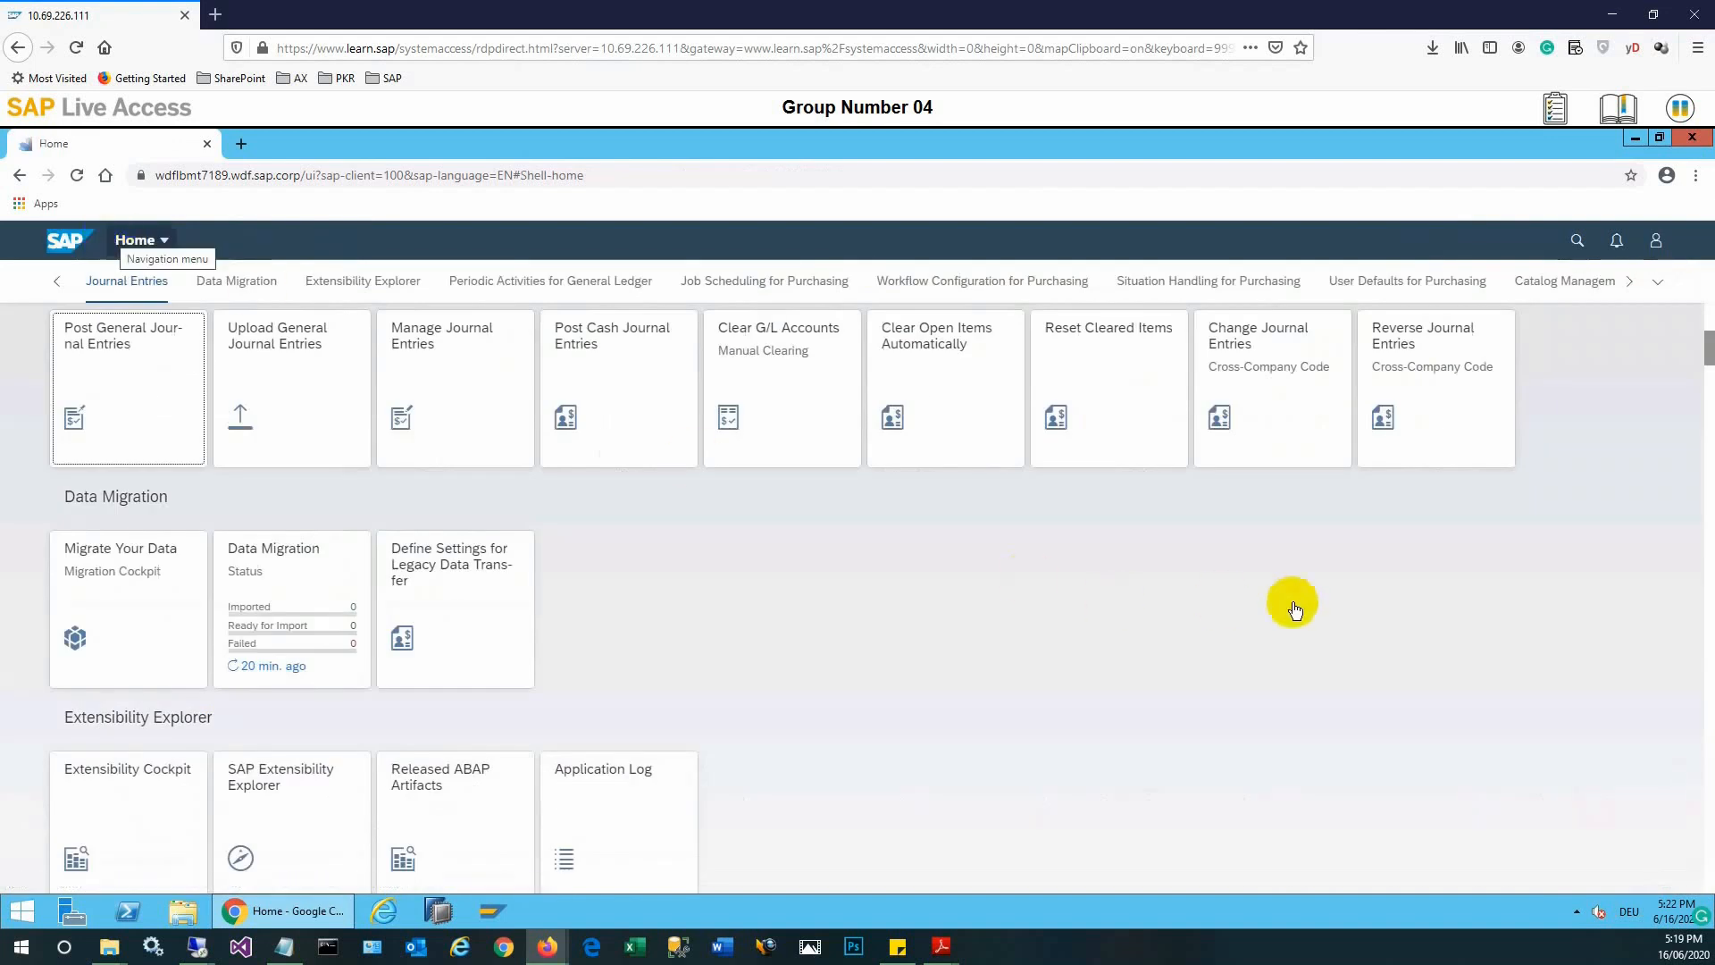
mouse_move(1545, 319)
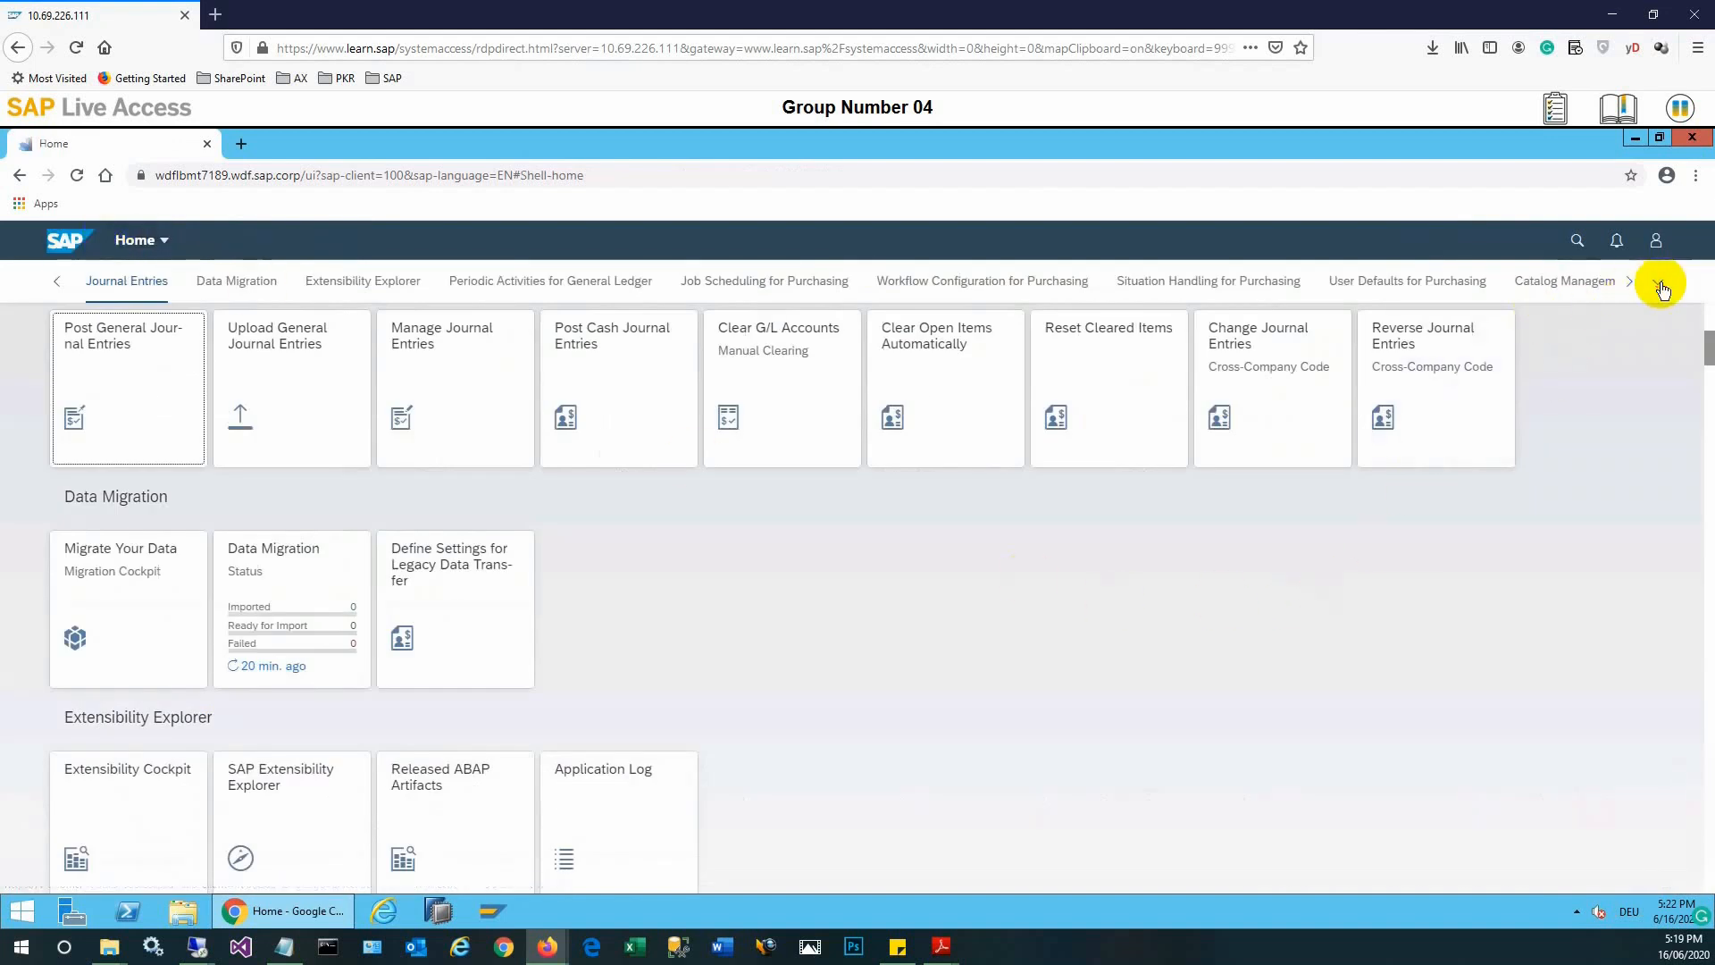
left_click(1660, 286)
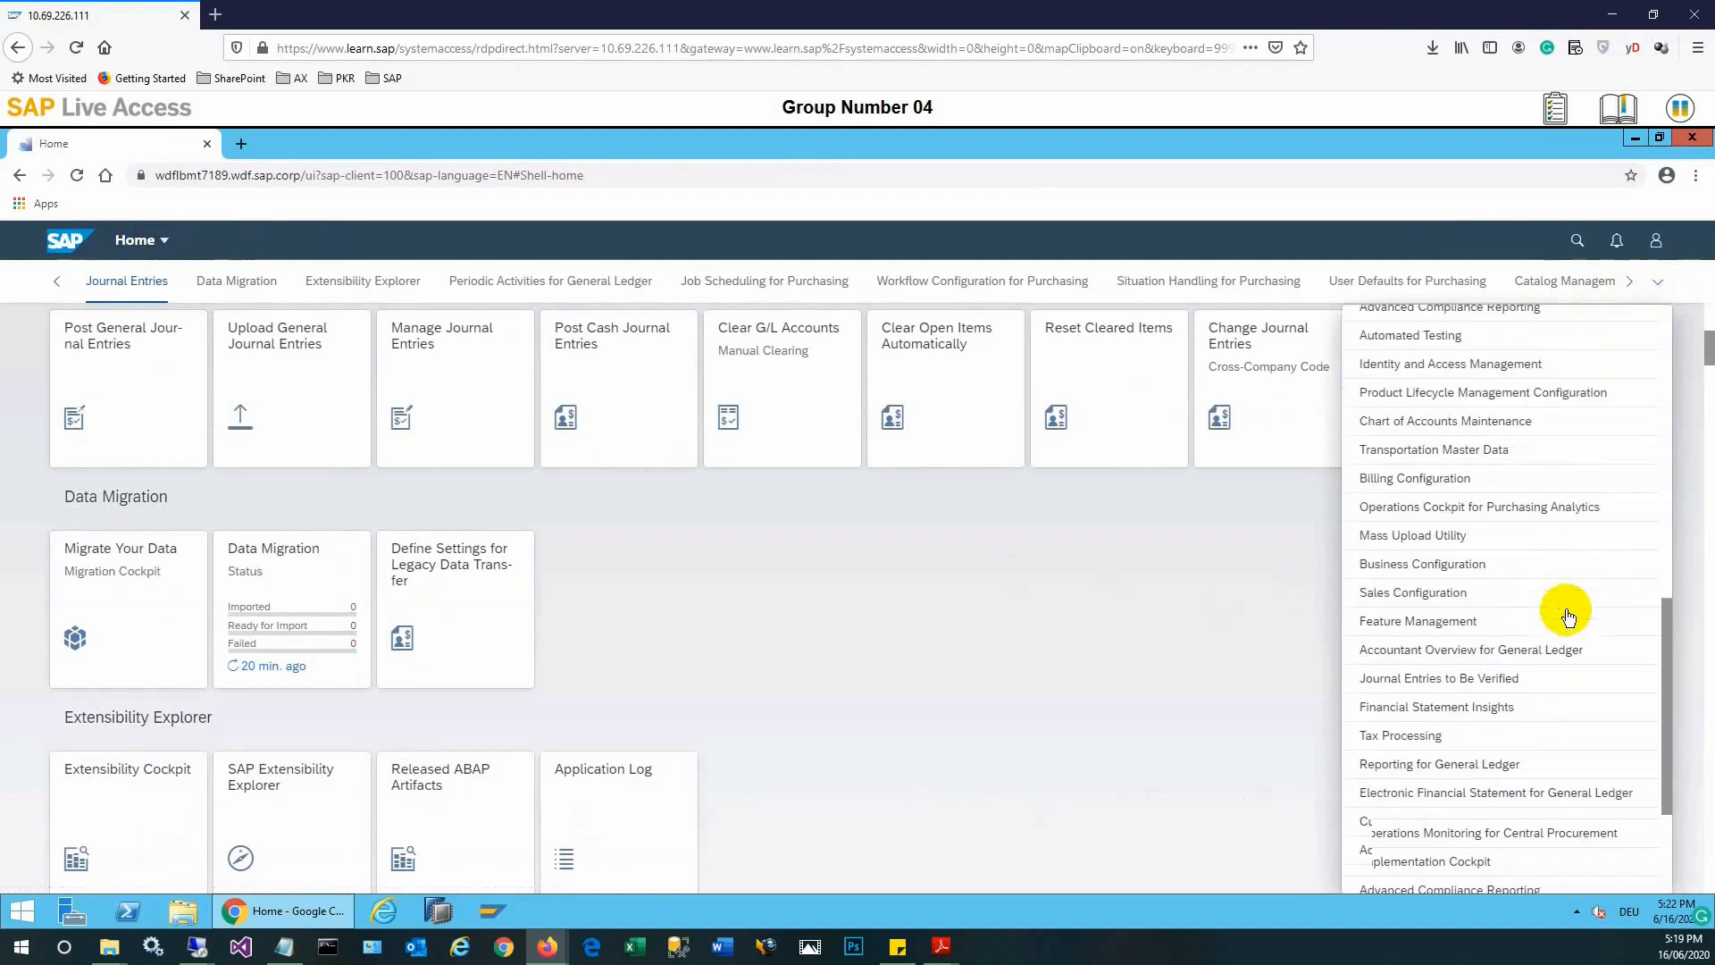
left_click(1470, 648)
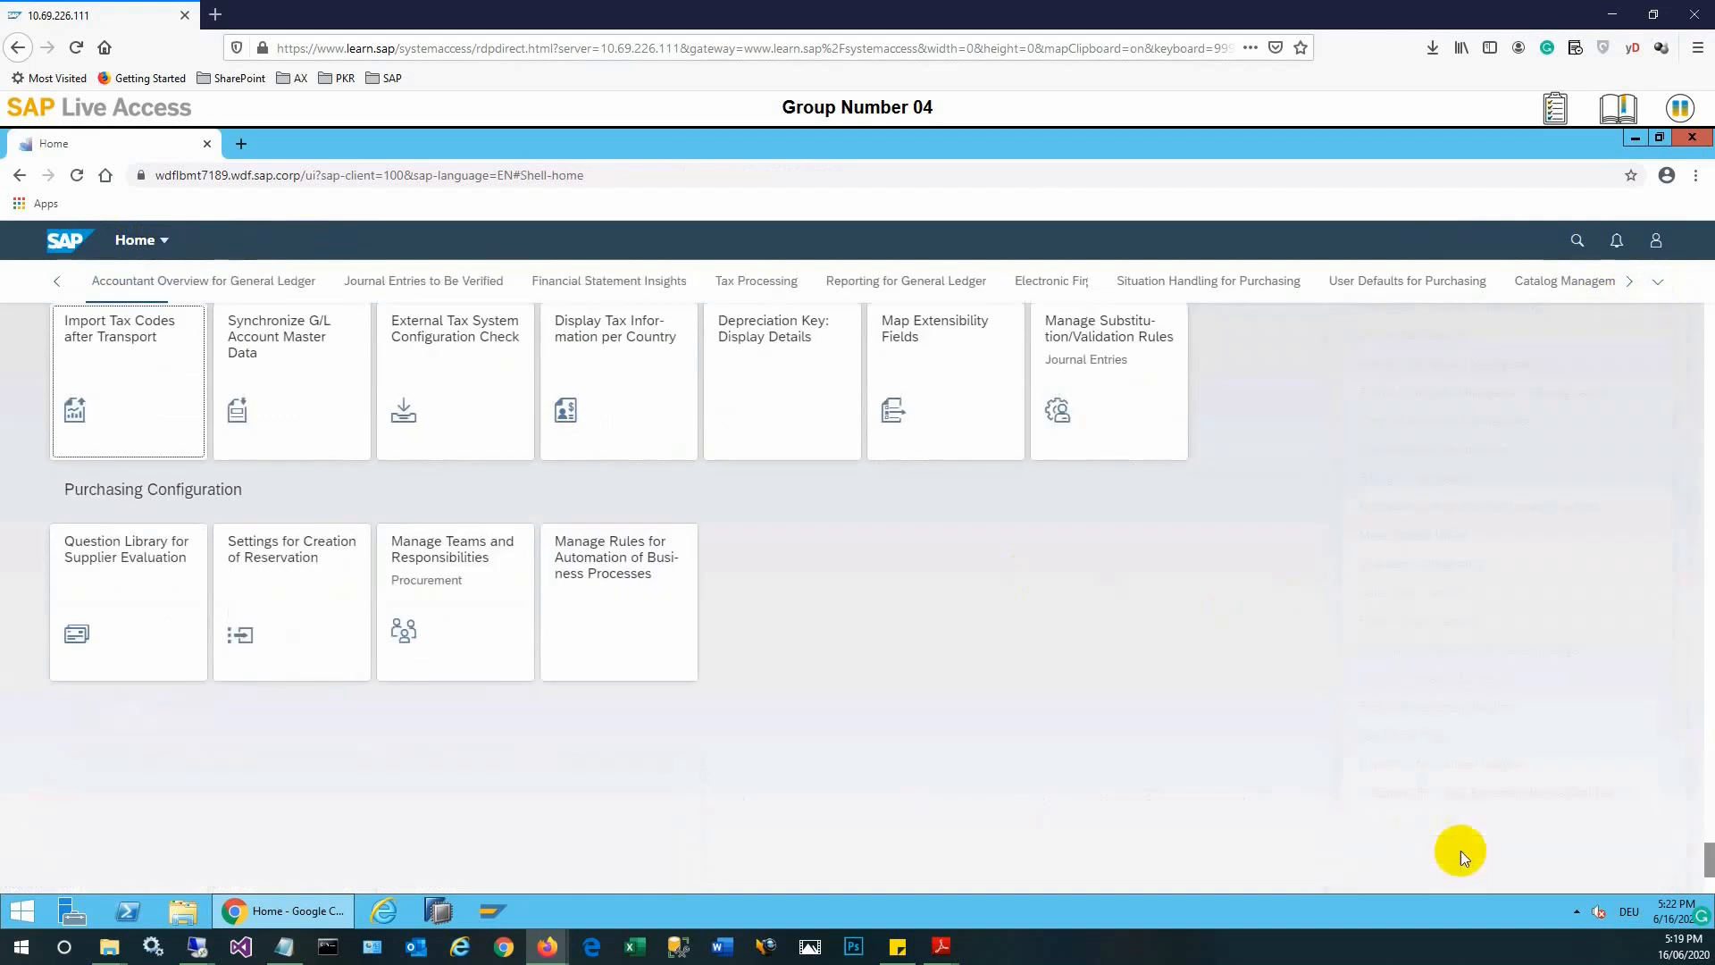
left_click(1108, 336)
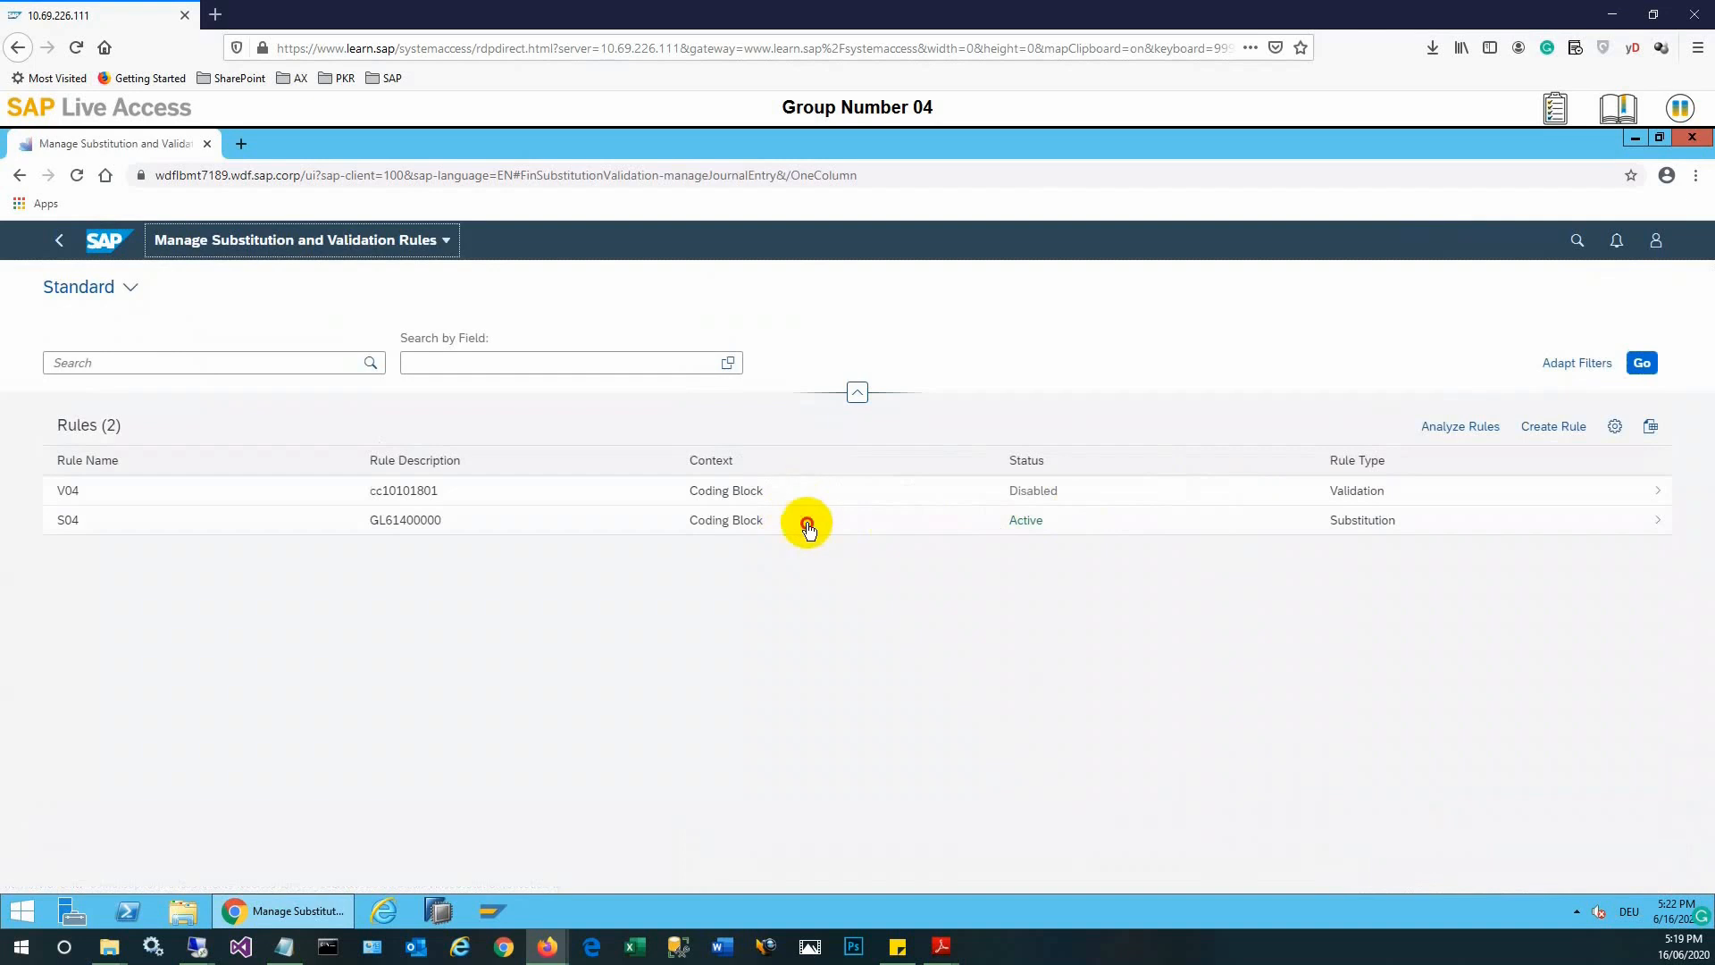
Step: Disable substitution rule S04 and go back to the launchpad home page
left_click(806, 520)
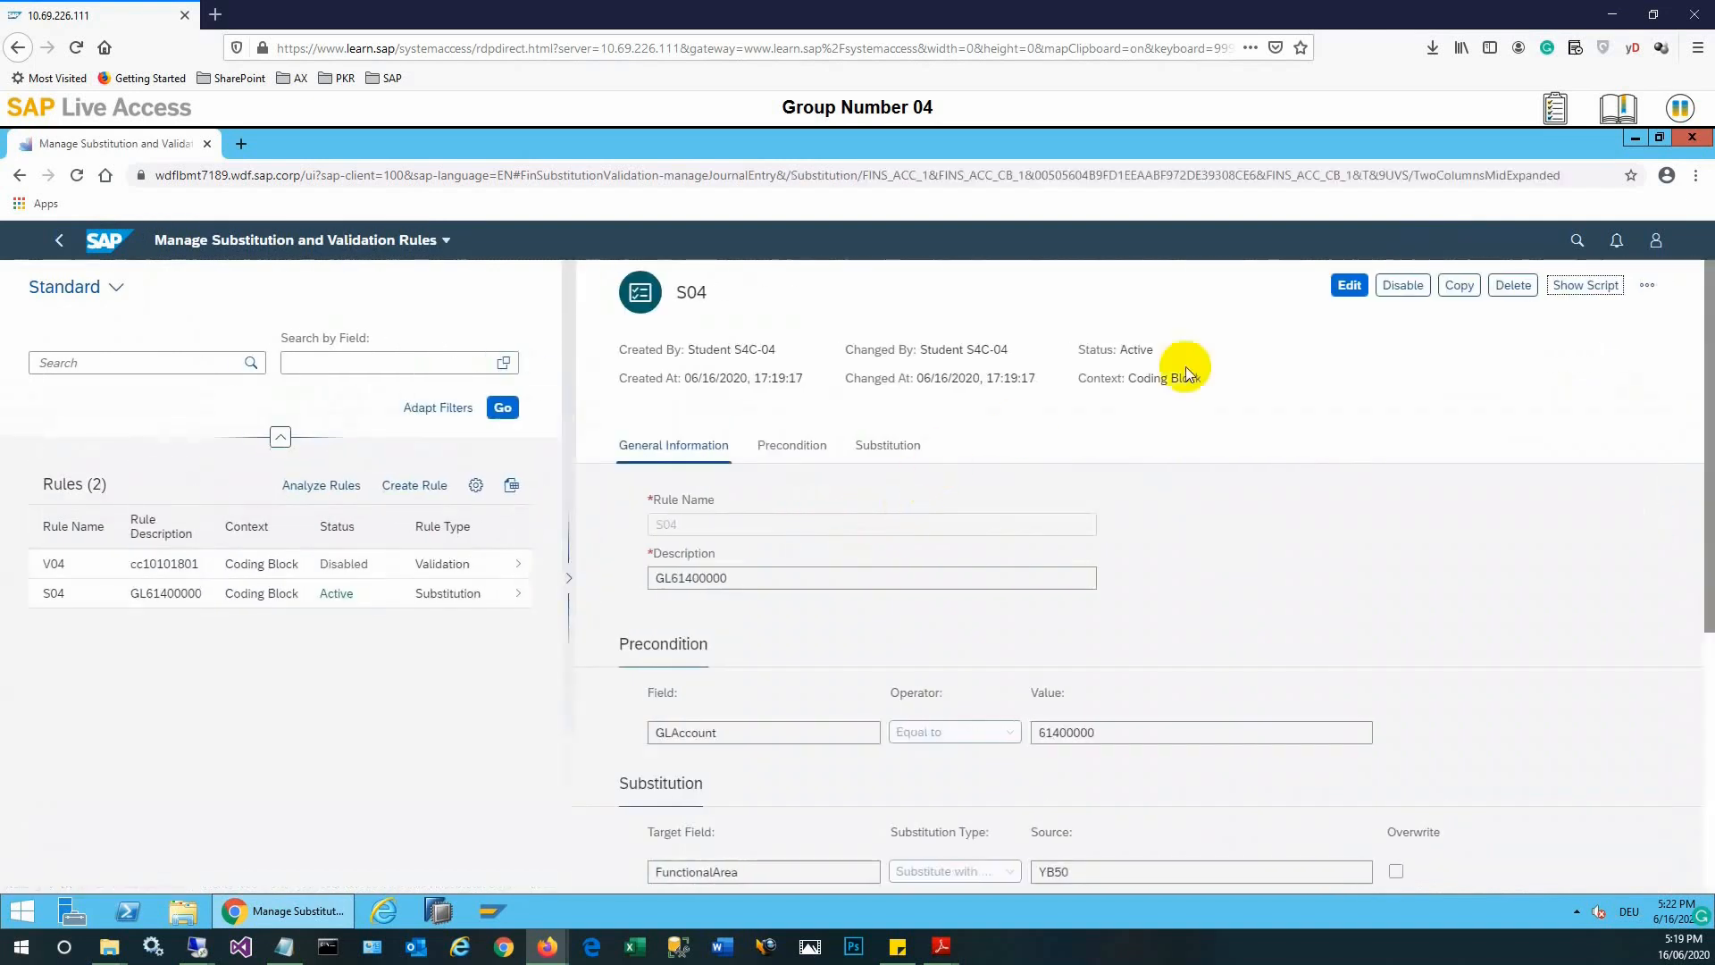
left_click(1402, 286)
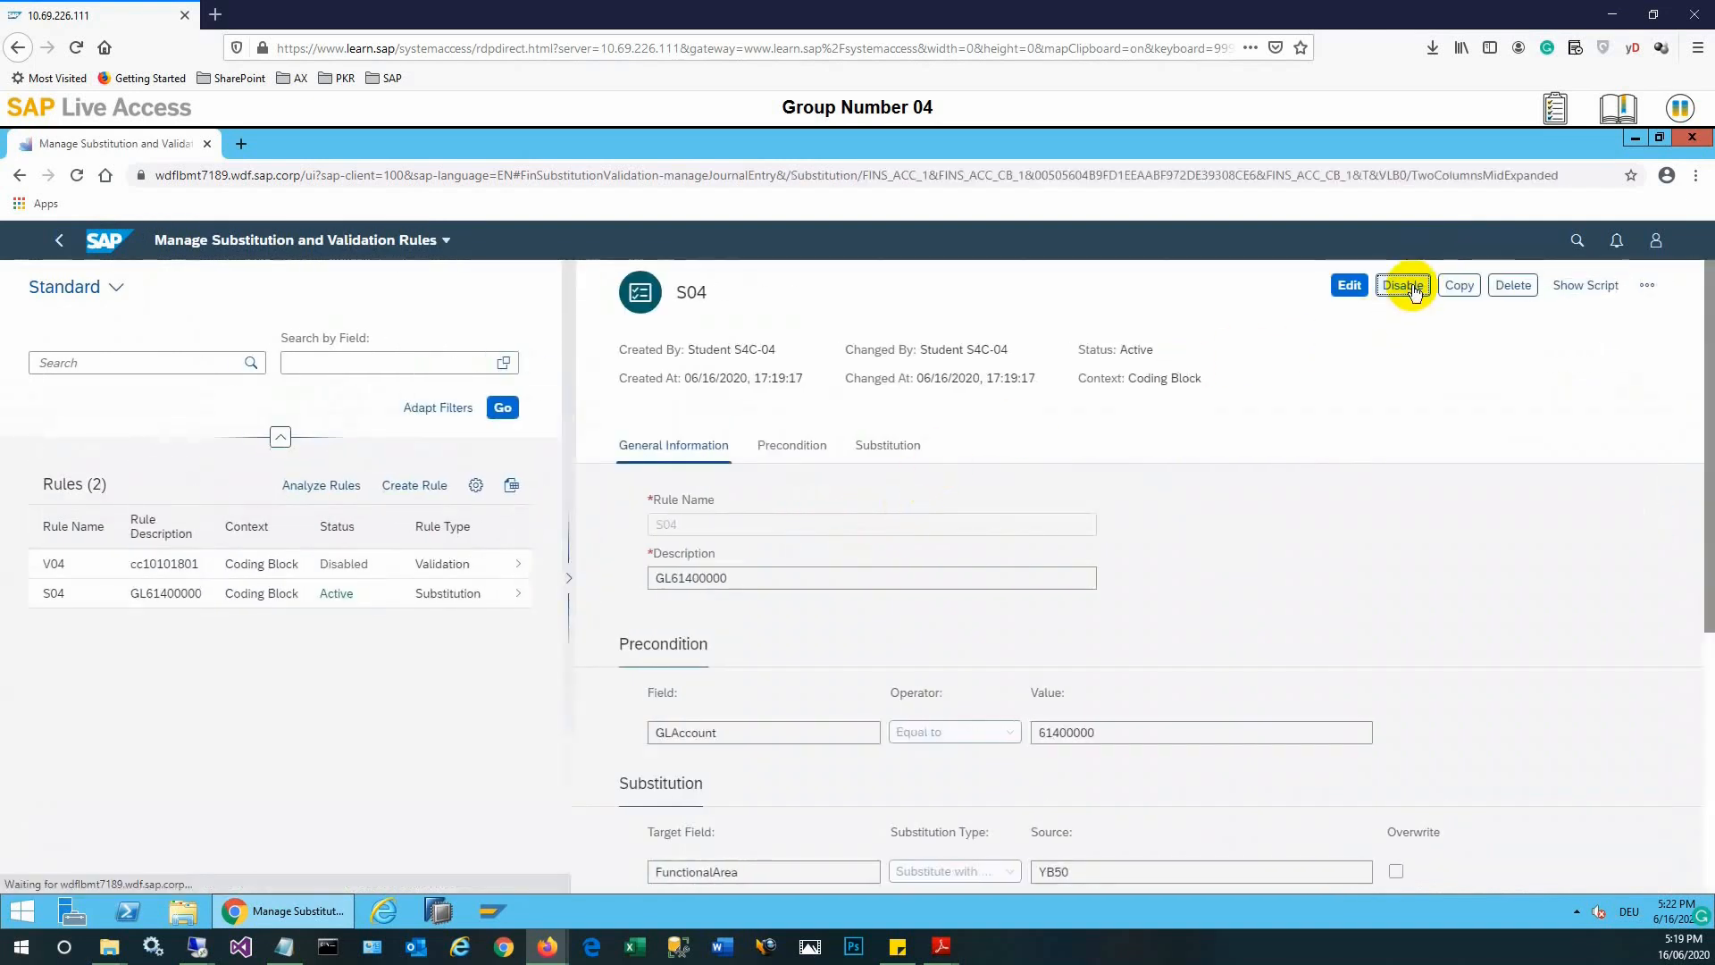
left_click(1402, 285)
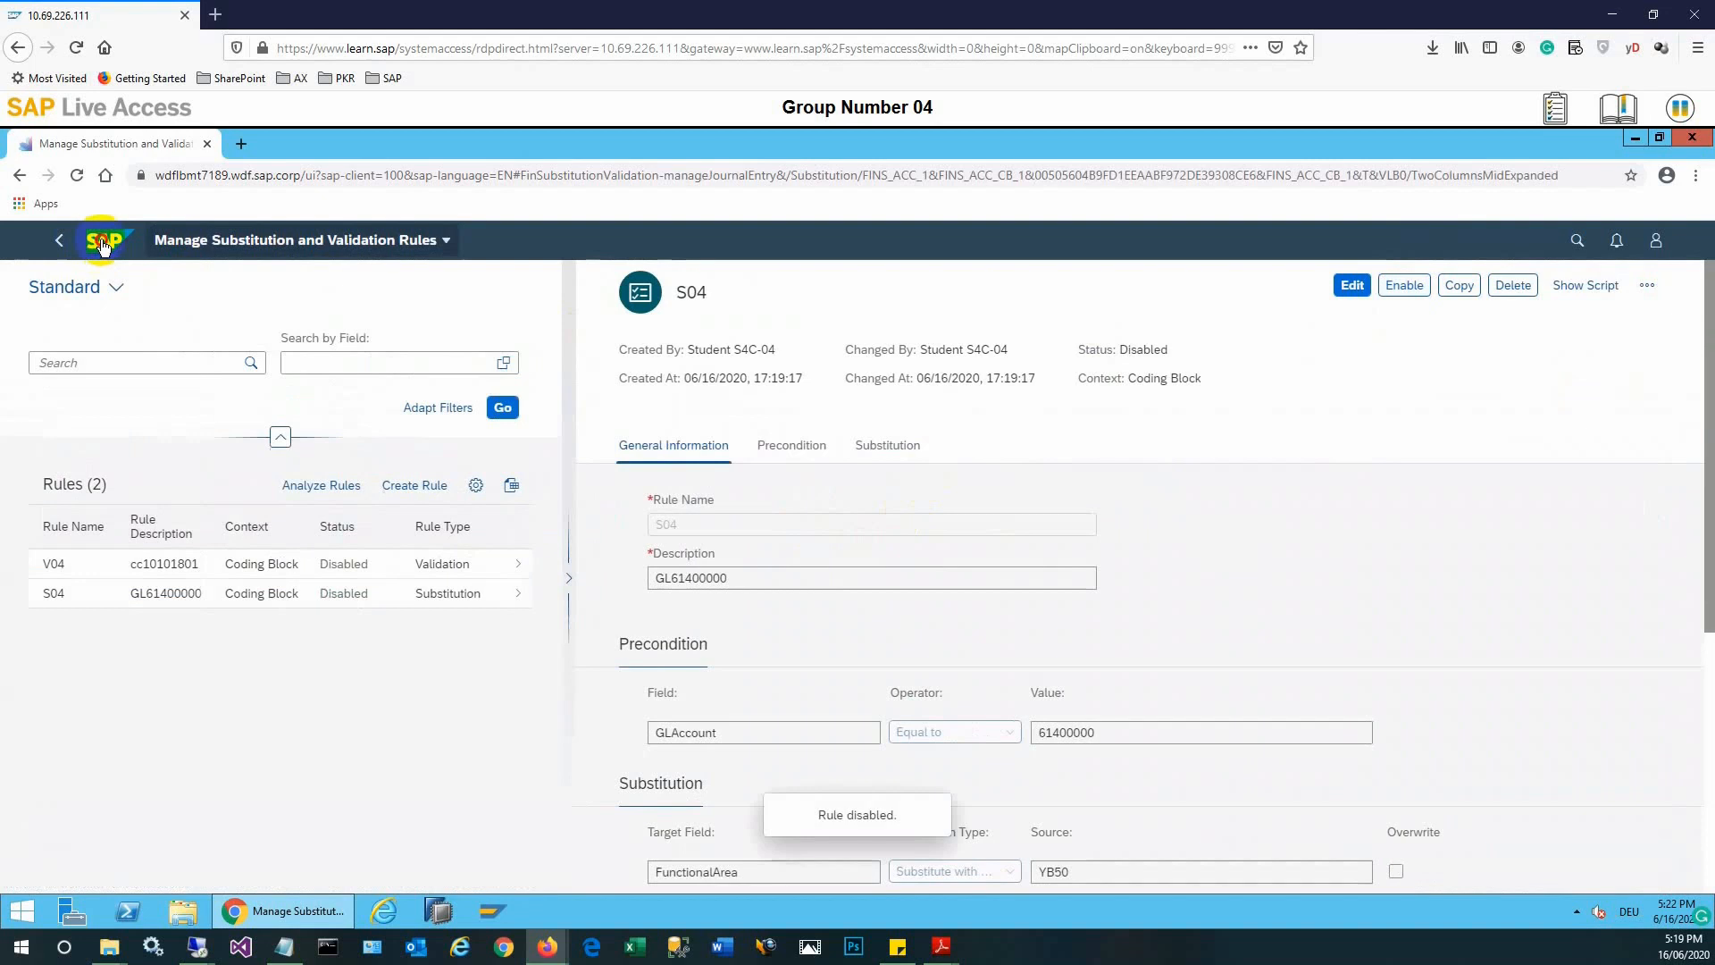
left_click(64, 239)
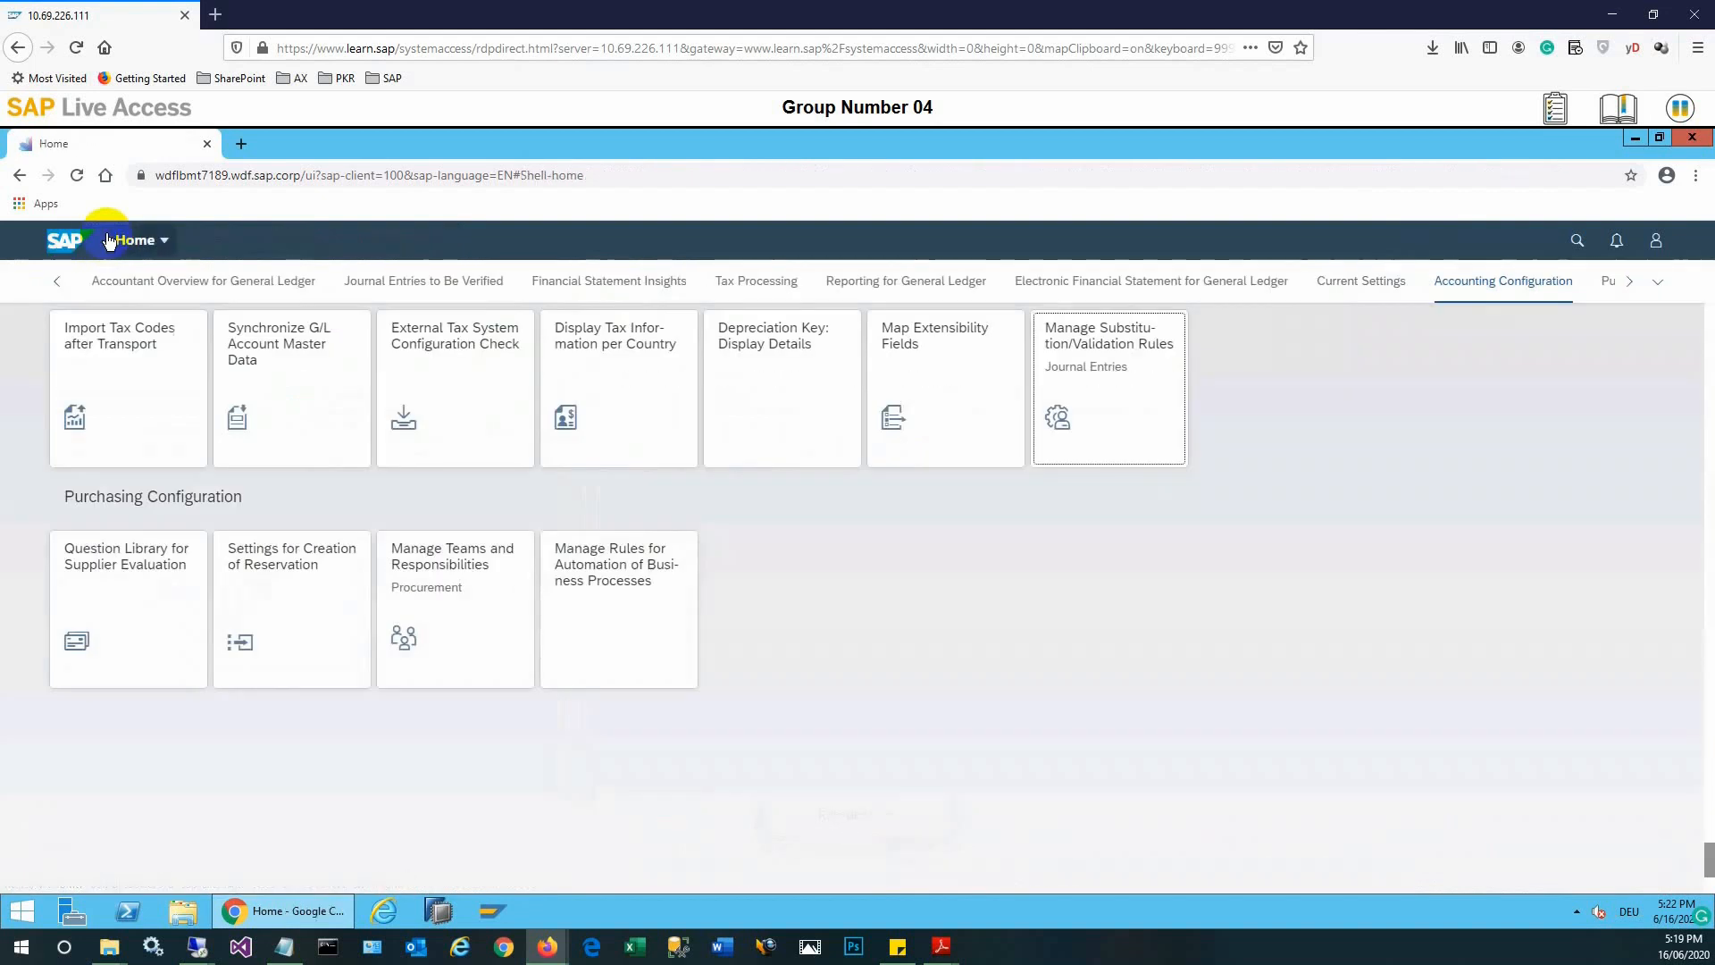
mouse_move(120, 239)
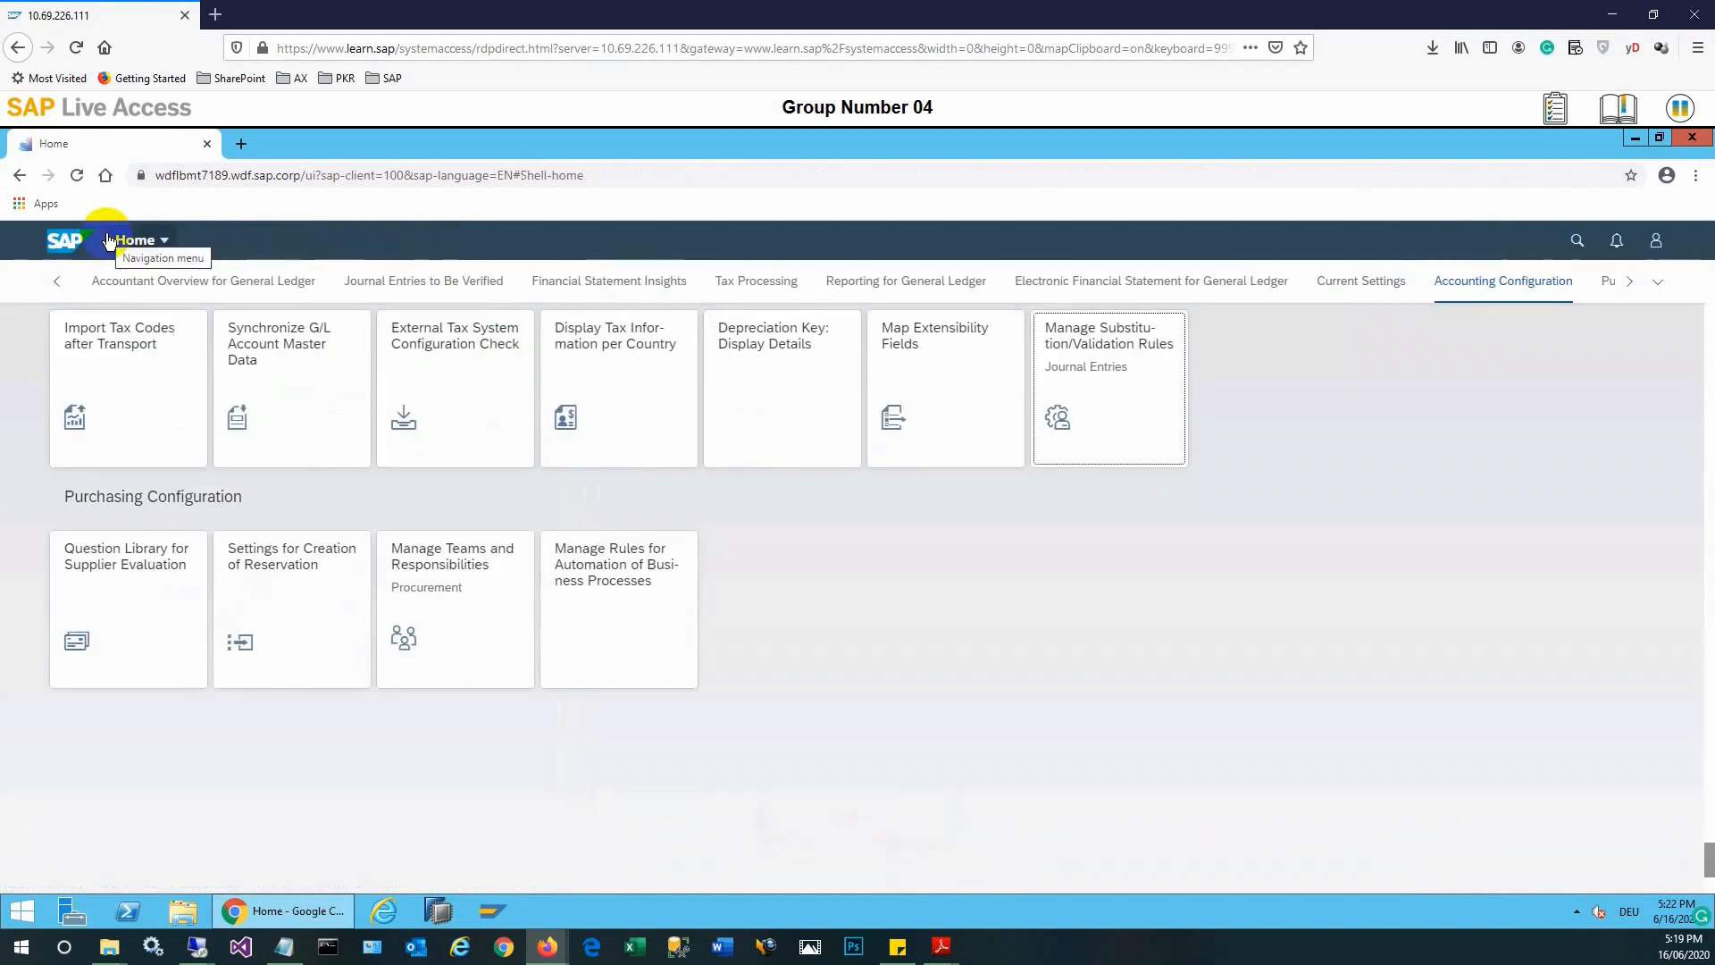